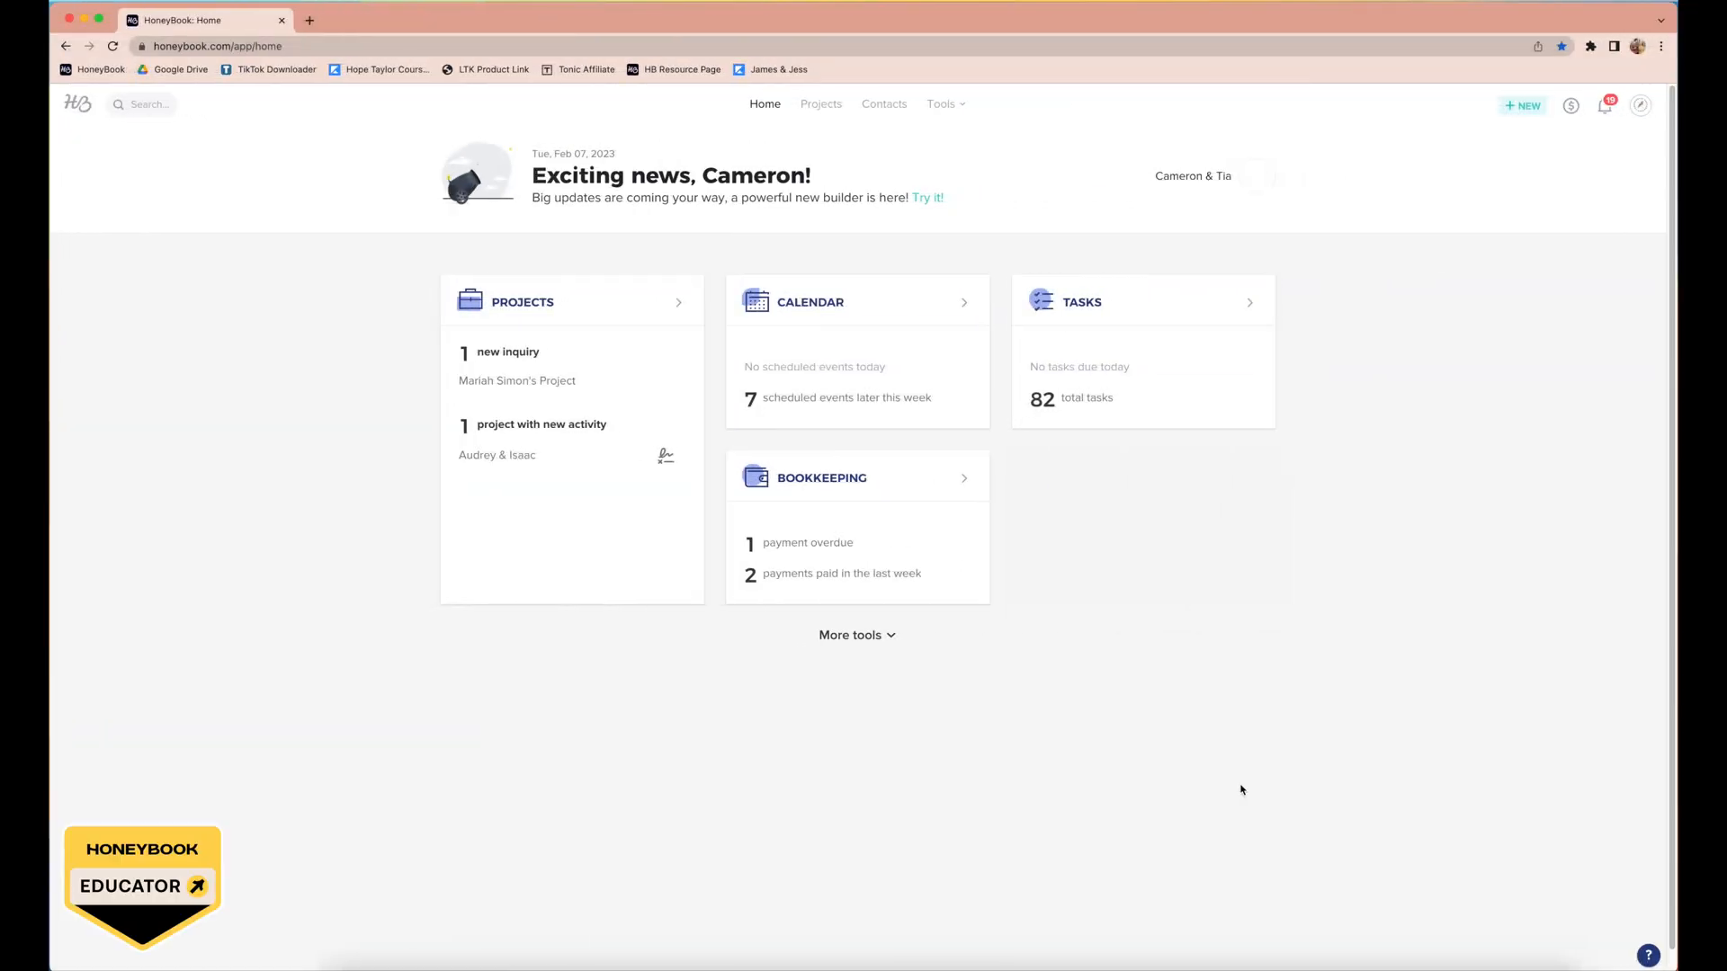
Step: Open Tools > Scheduler to show session types and the Feb 6–12 availability overview
click(943, 103)
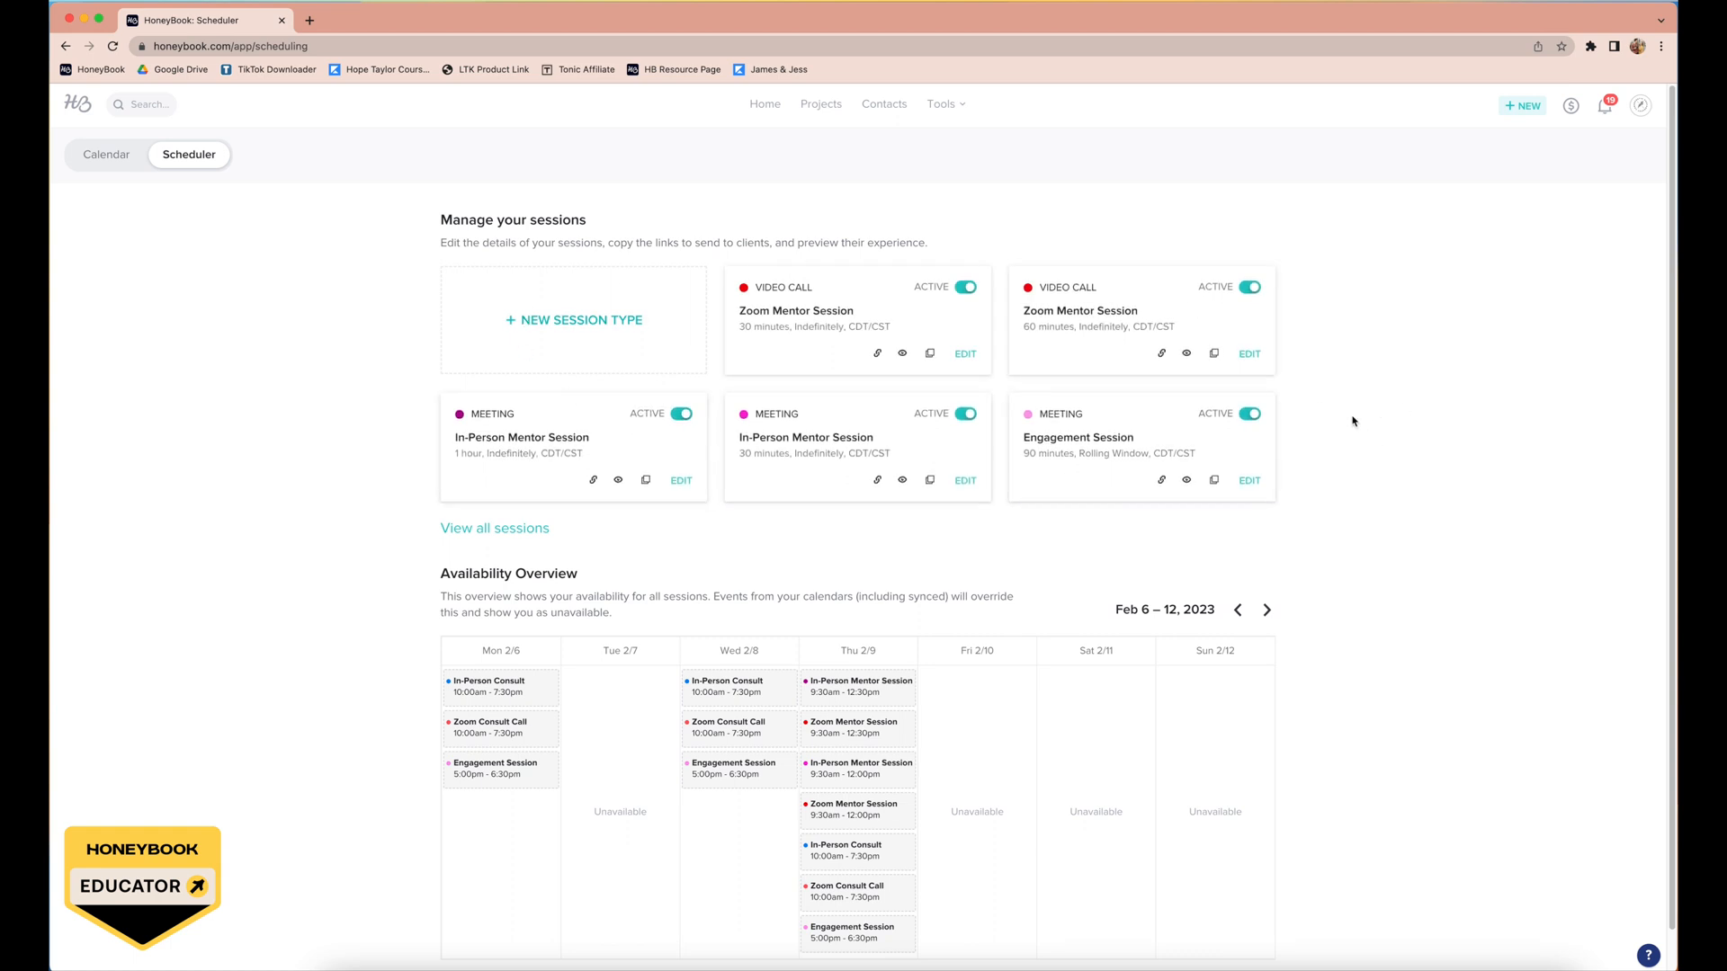
mouse_move(1308, 420)
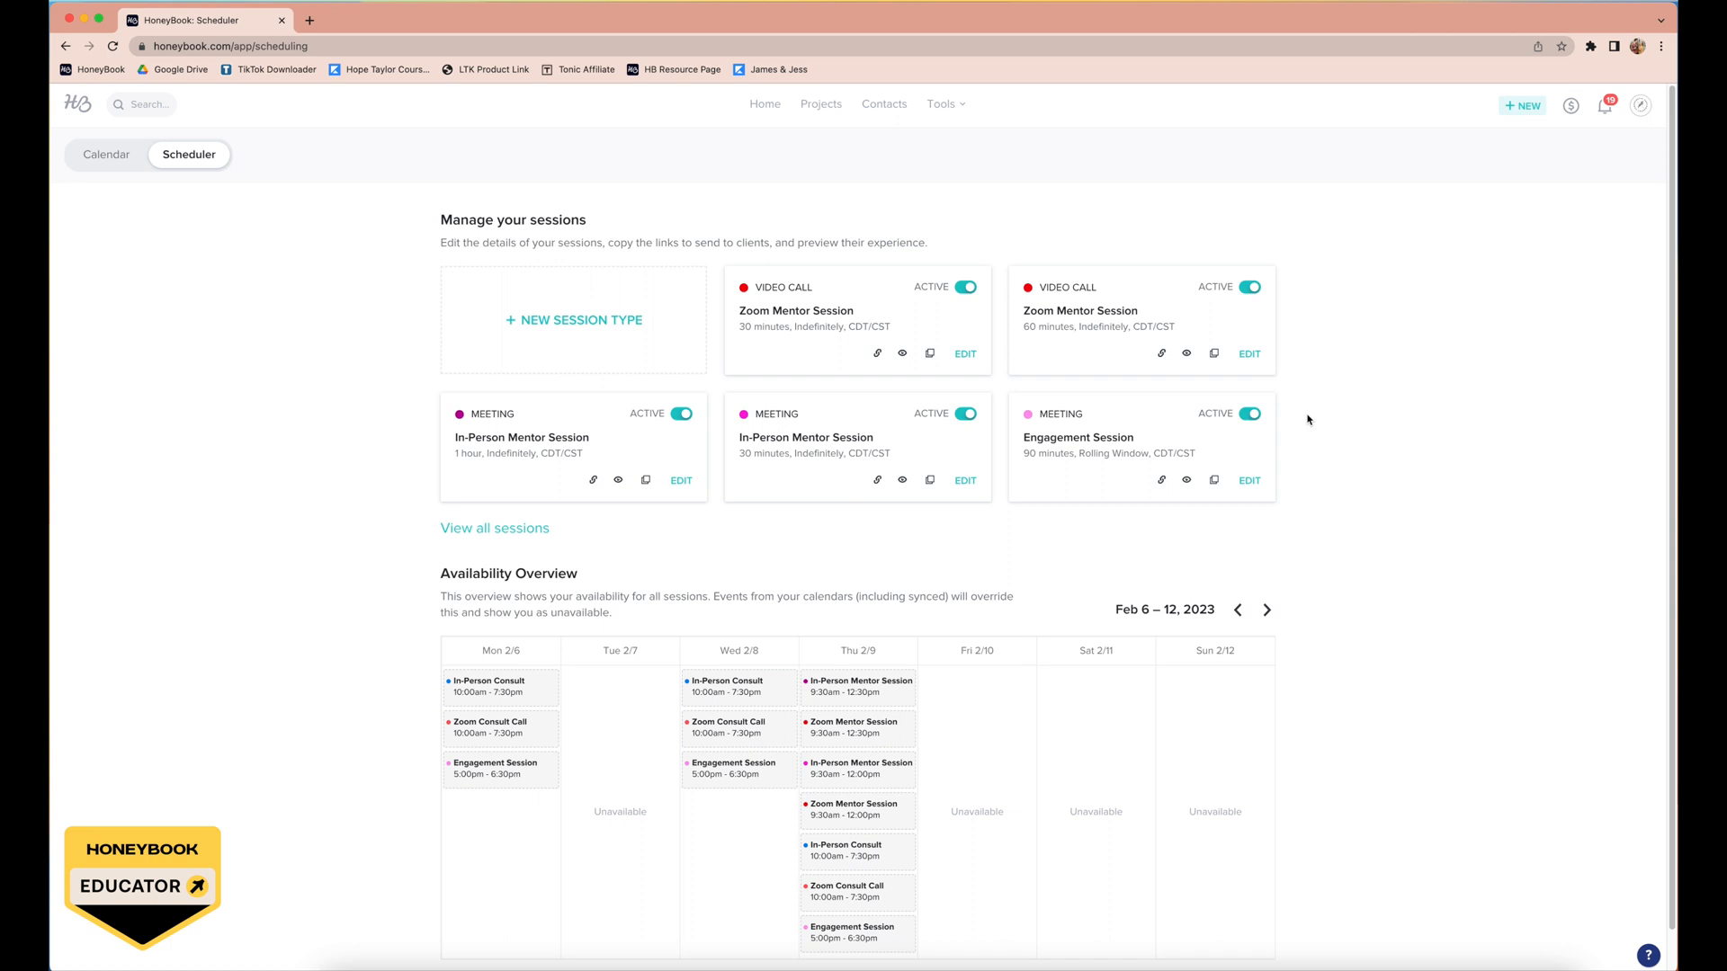
Step: Expand 'View all sessions' and scroll to the inactive Mentor Mini Session and Beta Tester cards
click(495, 528)
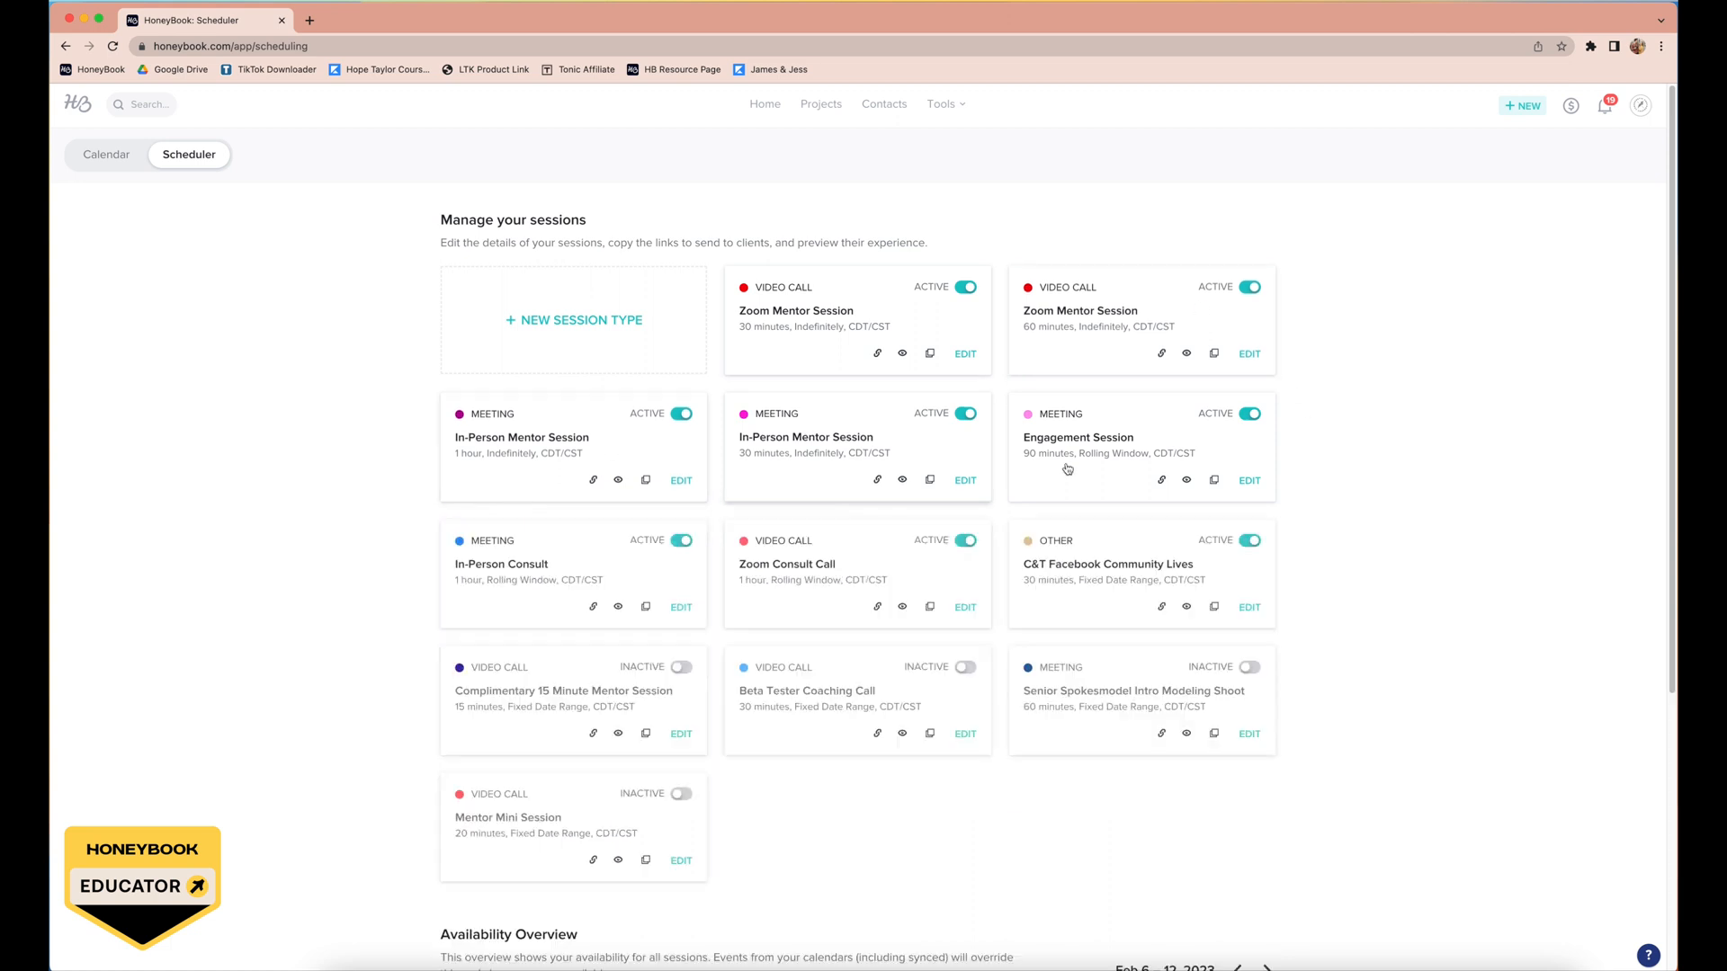
scroll(down, 3)
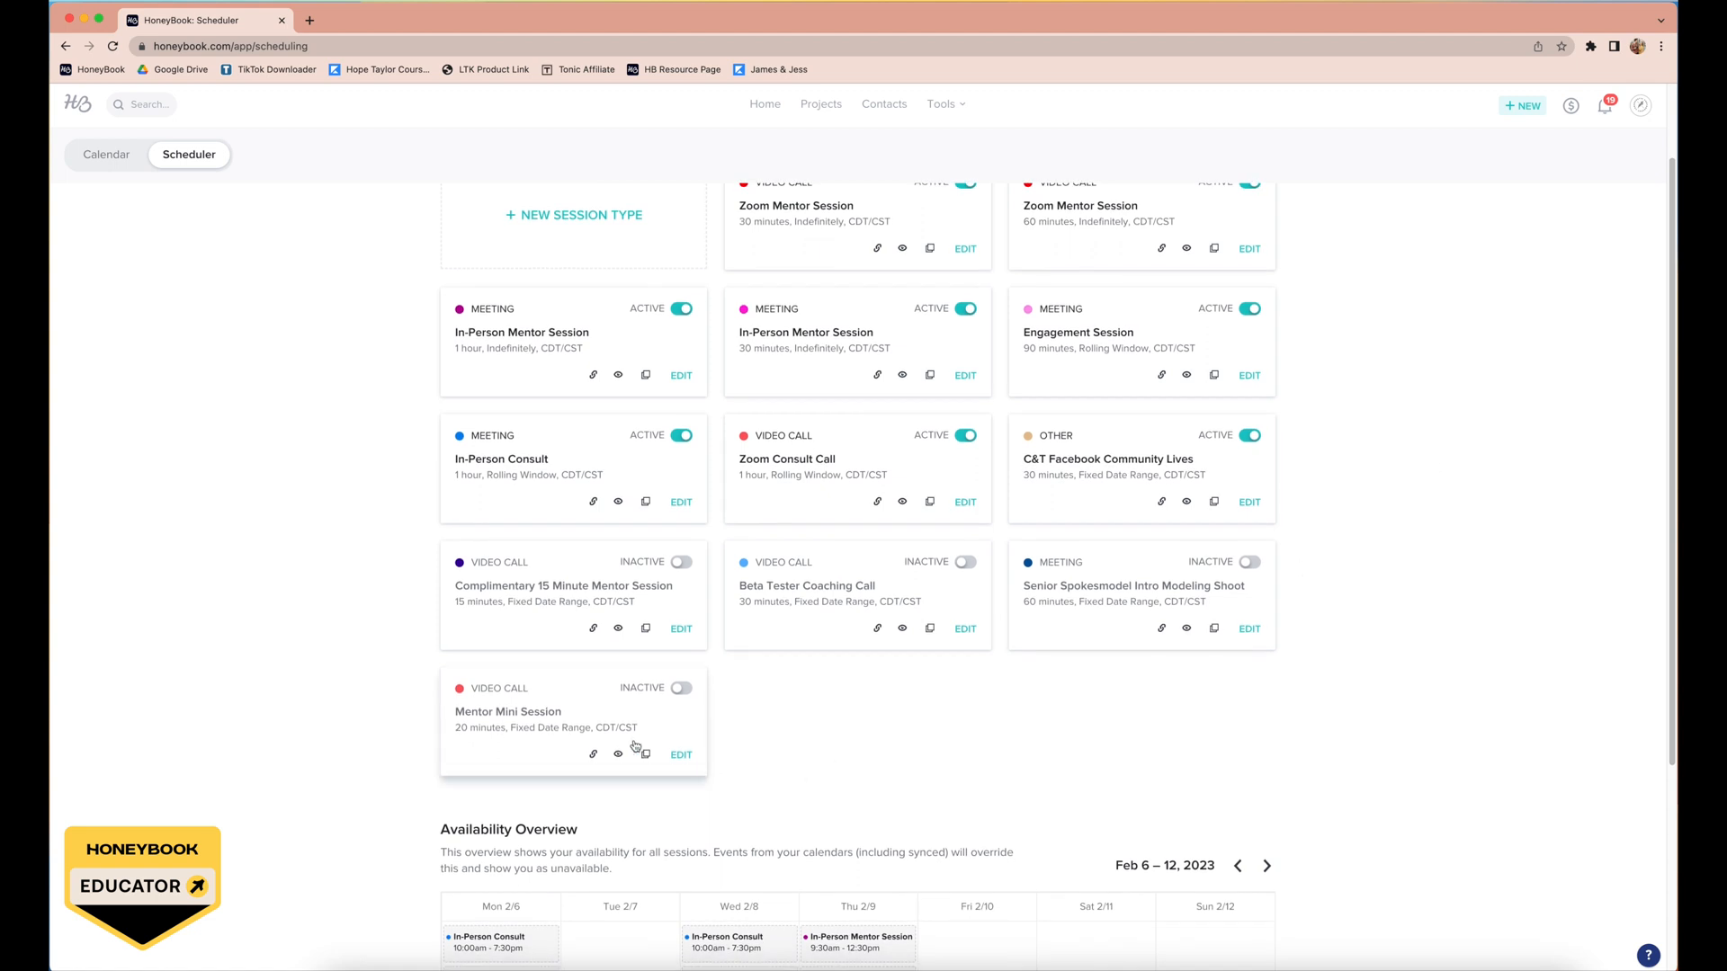
mouse_move(617, 766)
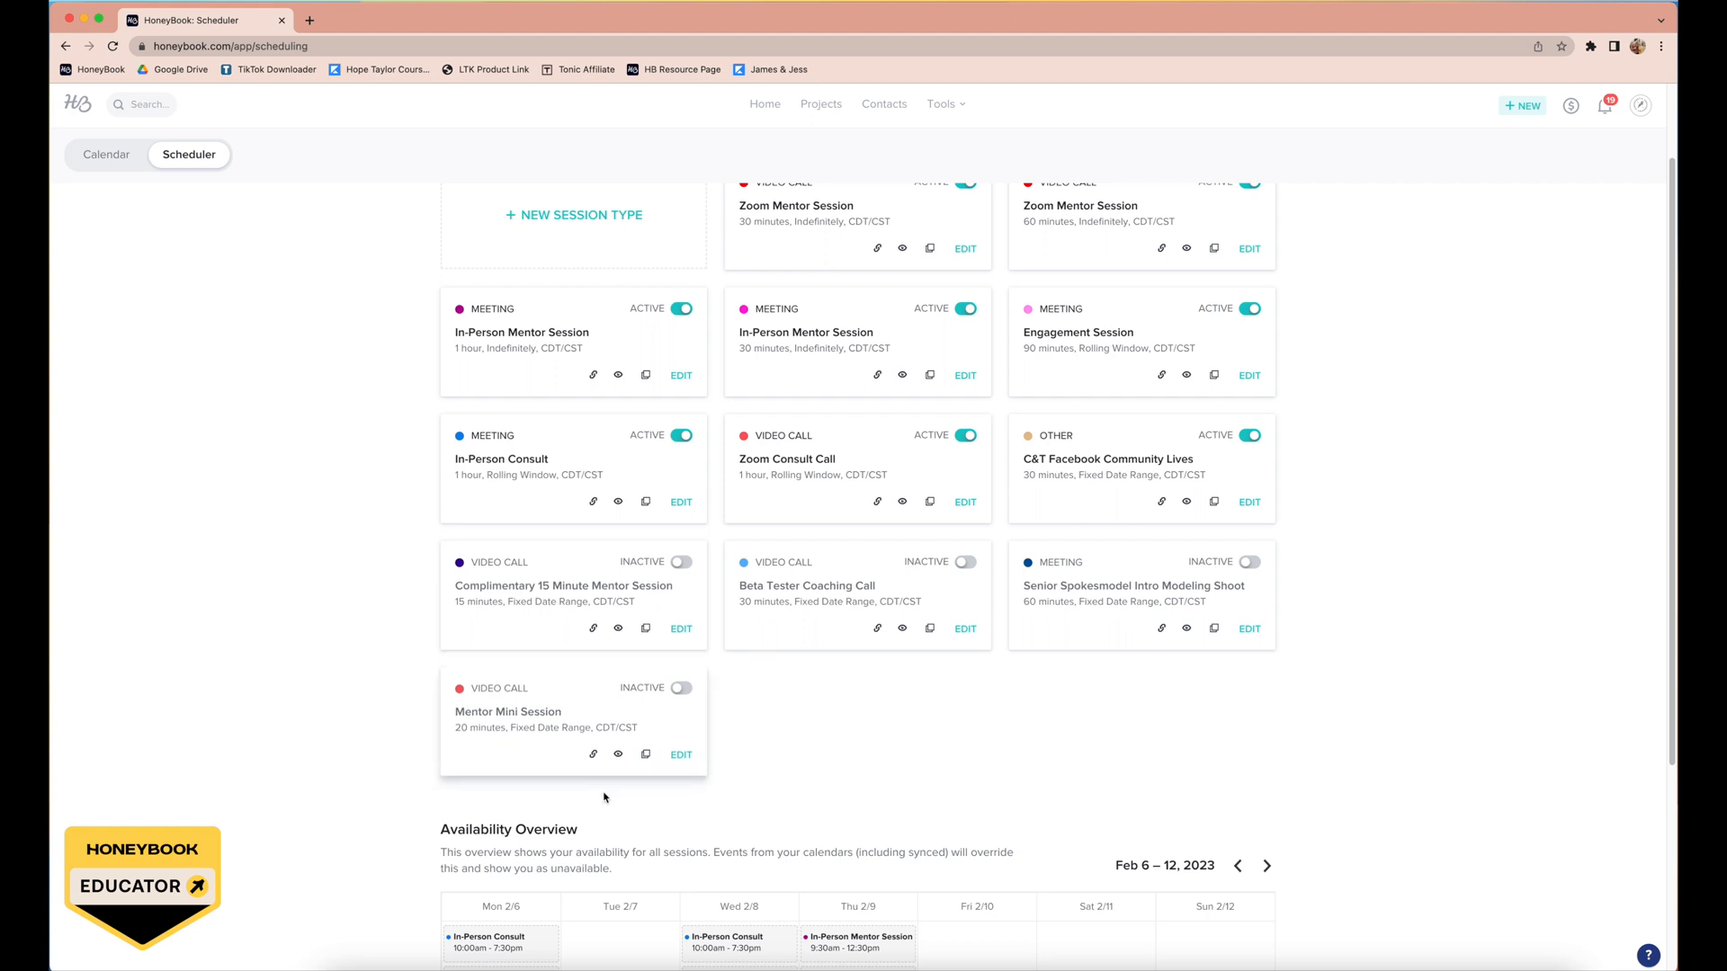
mouse_move(526, 747)
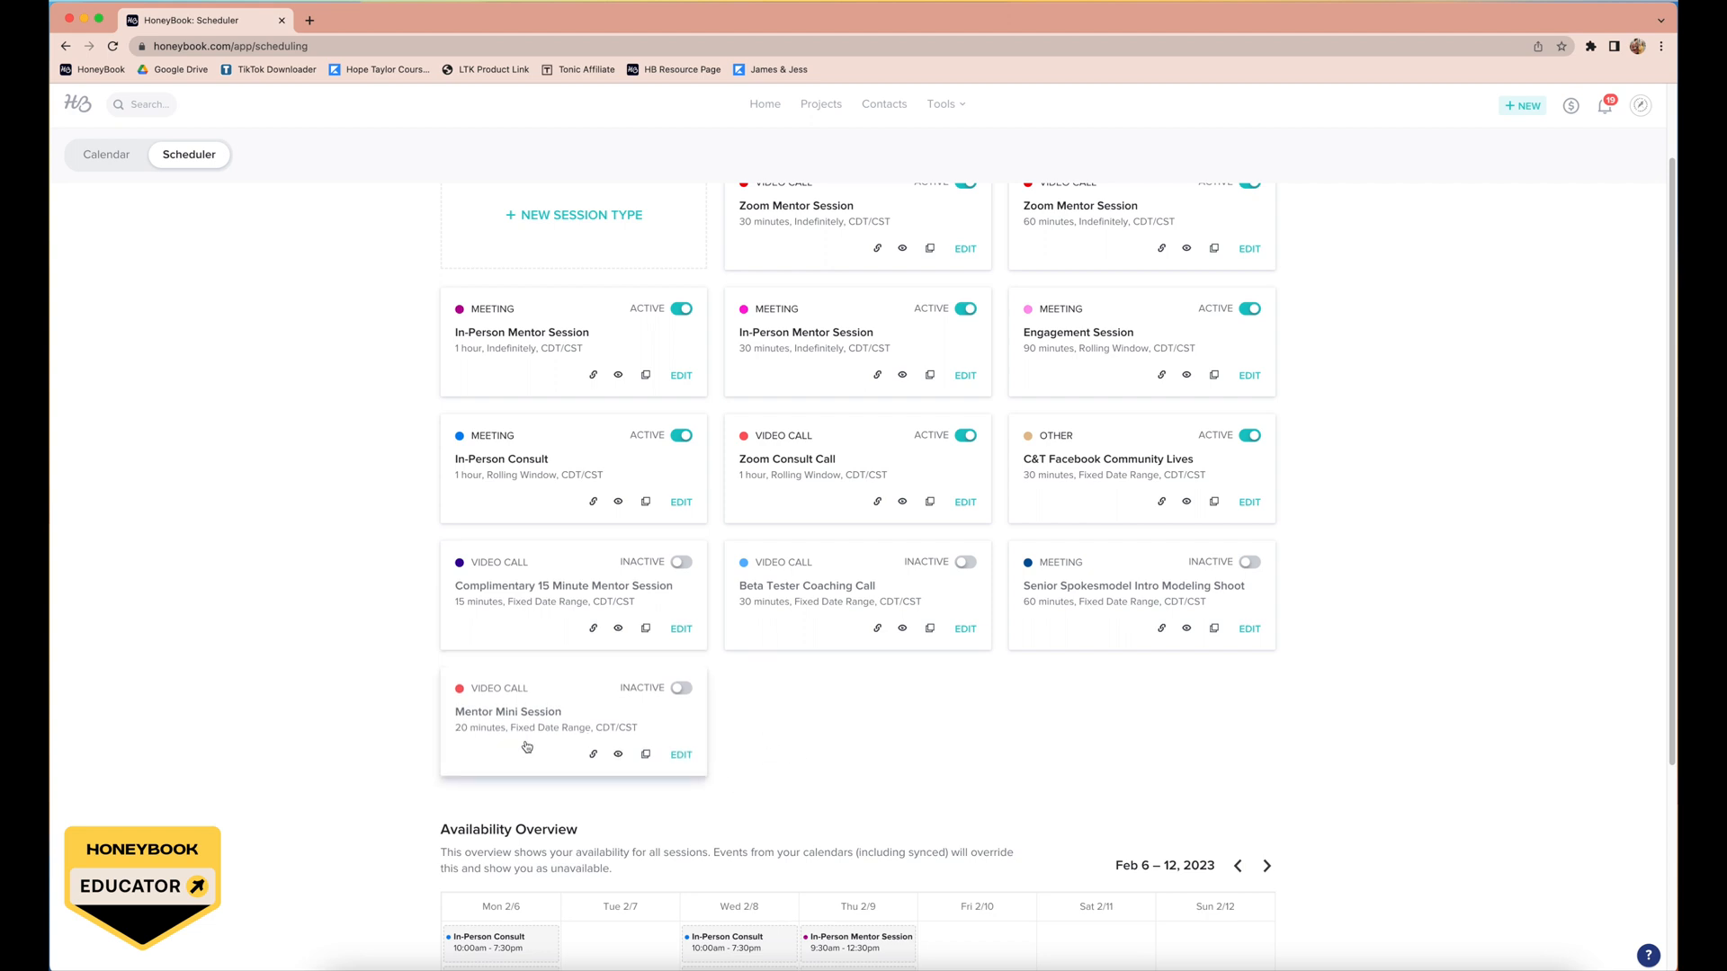
mouse_move(834, 708)
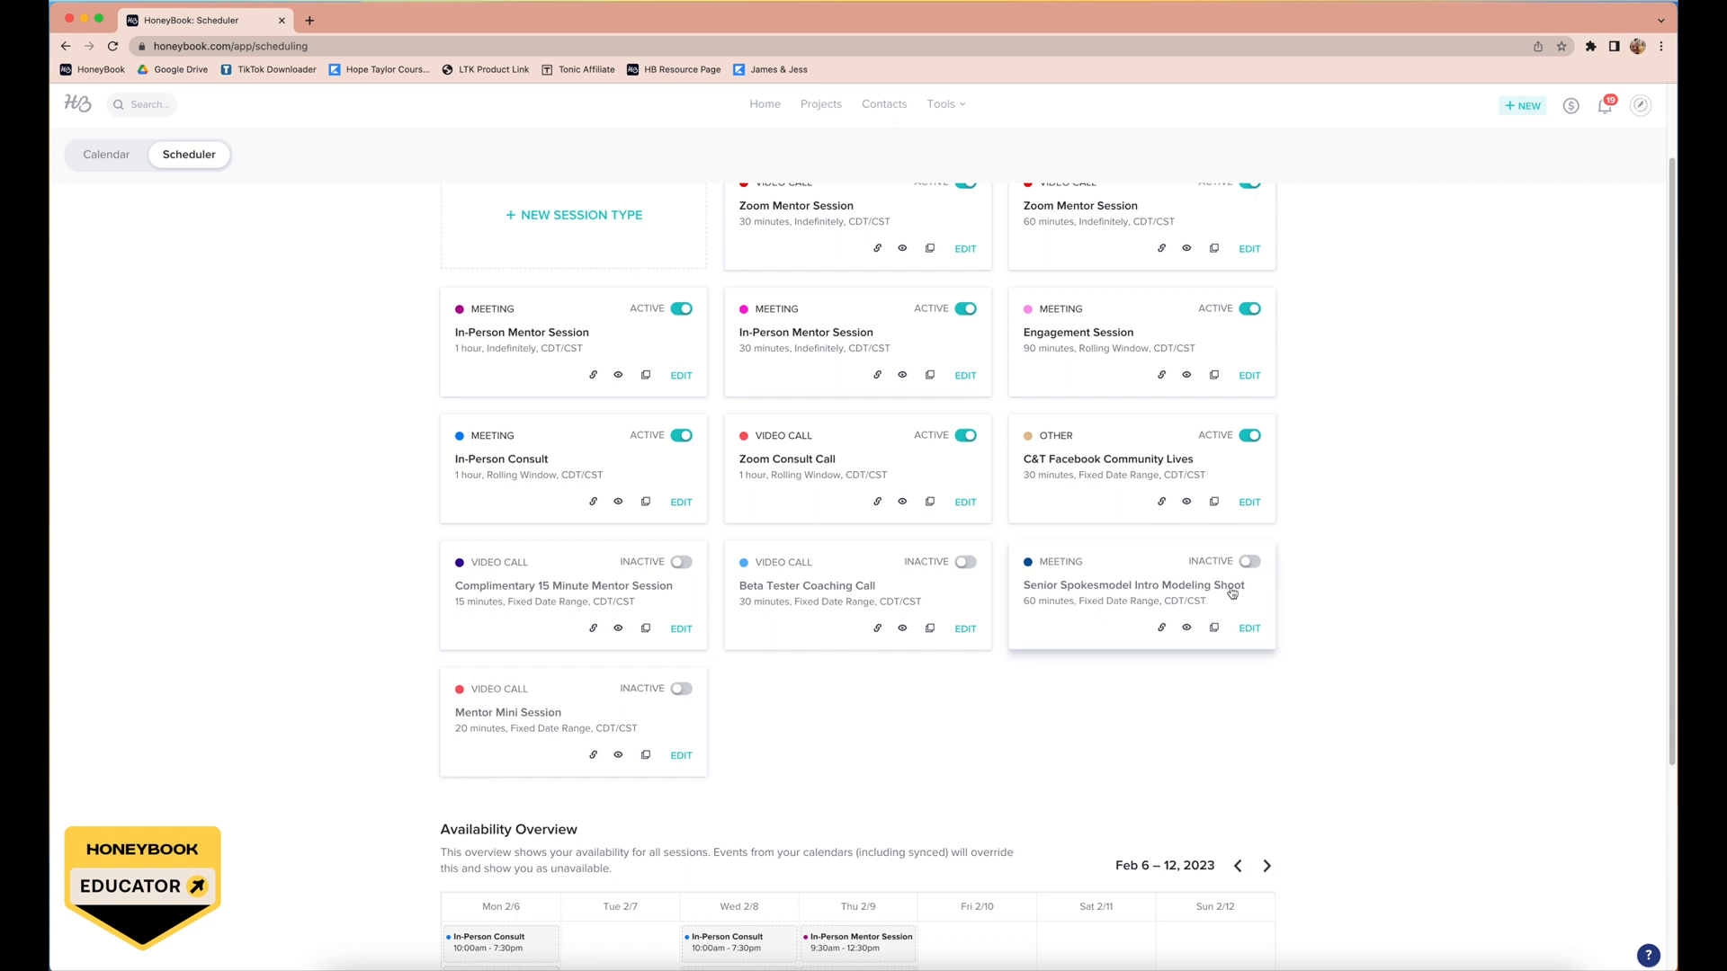
mouse_move(1282, 582)
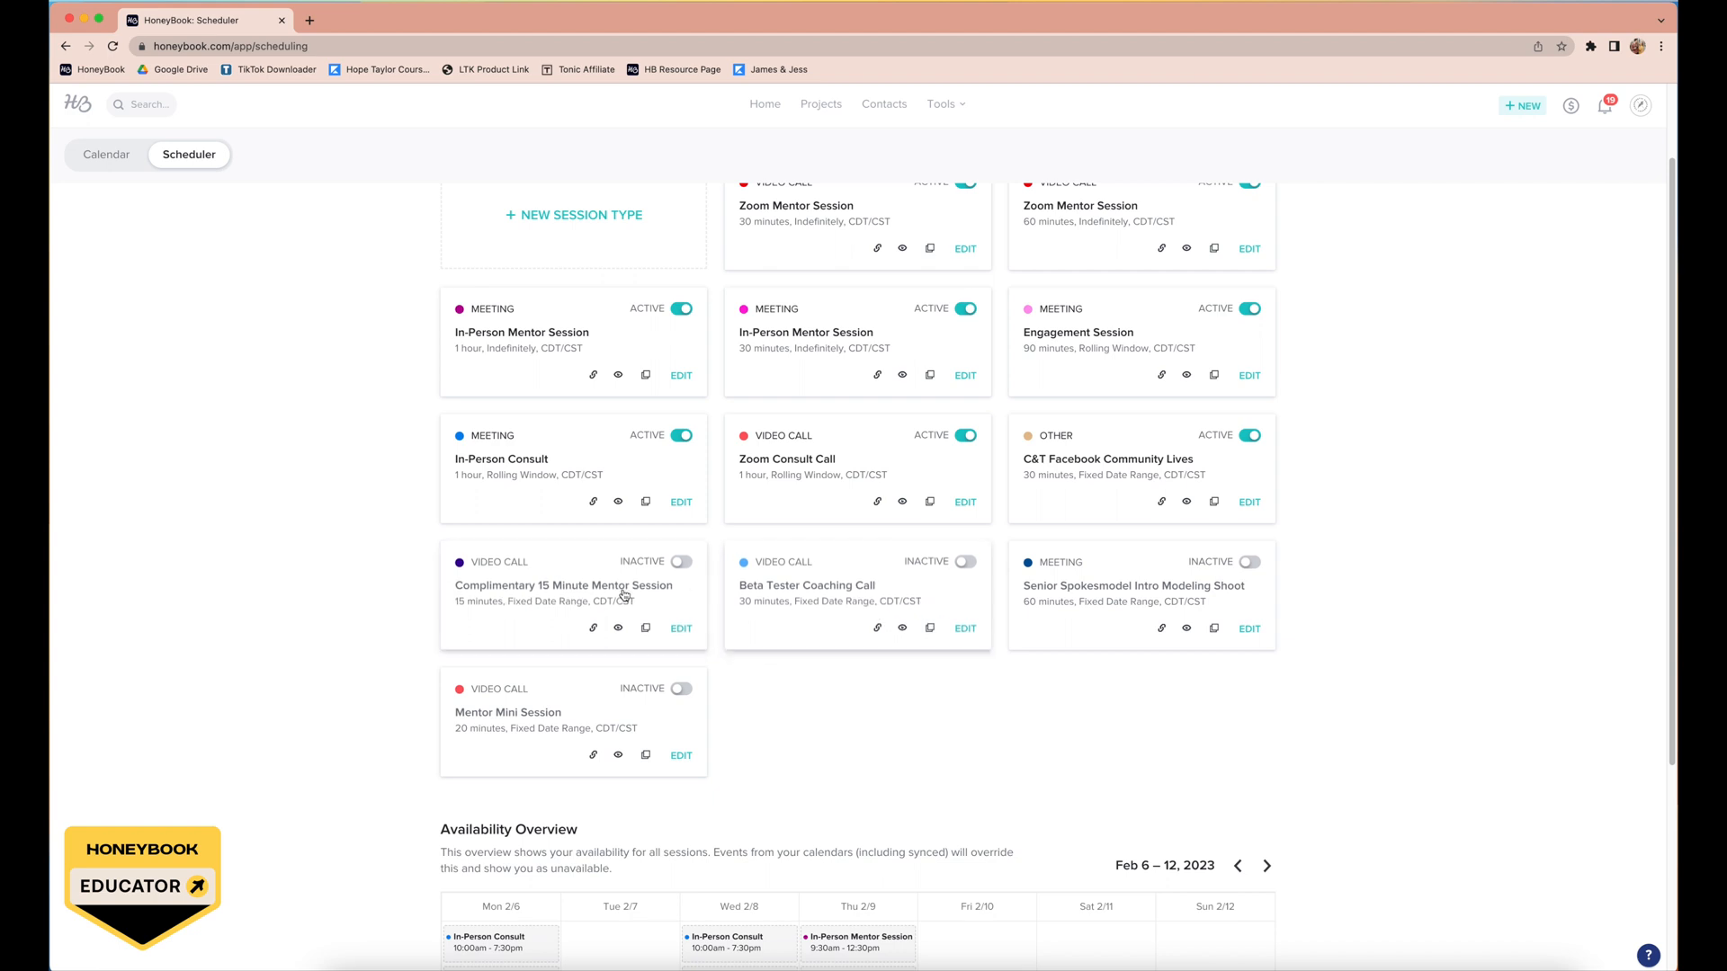
mouse_move(786, 615)
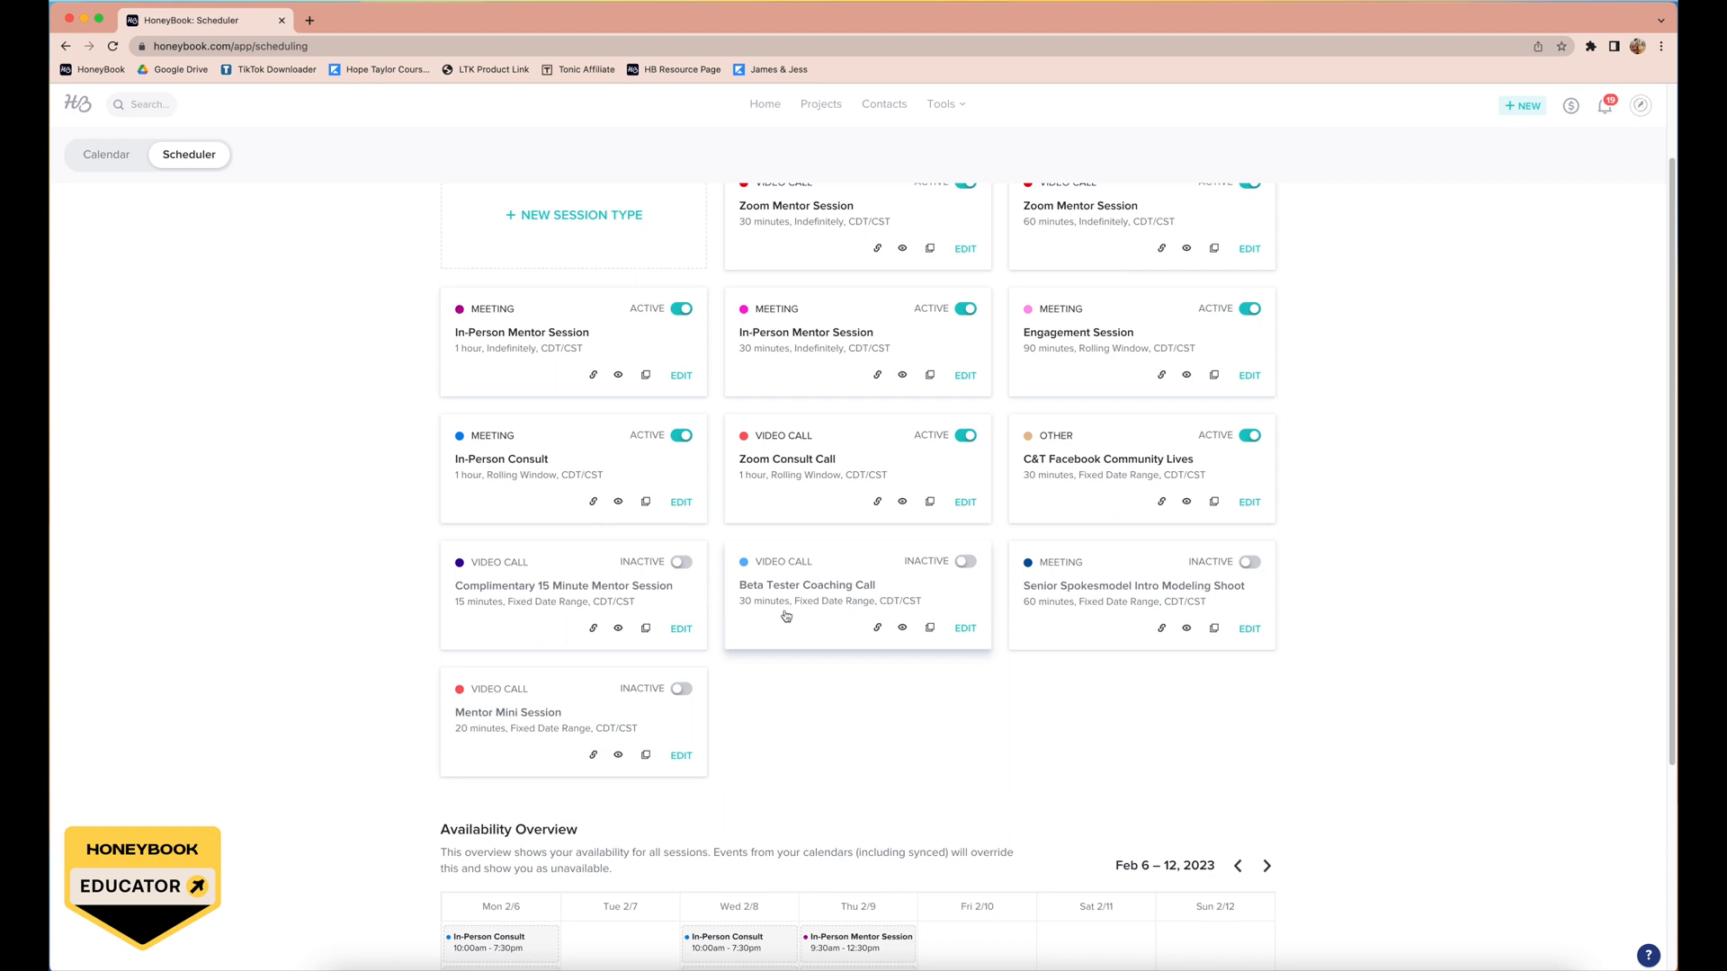
mouse_move(786, 622)
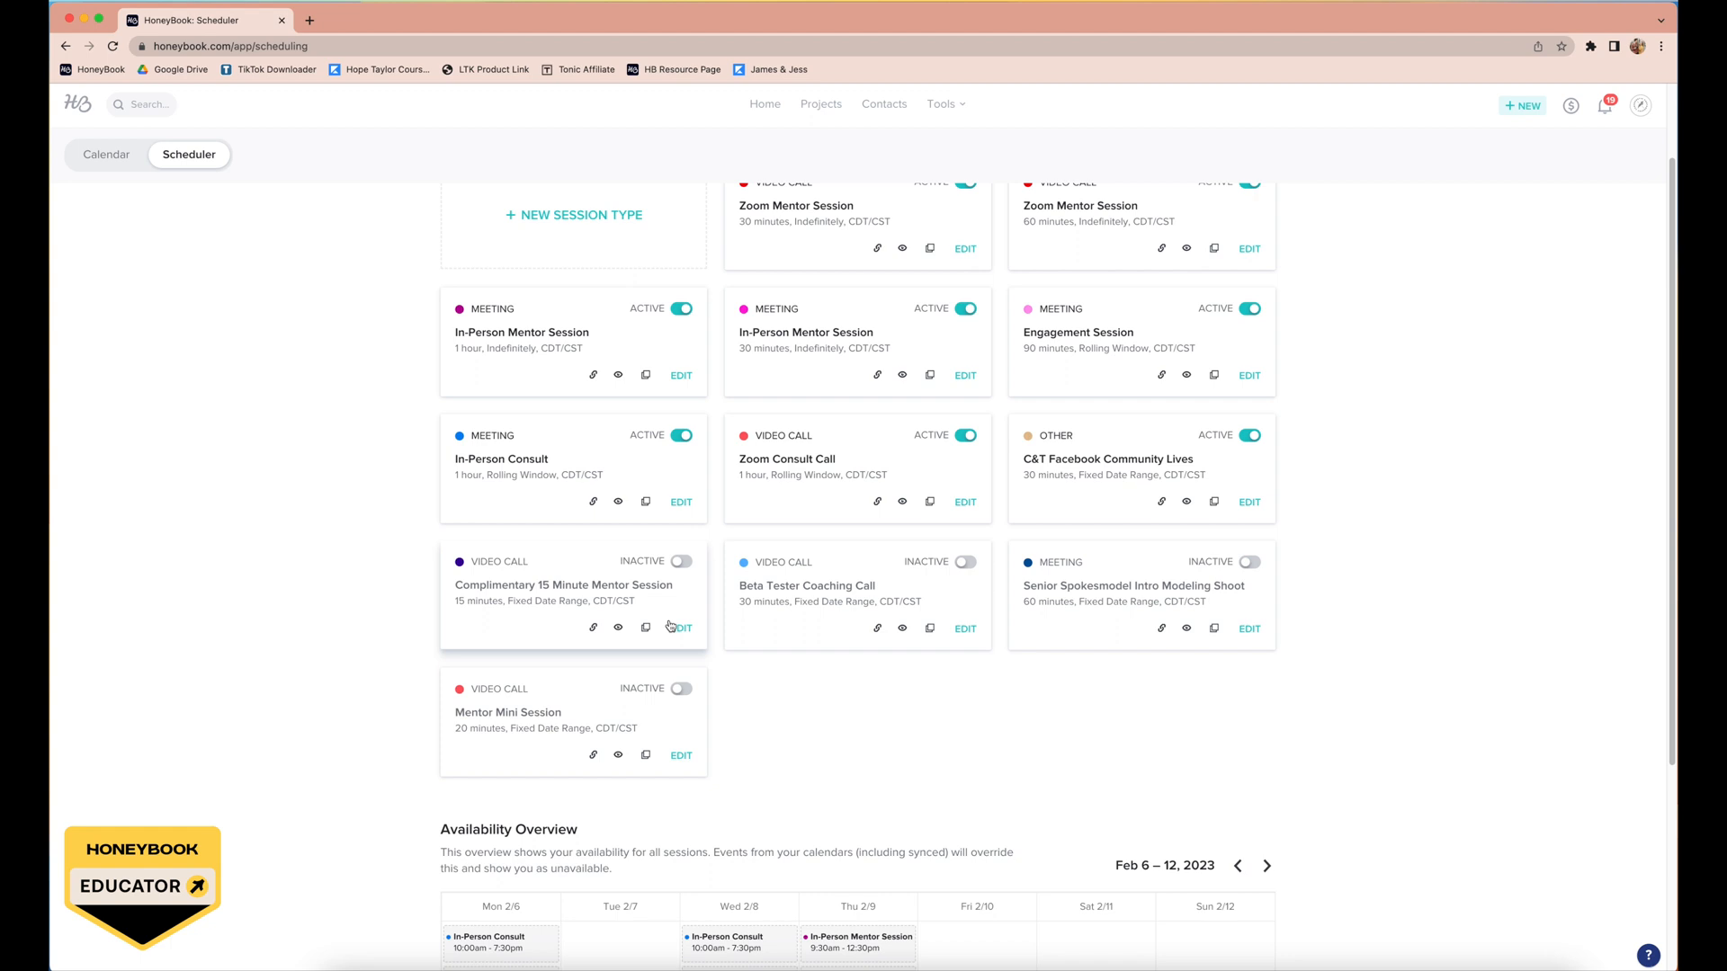
mouse_move(441, 581)
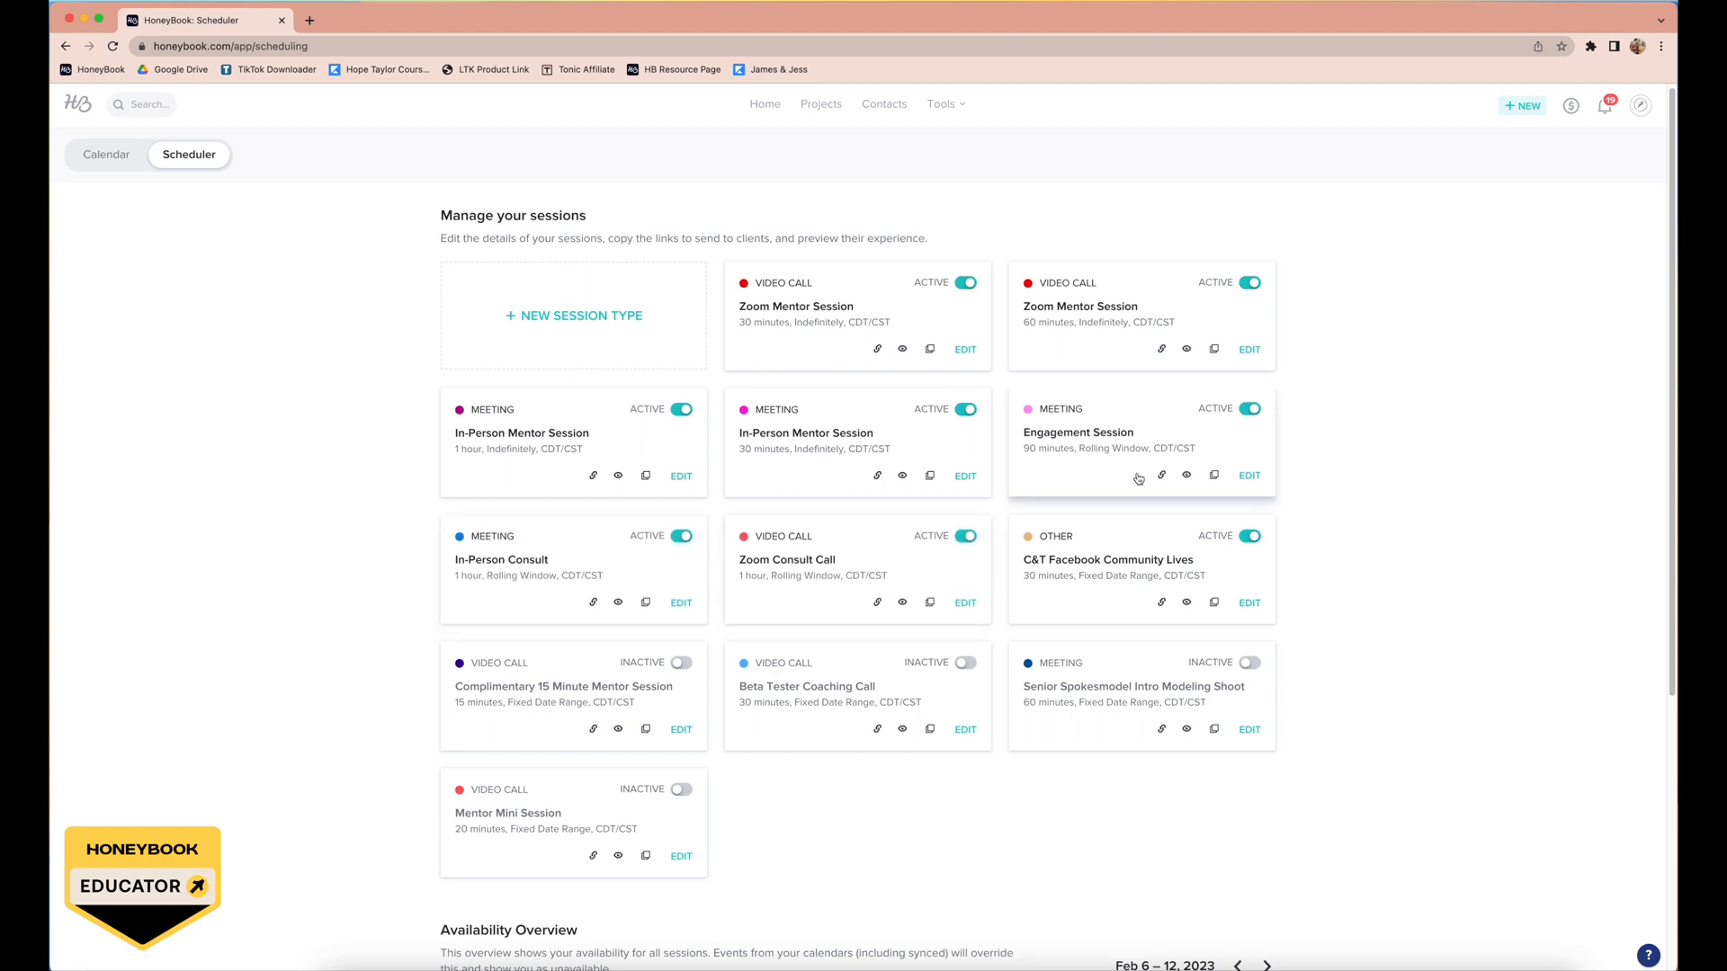
mouse_move(835, 460)
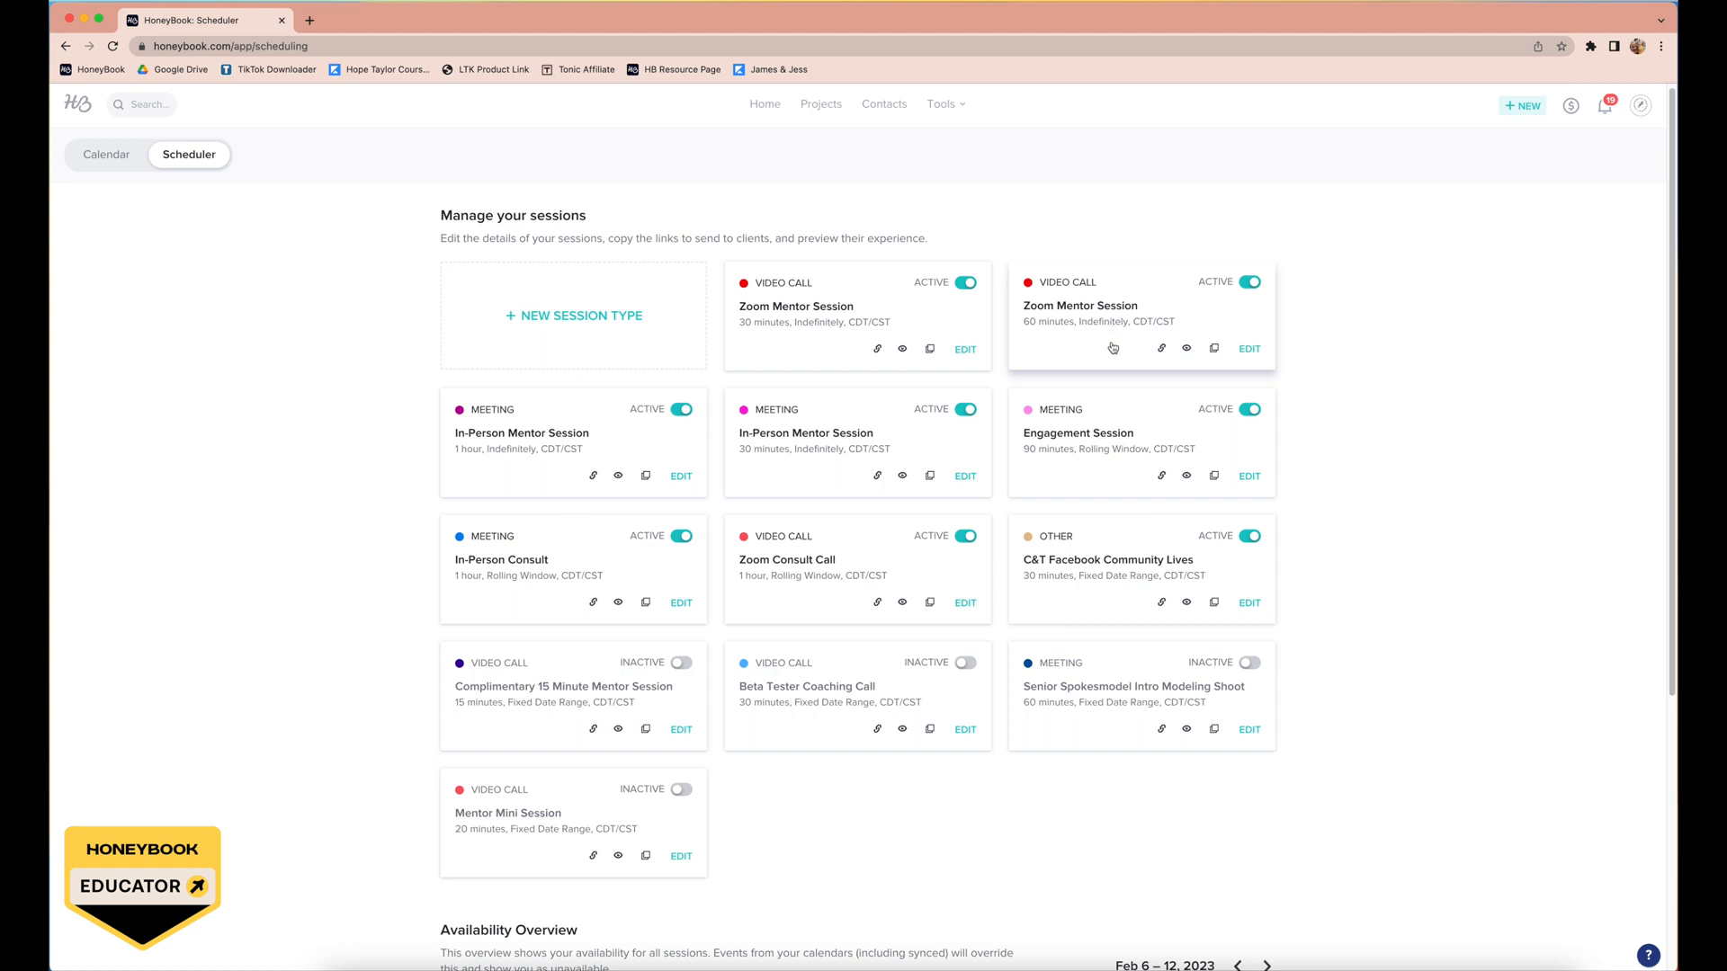
mouse_move(353, 97)
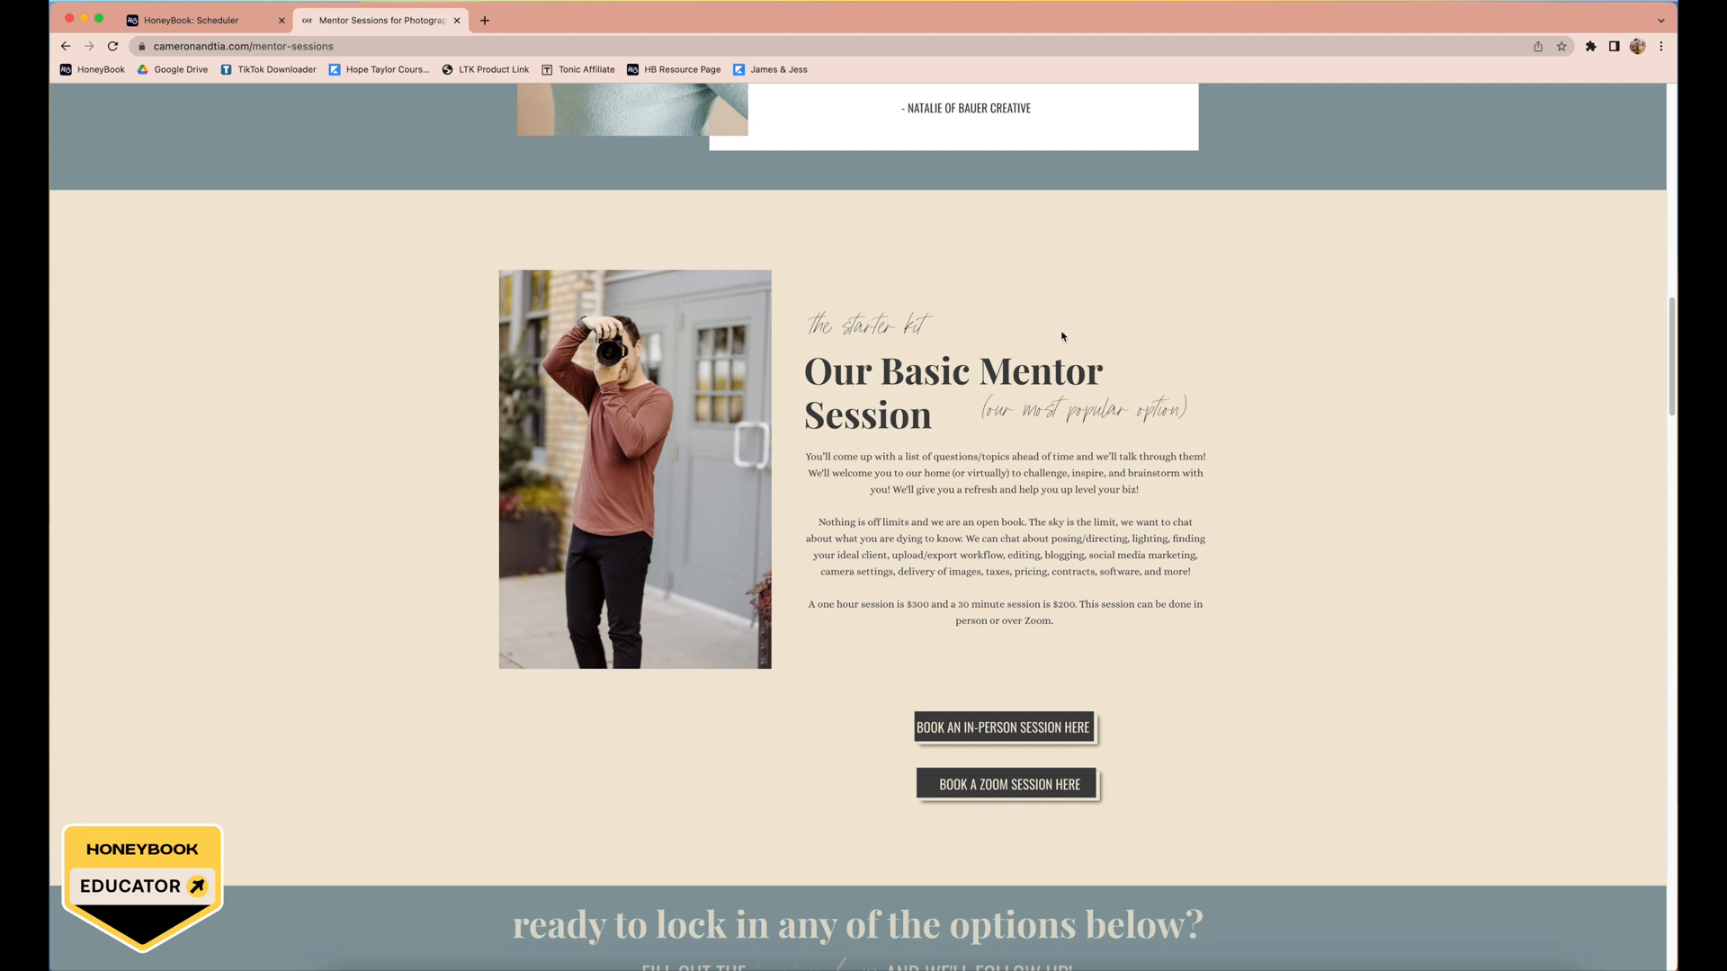
mouse_move(1336, 411)
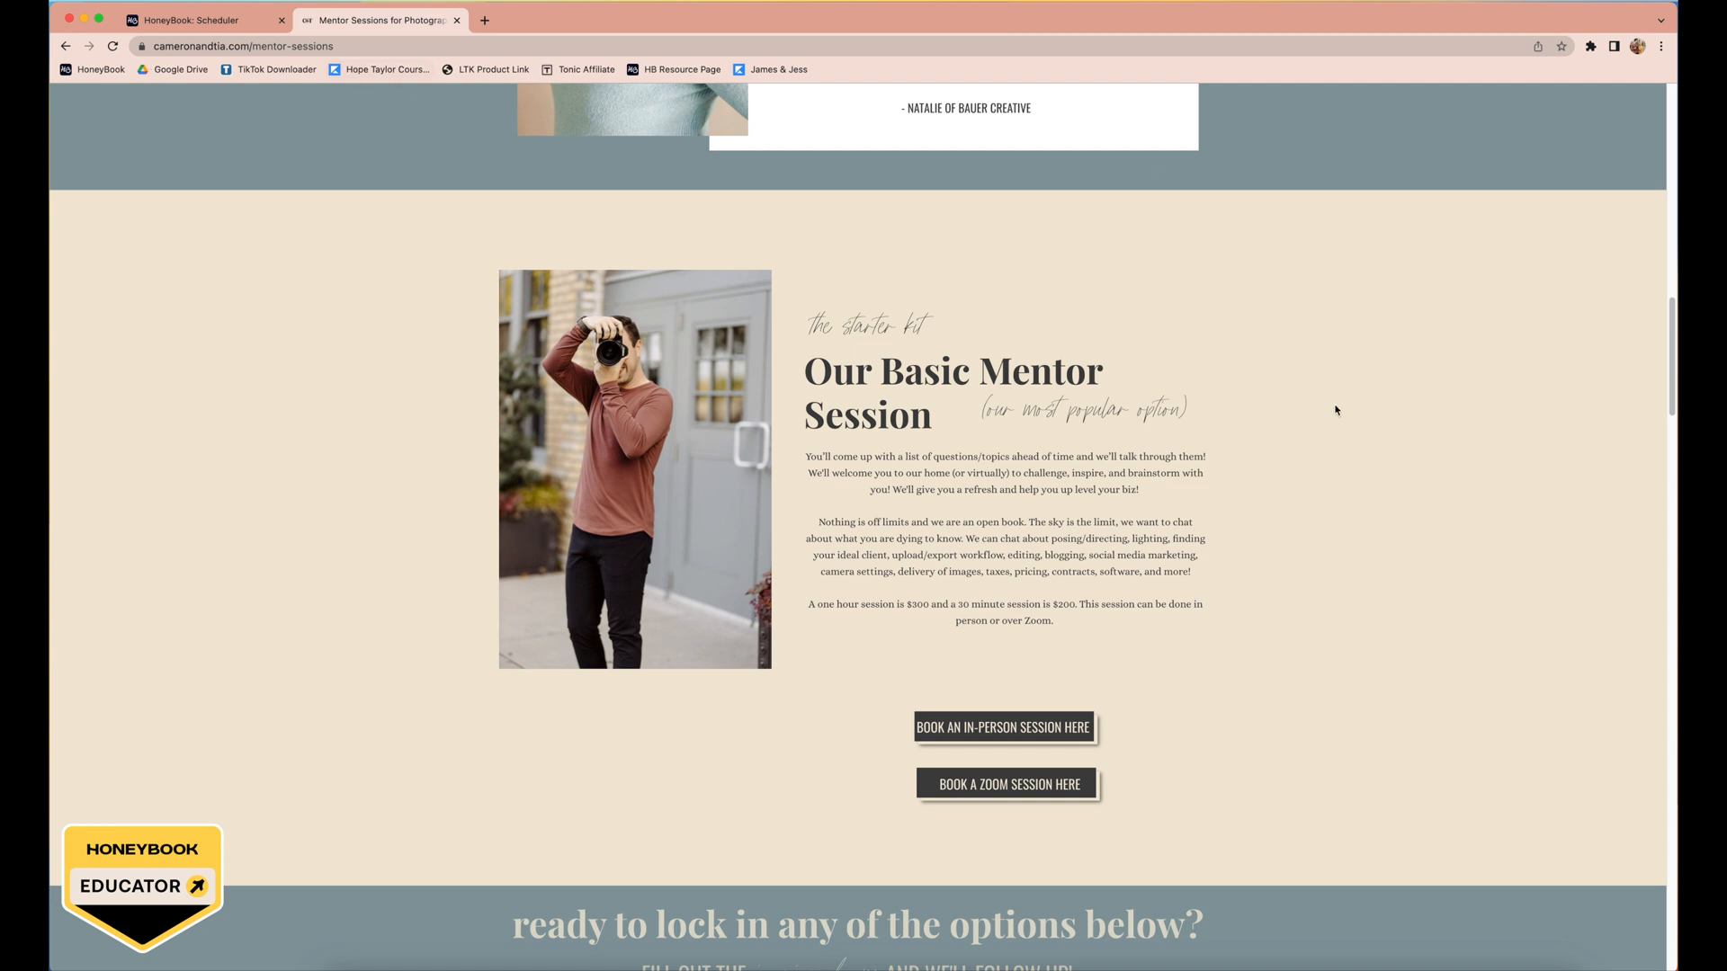
Step: Open in-person mentor booking, browse March and April, then pick the 30-minute session
click(1002, 726)
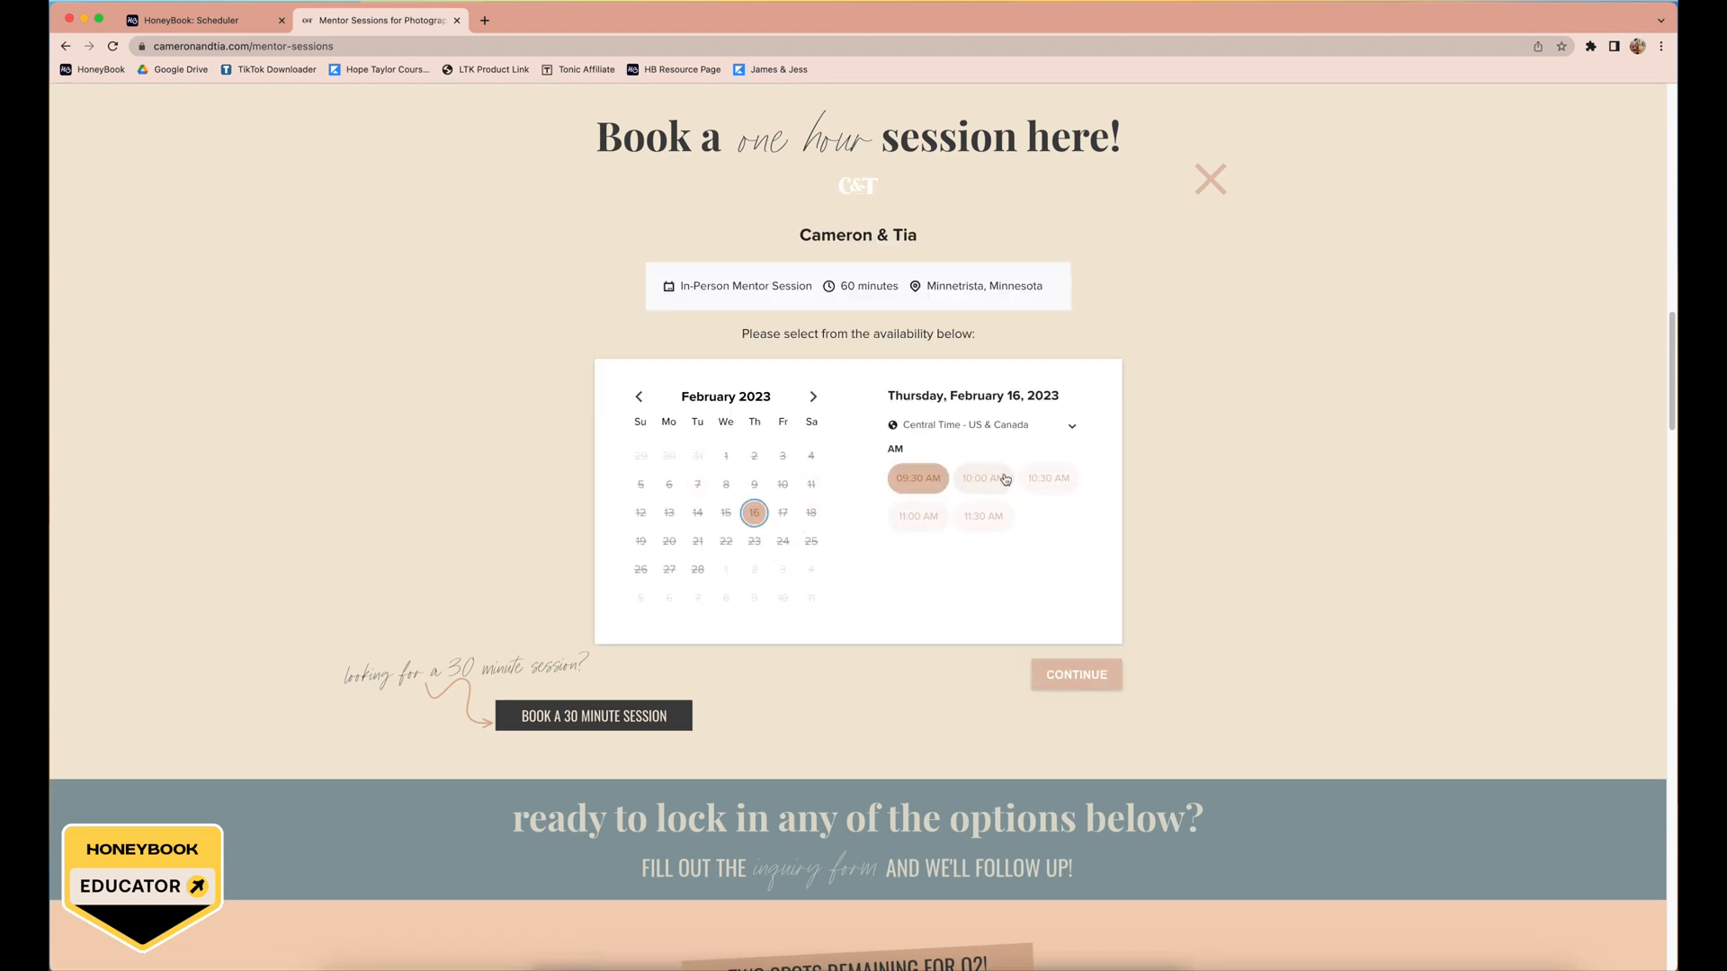
mouse_move(1053, 522)
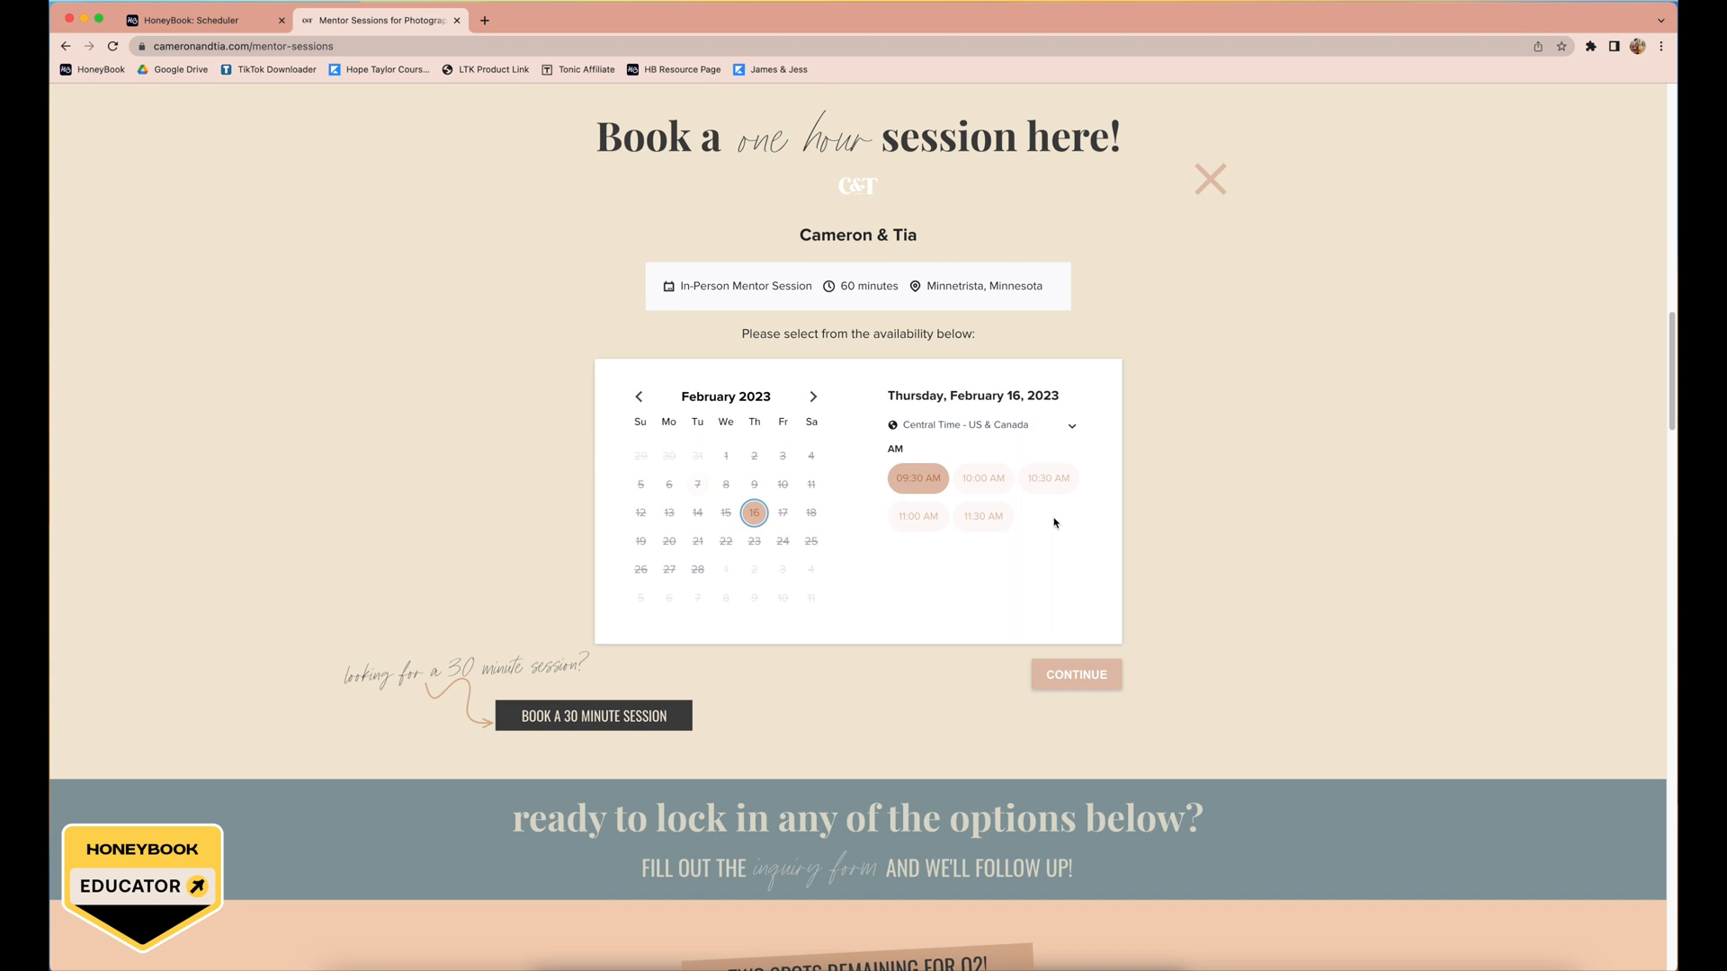
mouse_move(1046, 478)
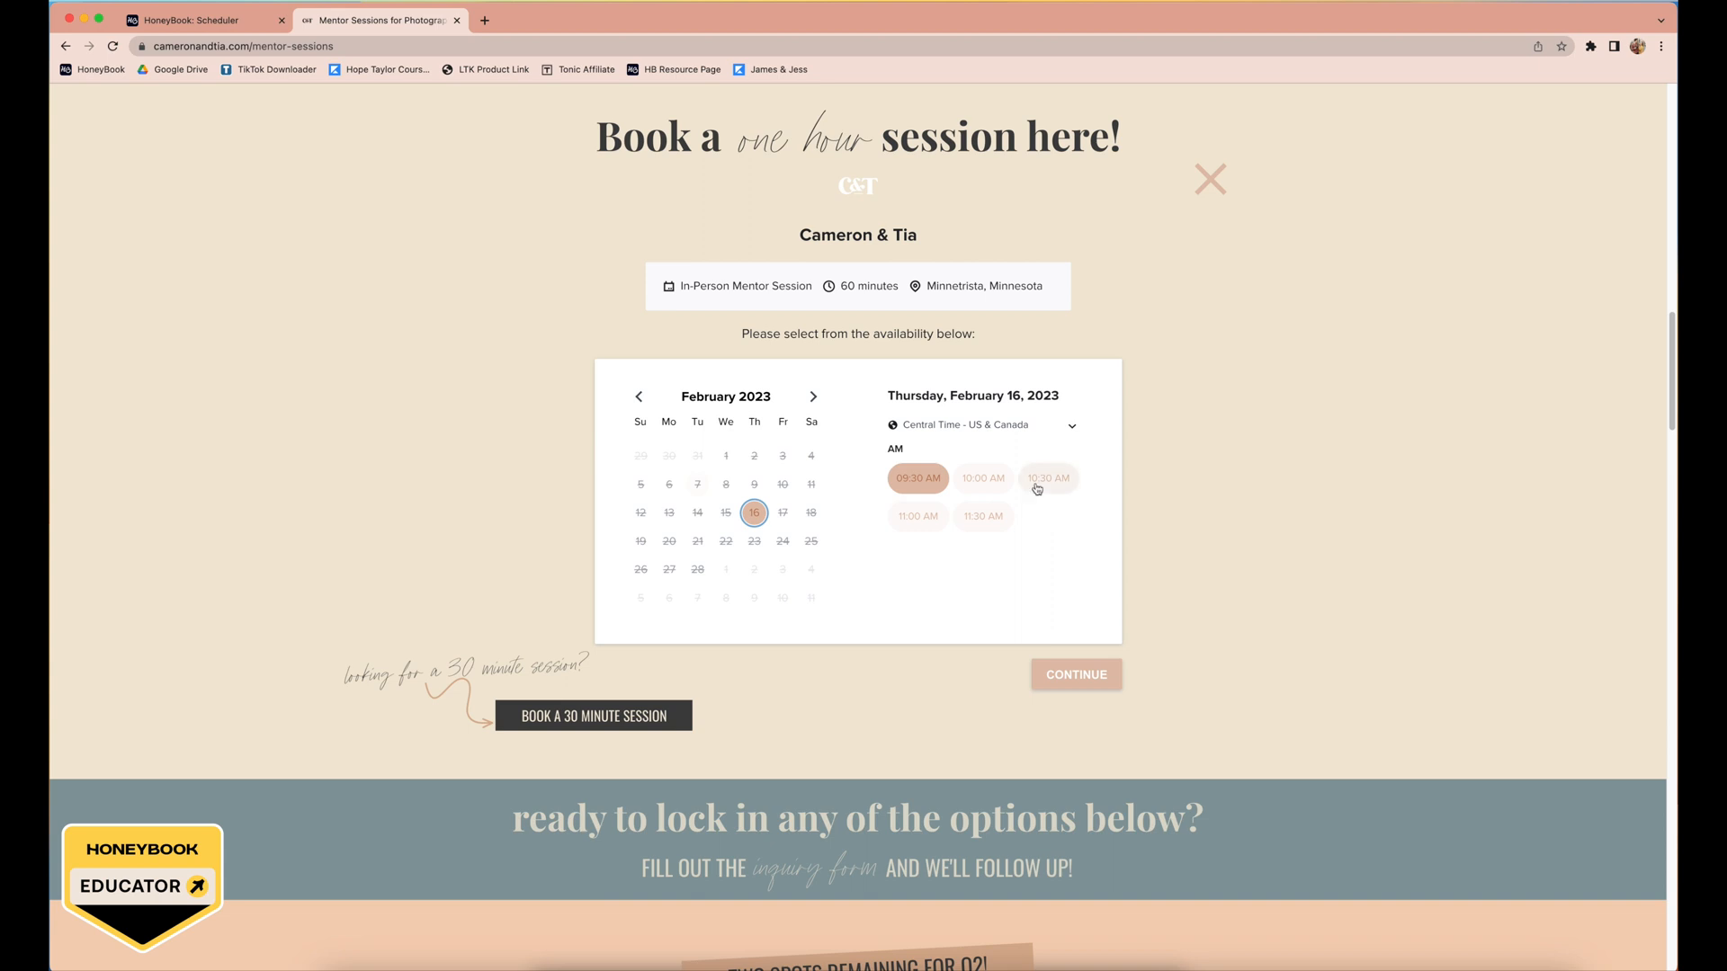
mouse_move(1046, 499)
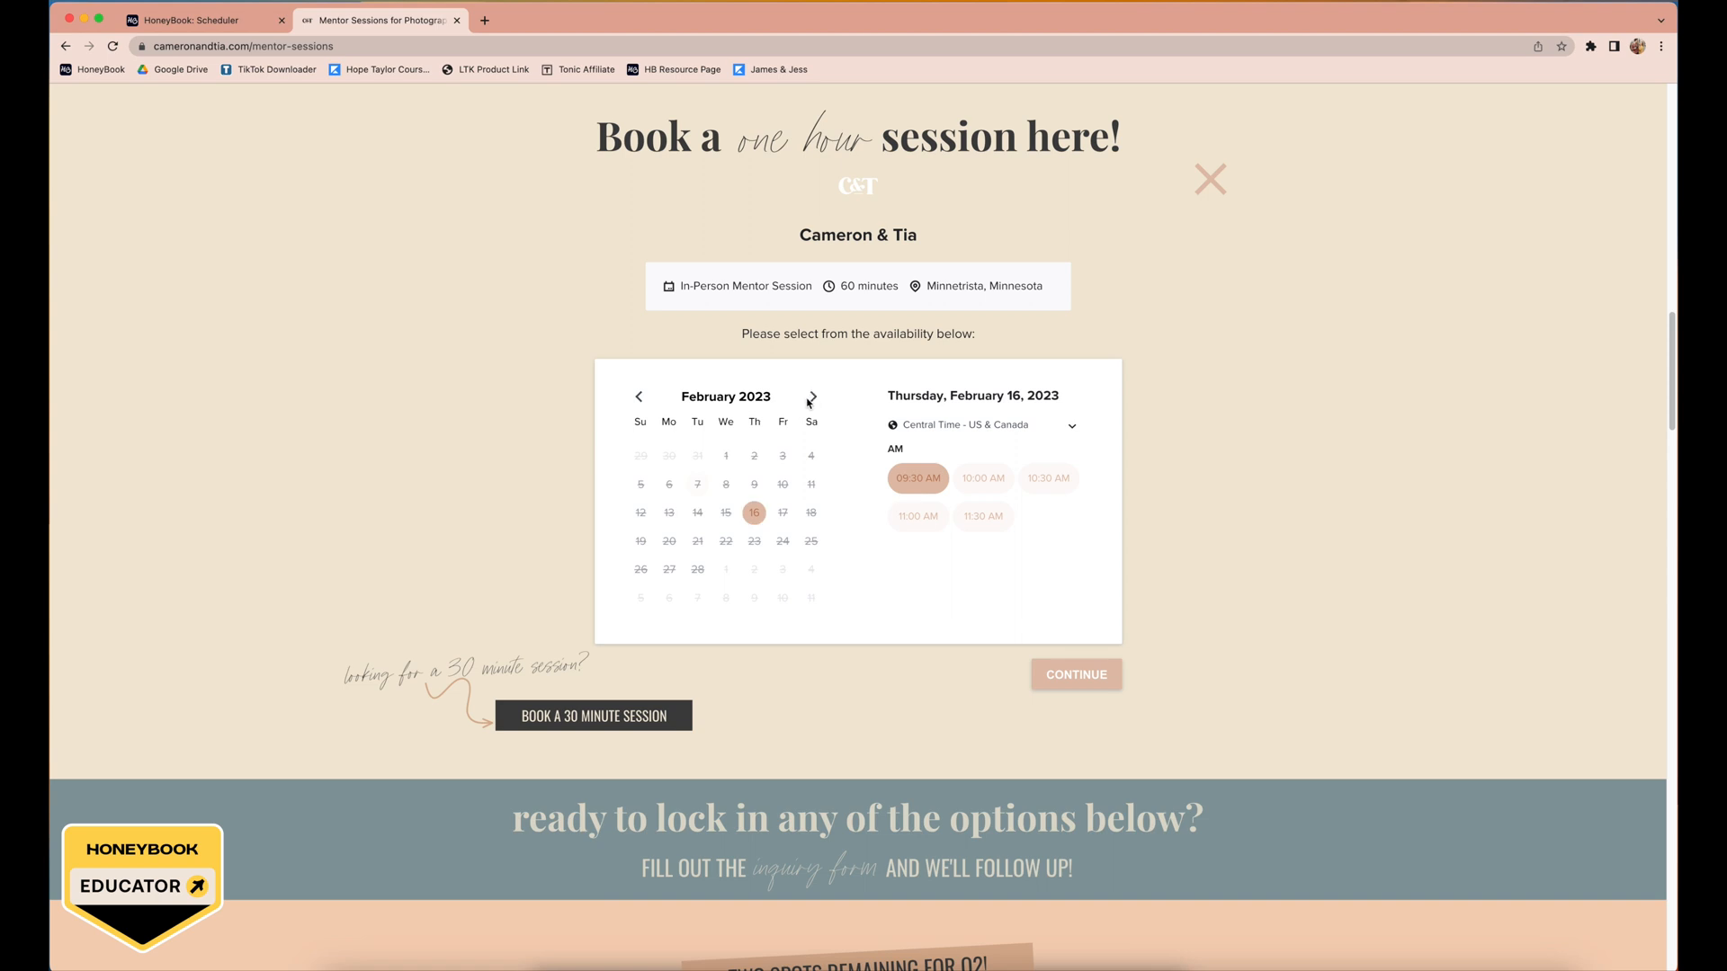
click(811, 397)
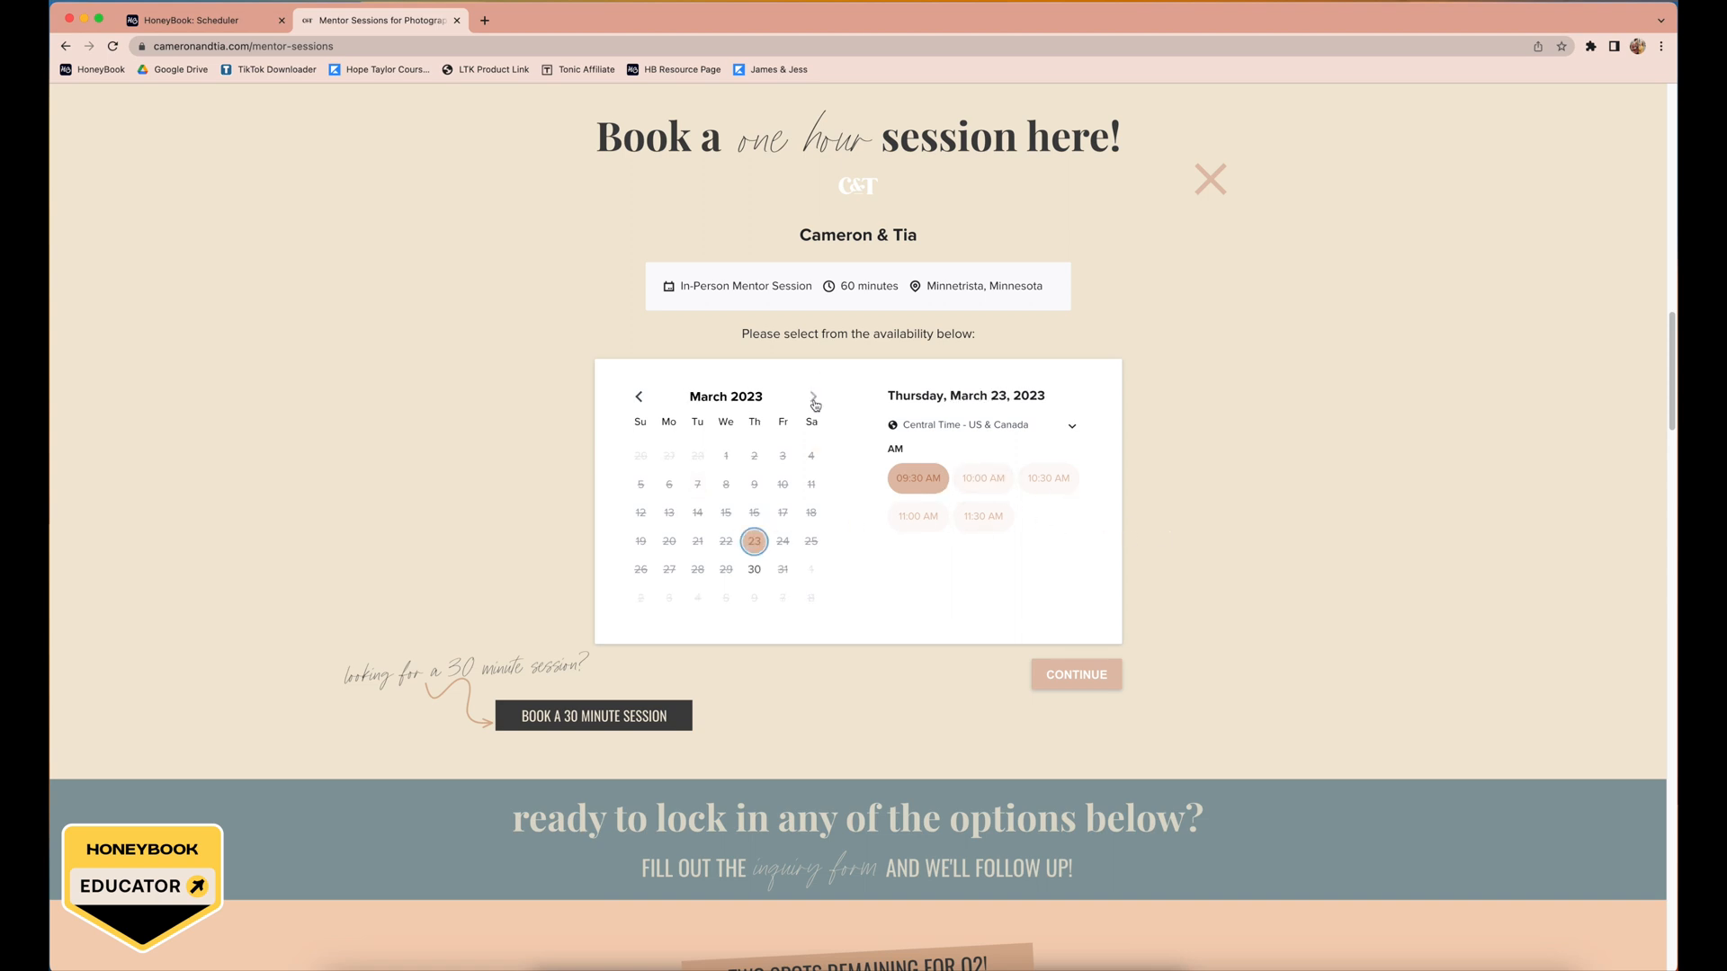
click(813, 397)
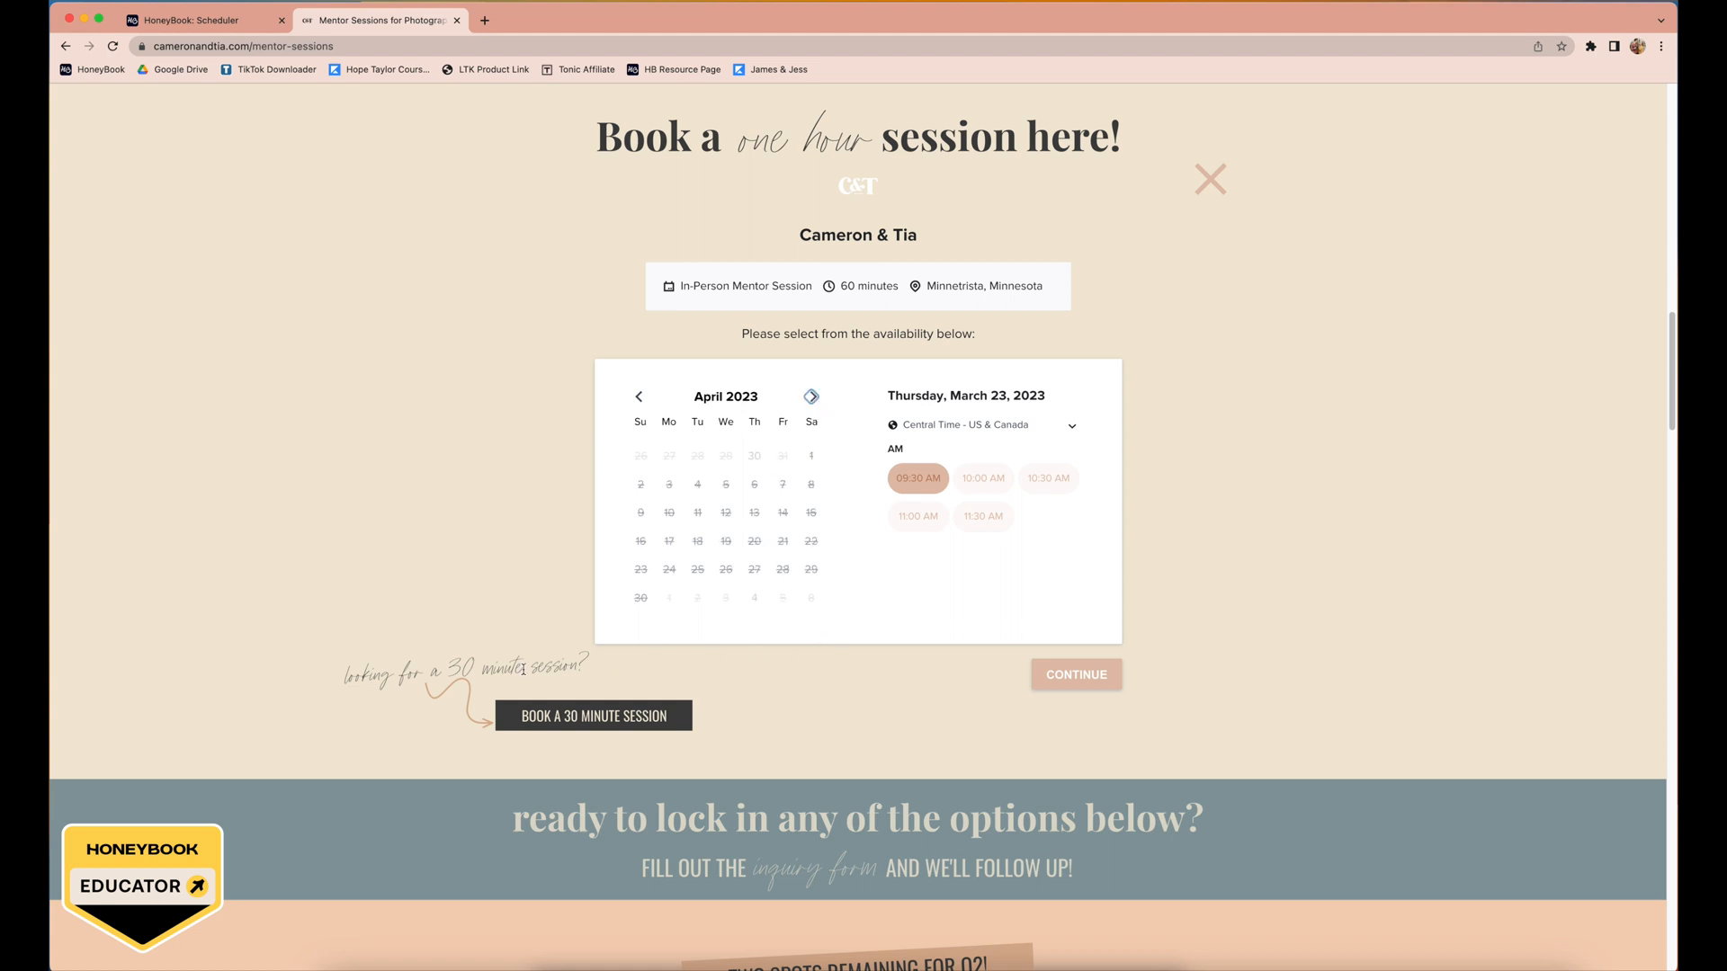
click(593, 716)
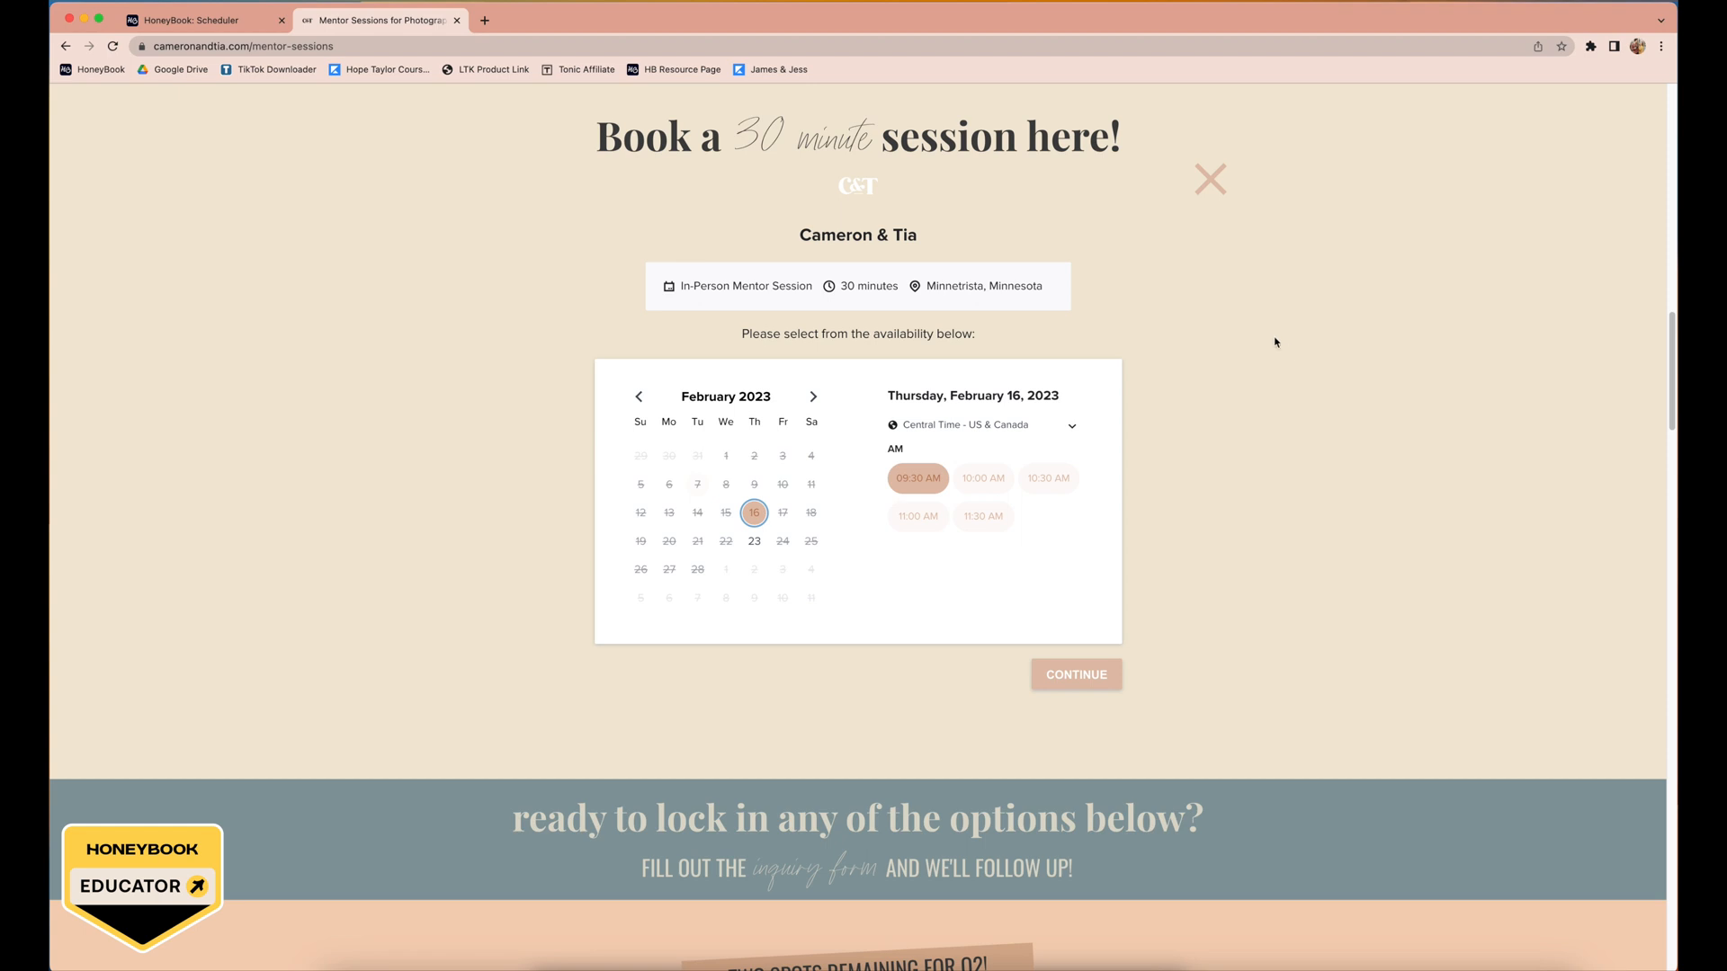
mouse_move(1192, 181)
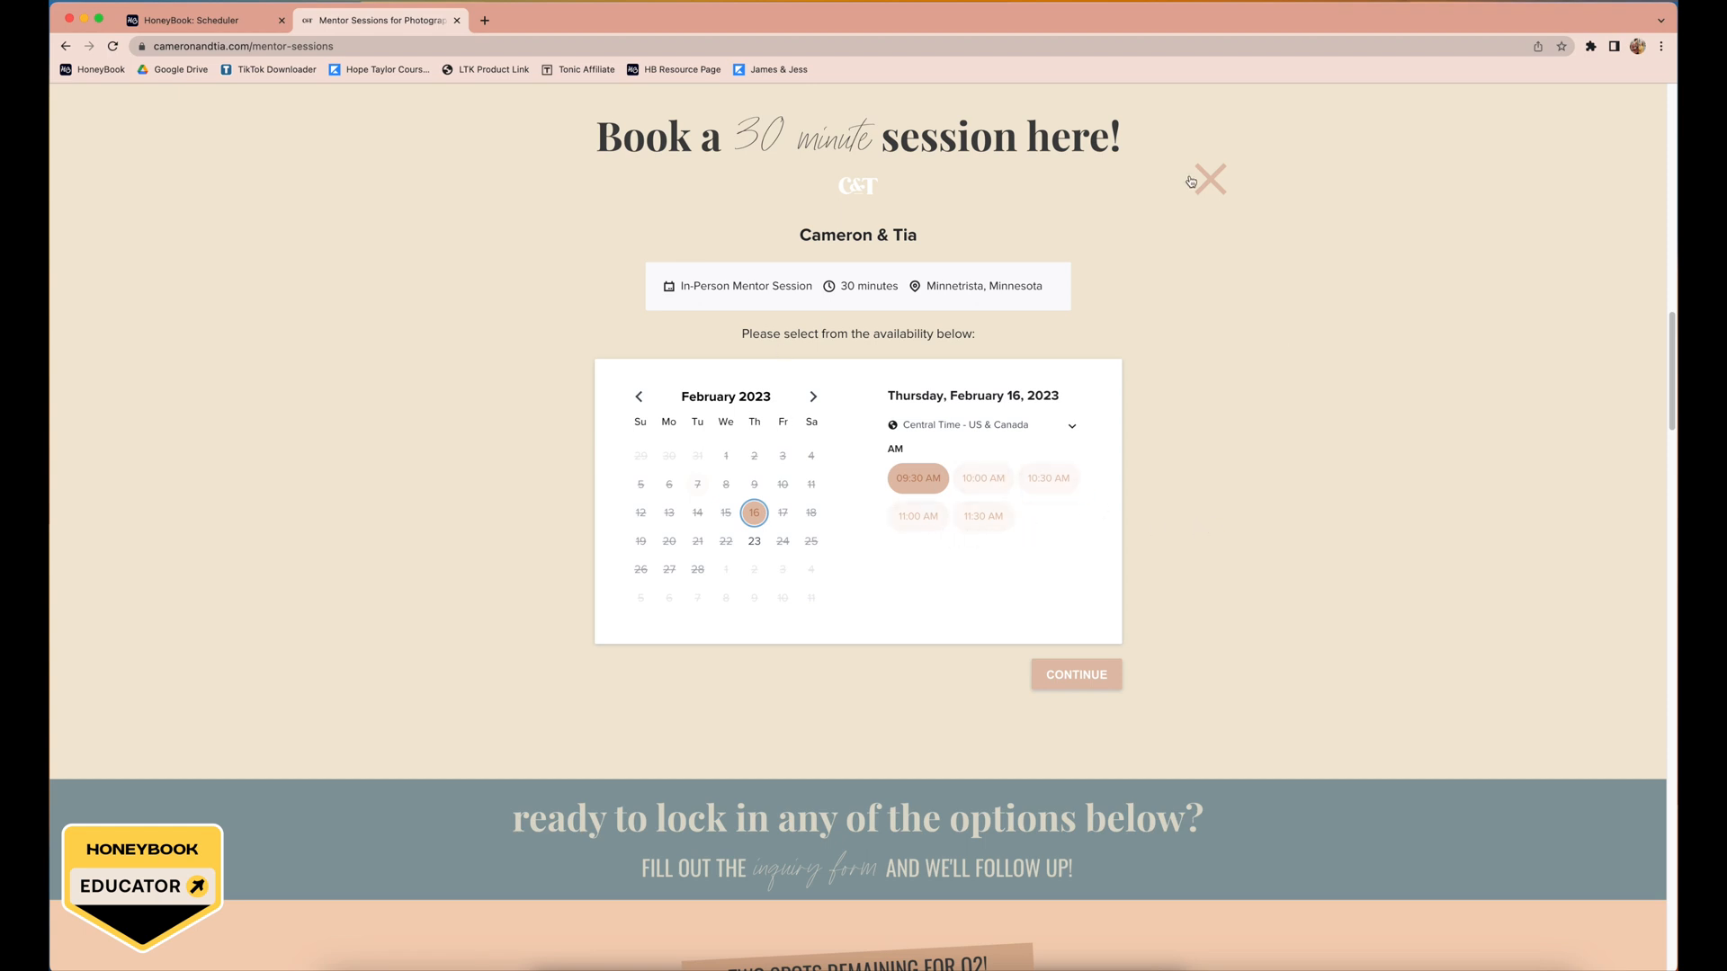
Step: Close that calendar, open the Zoom mentor session booking and pick Thursday, May 4, 2023
click(1207, 180)
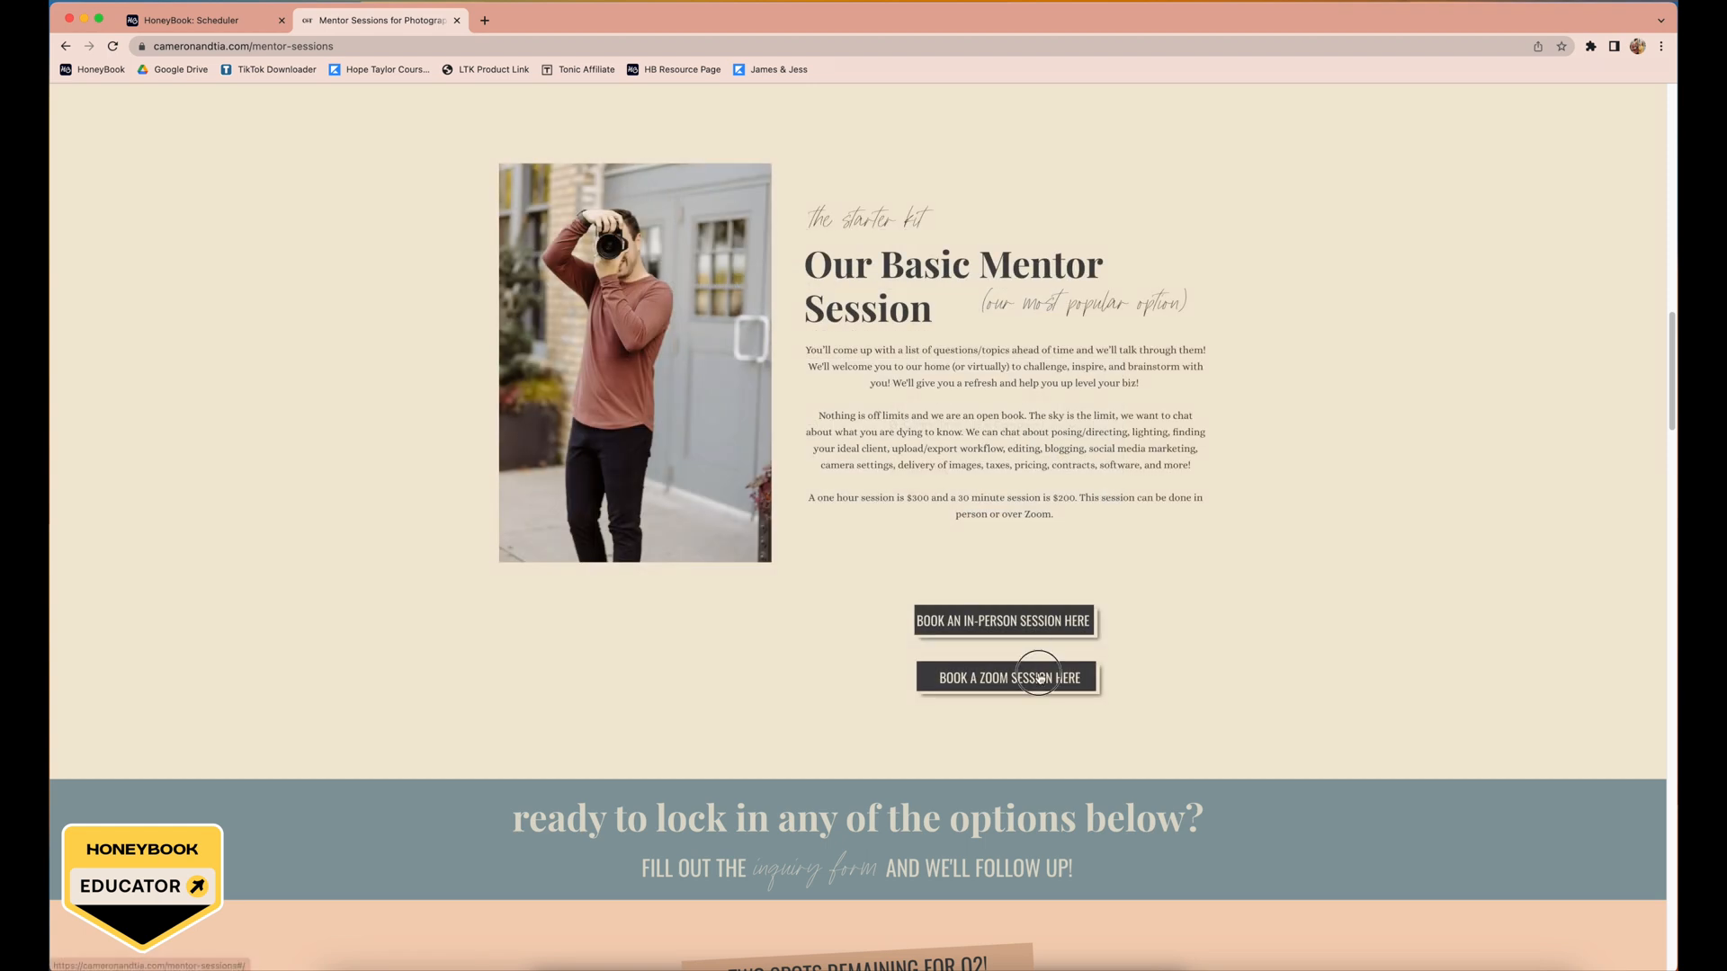
click(1005, 677)
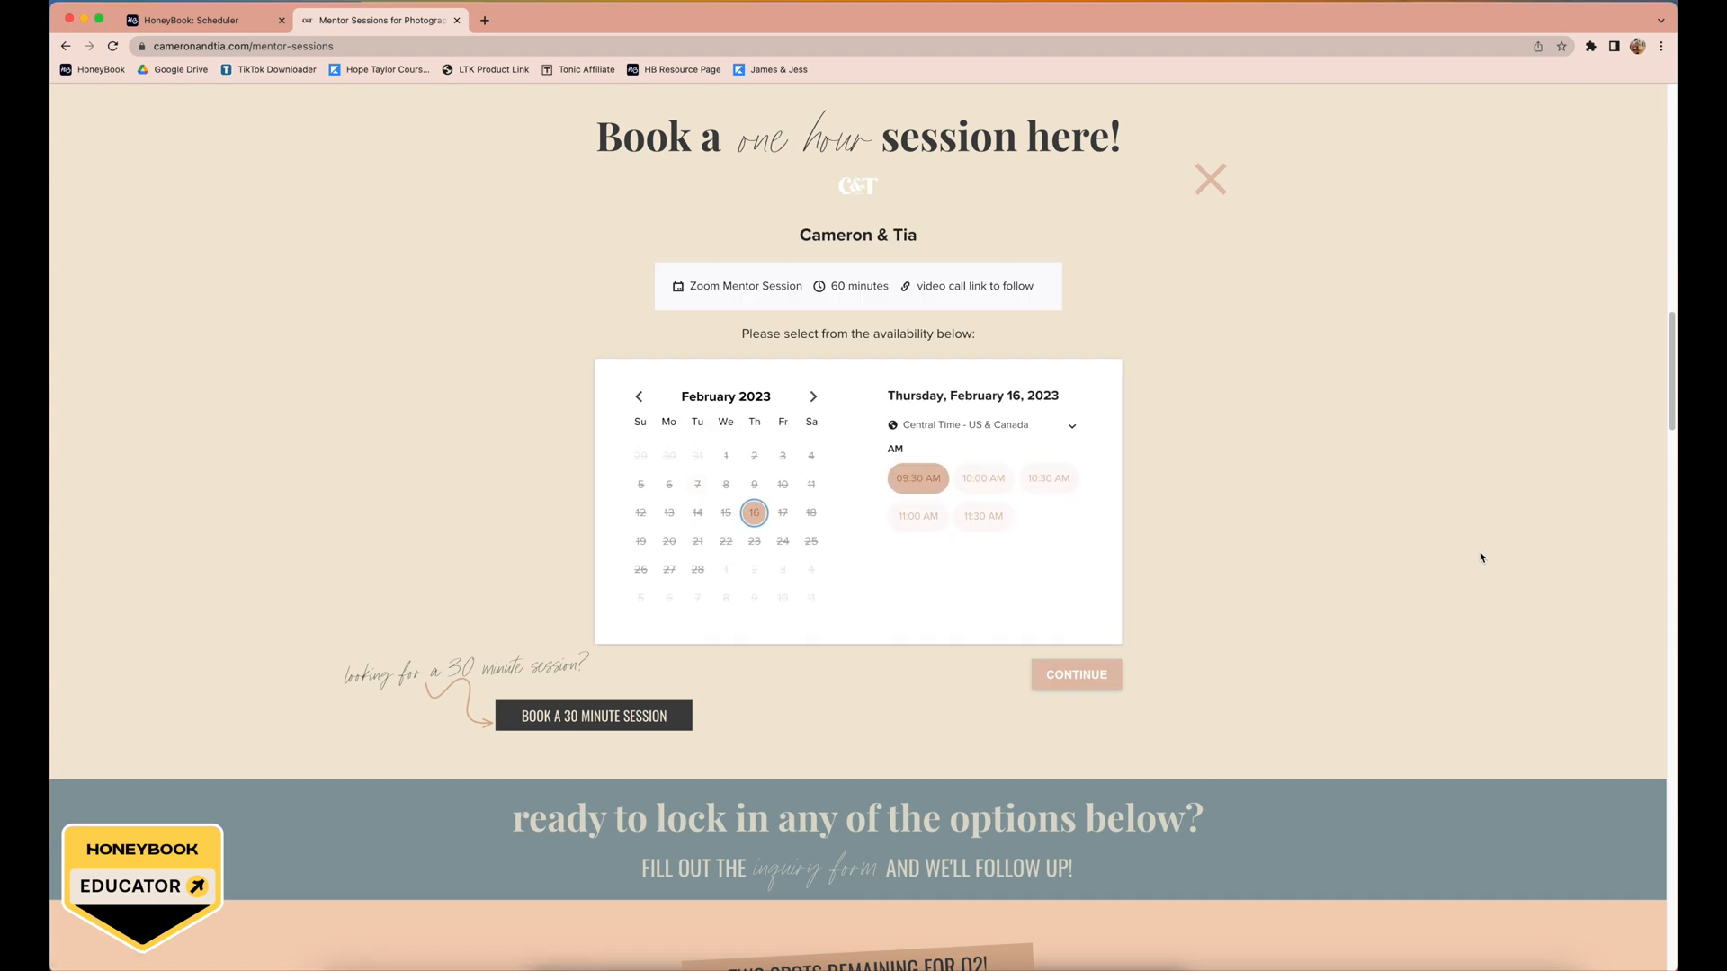
mouse_move(1497, 560)
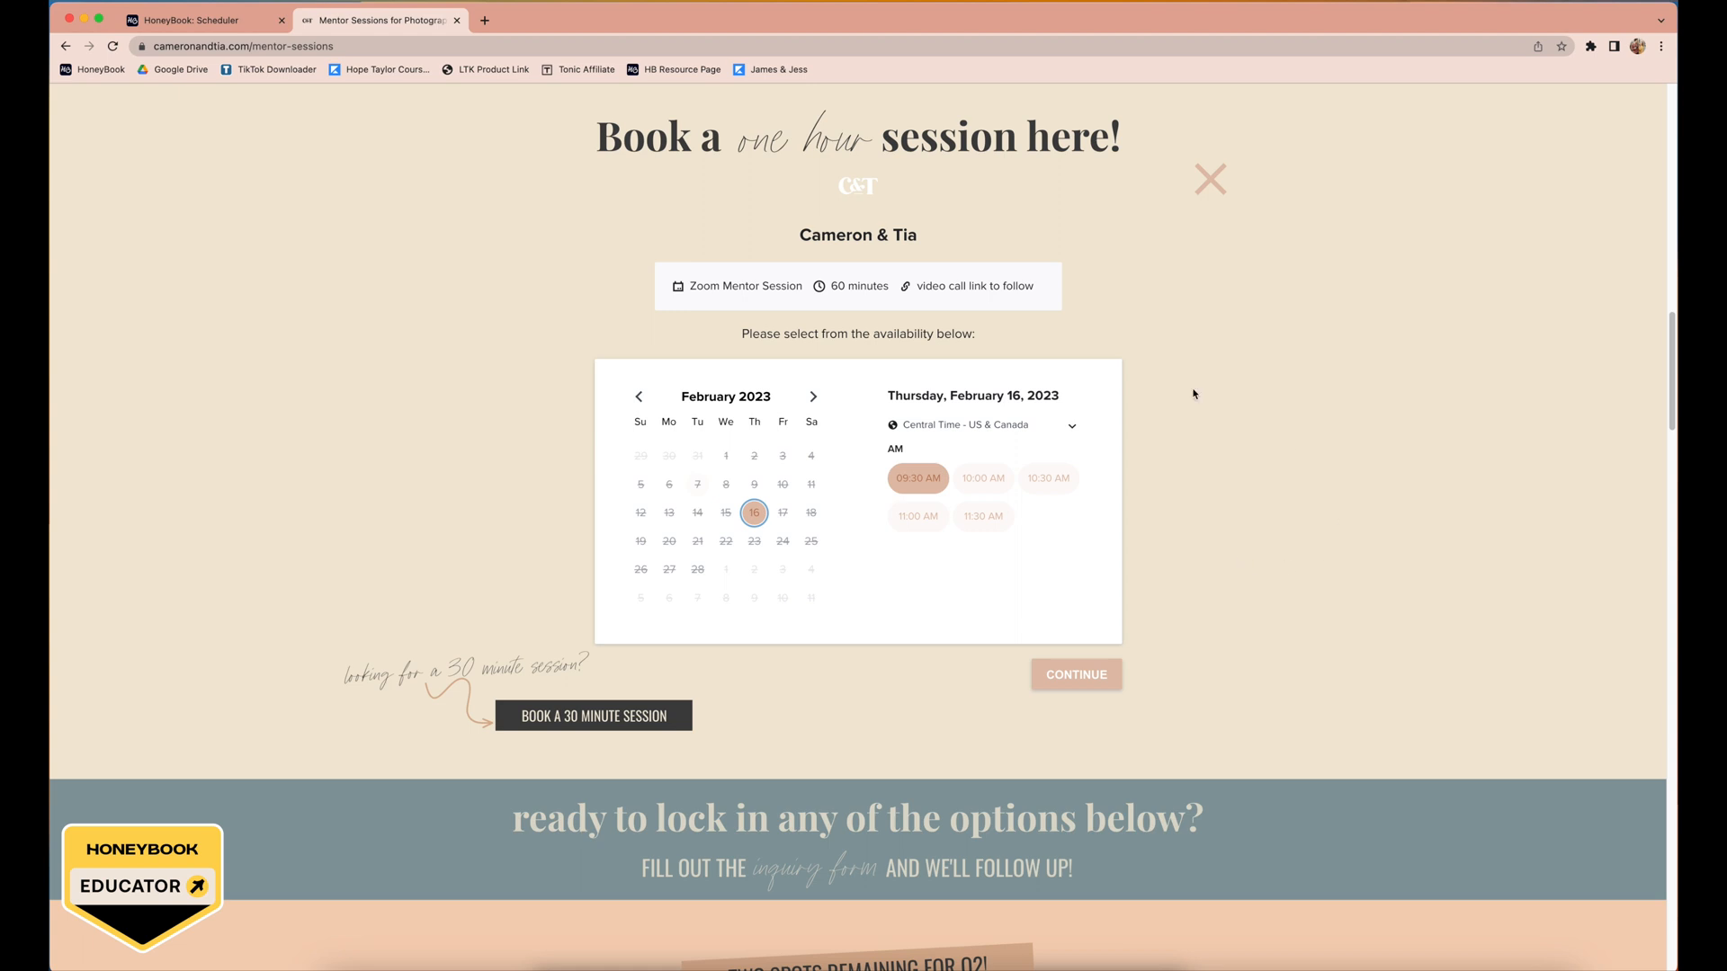
click(813, 396)
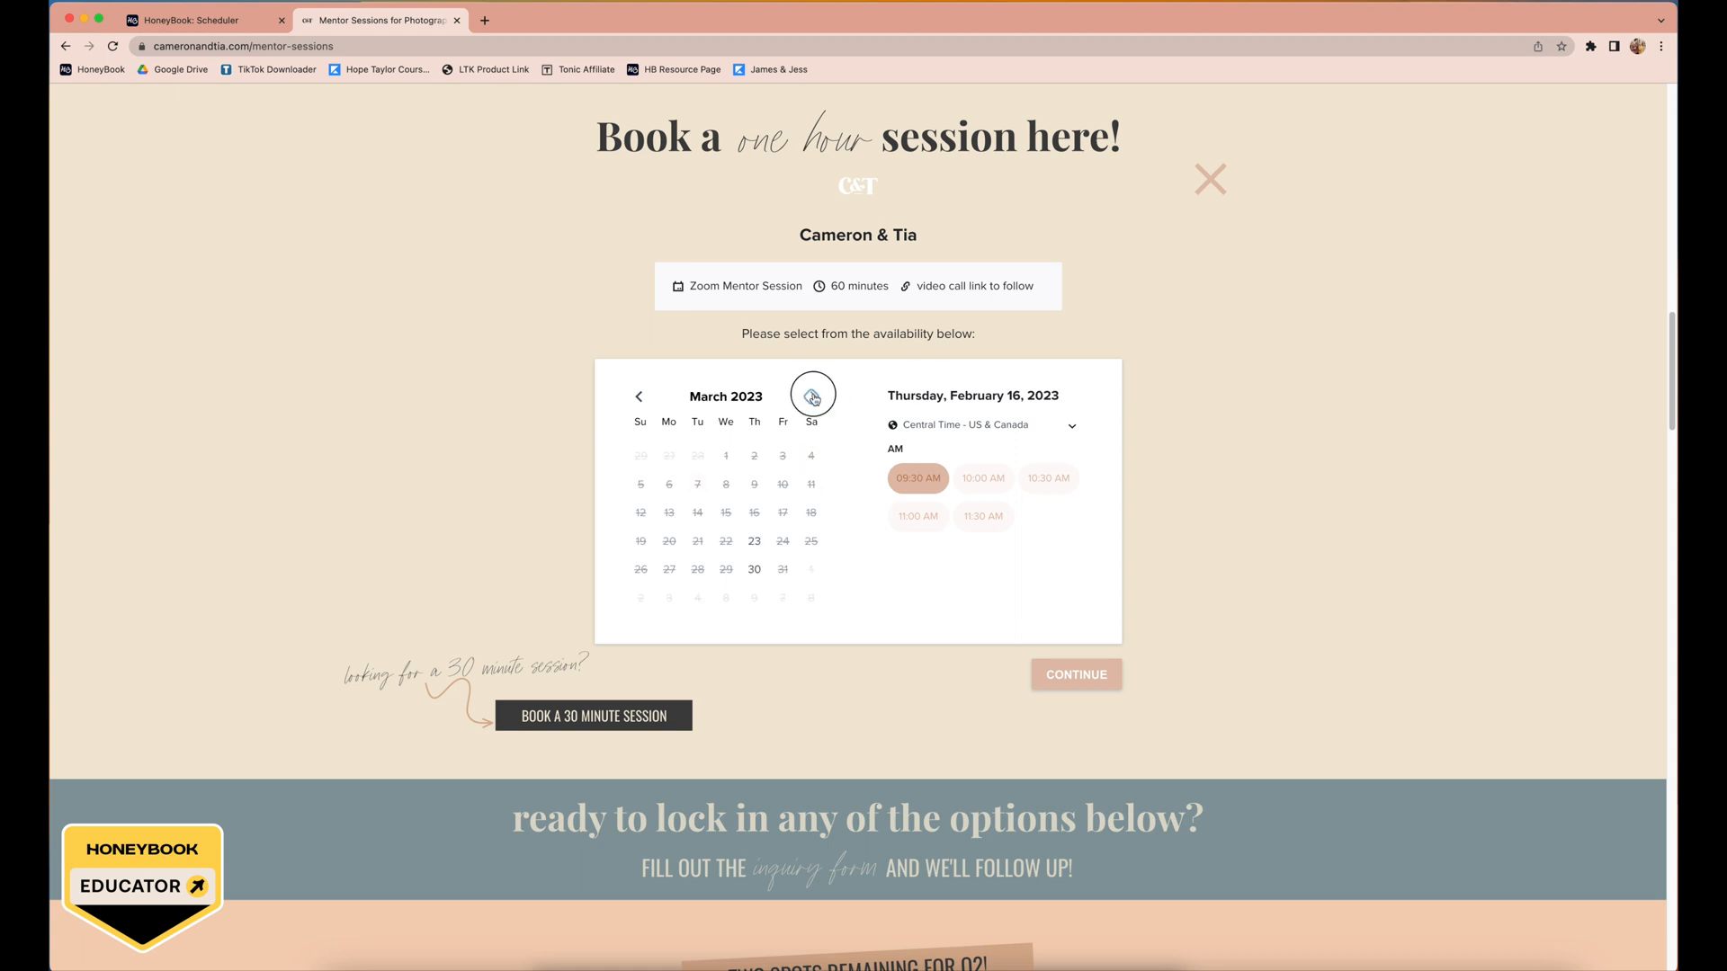
click(811, 396)
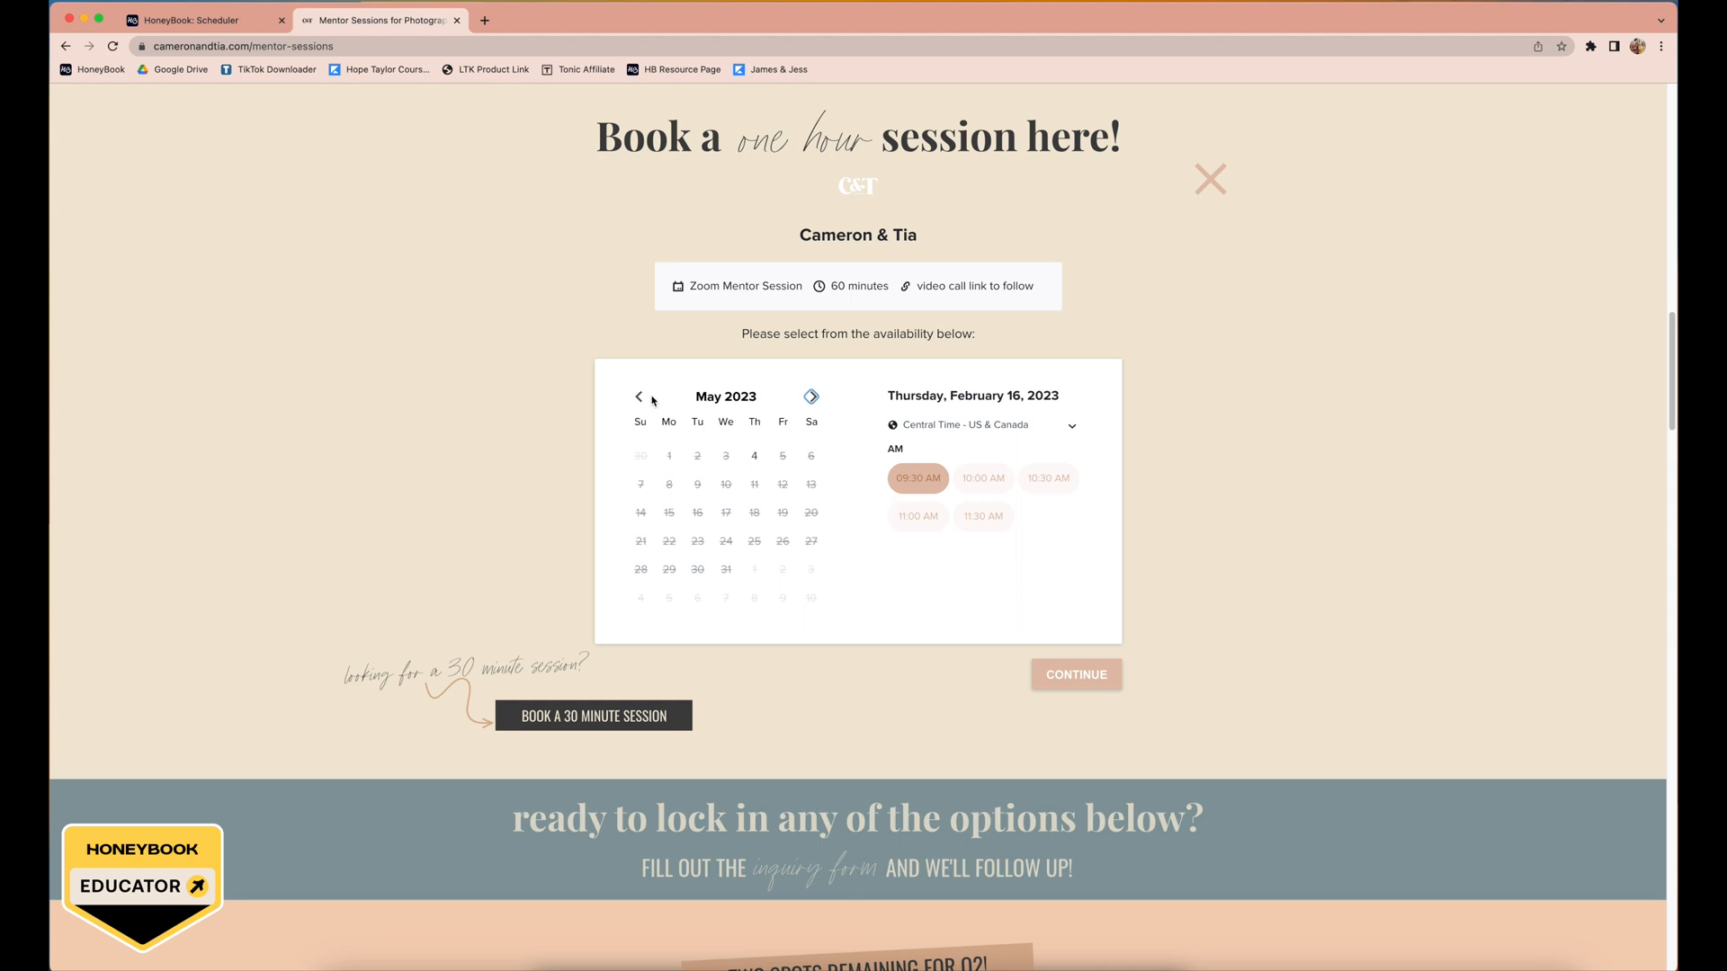
click(754, 455)
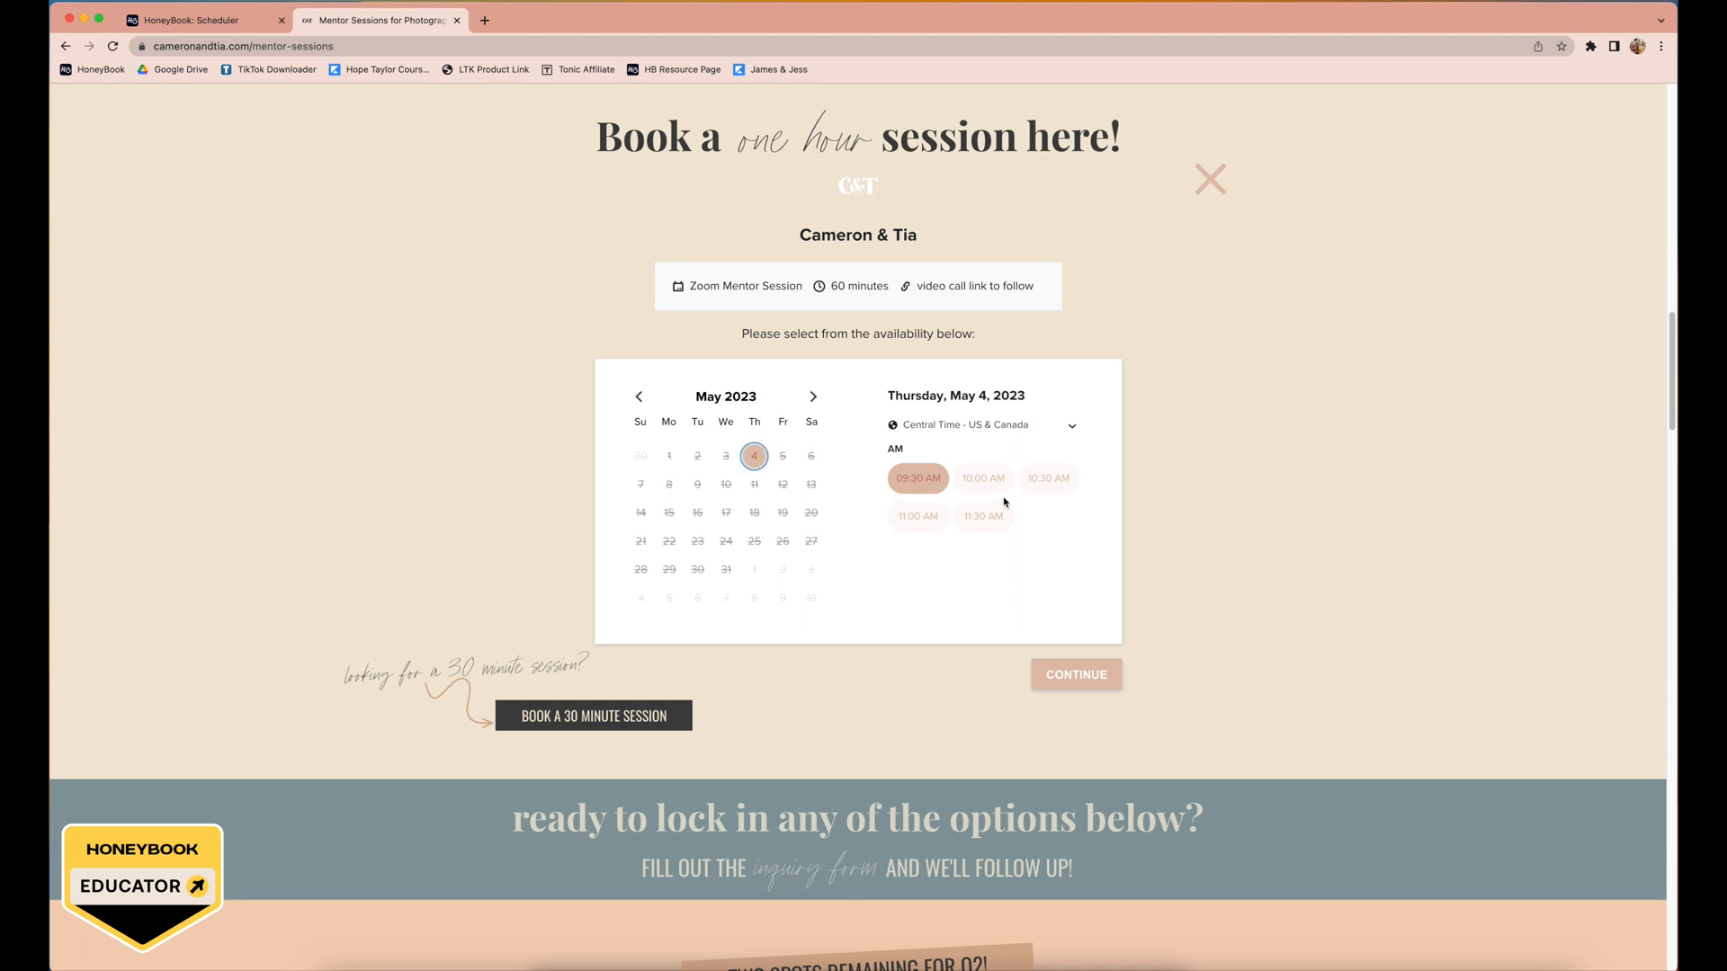
mouse_move(1243, 163)
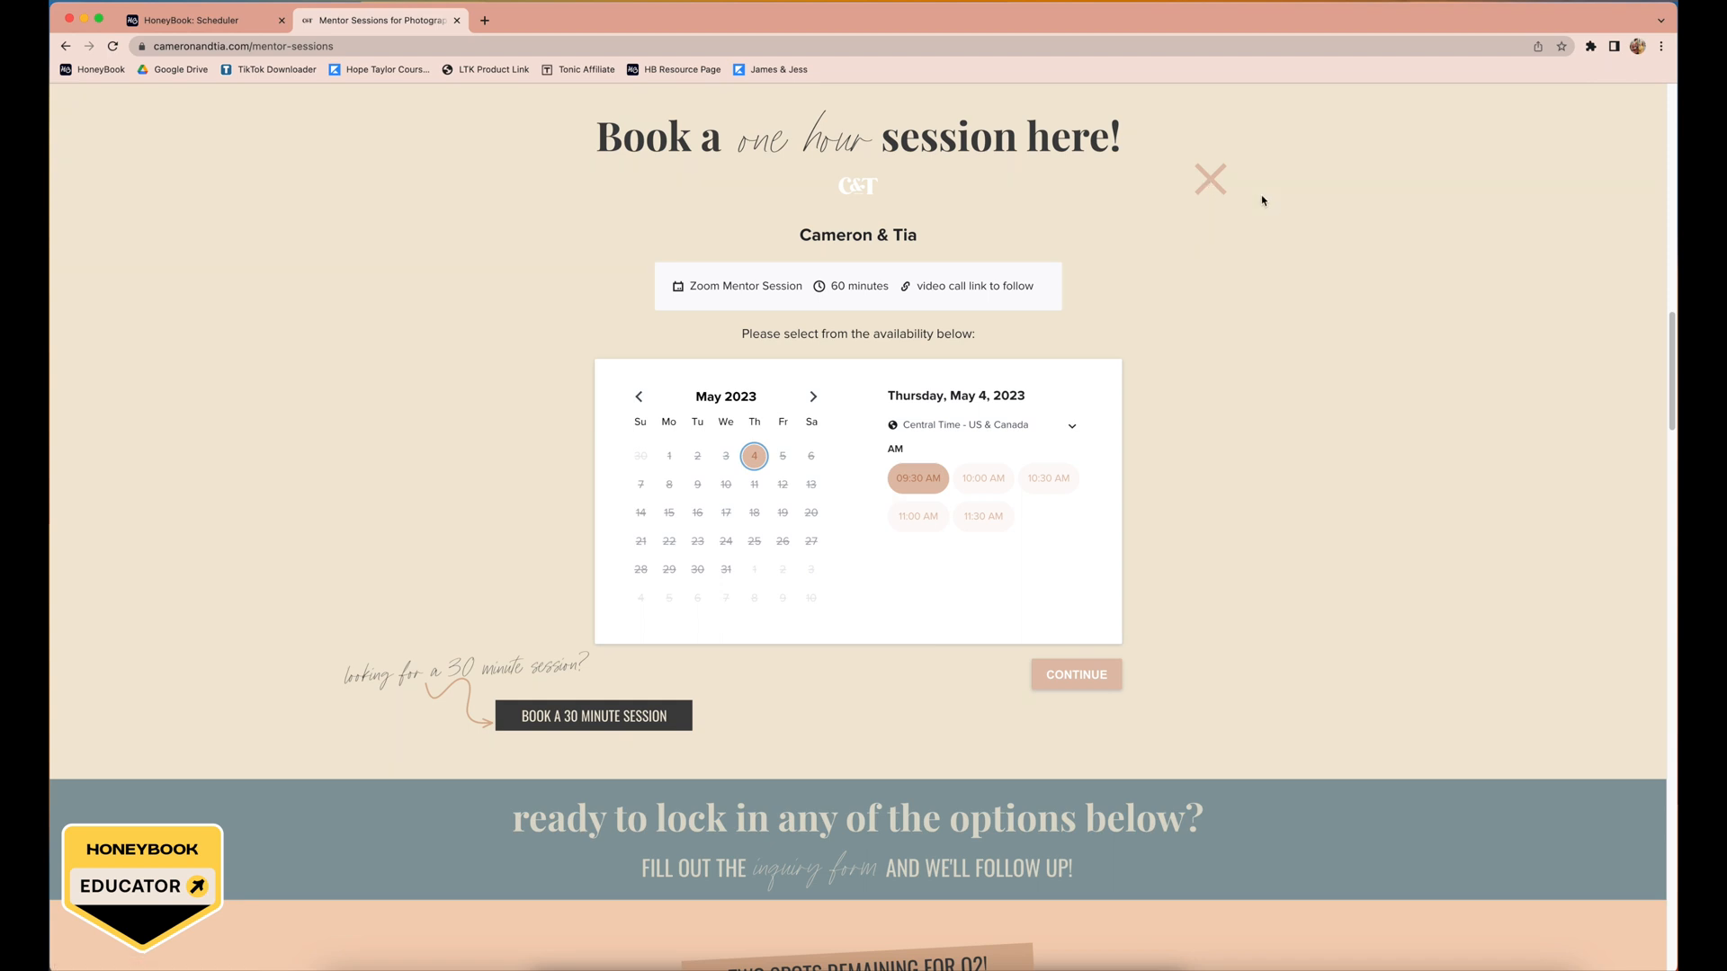
mouse_move(1249, 190)
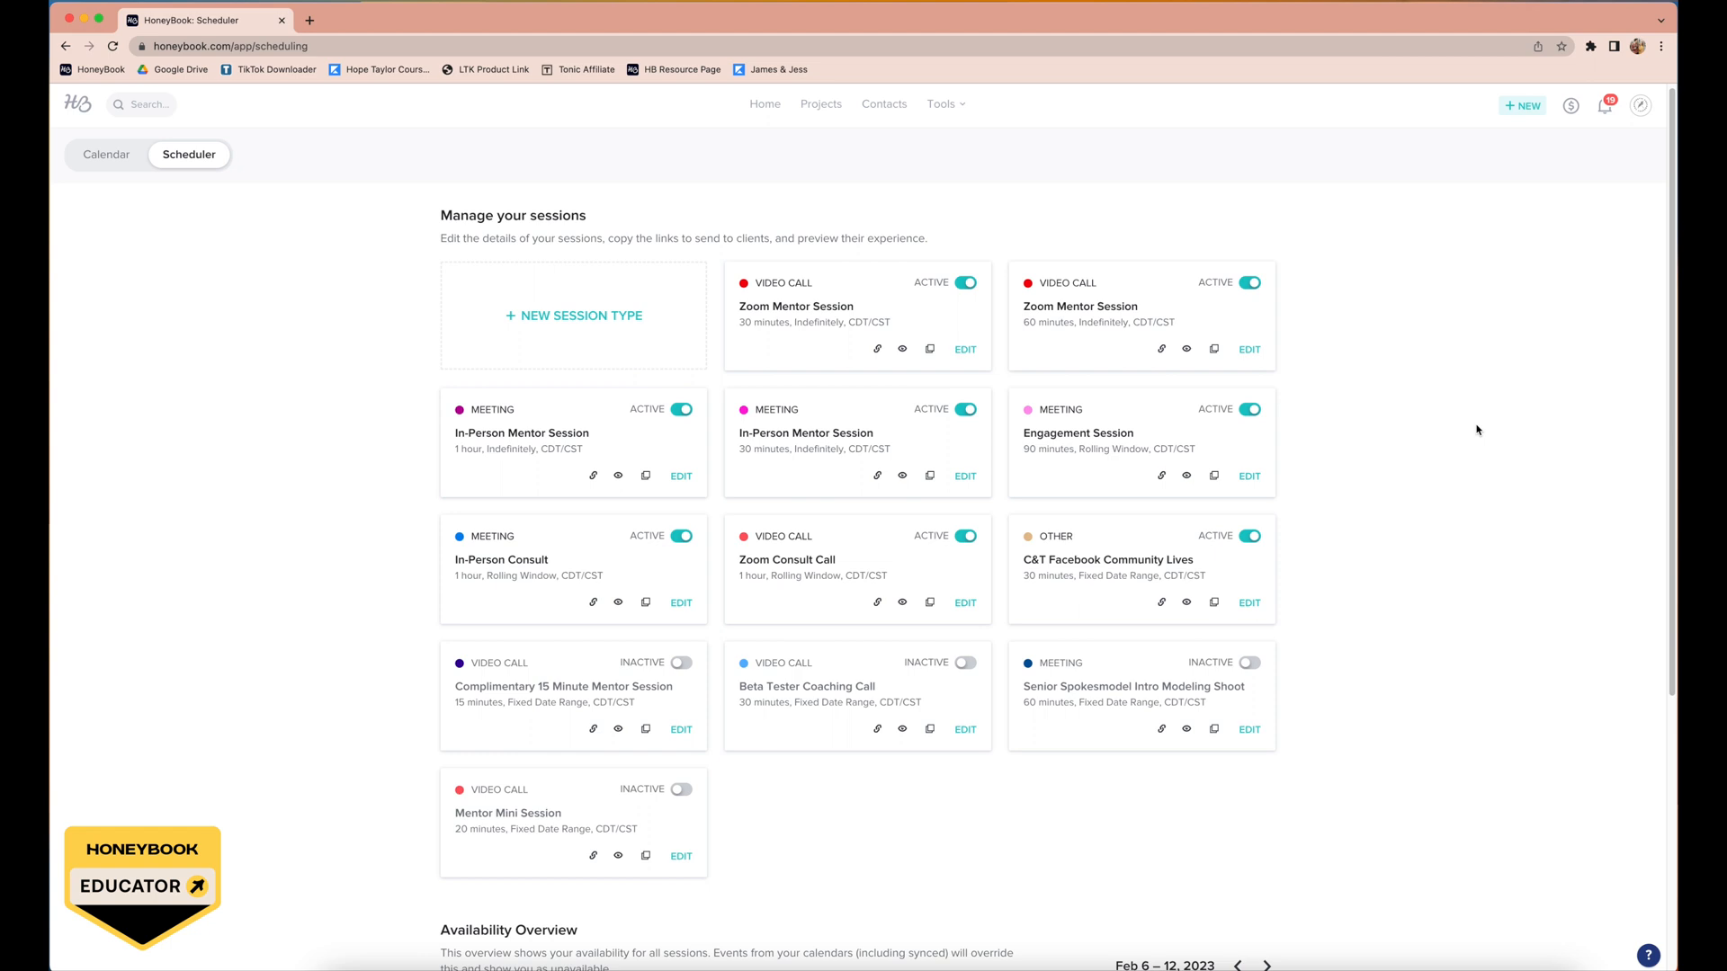
mouse_move(581, 320)
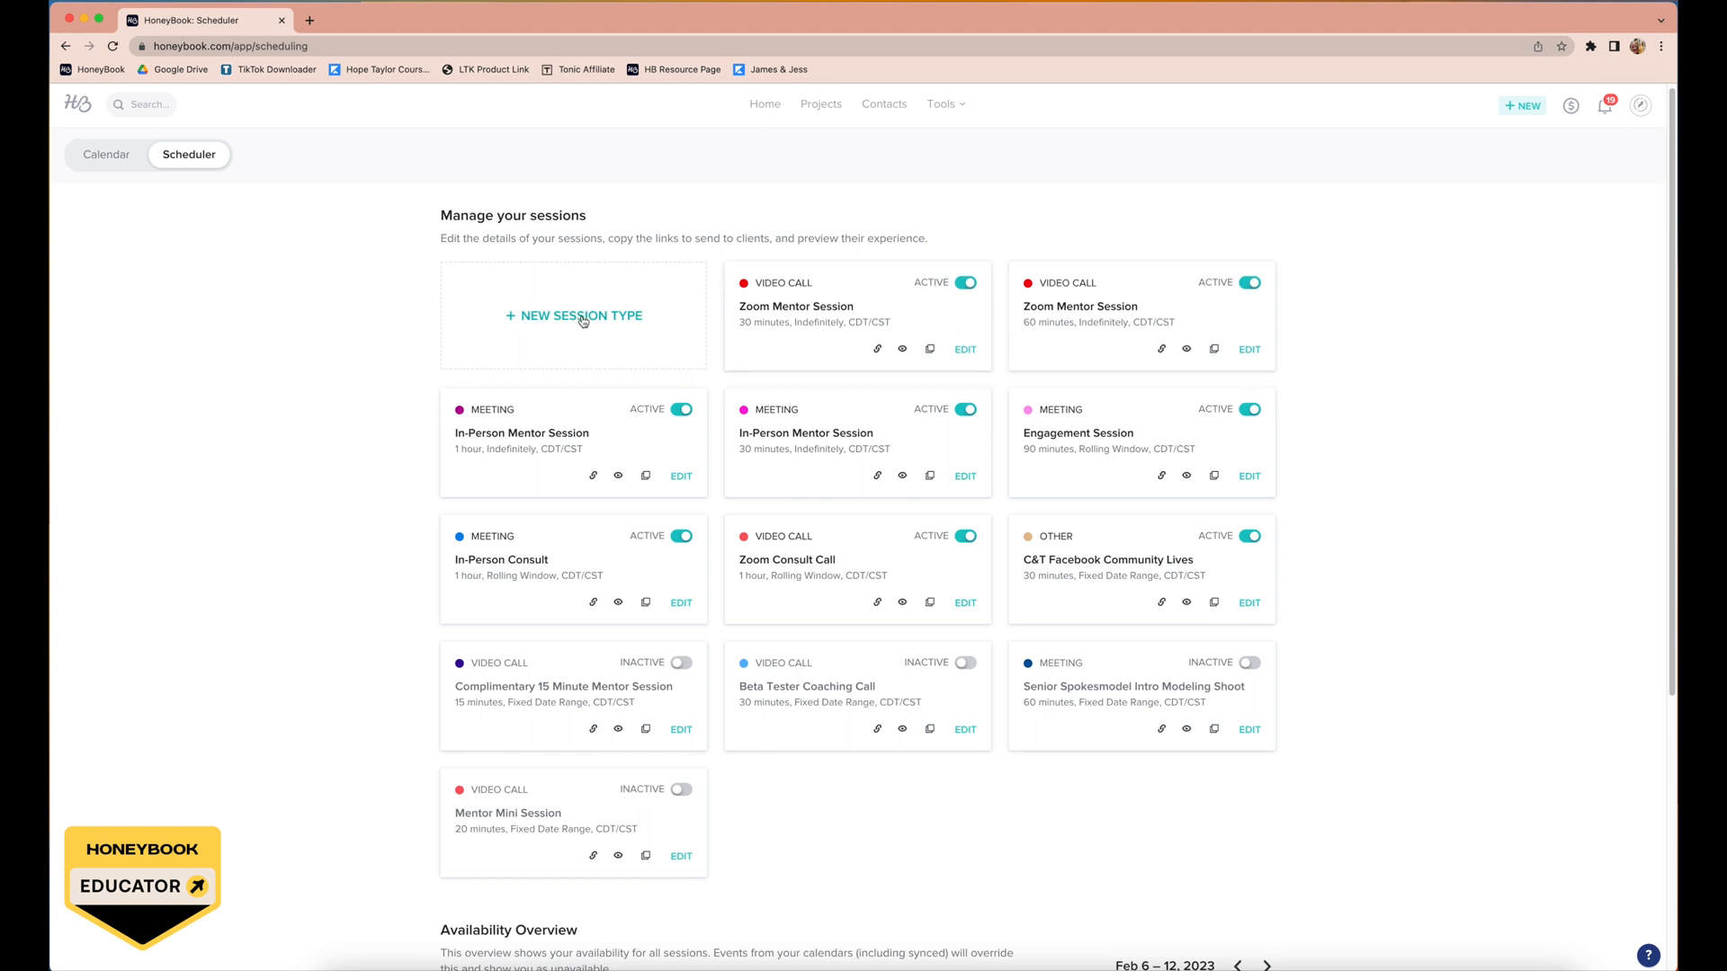
Step: Start a new session type, view the Session type choices, and focus the title field
click(574, 315)
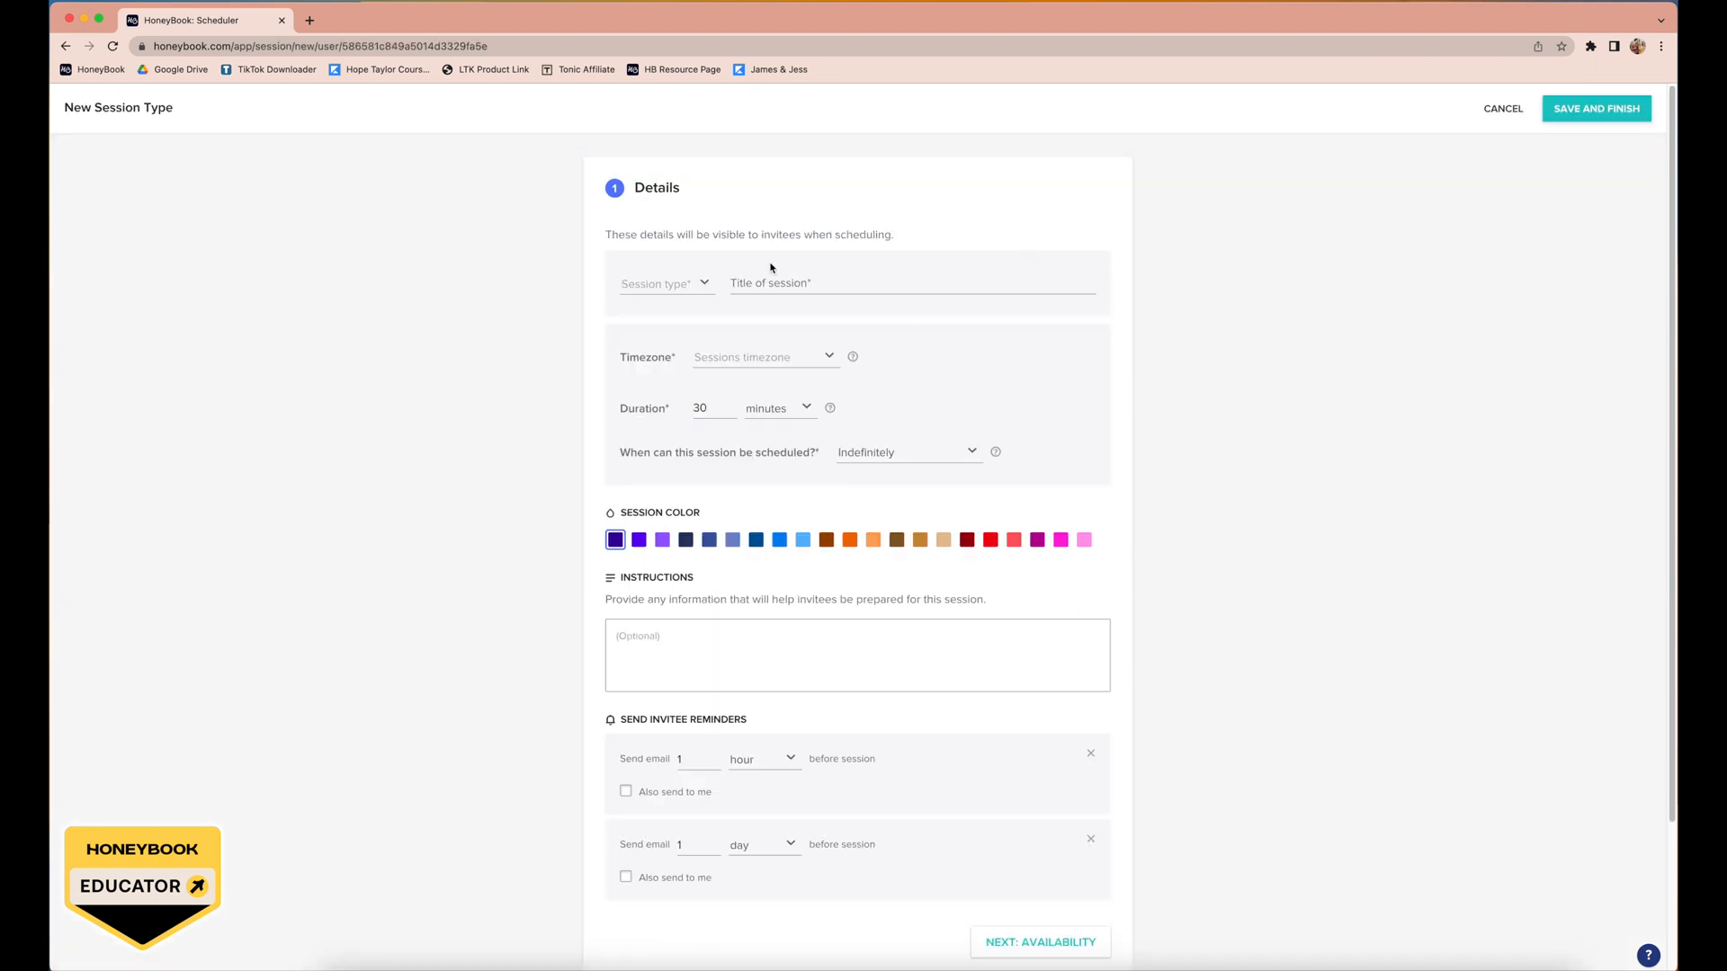
click(661, 283)
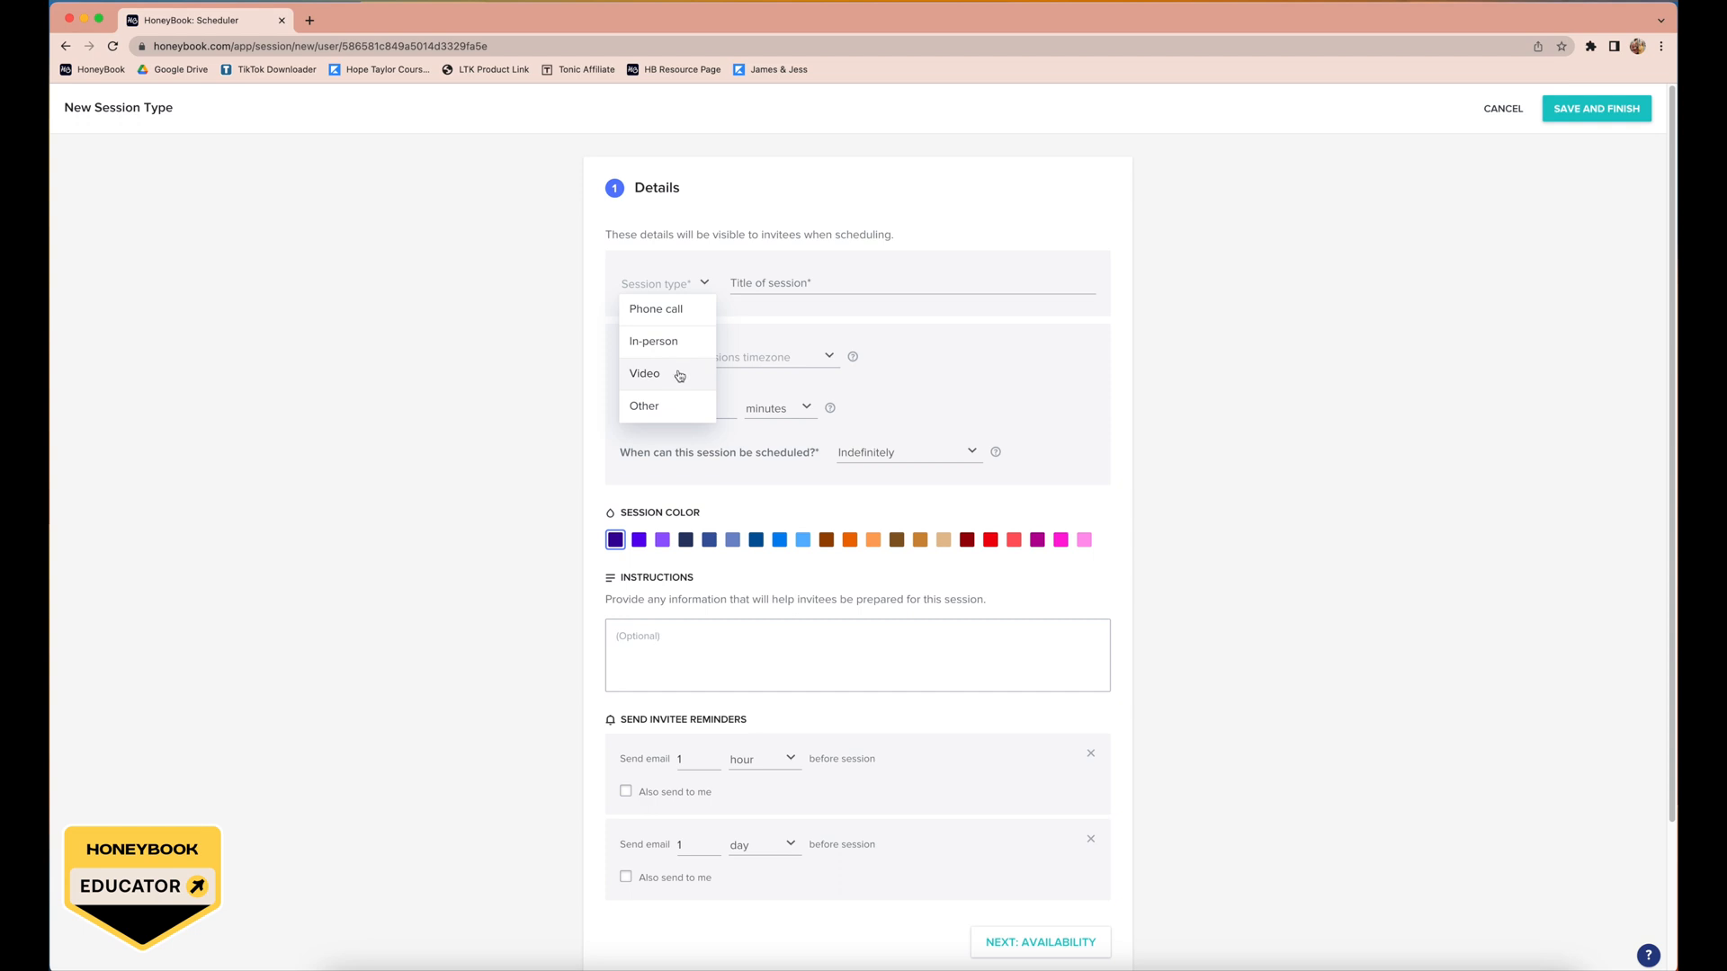
mouse_move(695, 373)
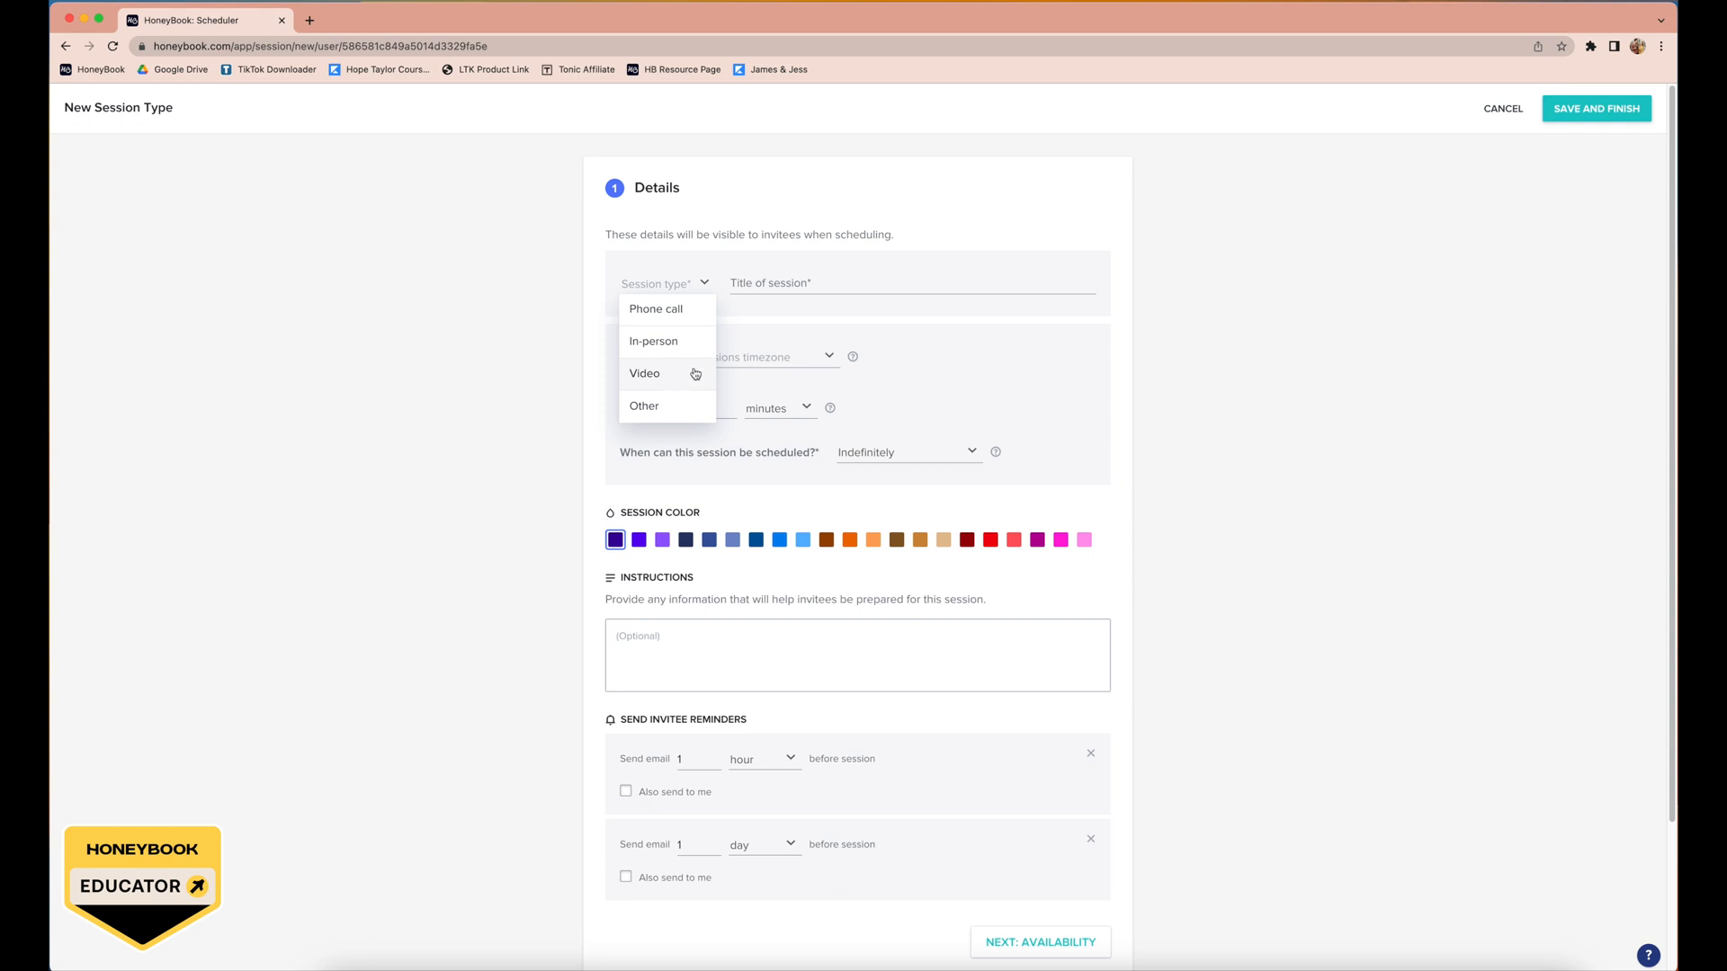
click(903, 283)
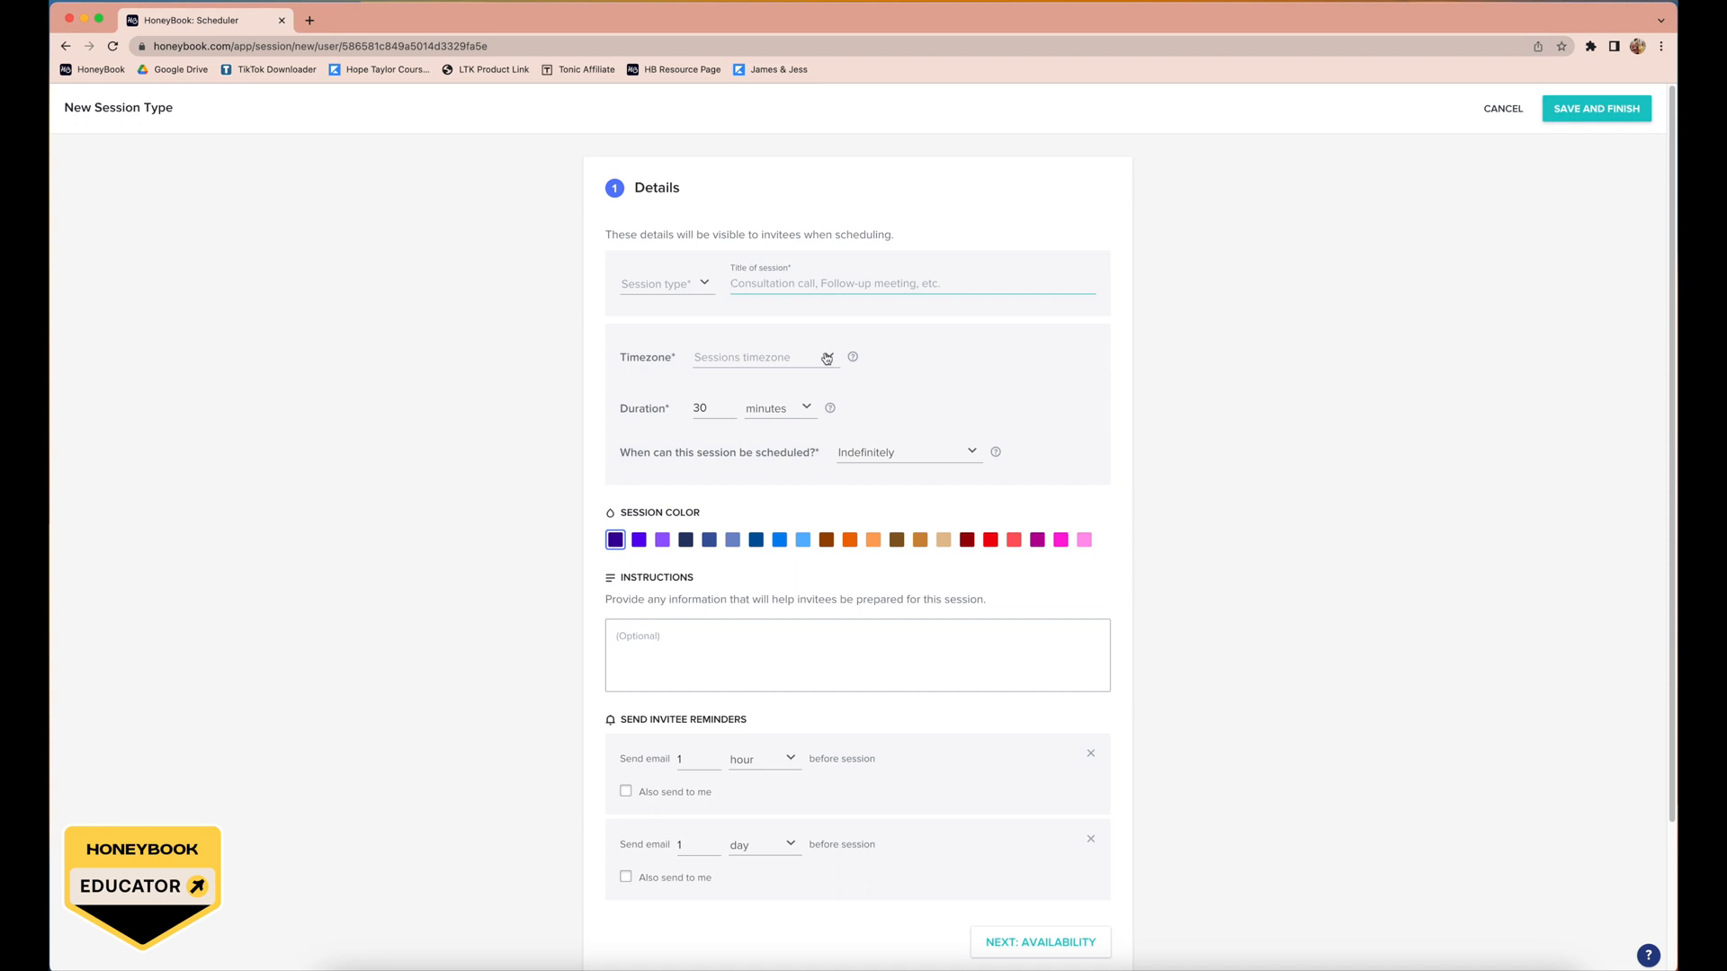
scroll(down, 3)
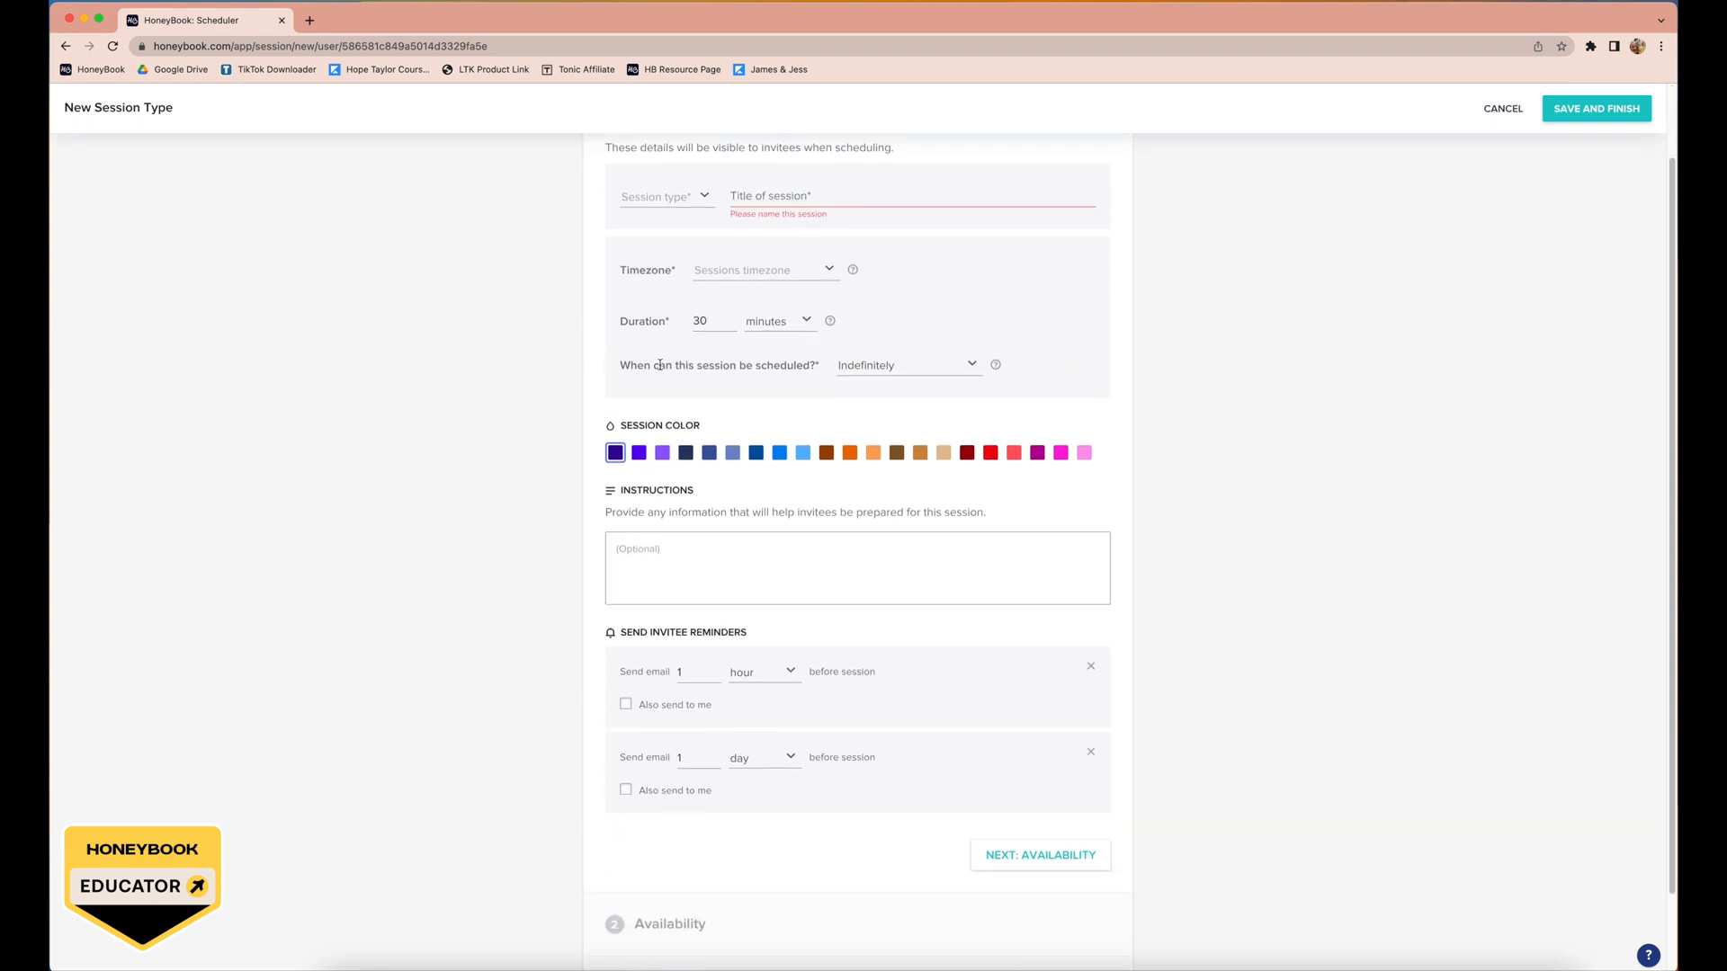
Step: Try Fixed date range, then set the booking window to a rolling 6 months
click(907, 364)
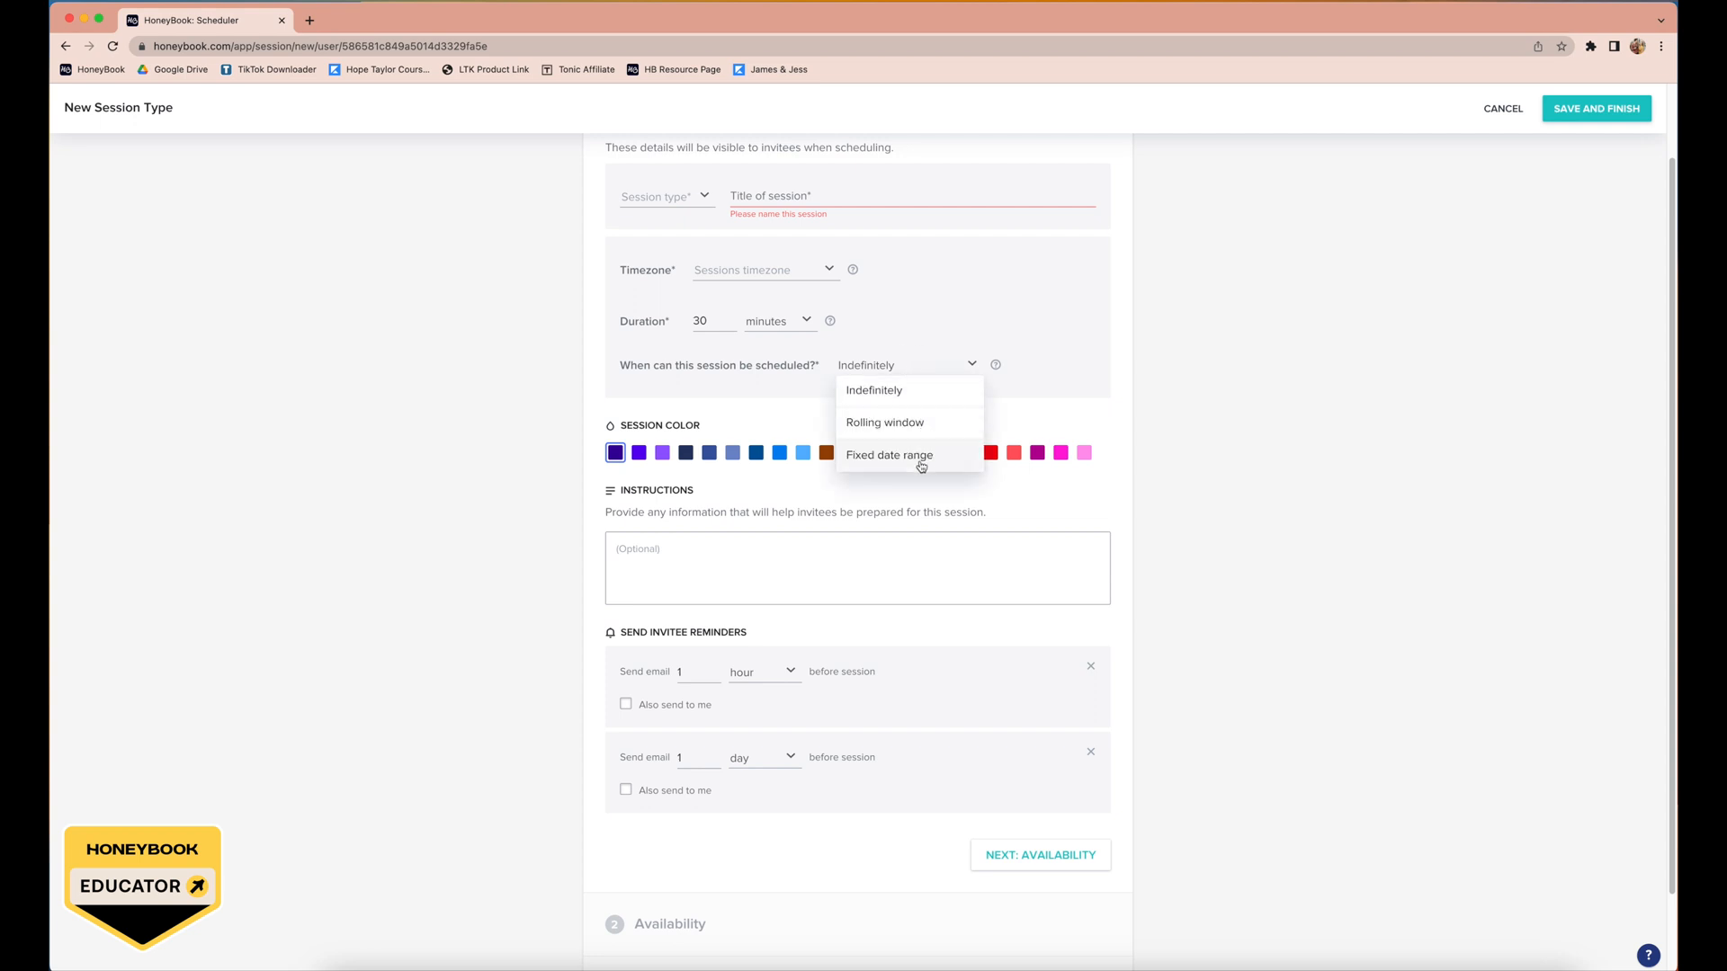
click(888, 455)
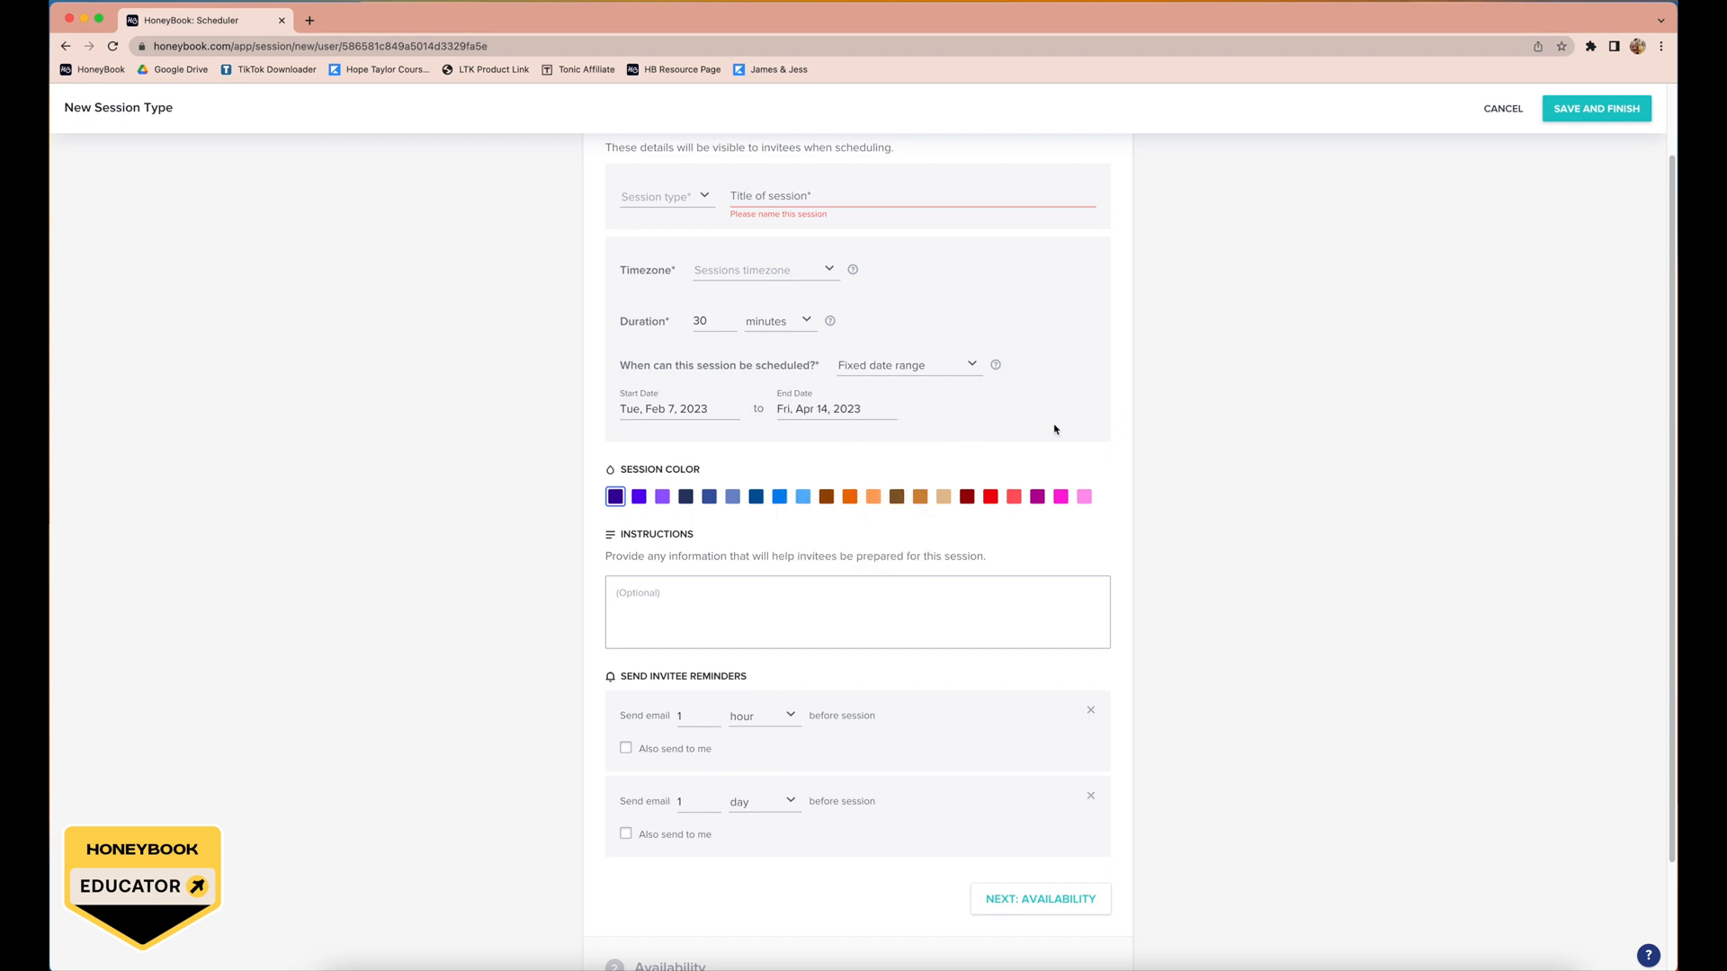
mouse_move(966, 425)
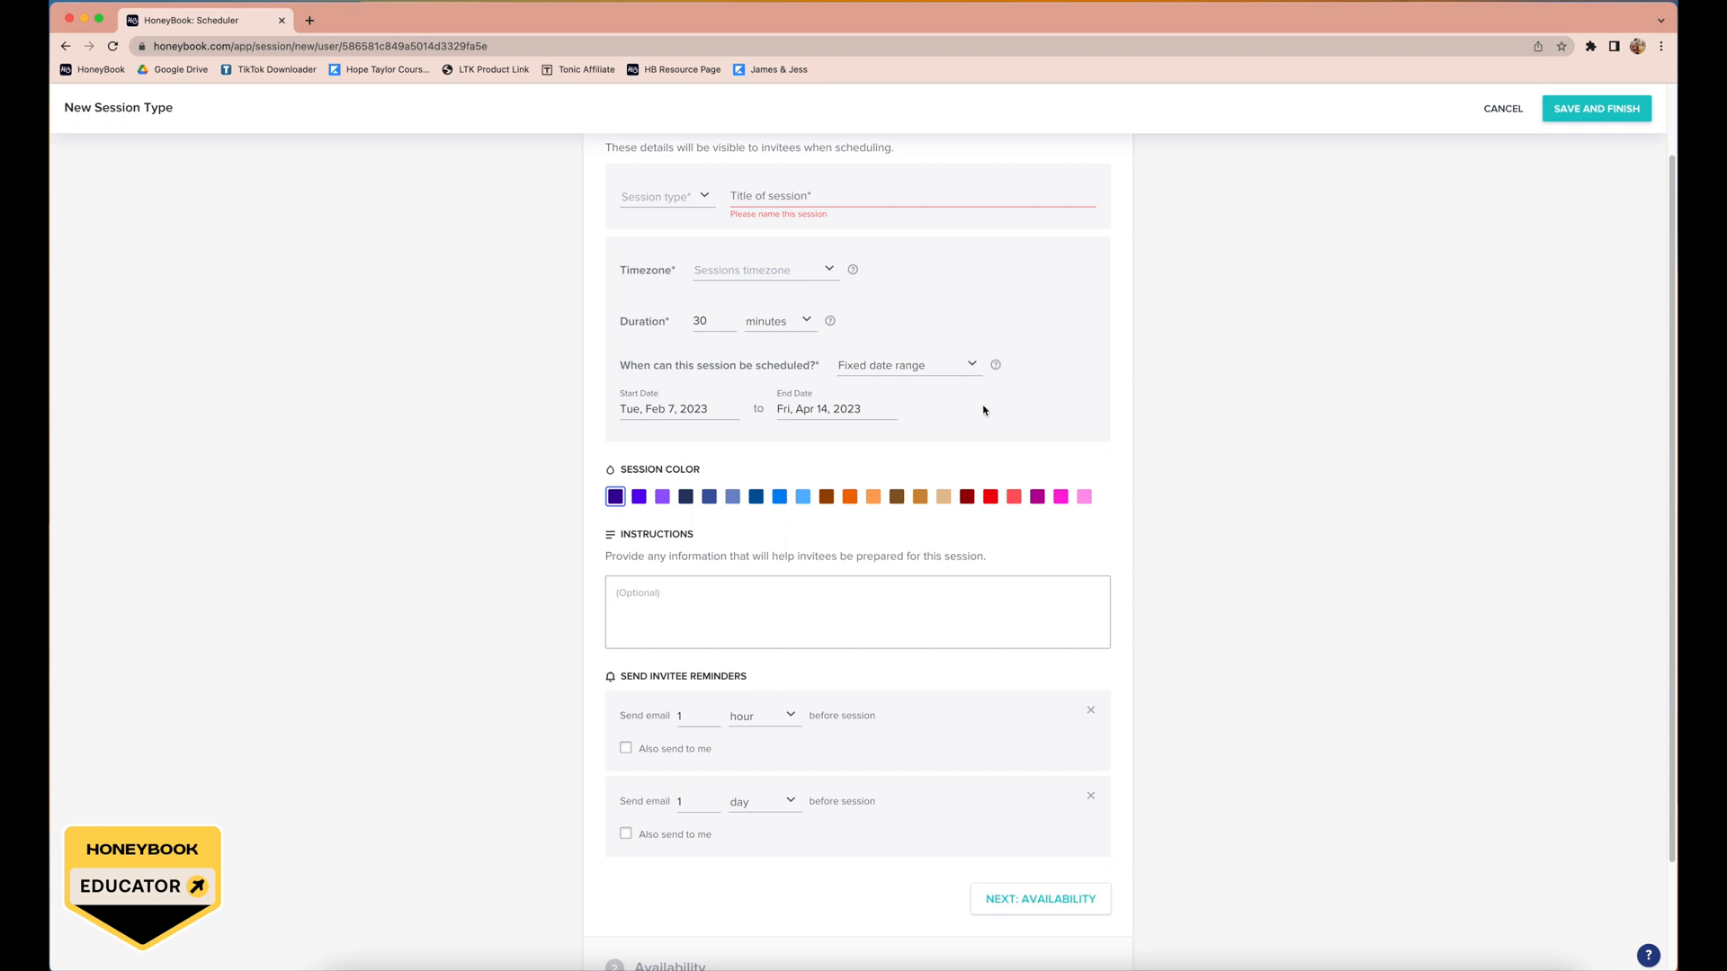
click(905, 365)
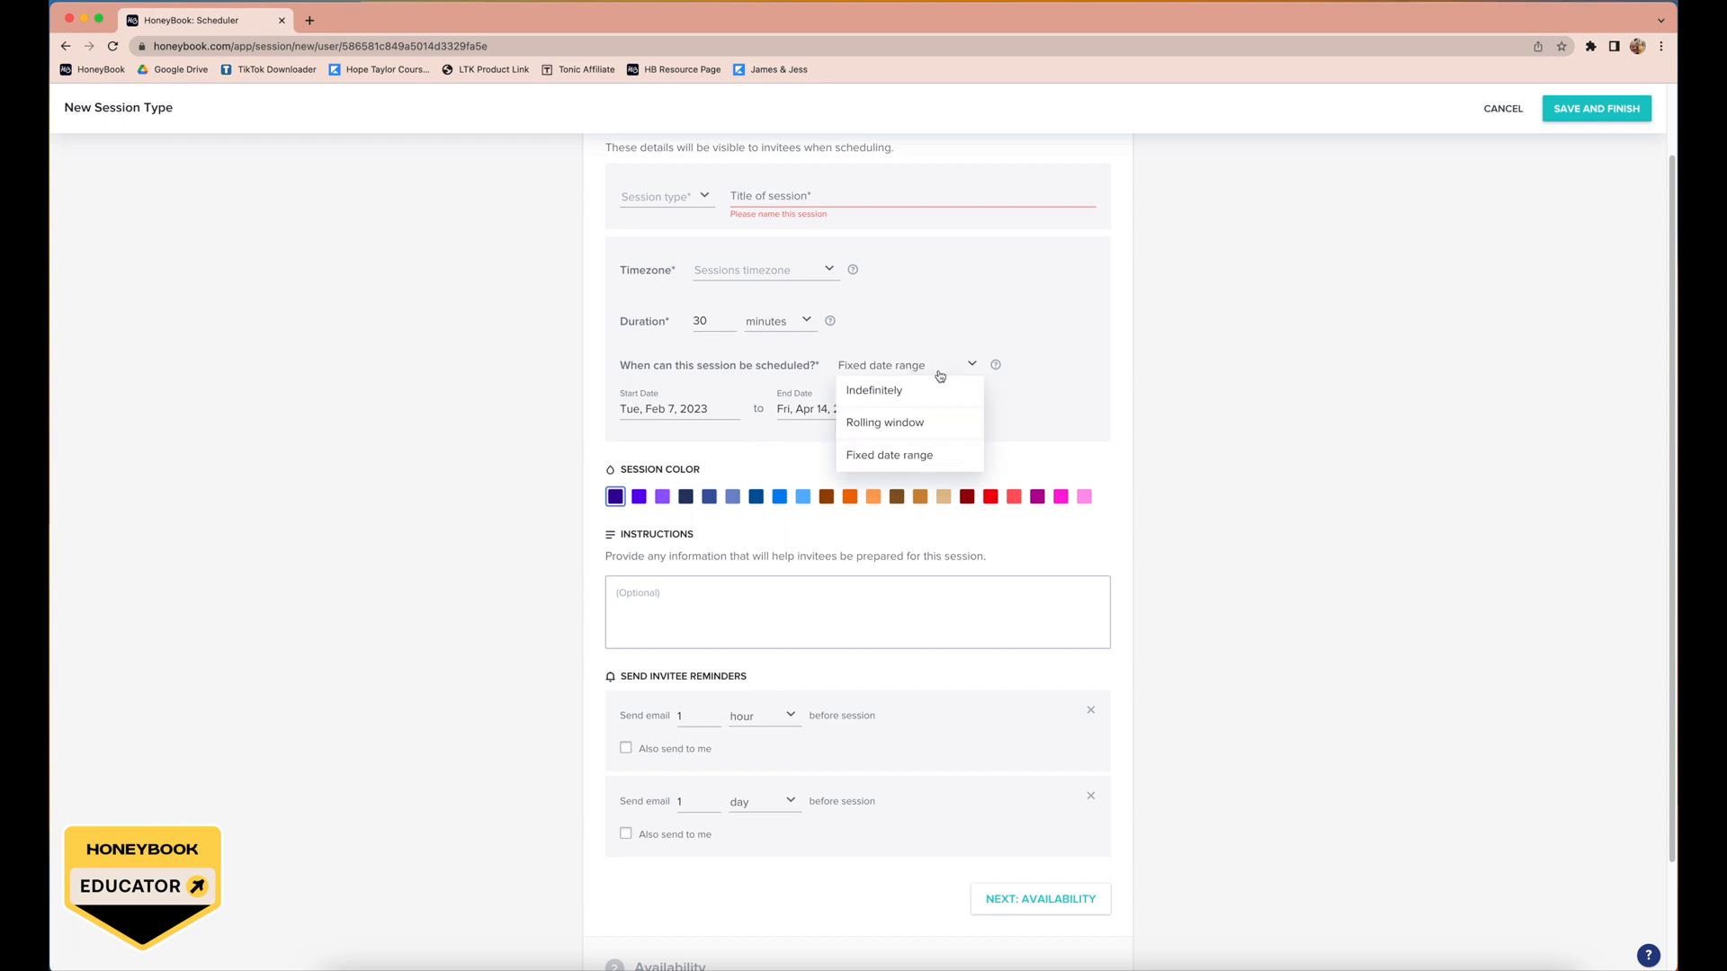
click(883, 422)
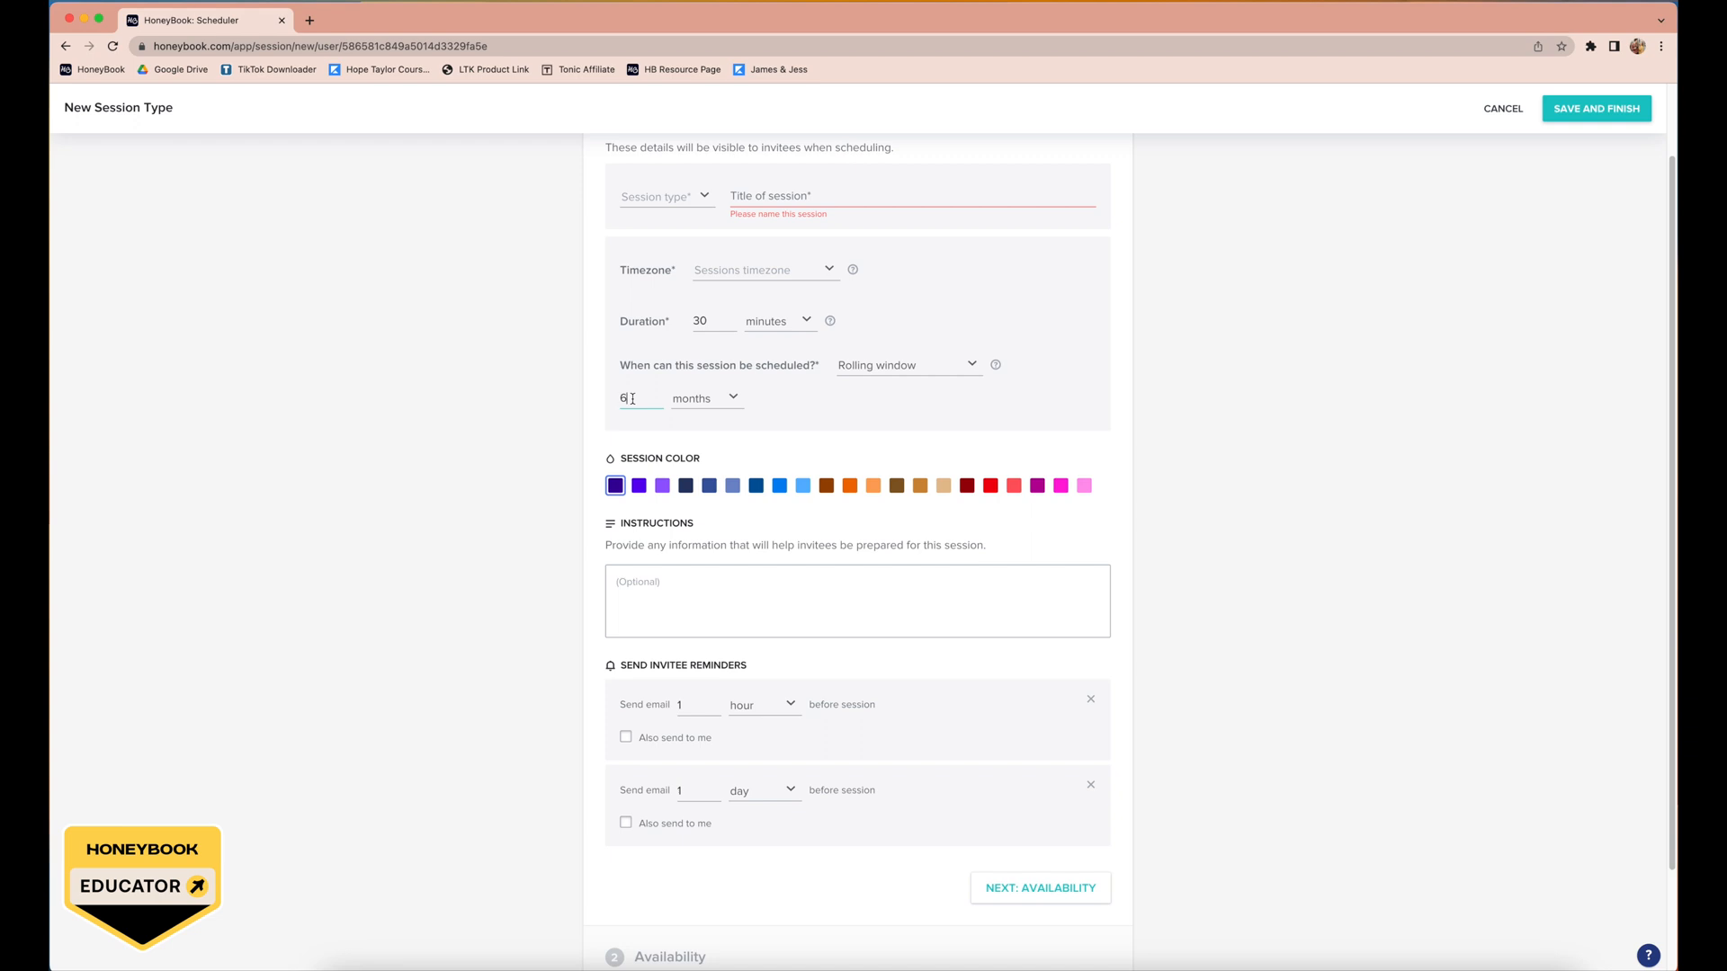
text(2)
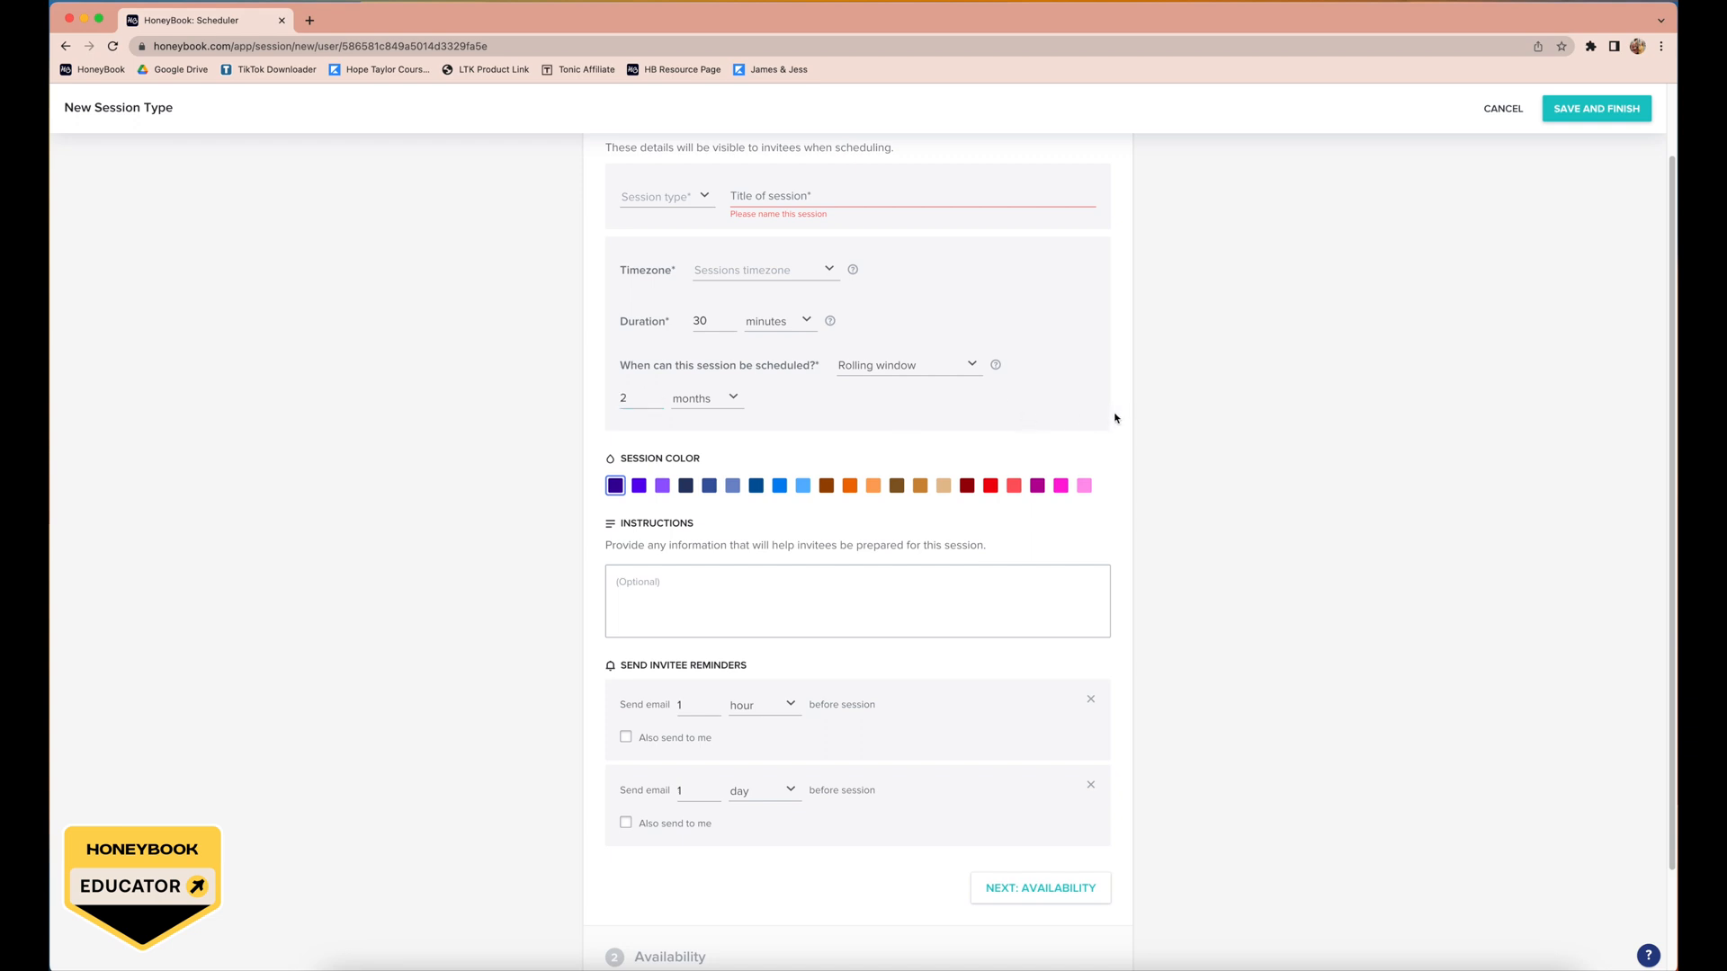
click(639, 397)
text(6)
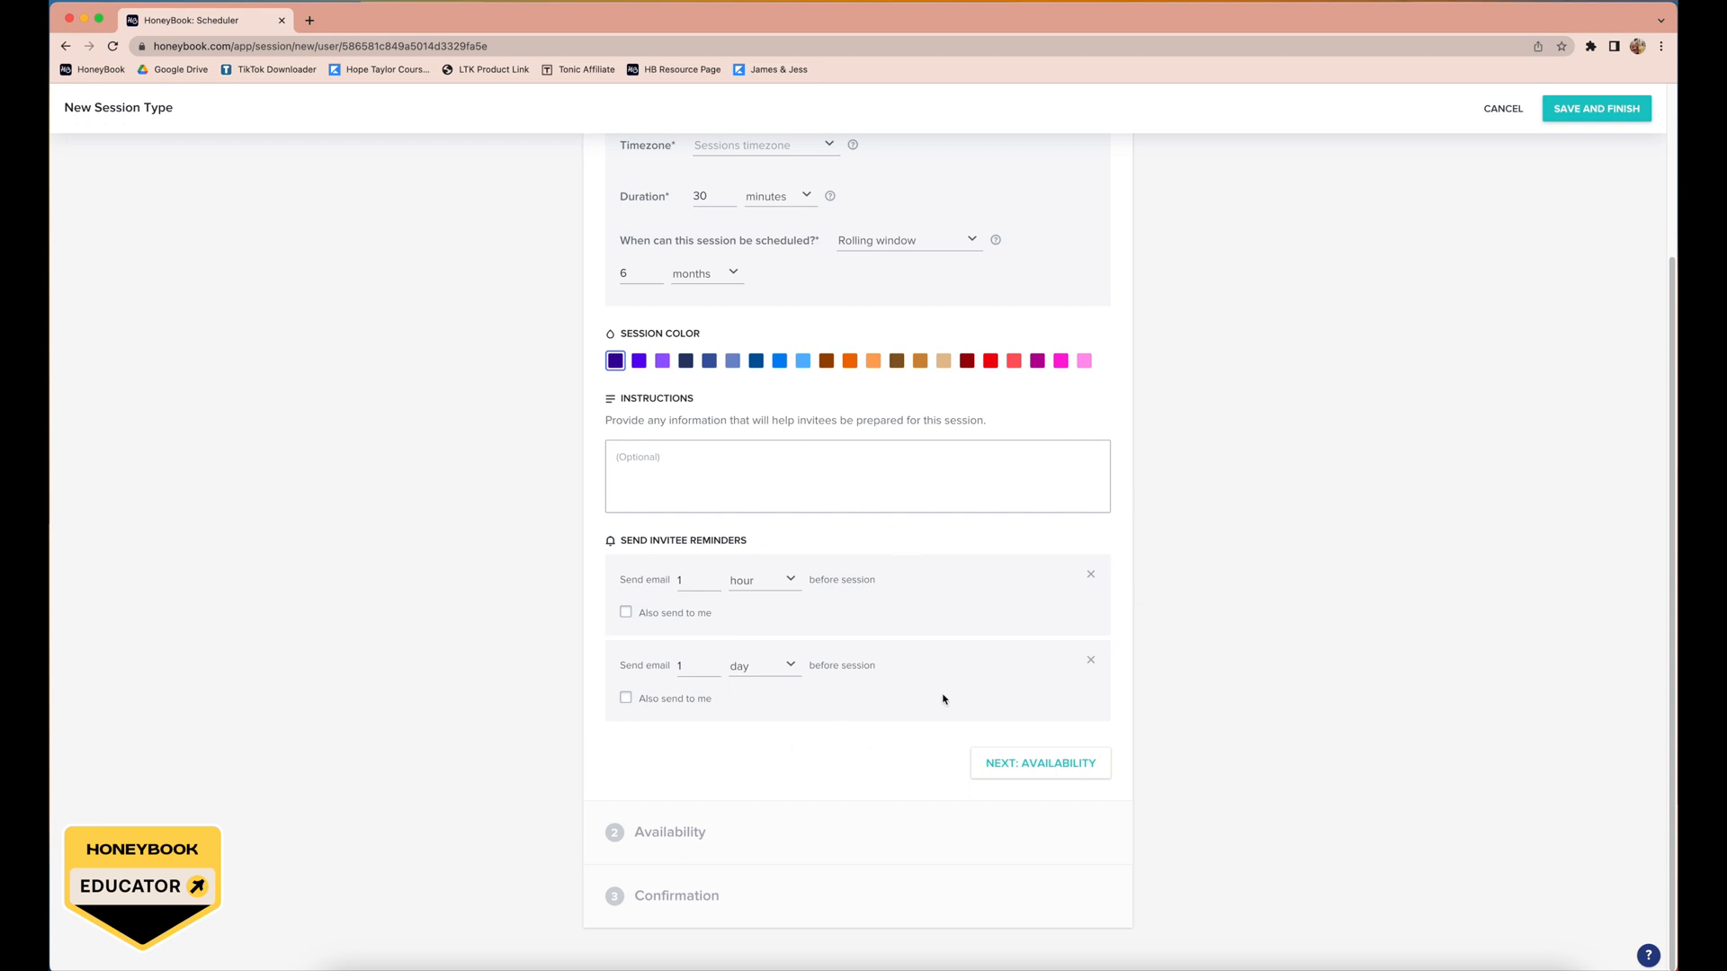
mouse_move(882, 700)
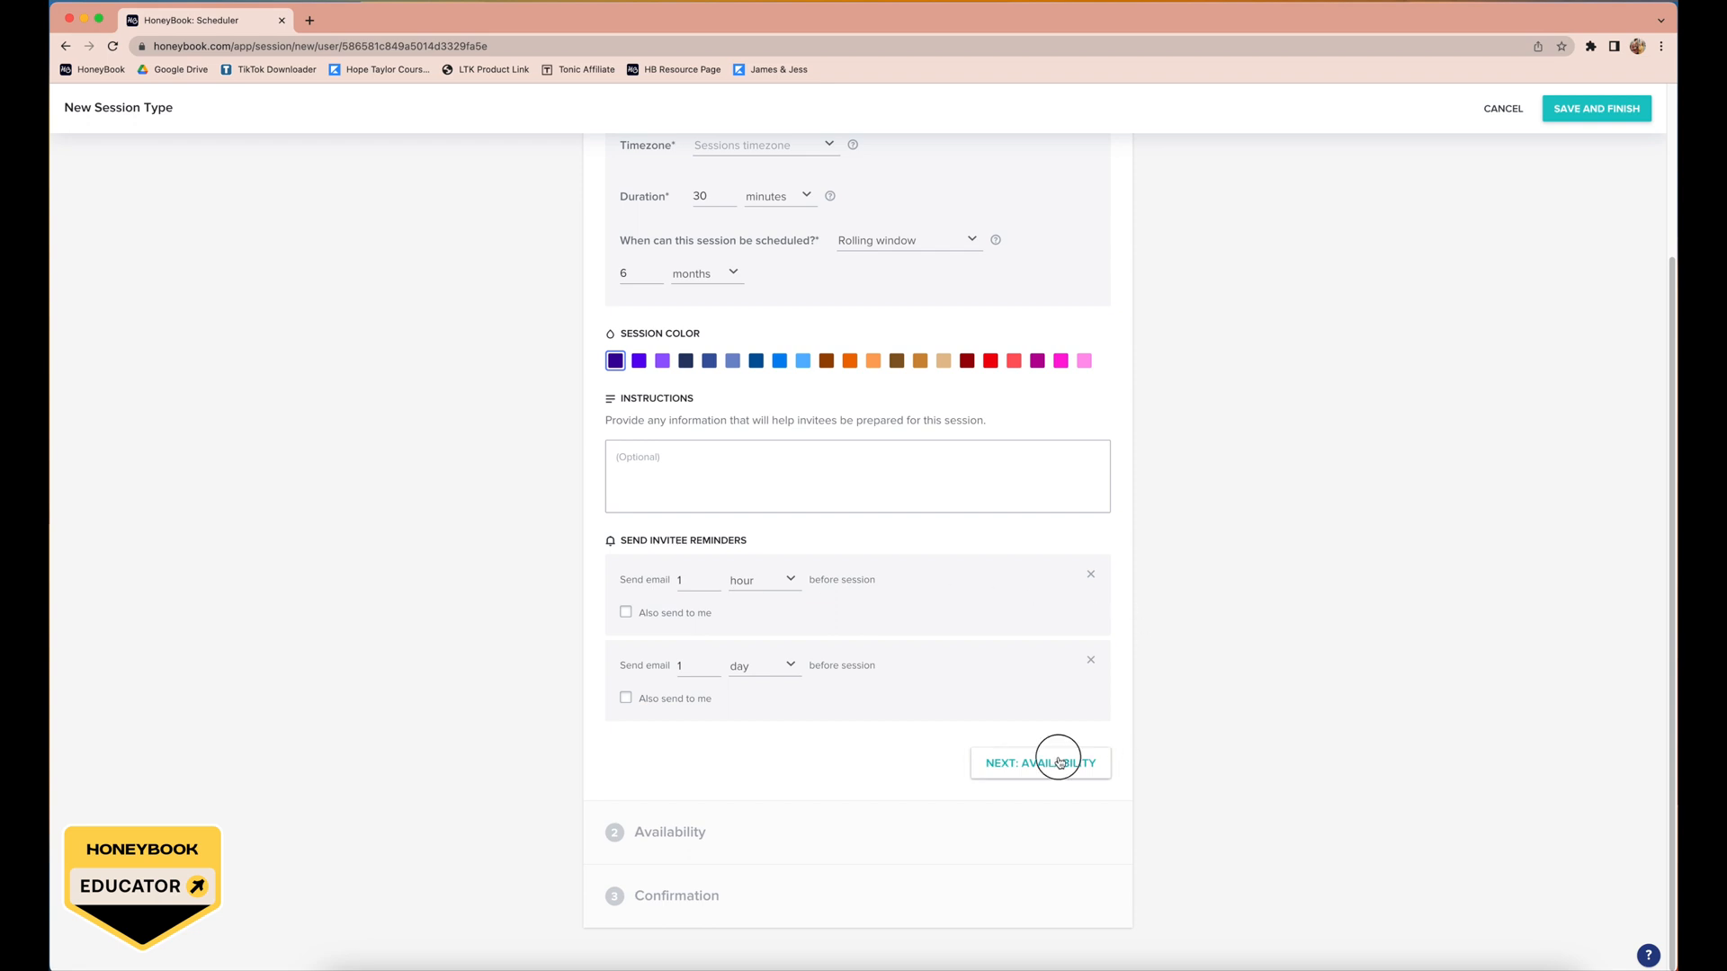
Step: Go to the Availability step and turn on 30-minute Before and After buffers
click(1039, 761)
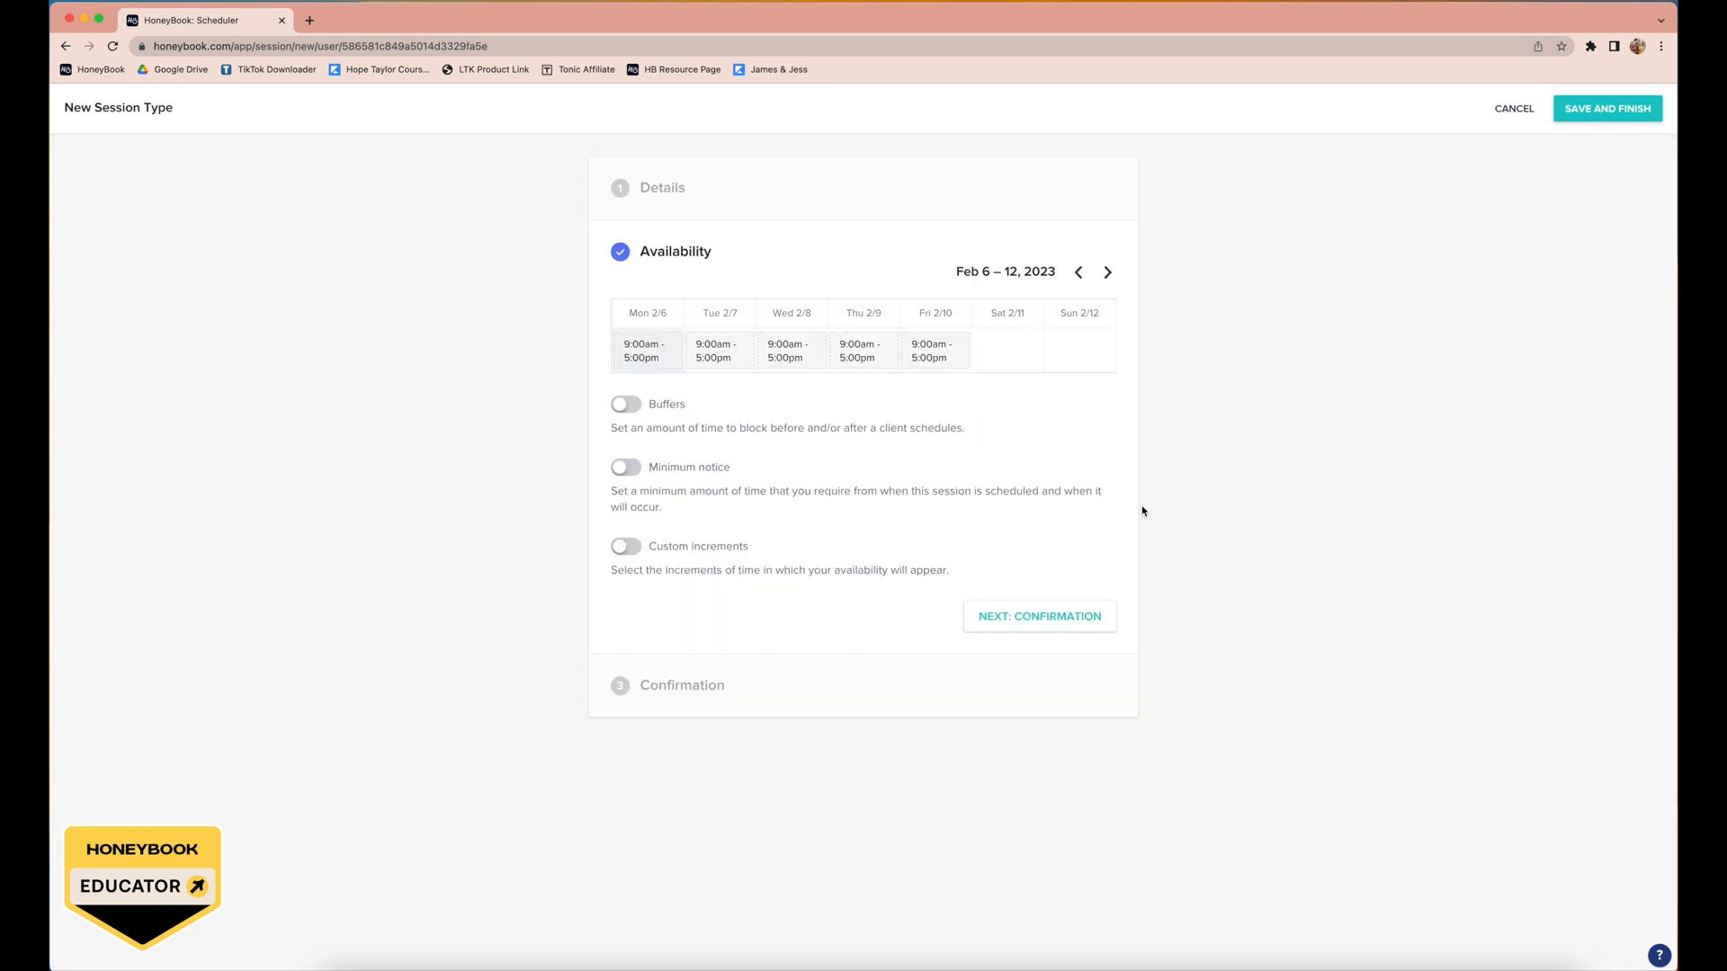
mouse_move(909, 328)
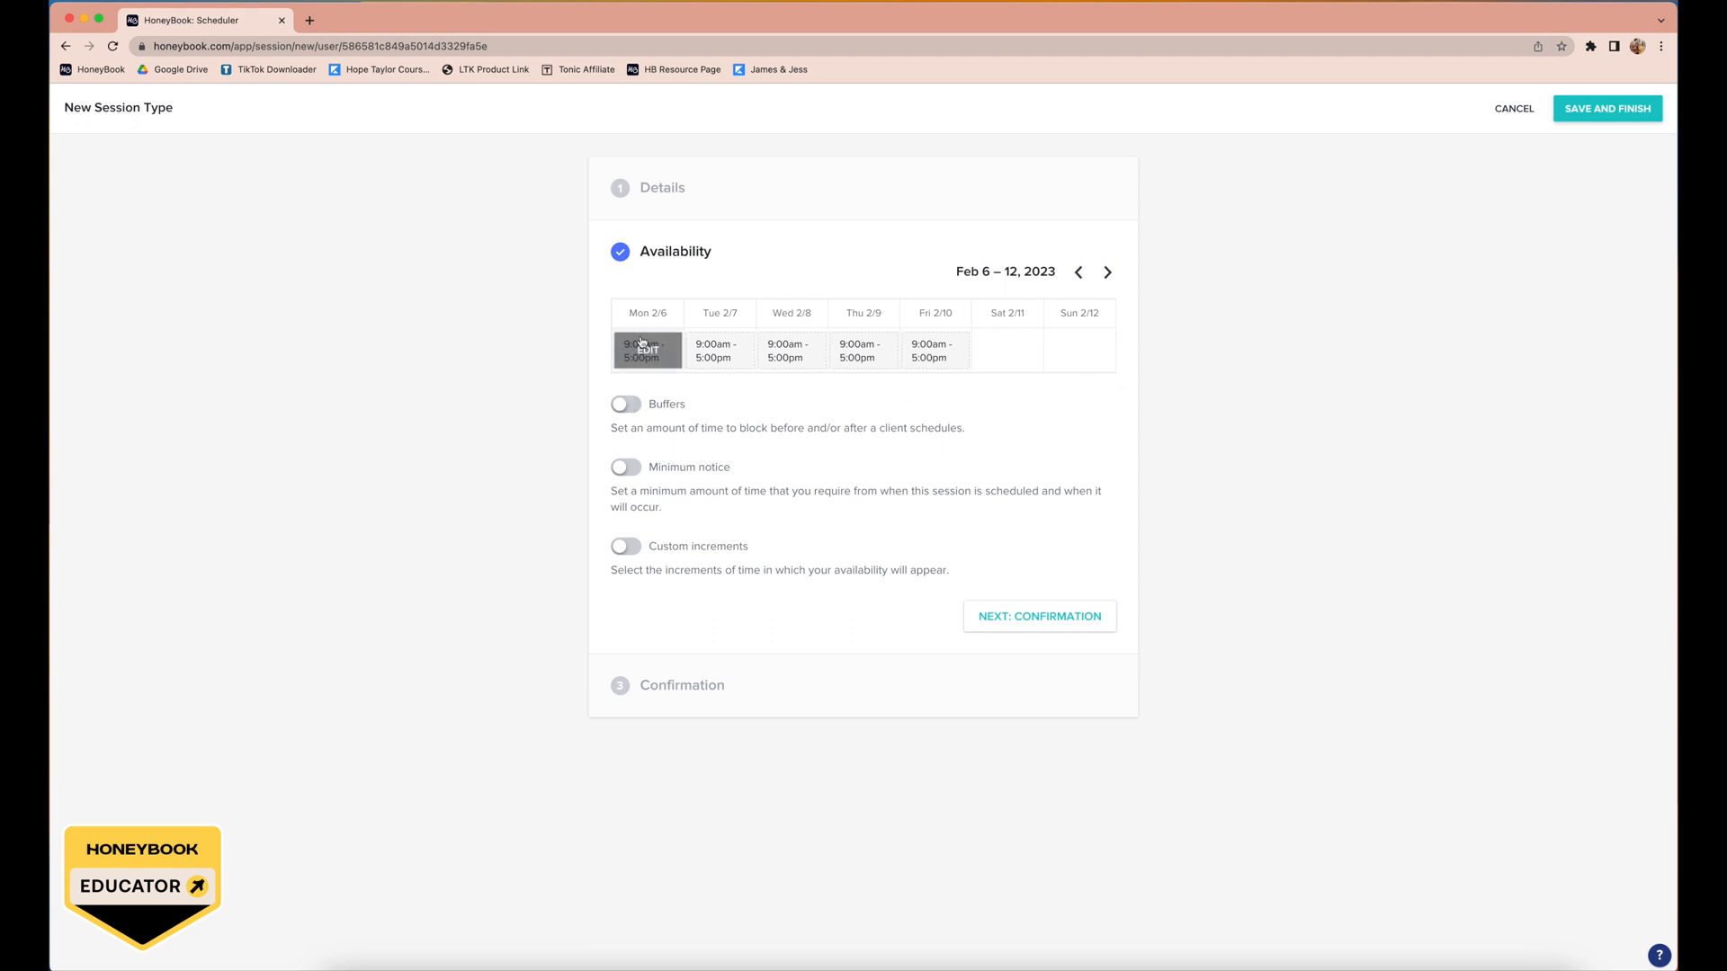
mouse_move(936, 349)
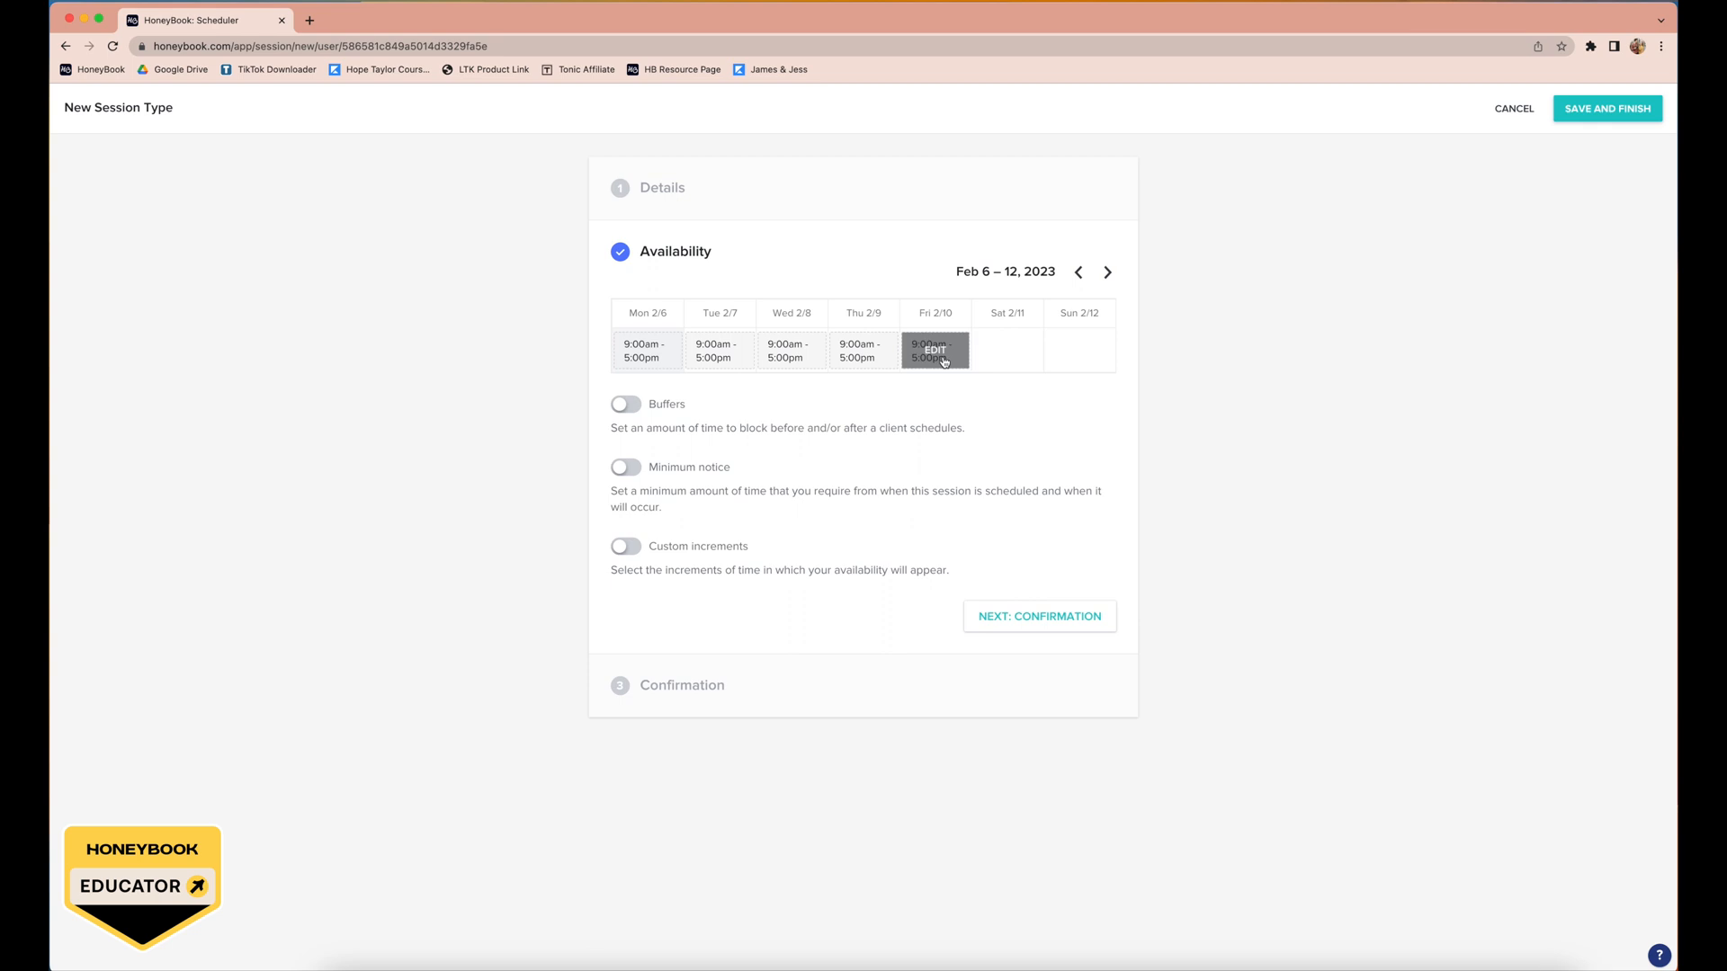
mouse_move(919, 360)
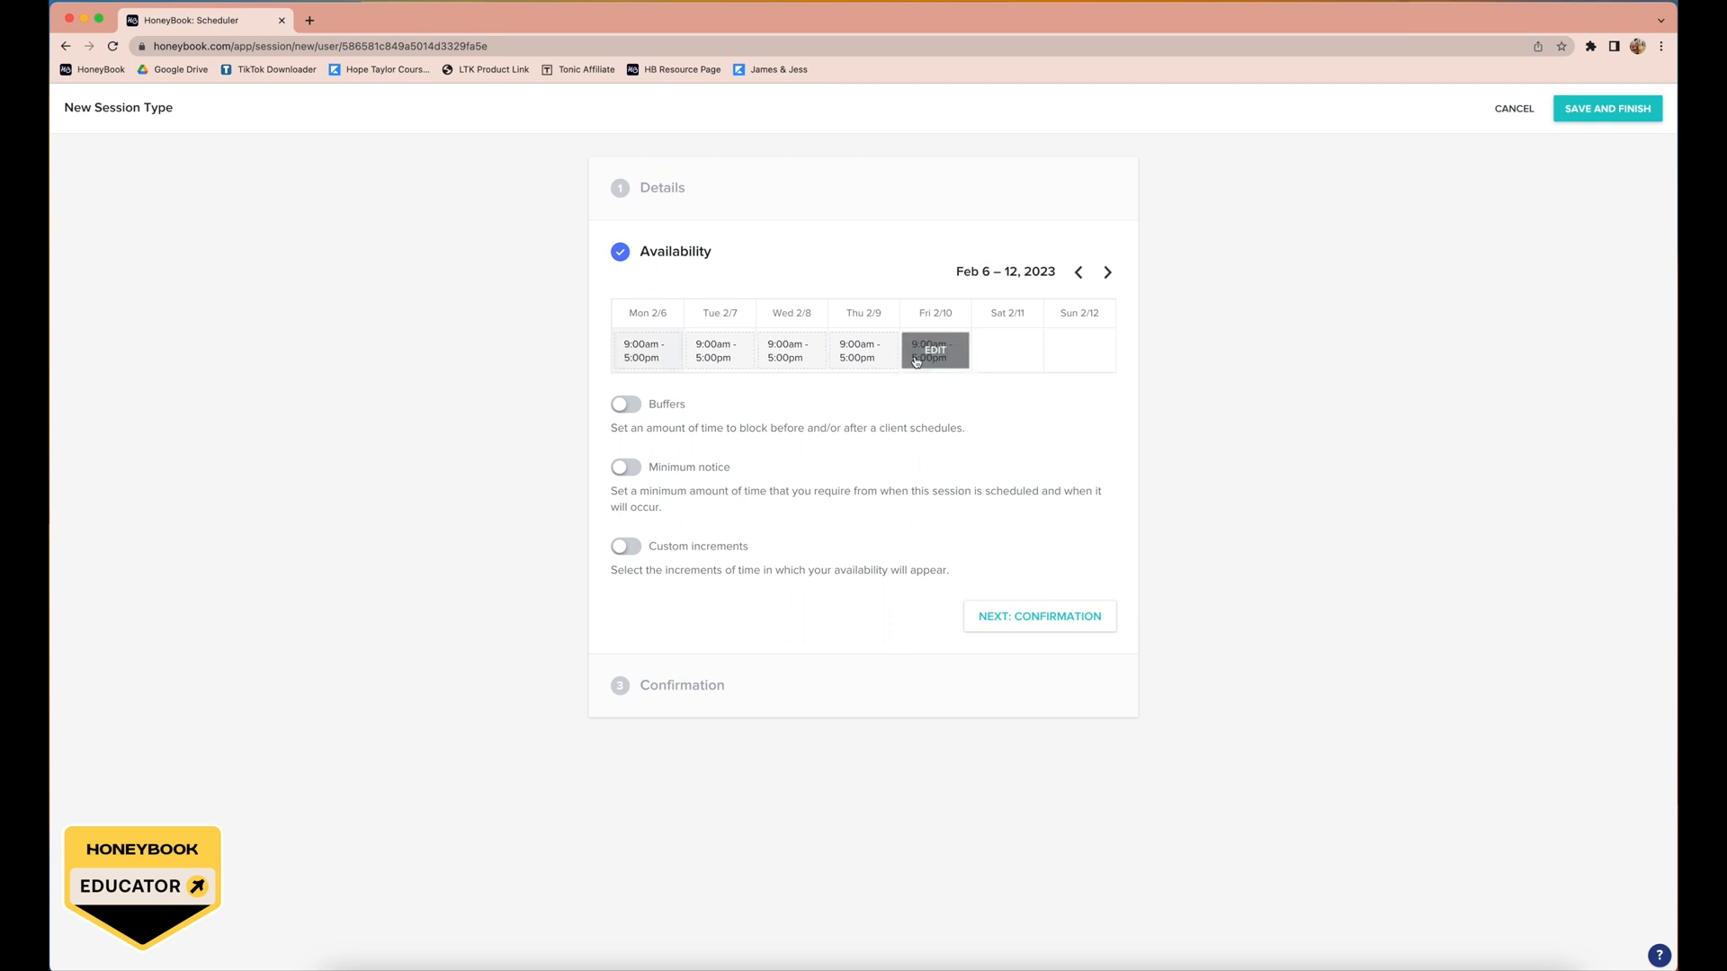
mouse_move(910, 359)
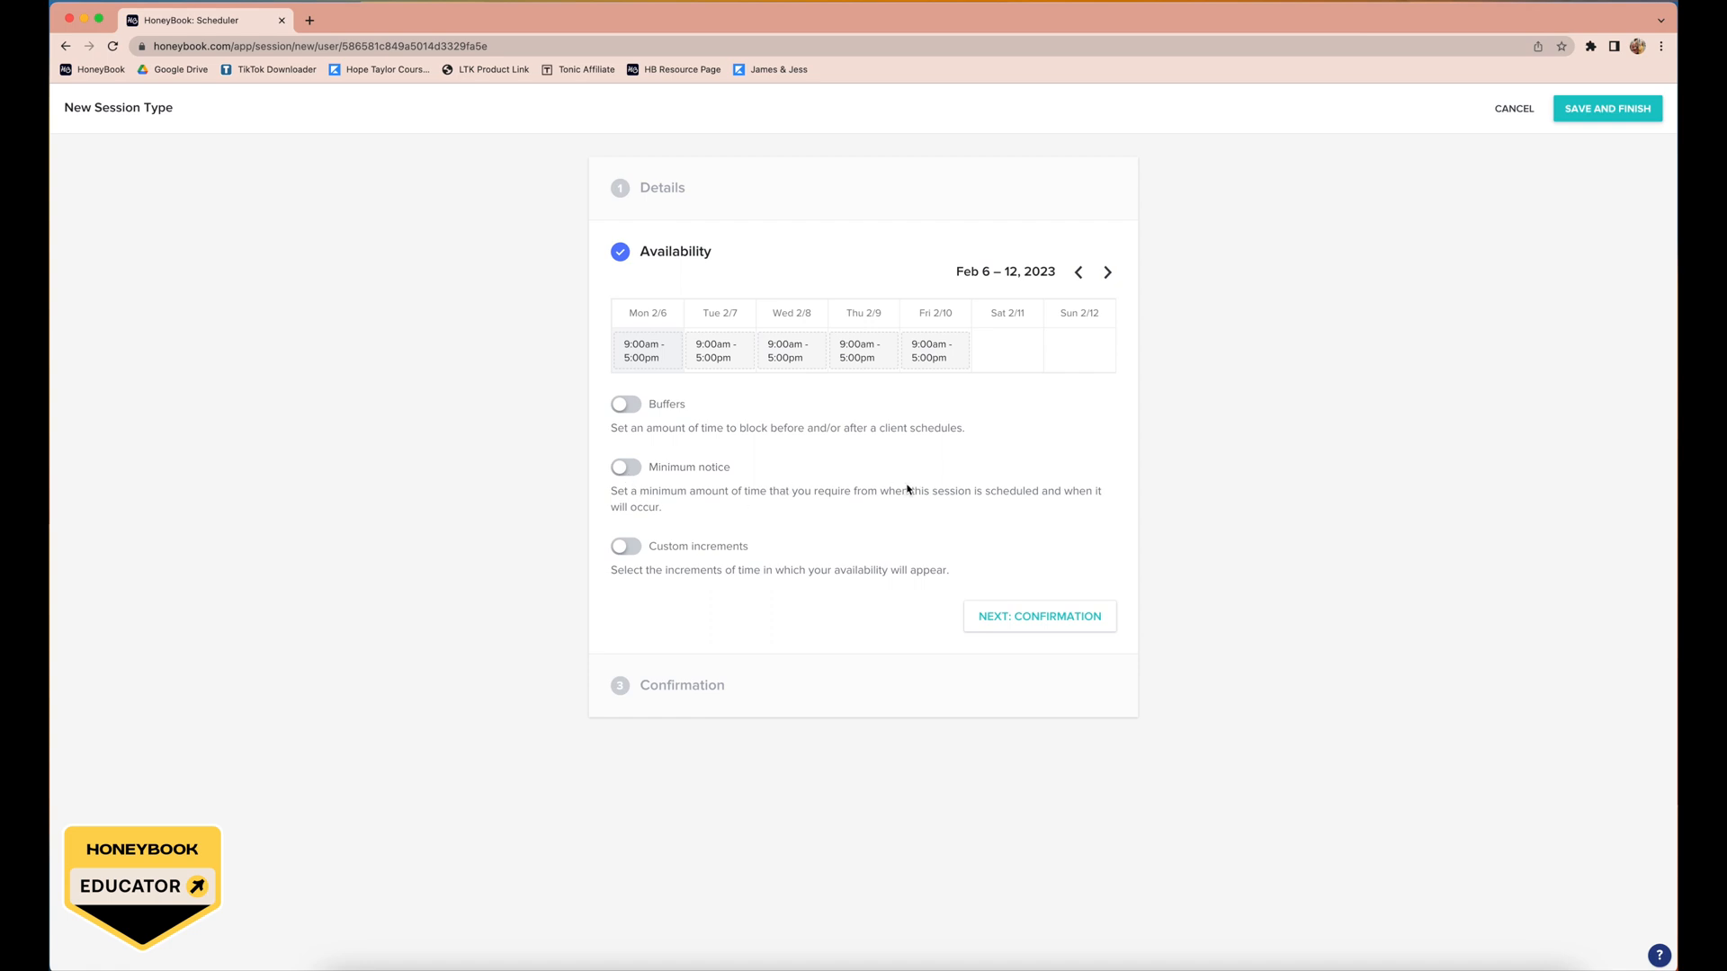
mouse_move(884, 420)
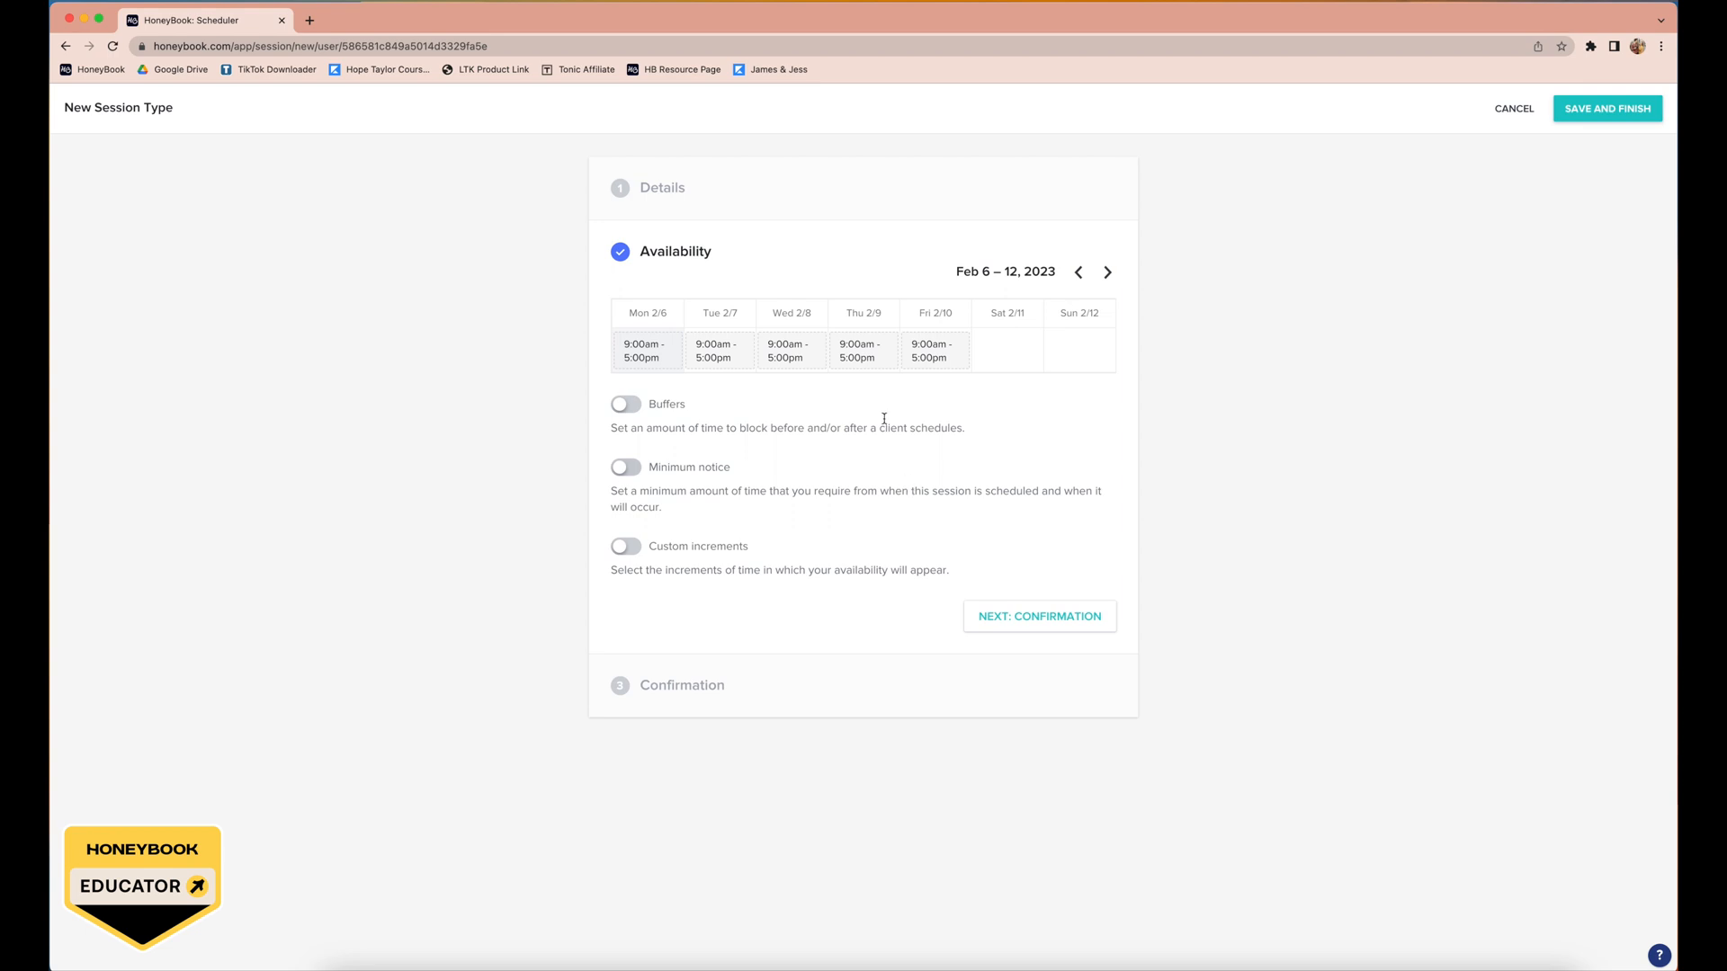
click(624, 403)
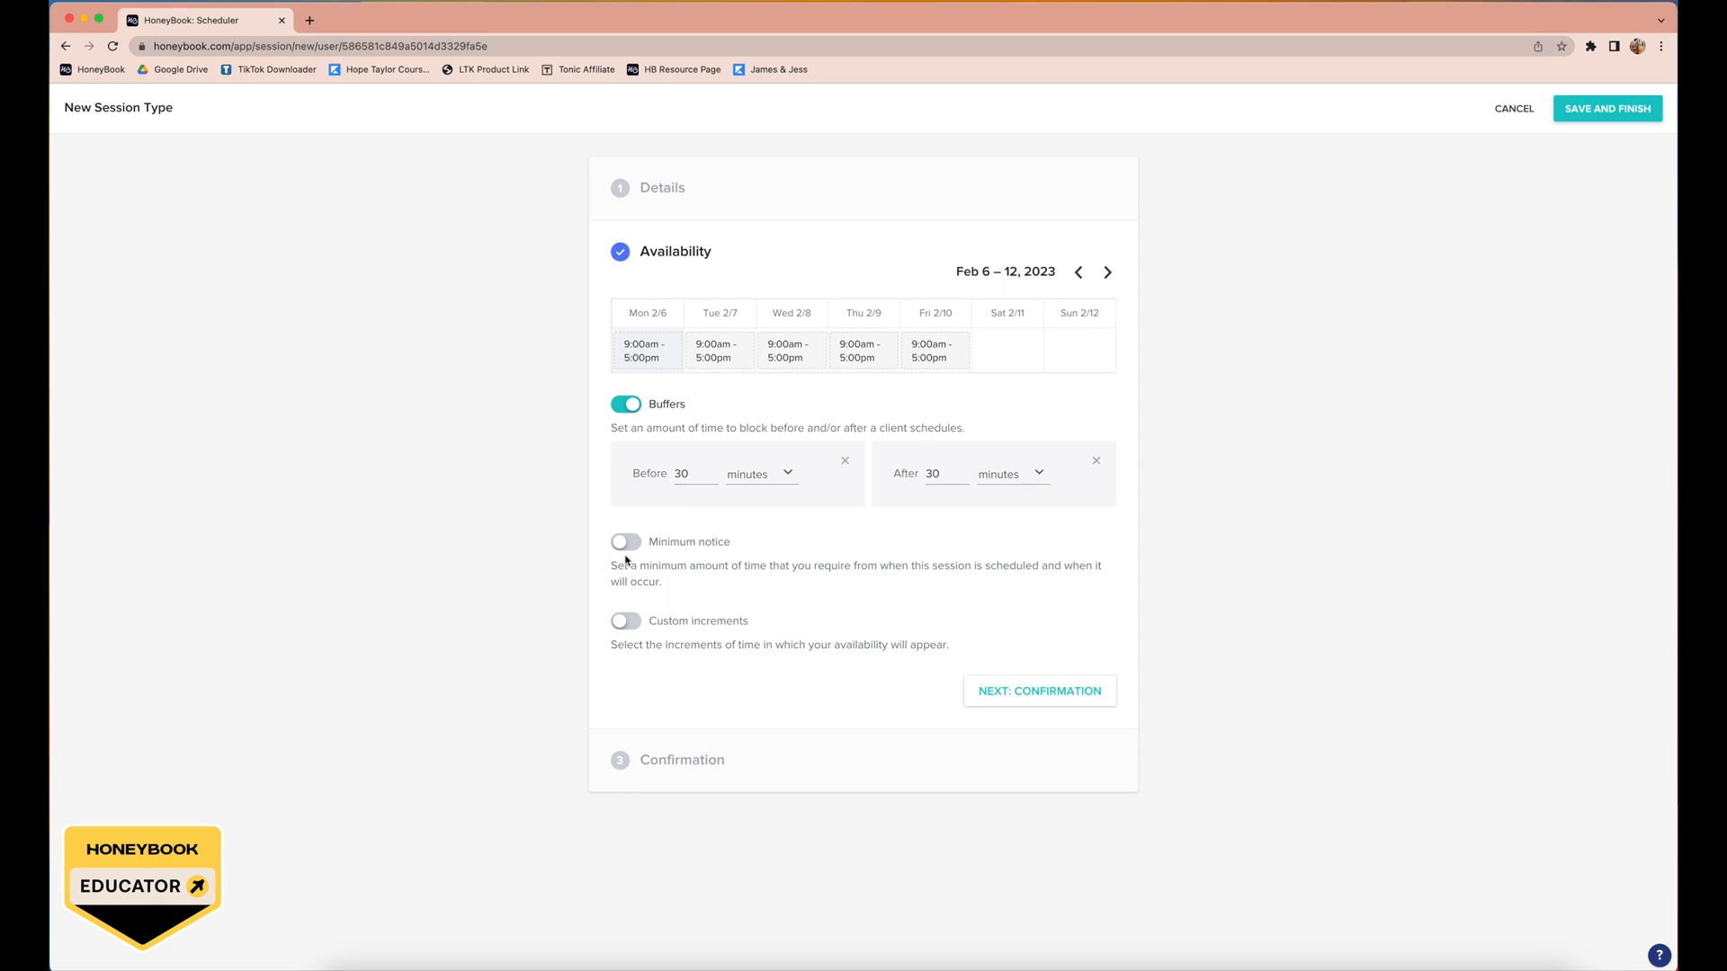
Step: Require 2 days' minimum notice and show availability in 45-minute custom increments
click(624, 540)
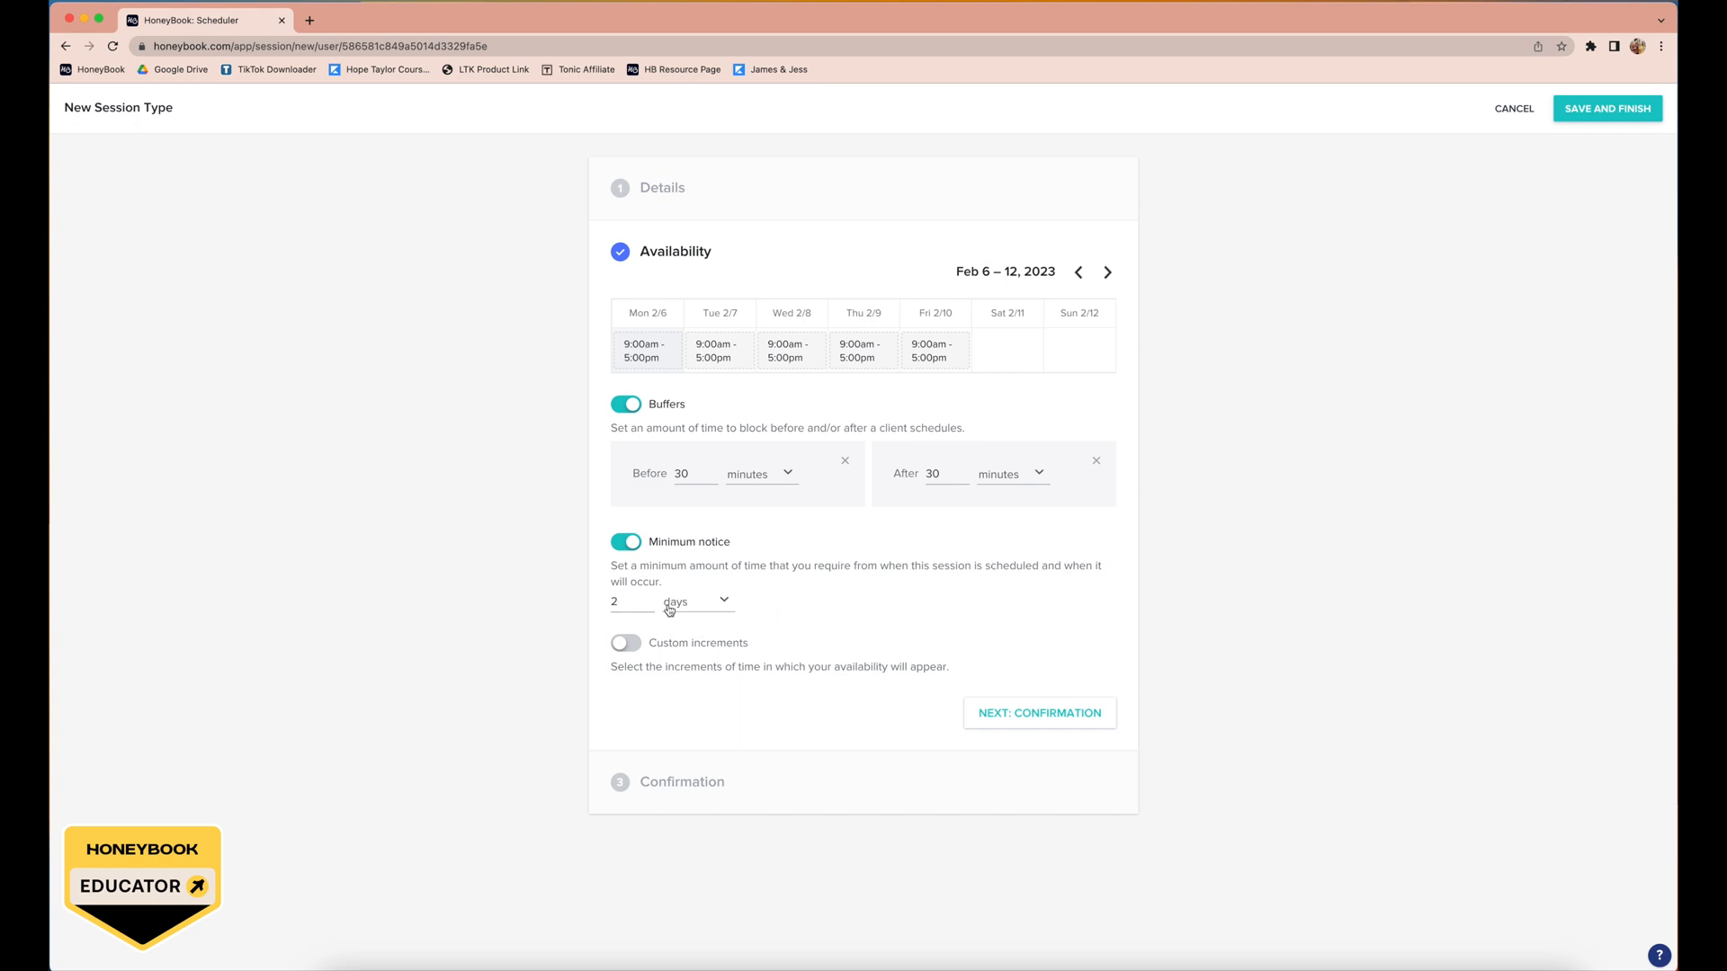
mouse_move(955, 580)
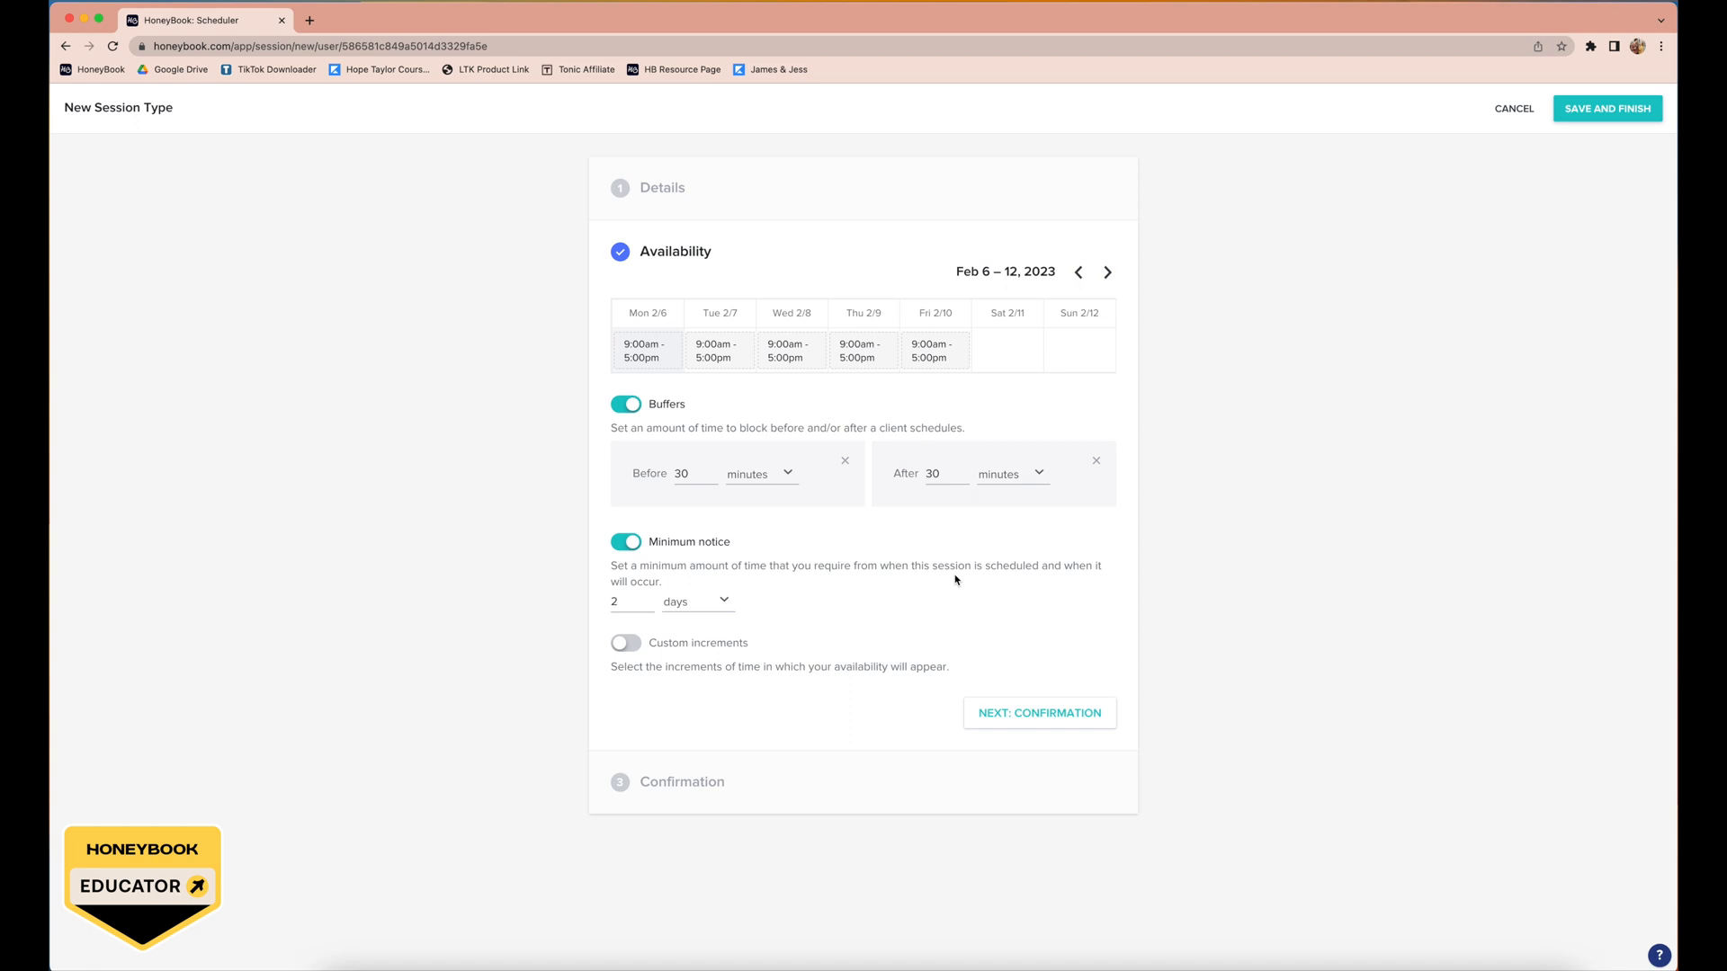
click(624, 643)
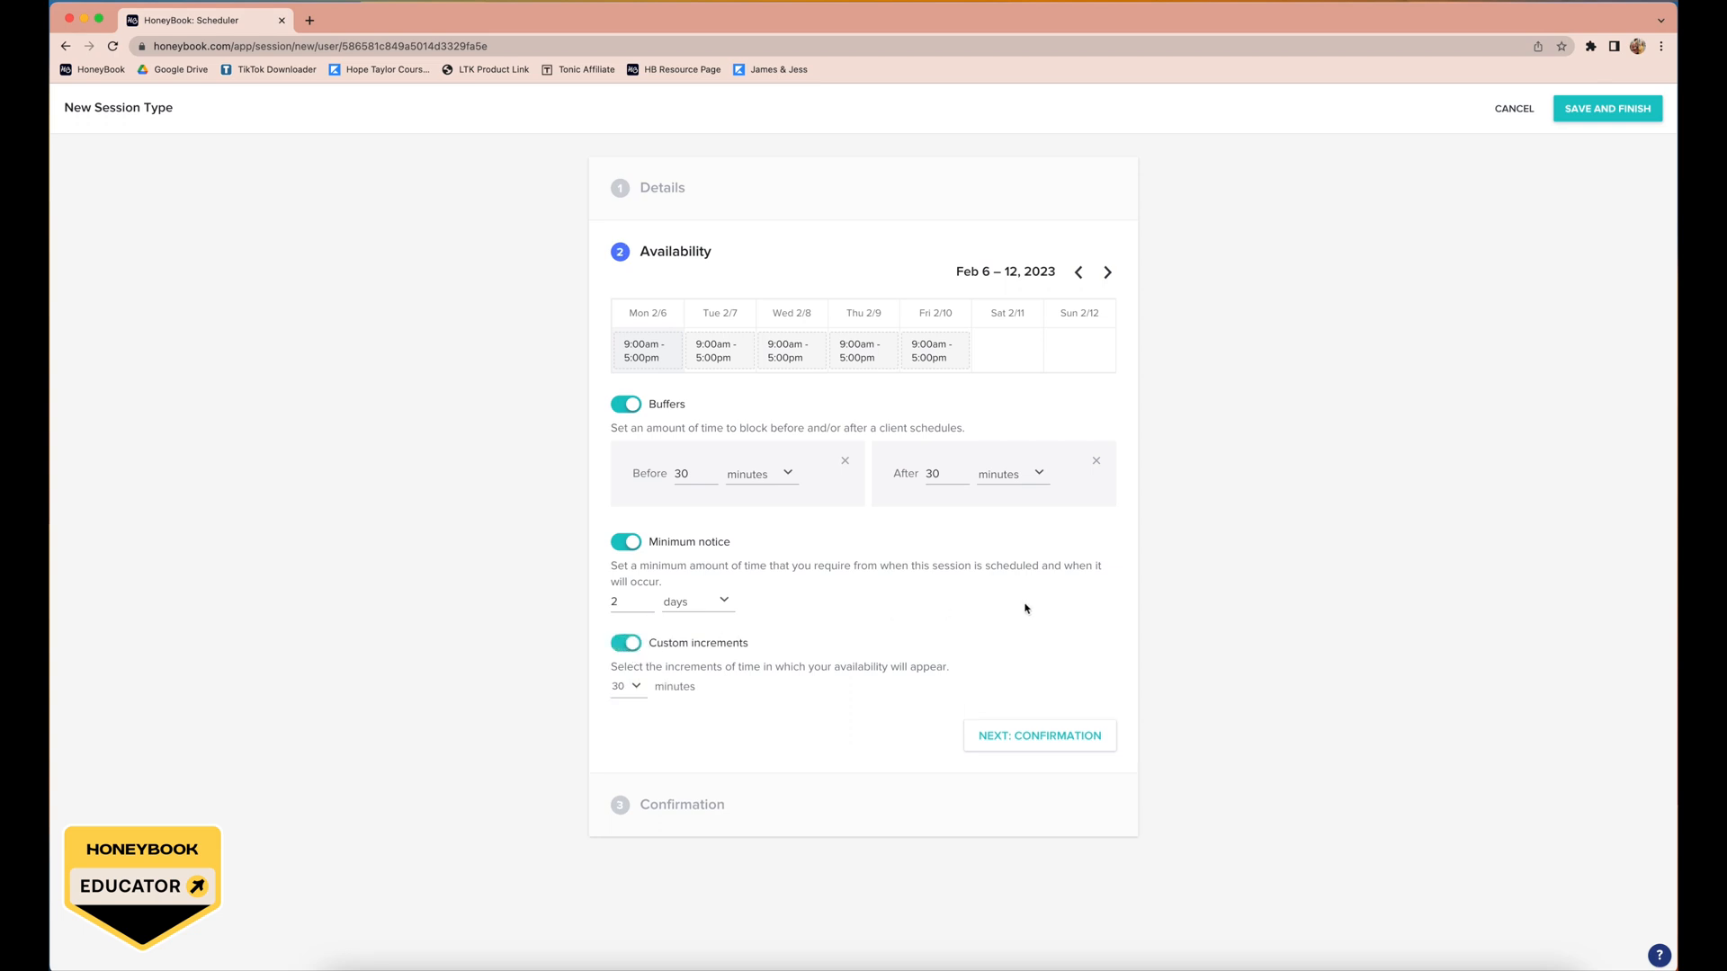
mouse_move(874, 681)
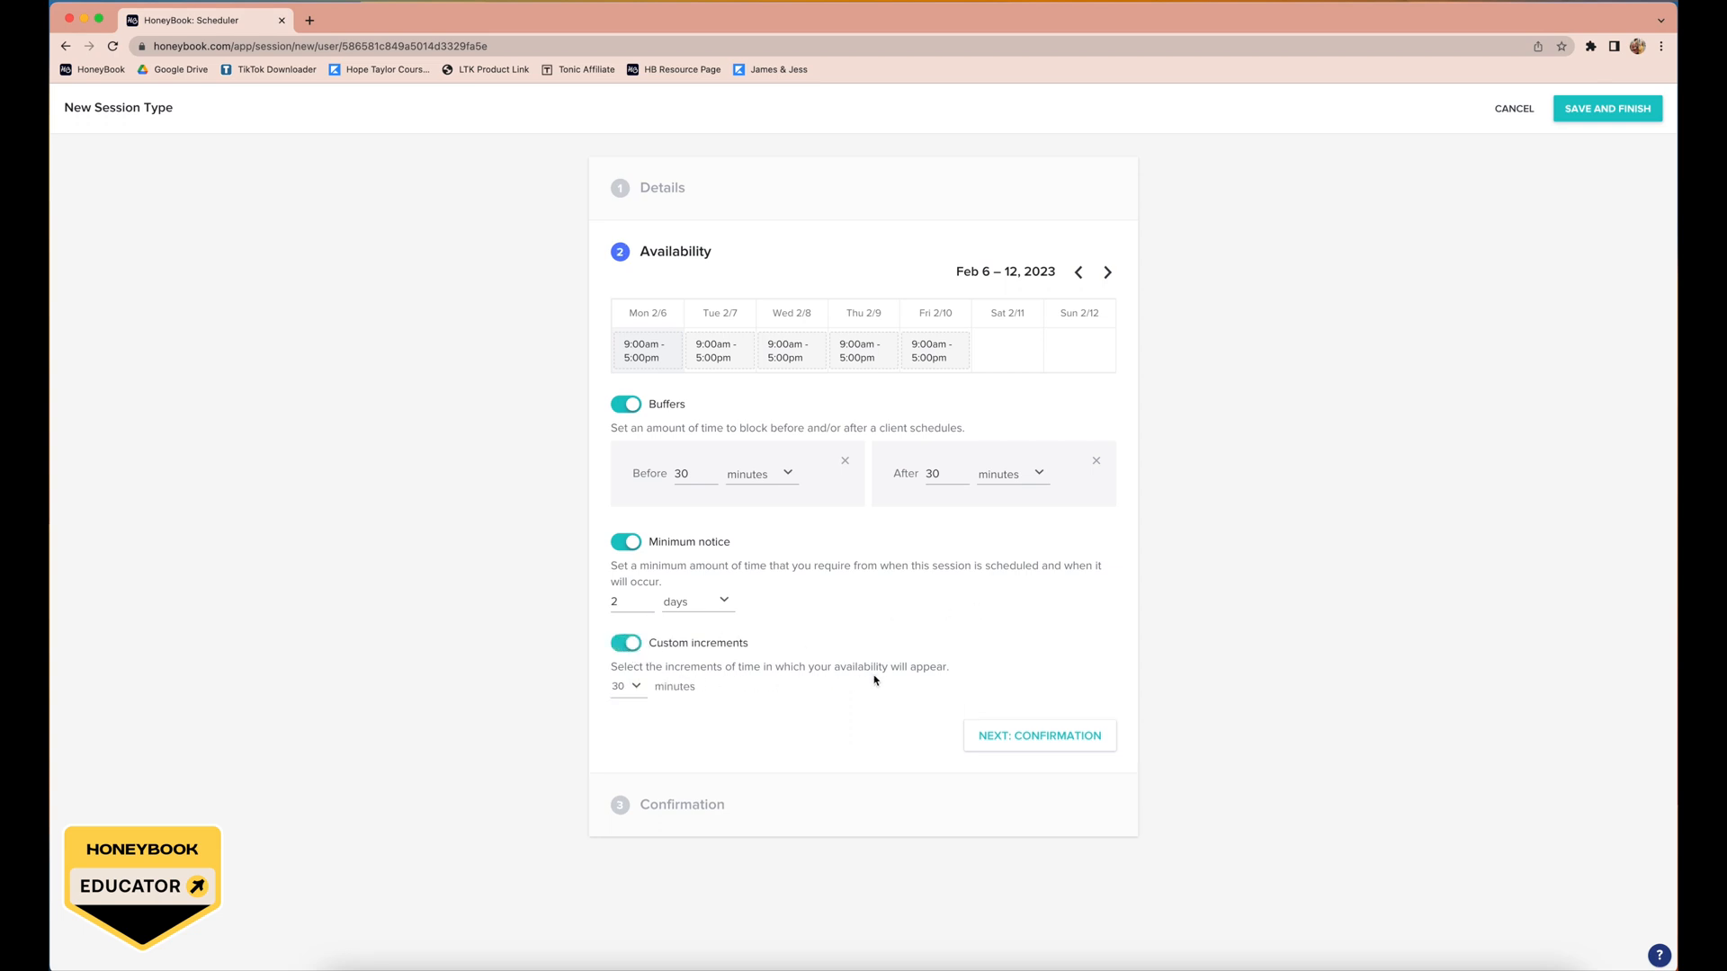
mouse_move(853, 658)
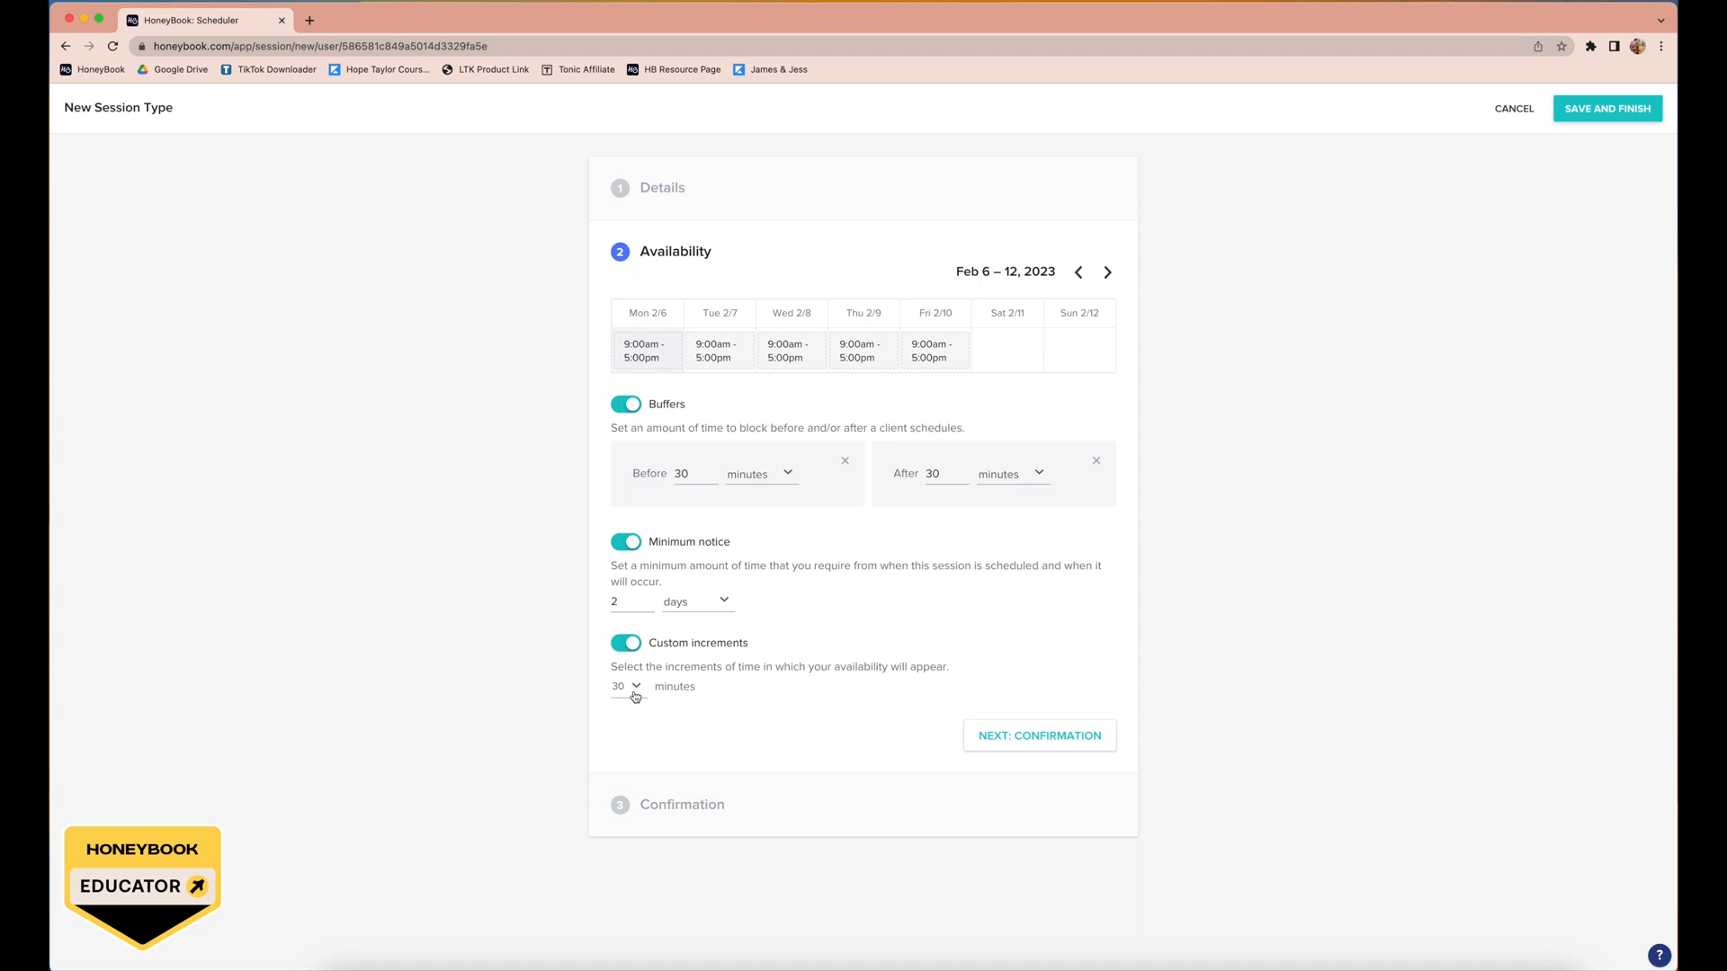
click(626, 687)
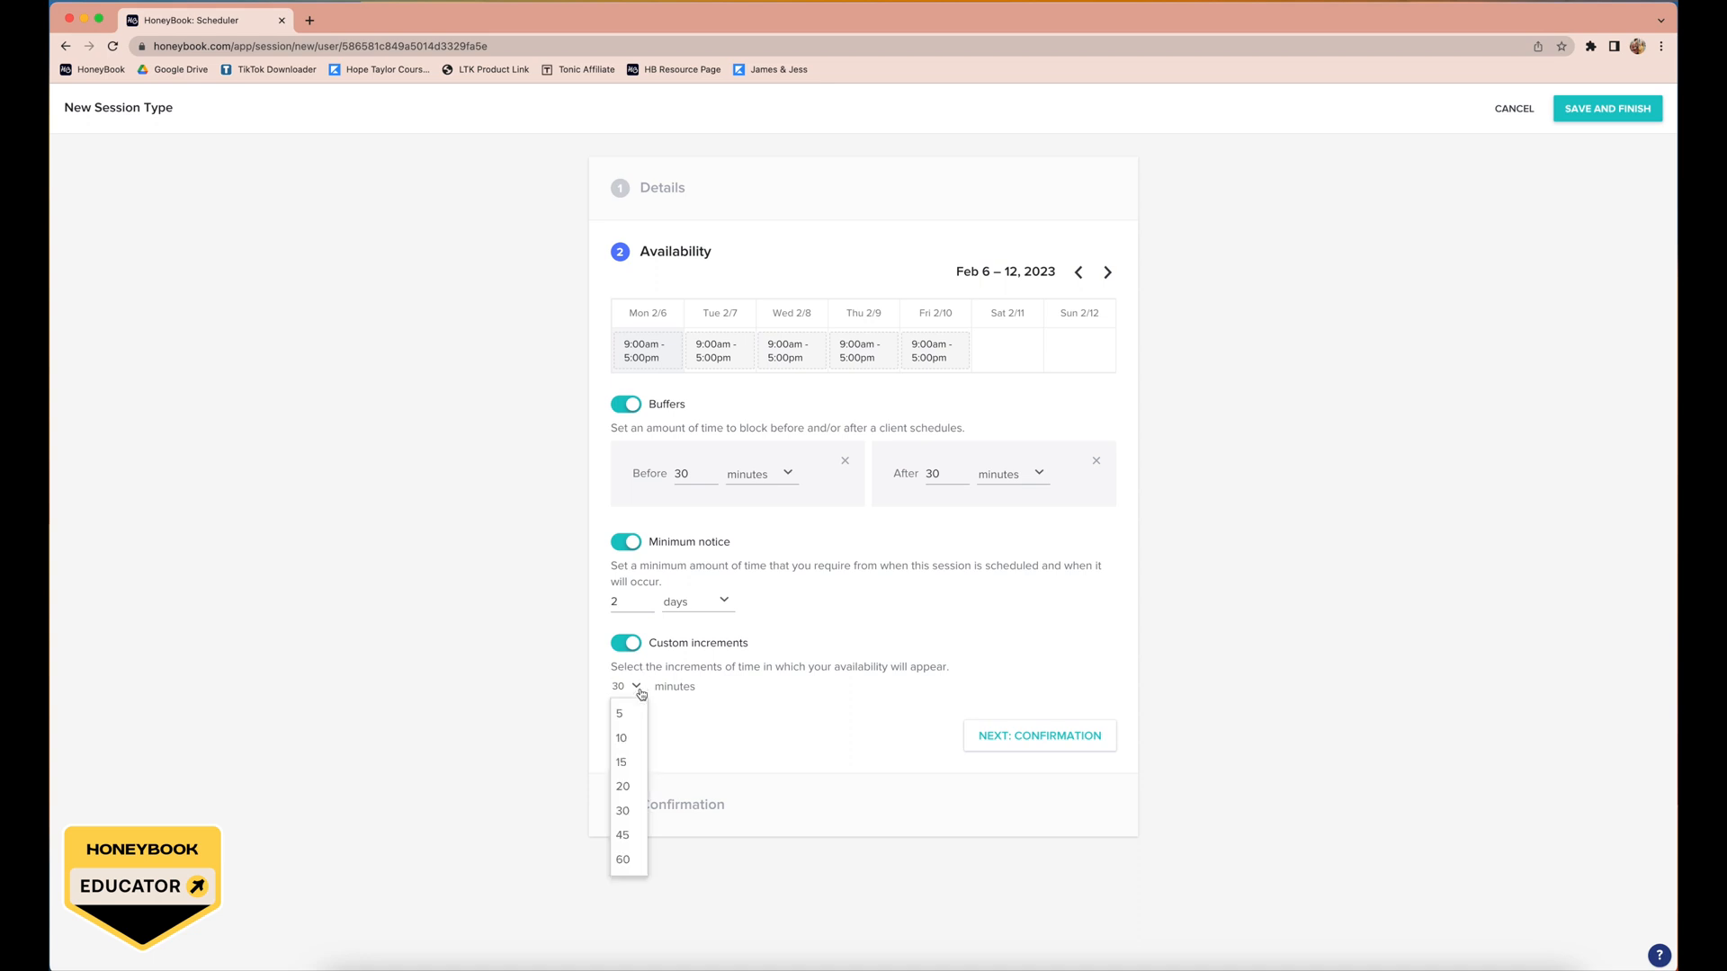
click(622, 834)
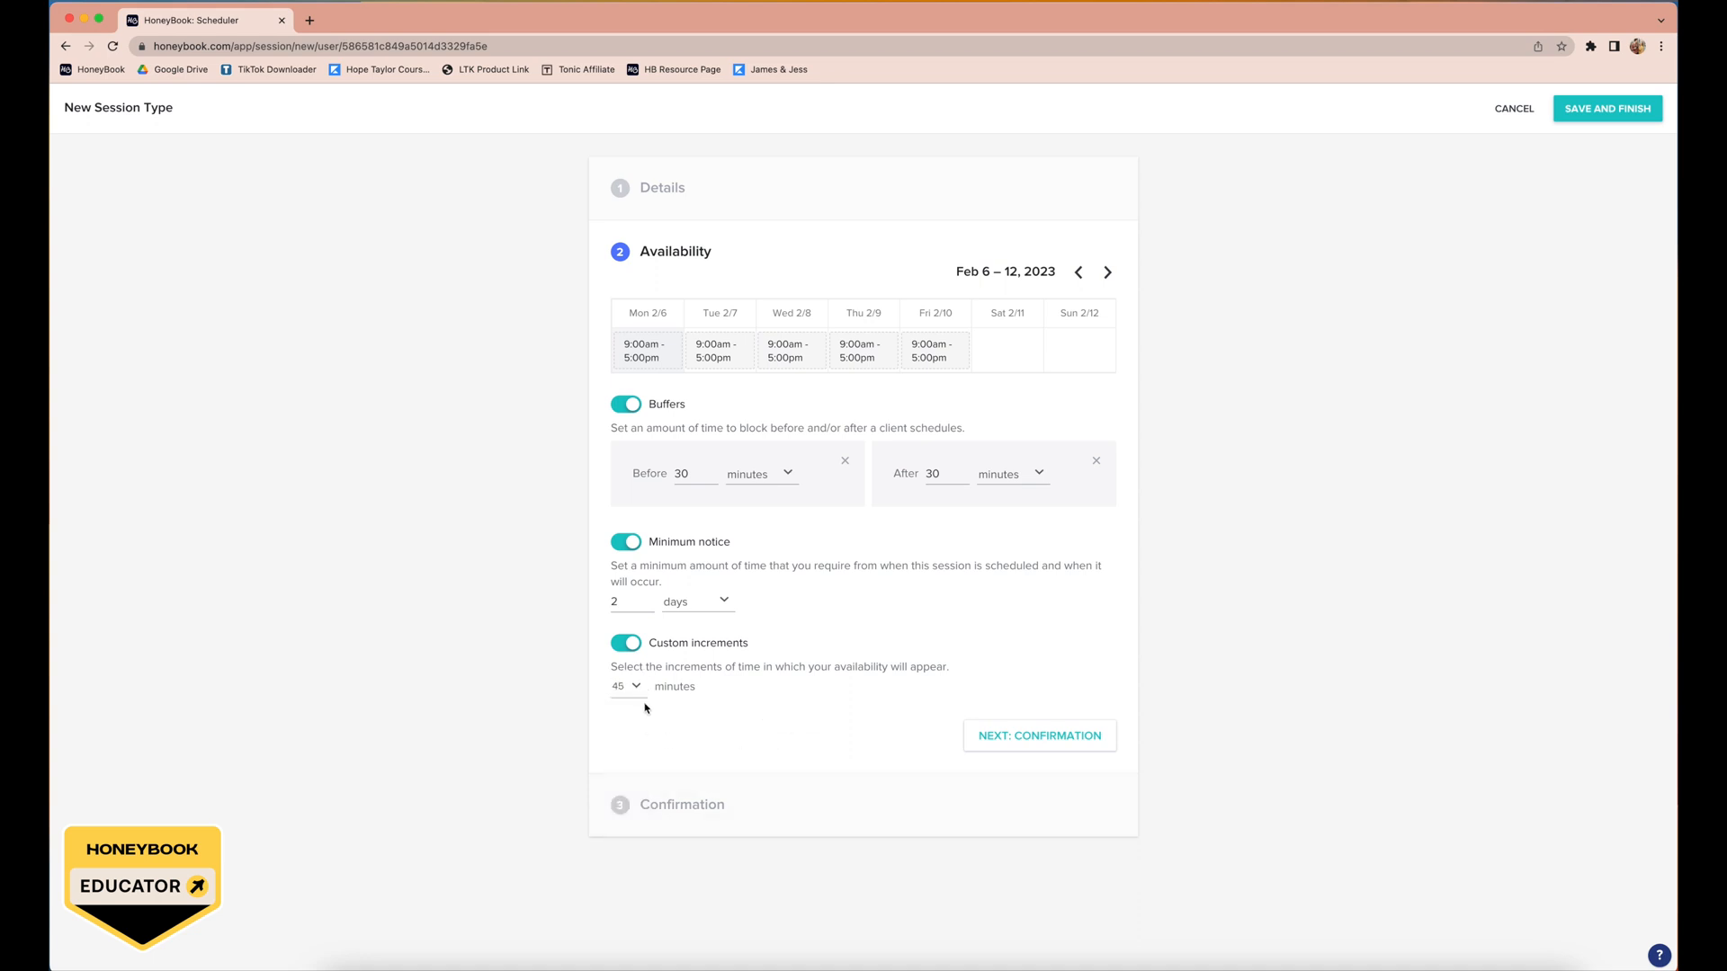
mouse_move(934, 350)
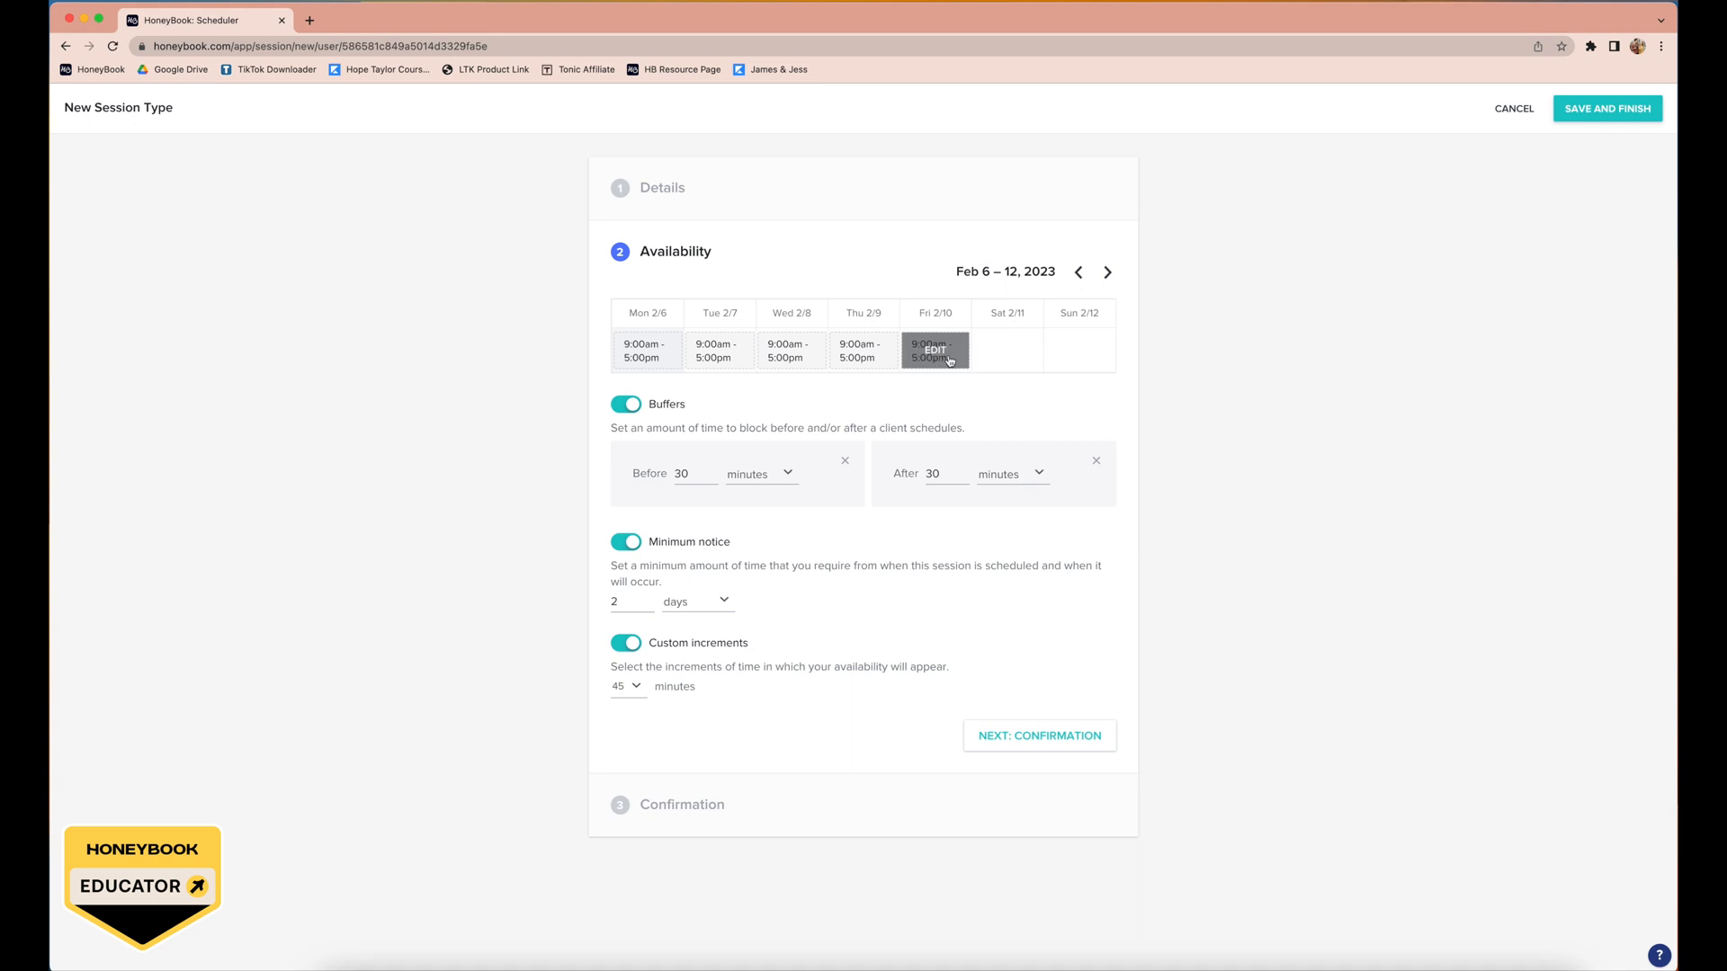
mouse_move(776, 716)
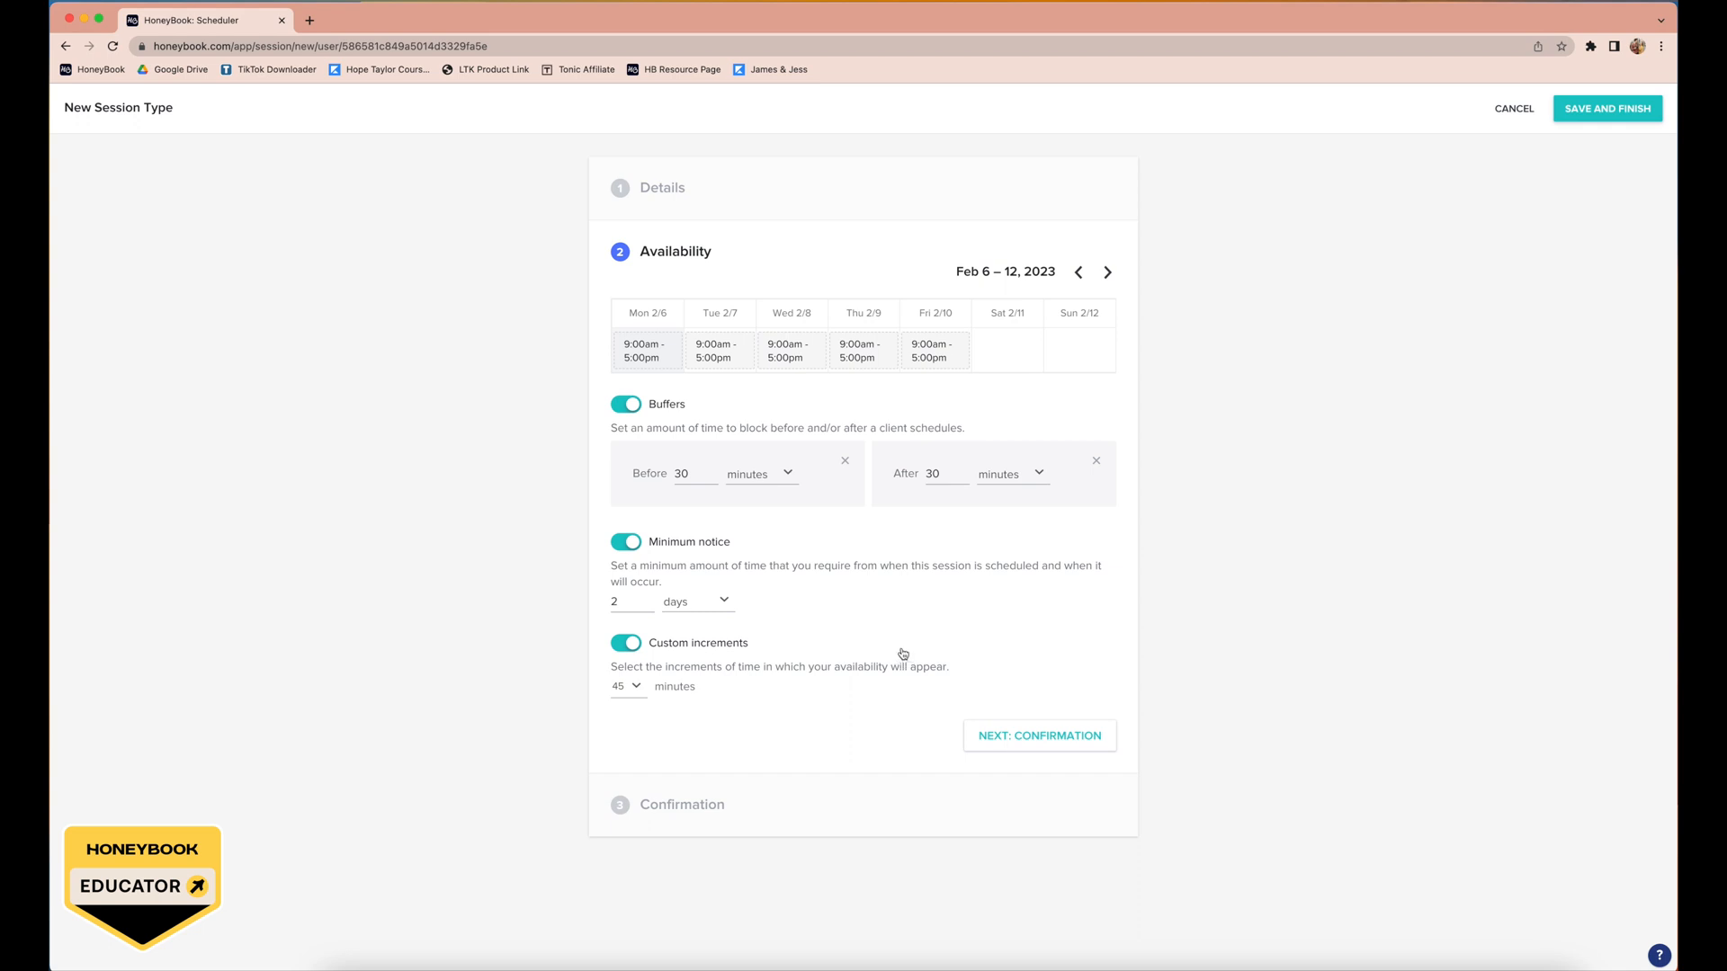
mouse_move(688, 734)
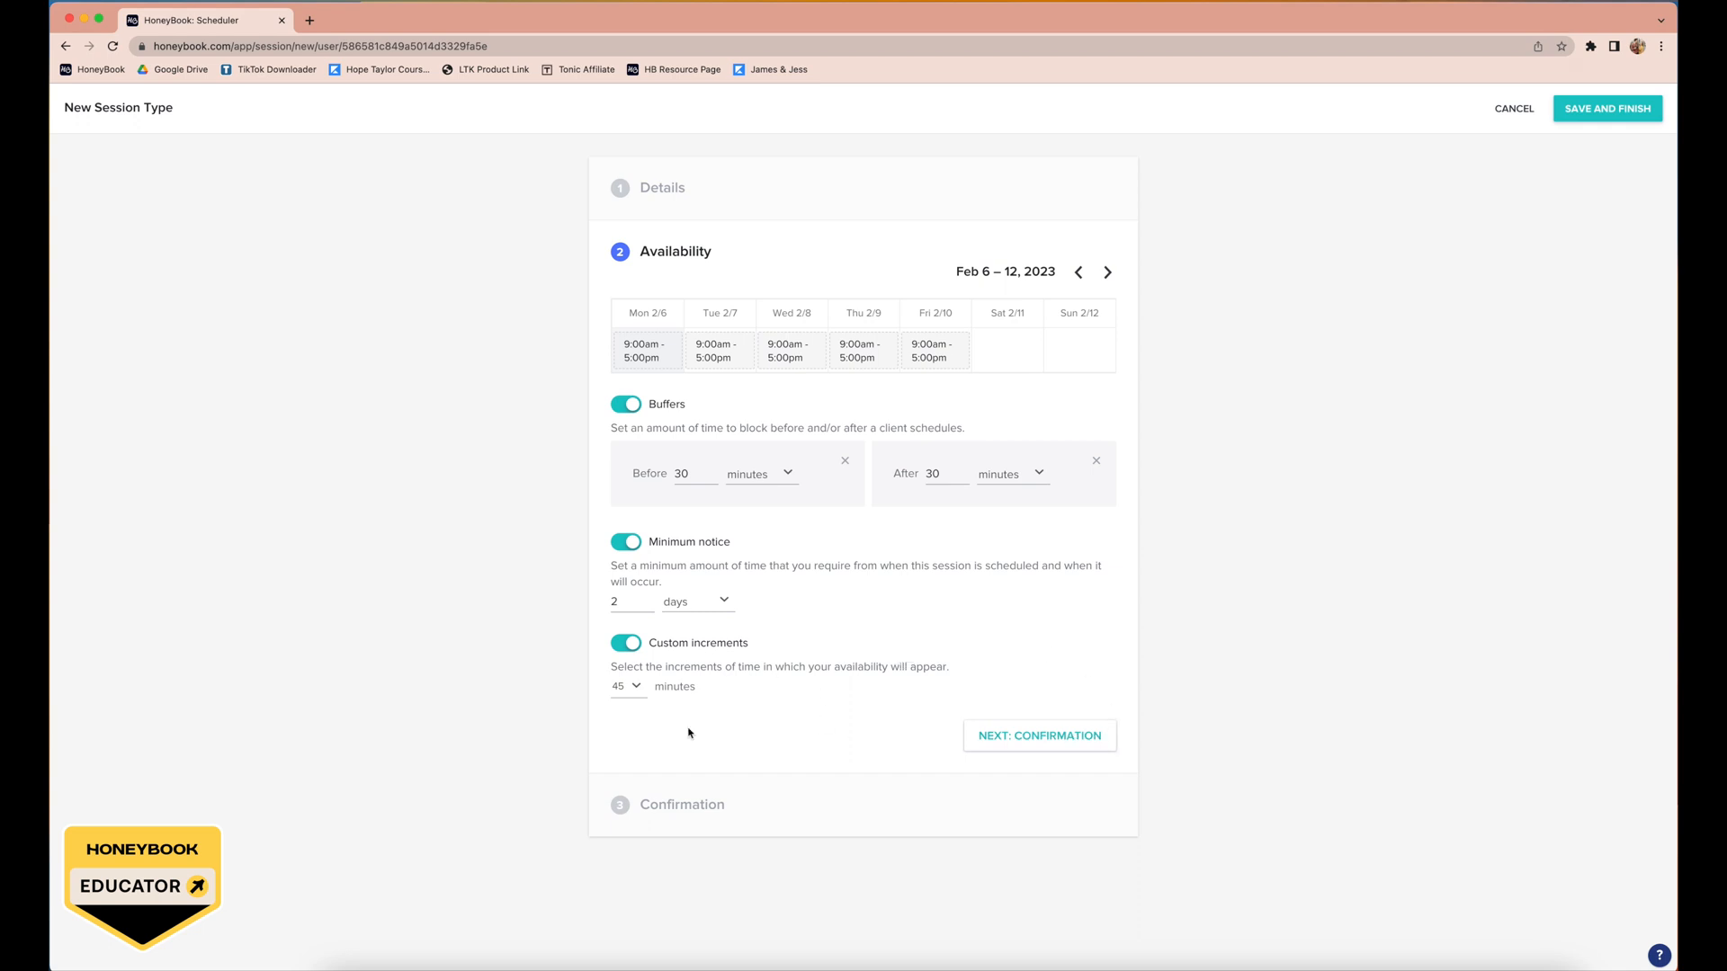
Step: Reach the Confirmation step, try the message placeholders, then cancel to the discard prompt
click(1039, 736)
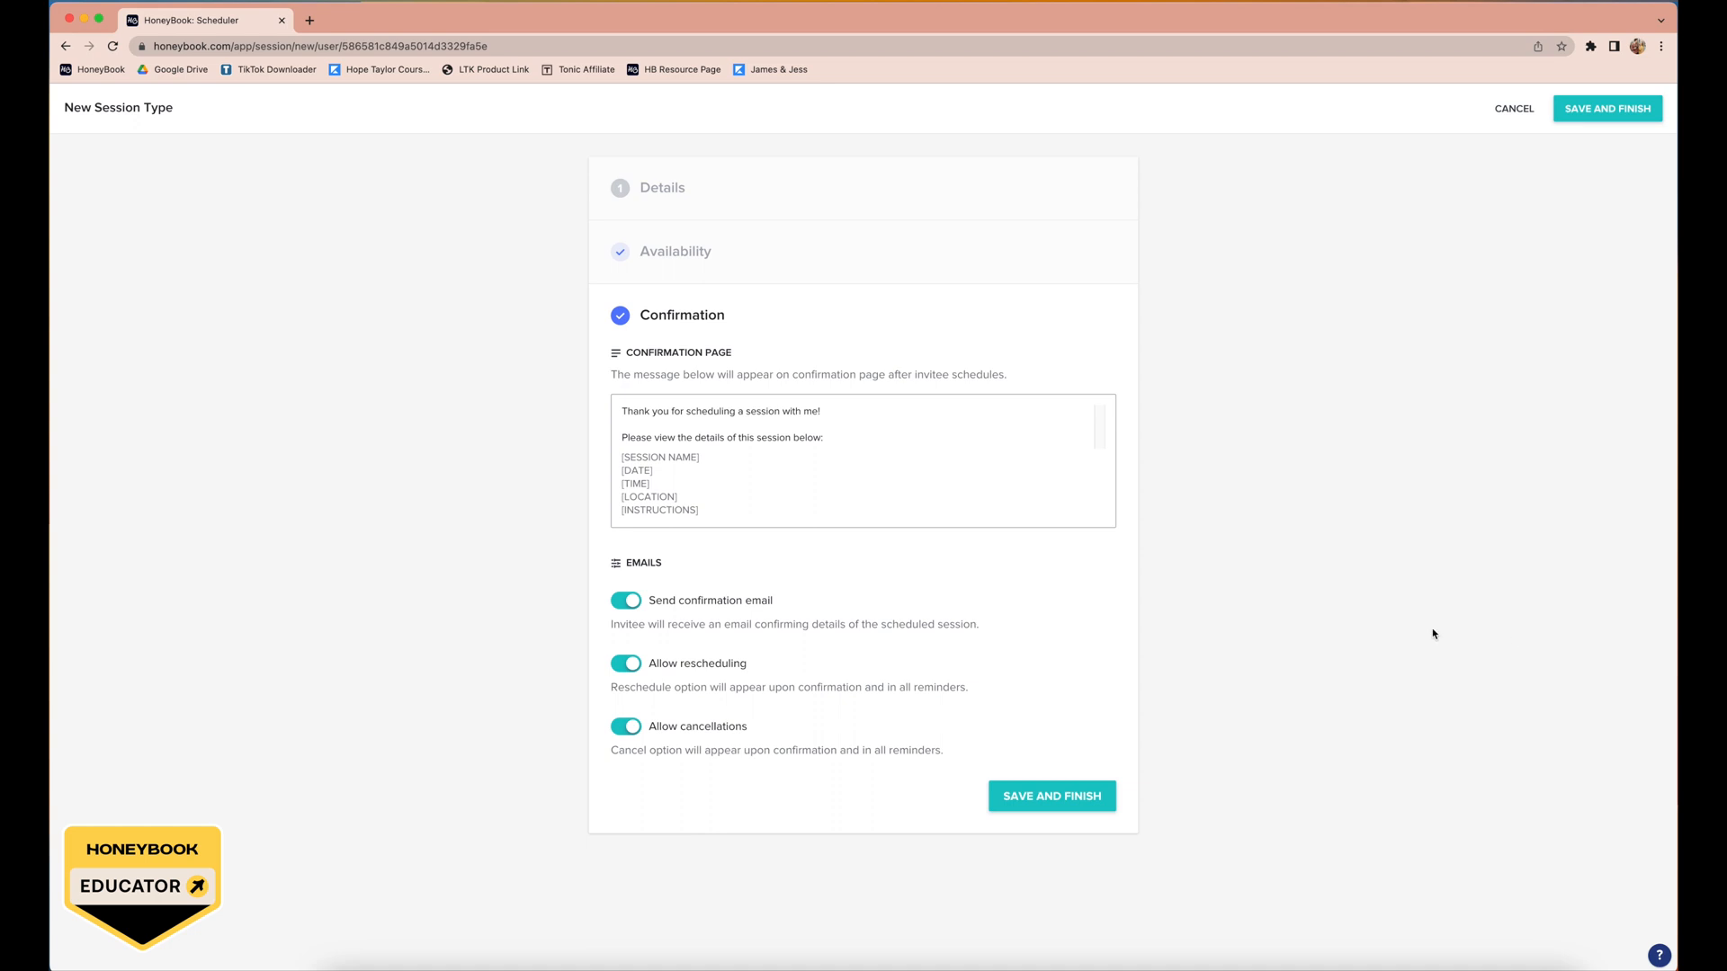
mouse_move(820, 388)
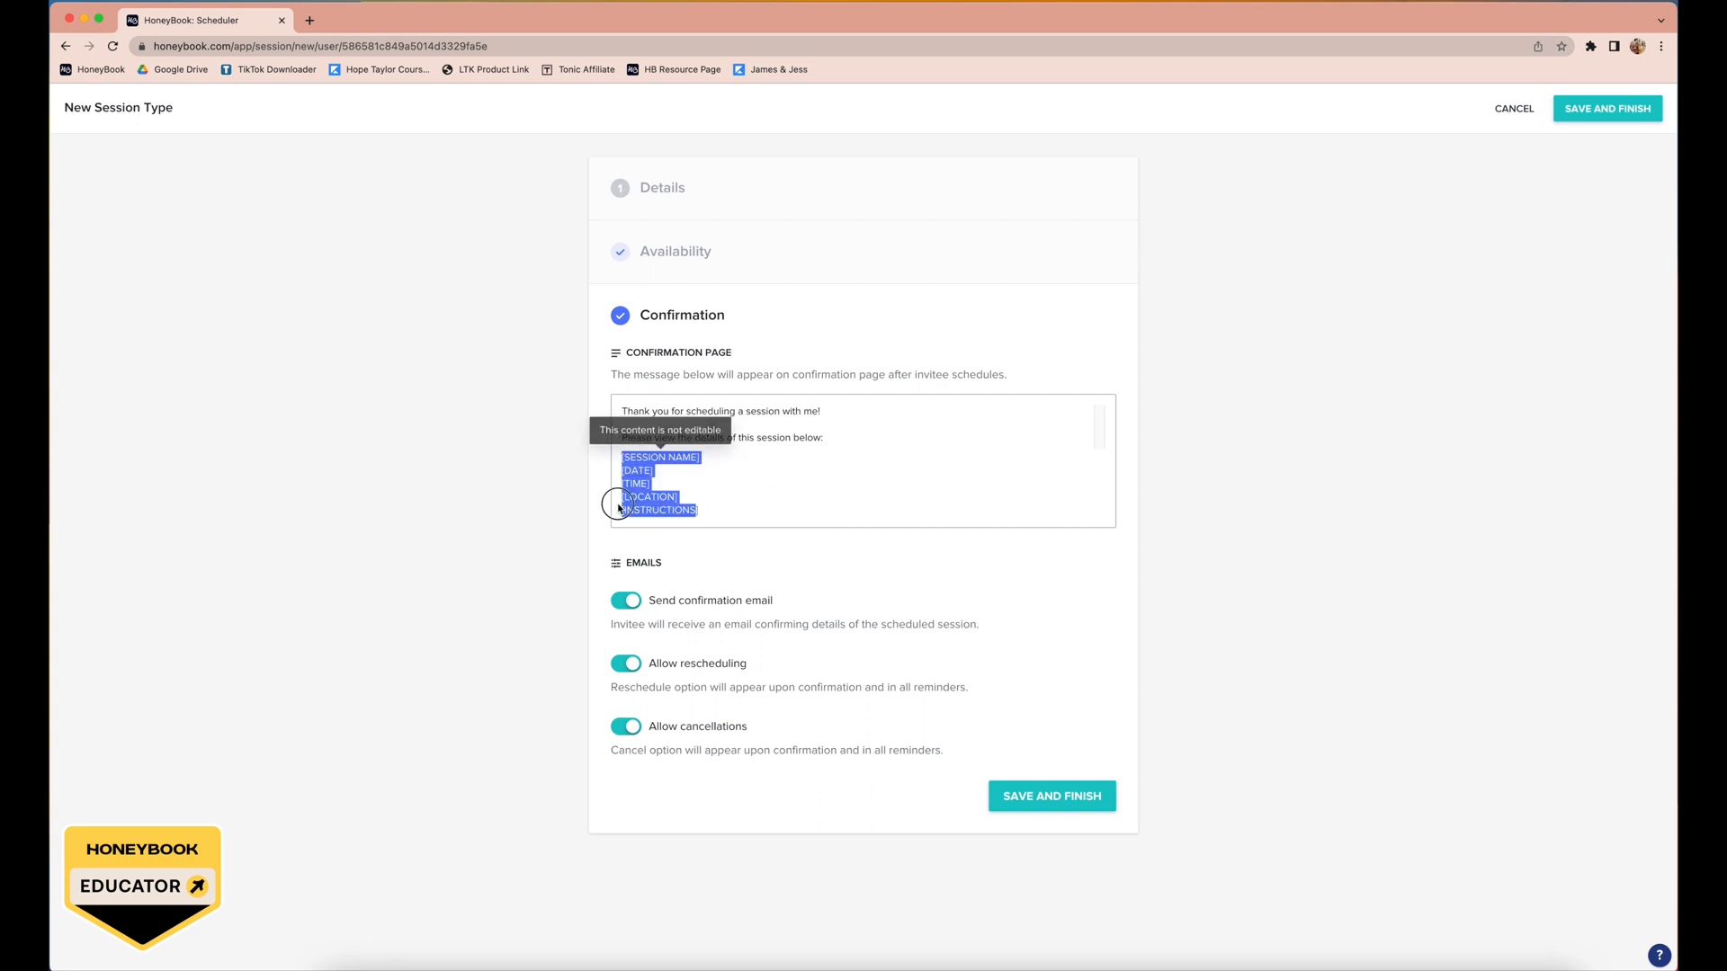
click(678, 462)
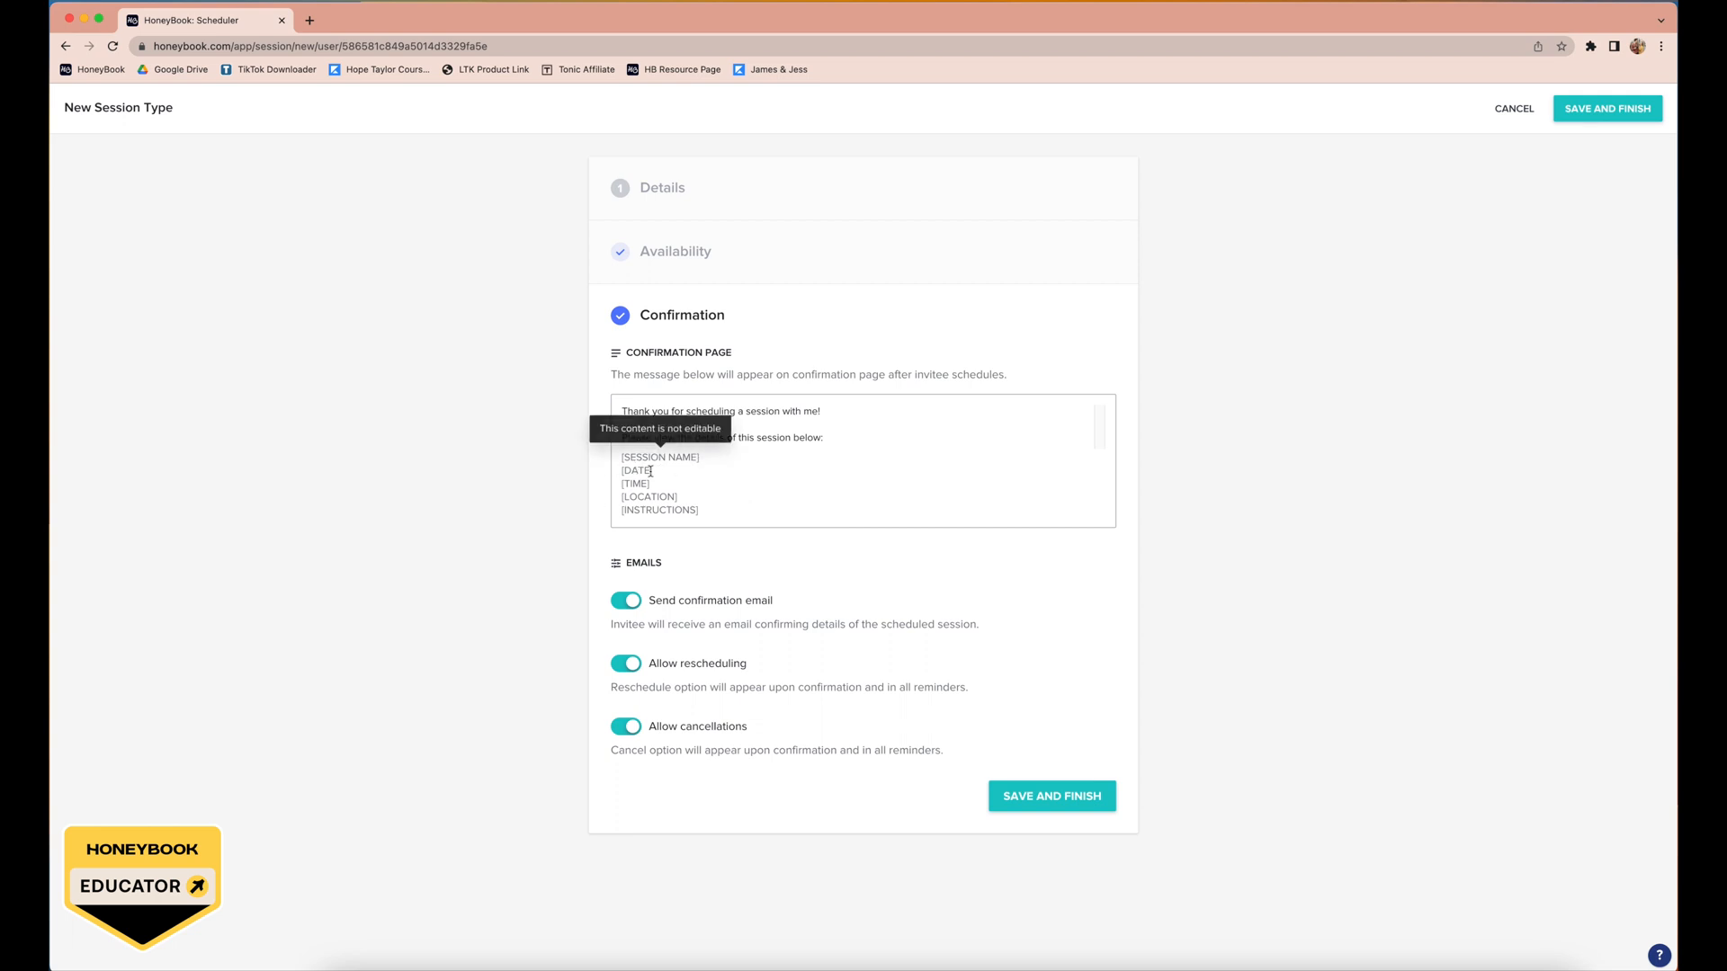
mouse_move(1045, 461)
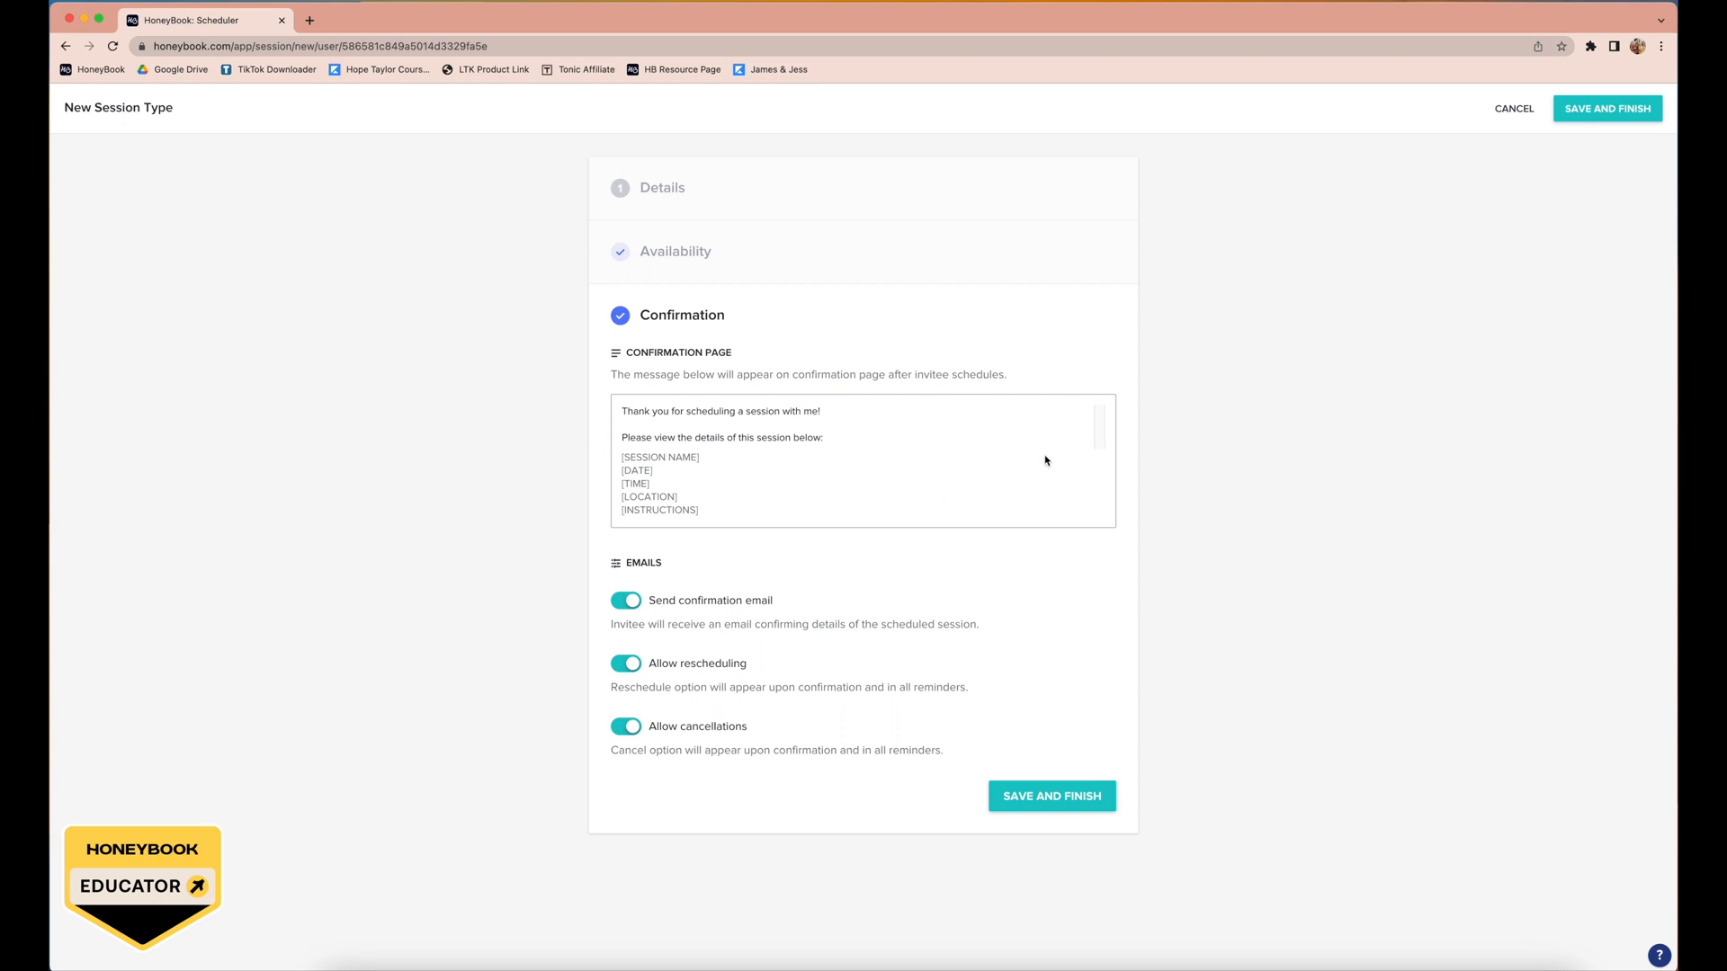
mouse_move(752, 611)
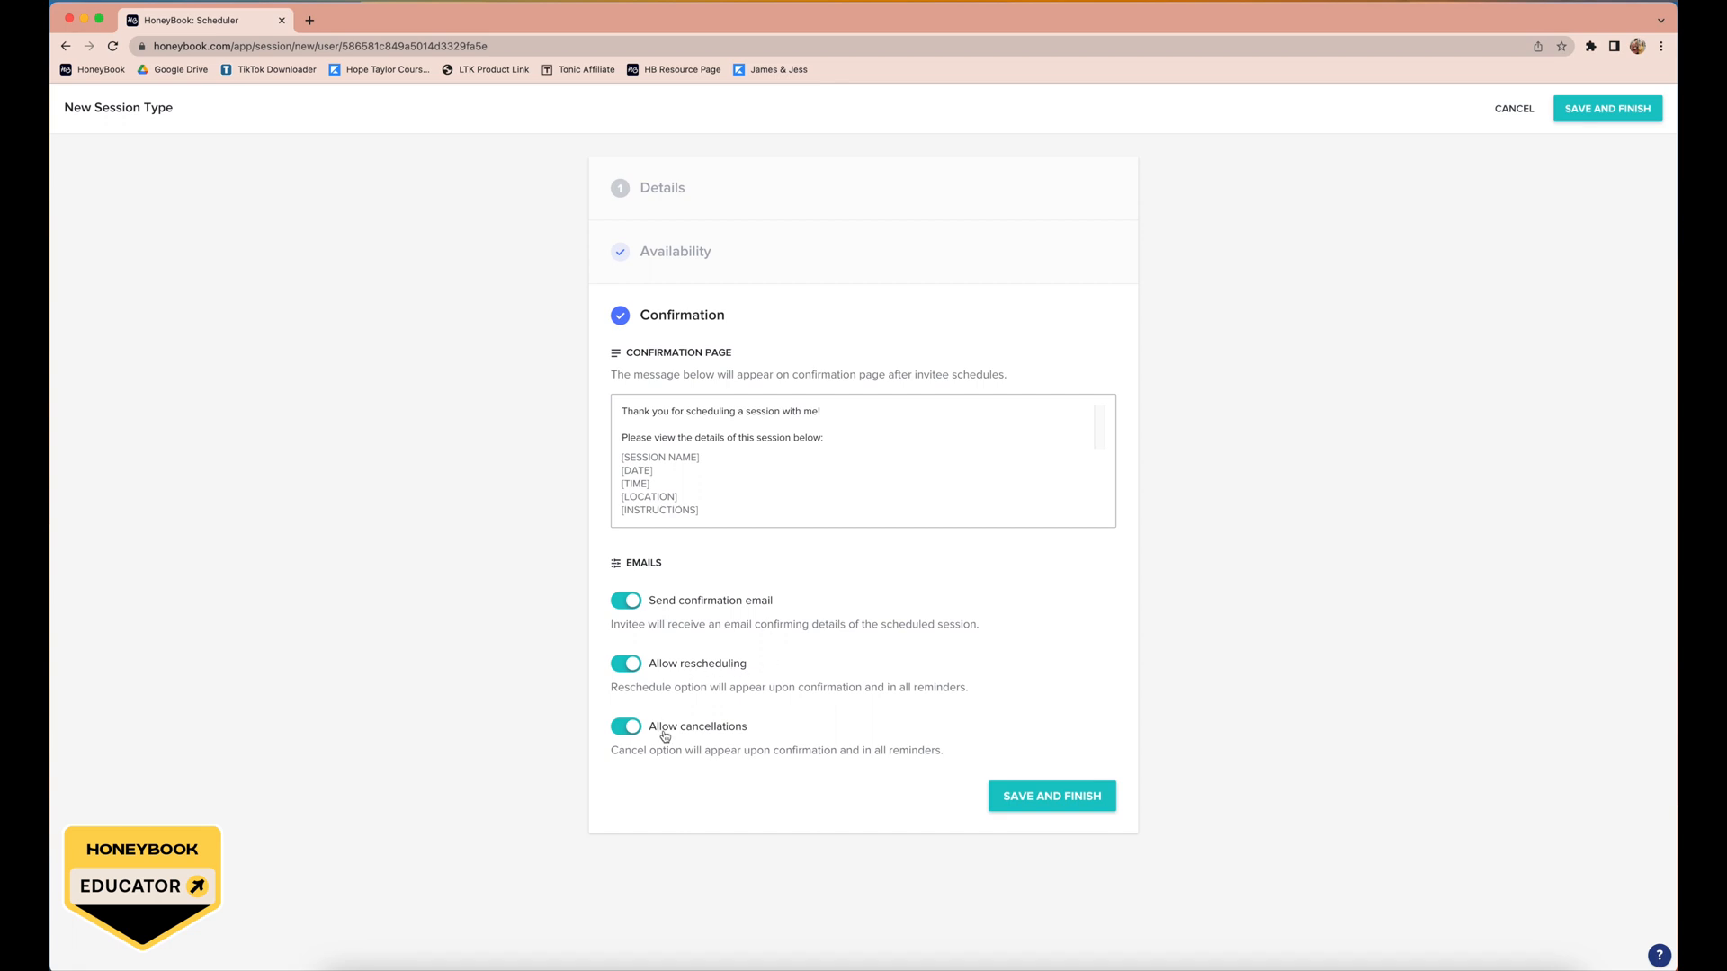
mouse_move(759, 687)
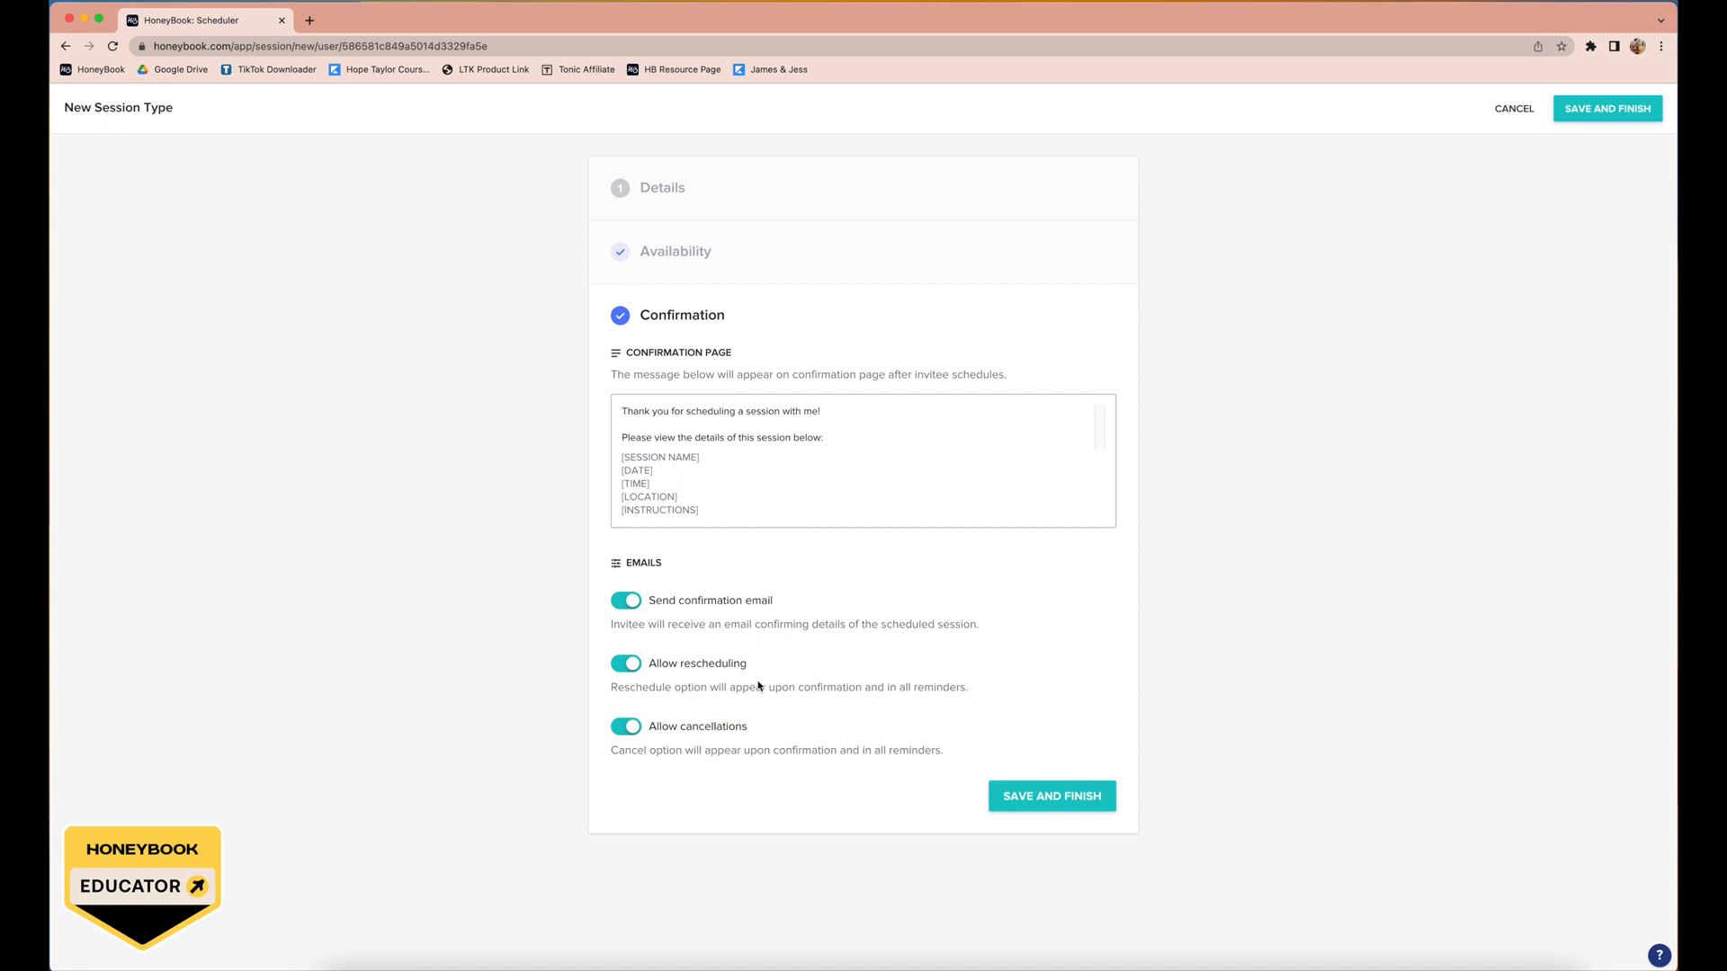
mouse_move(1145, 492)
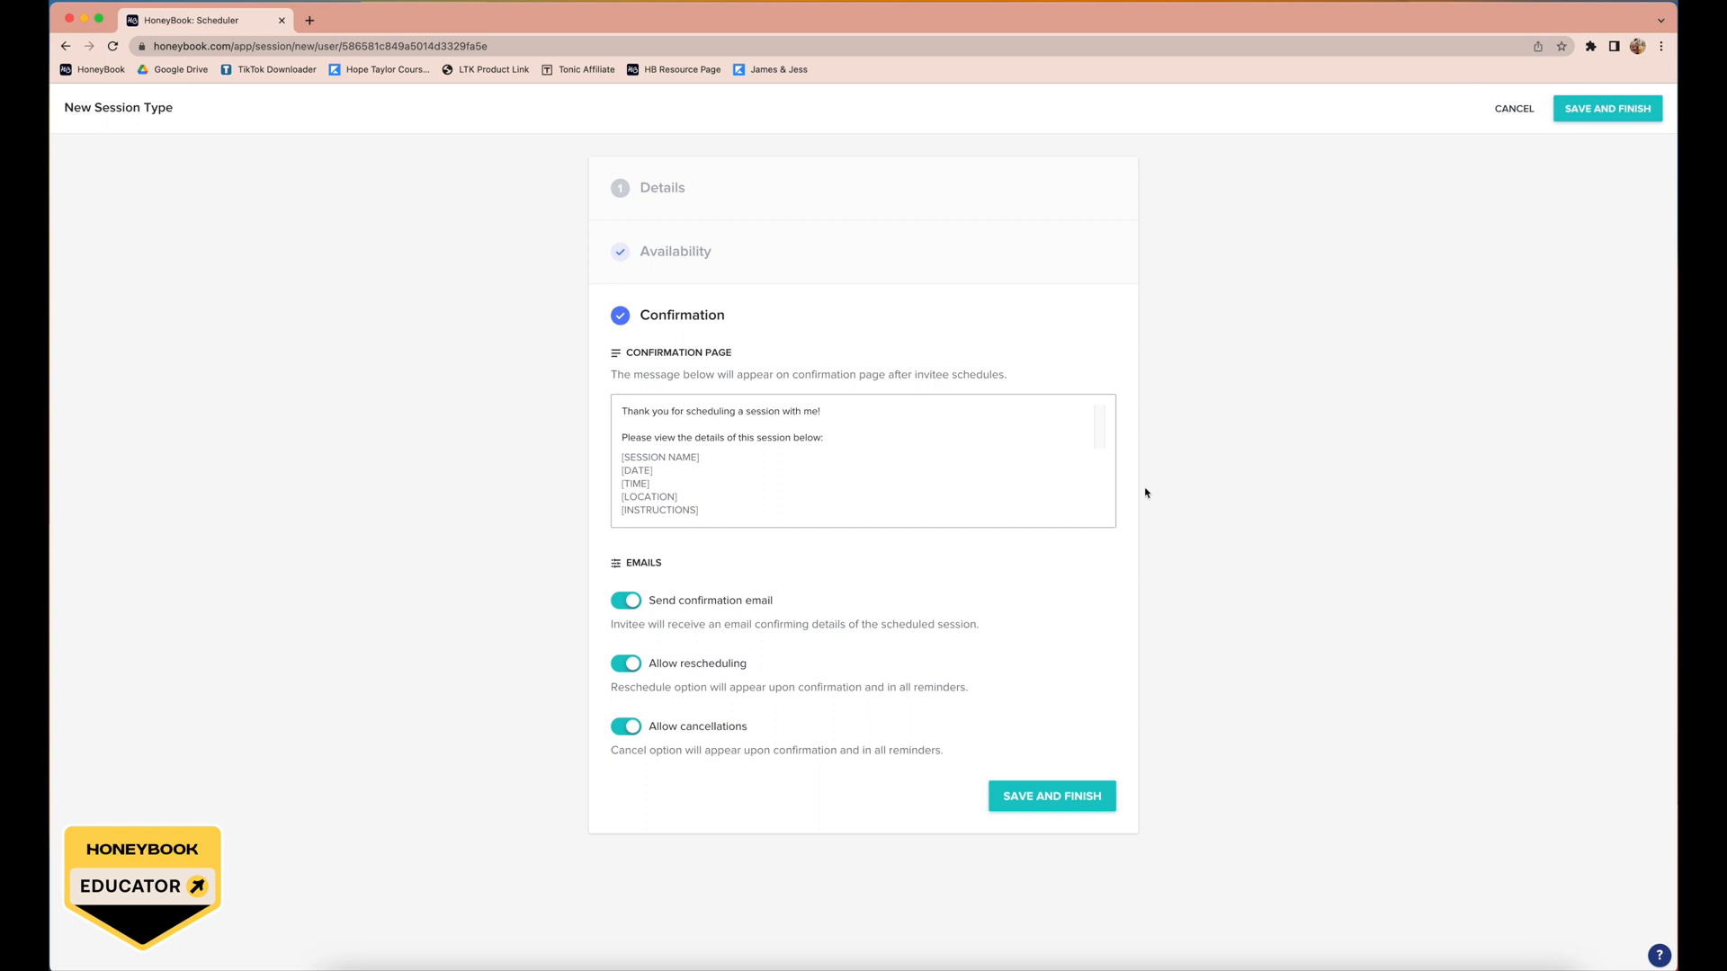
click(1512, 108)
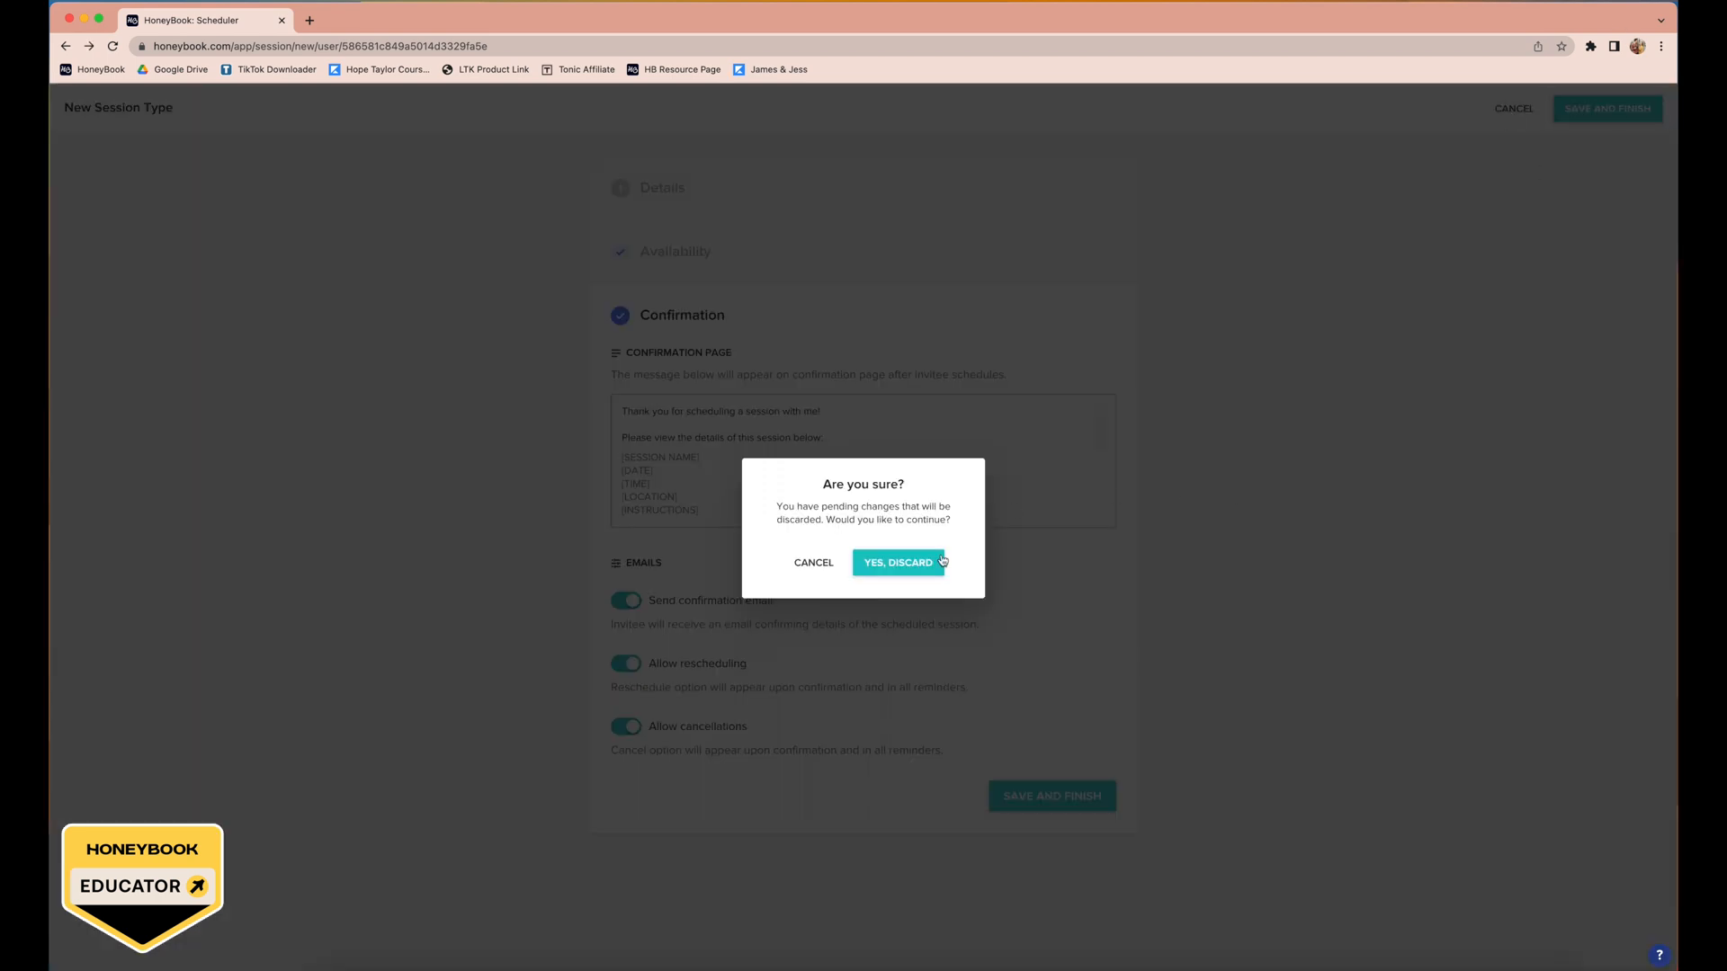
Step: Confirm 'Yes, Discard' to land on the June 2023 Calendar month view
click(897, 562)
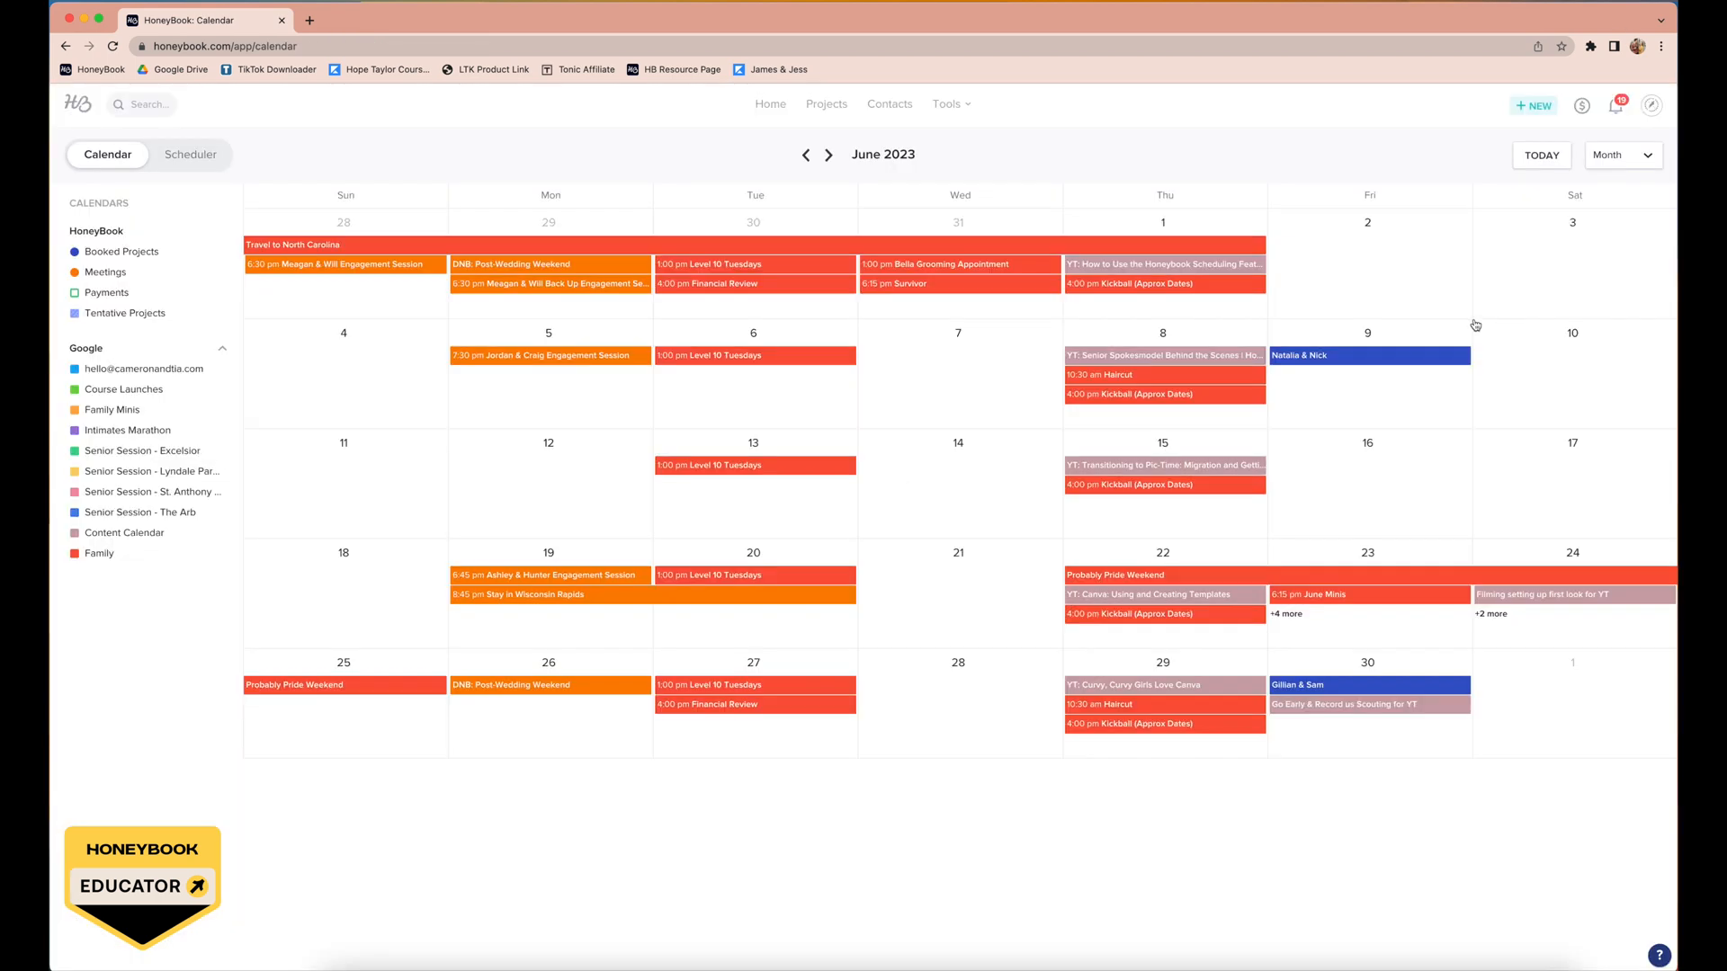
mouse_move(1239, 418)
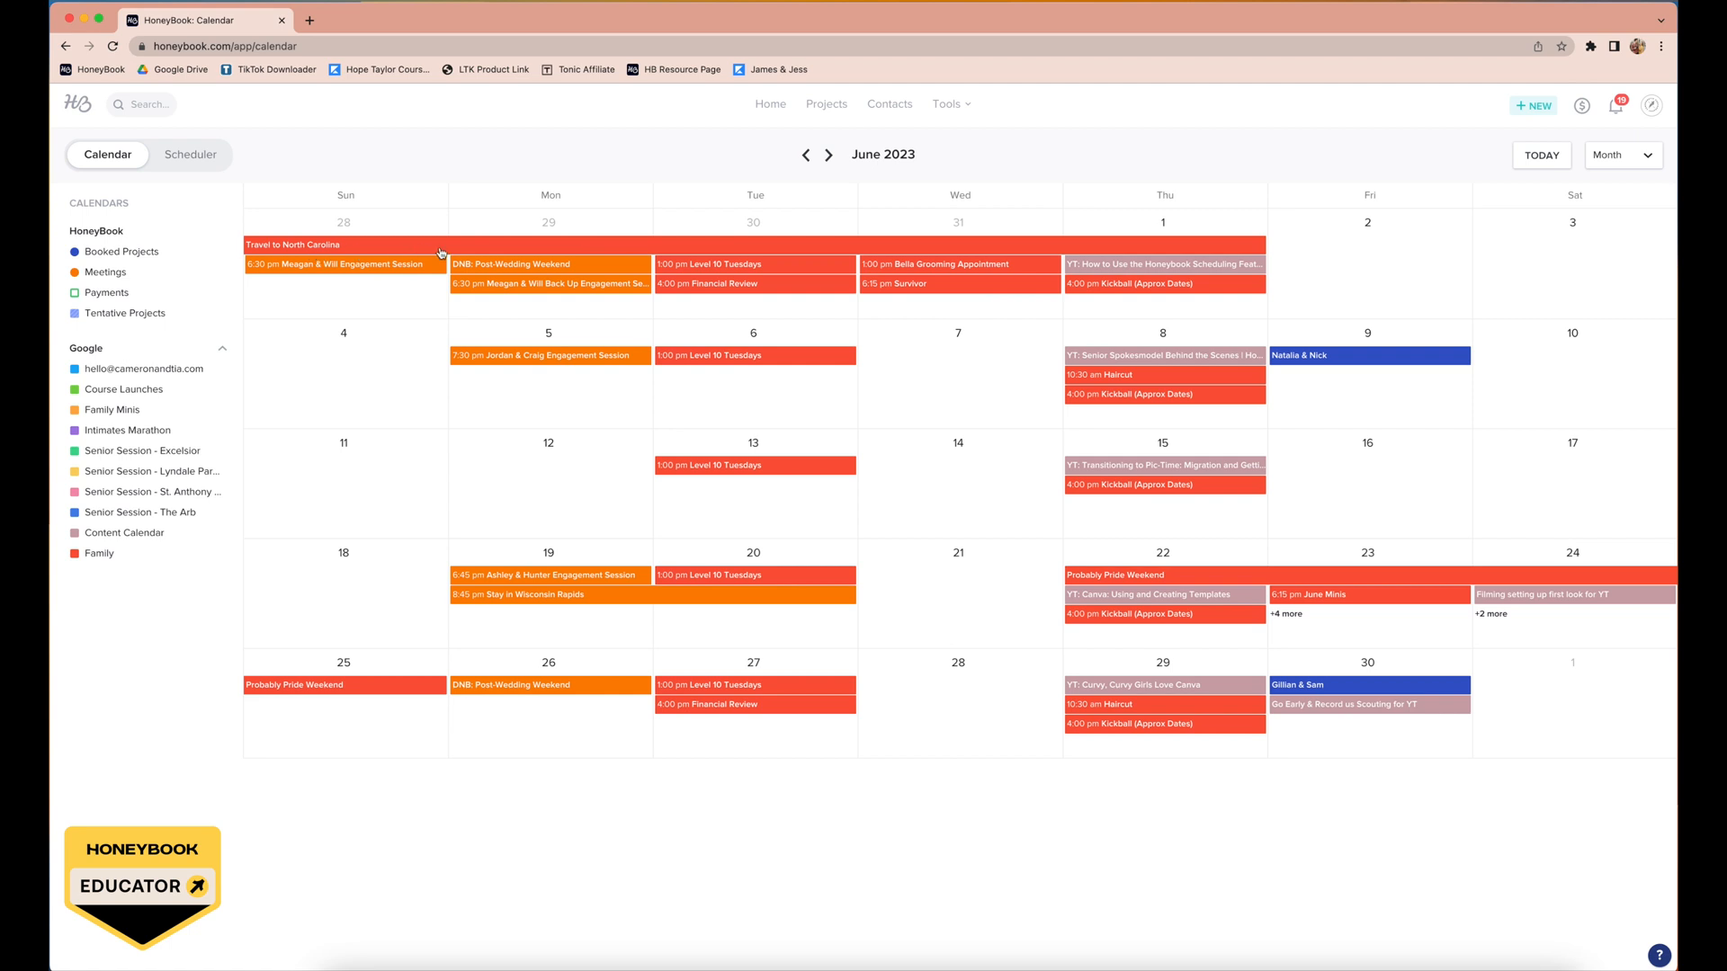
mouse_move(1276, 243)
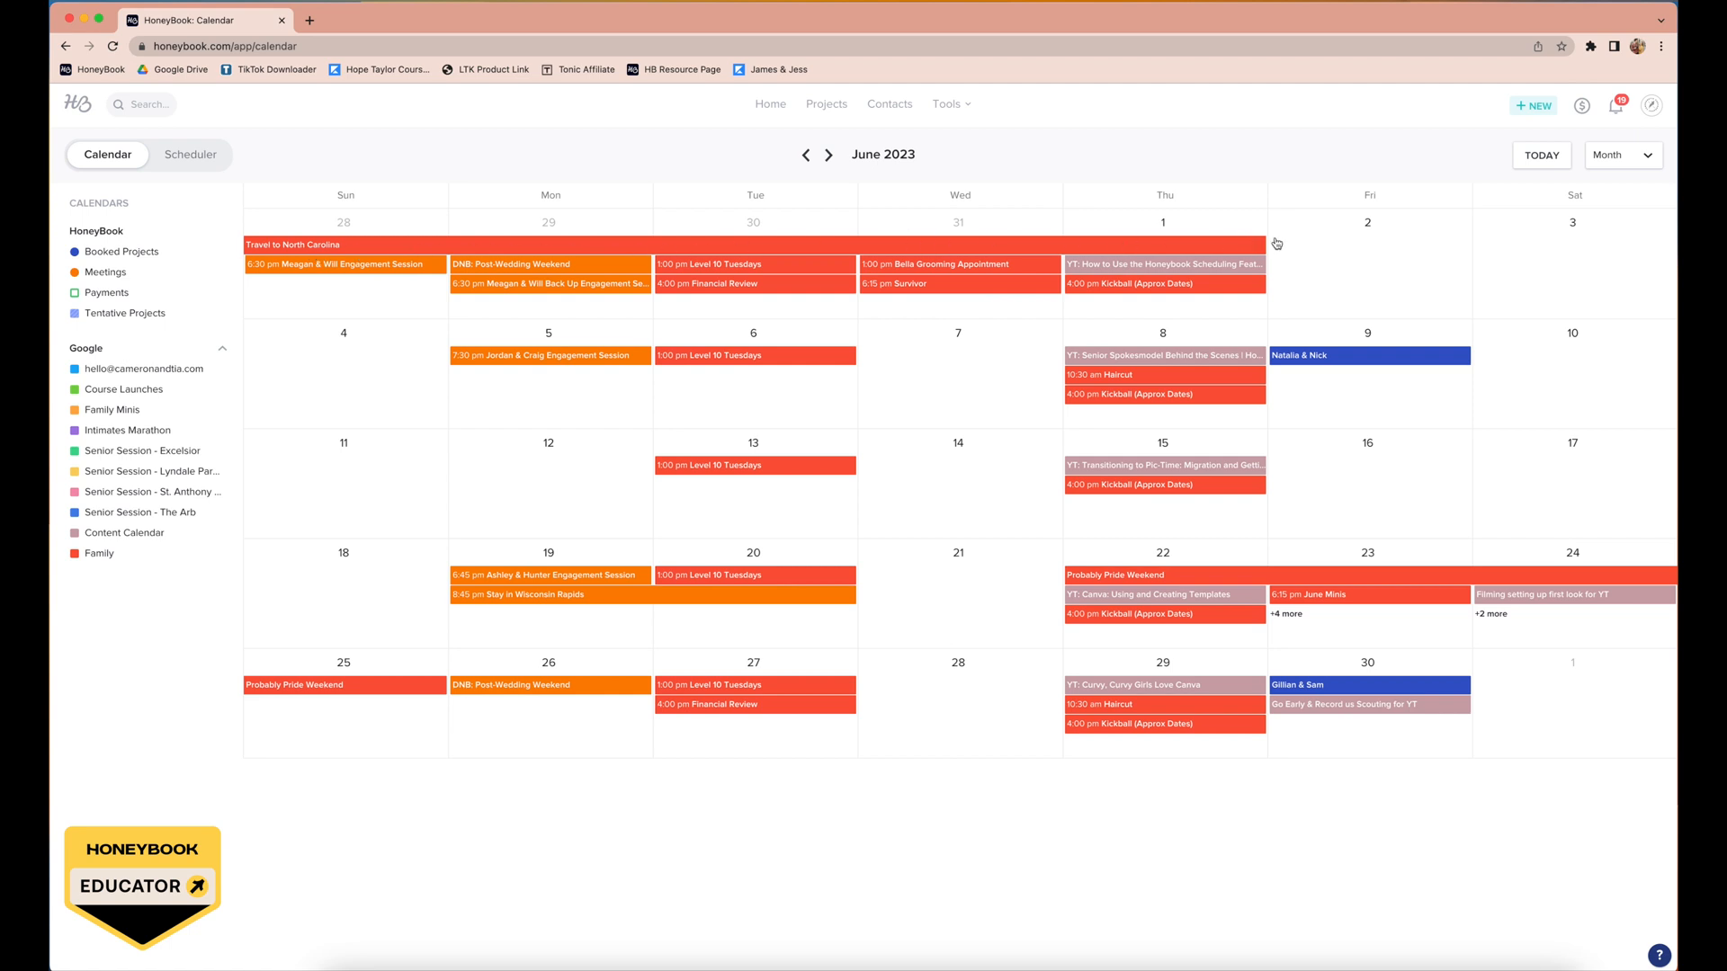
mouse_move(1271, 244)
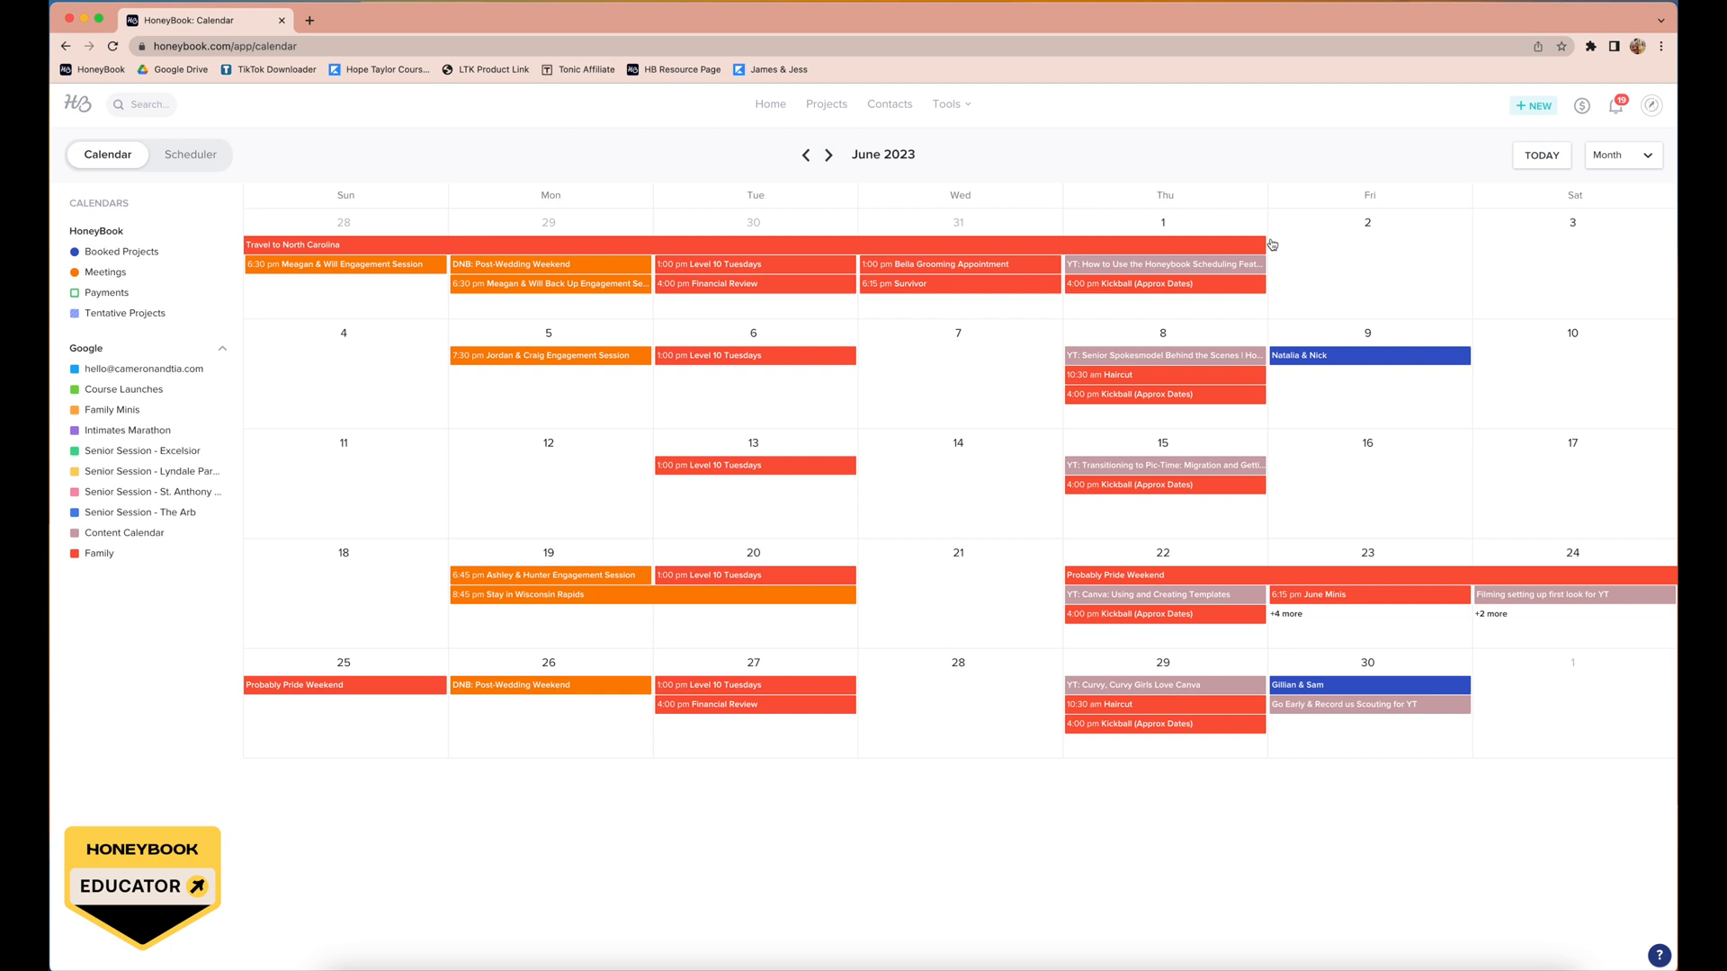
mouse_move(696, 234)
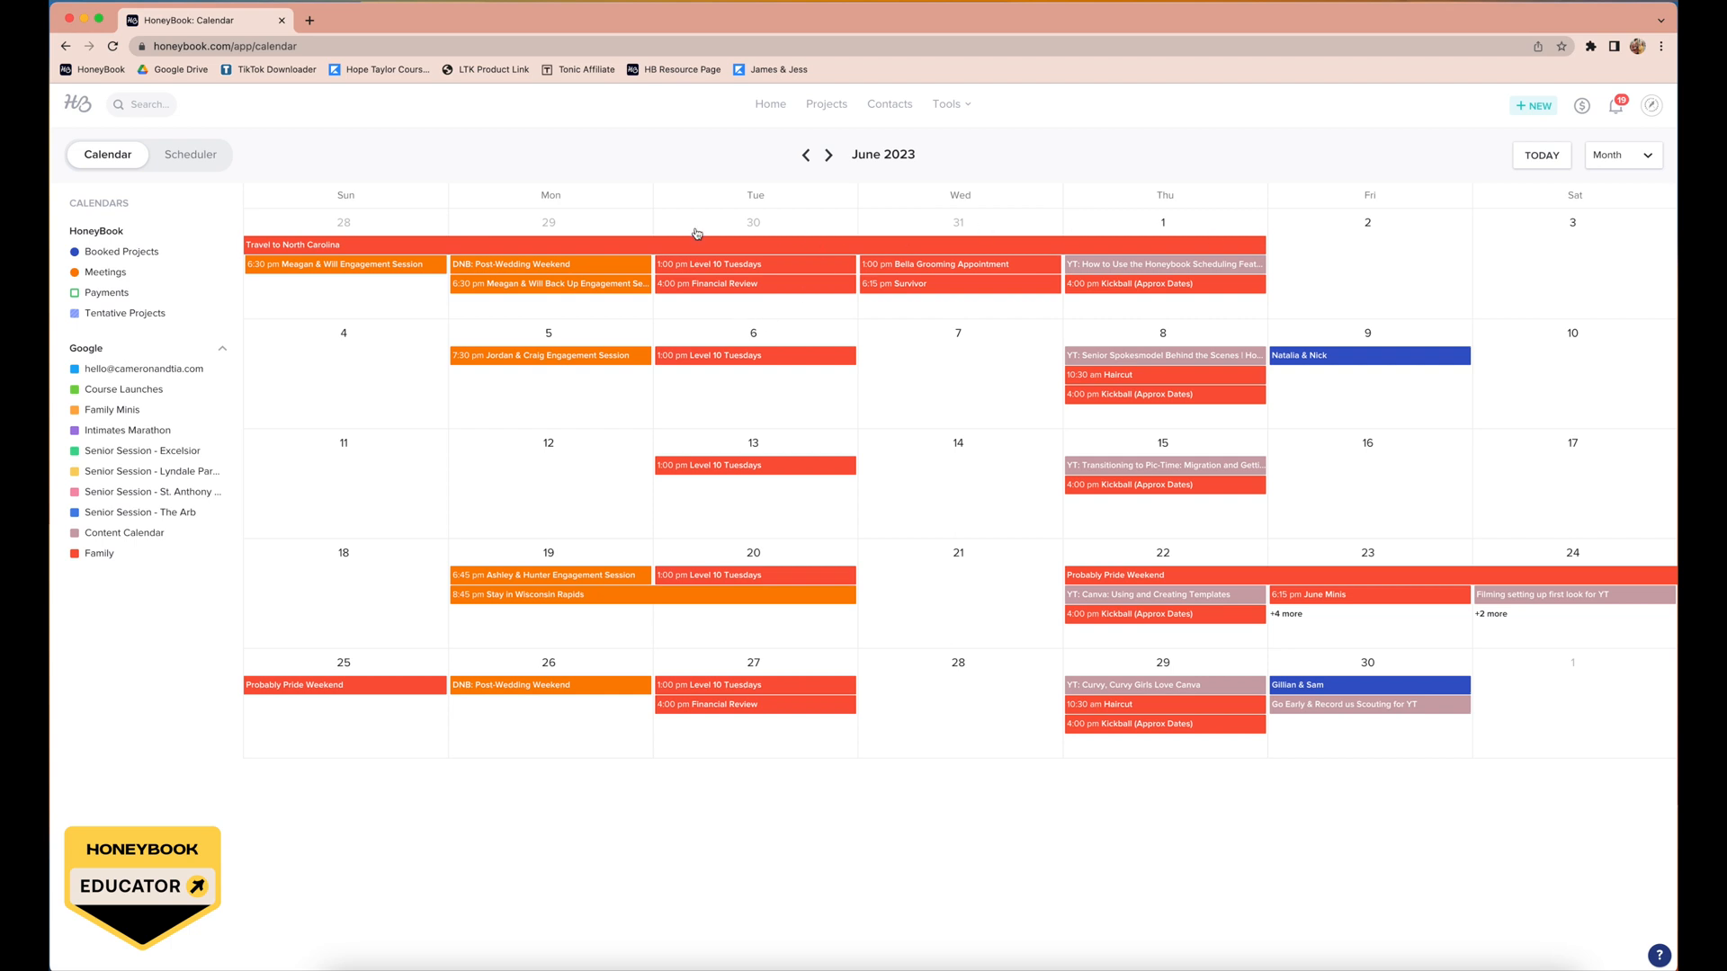
mouse_move(761, 312)
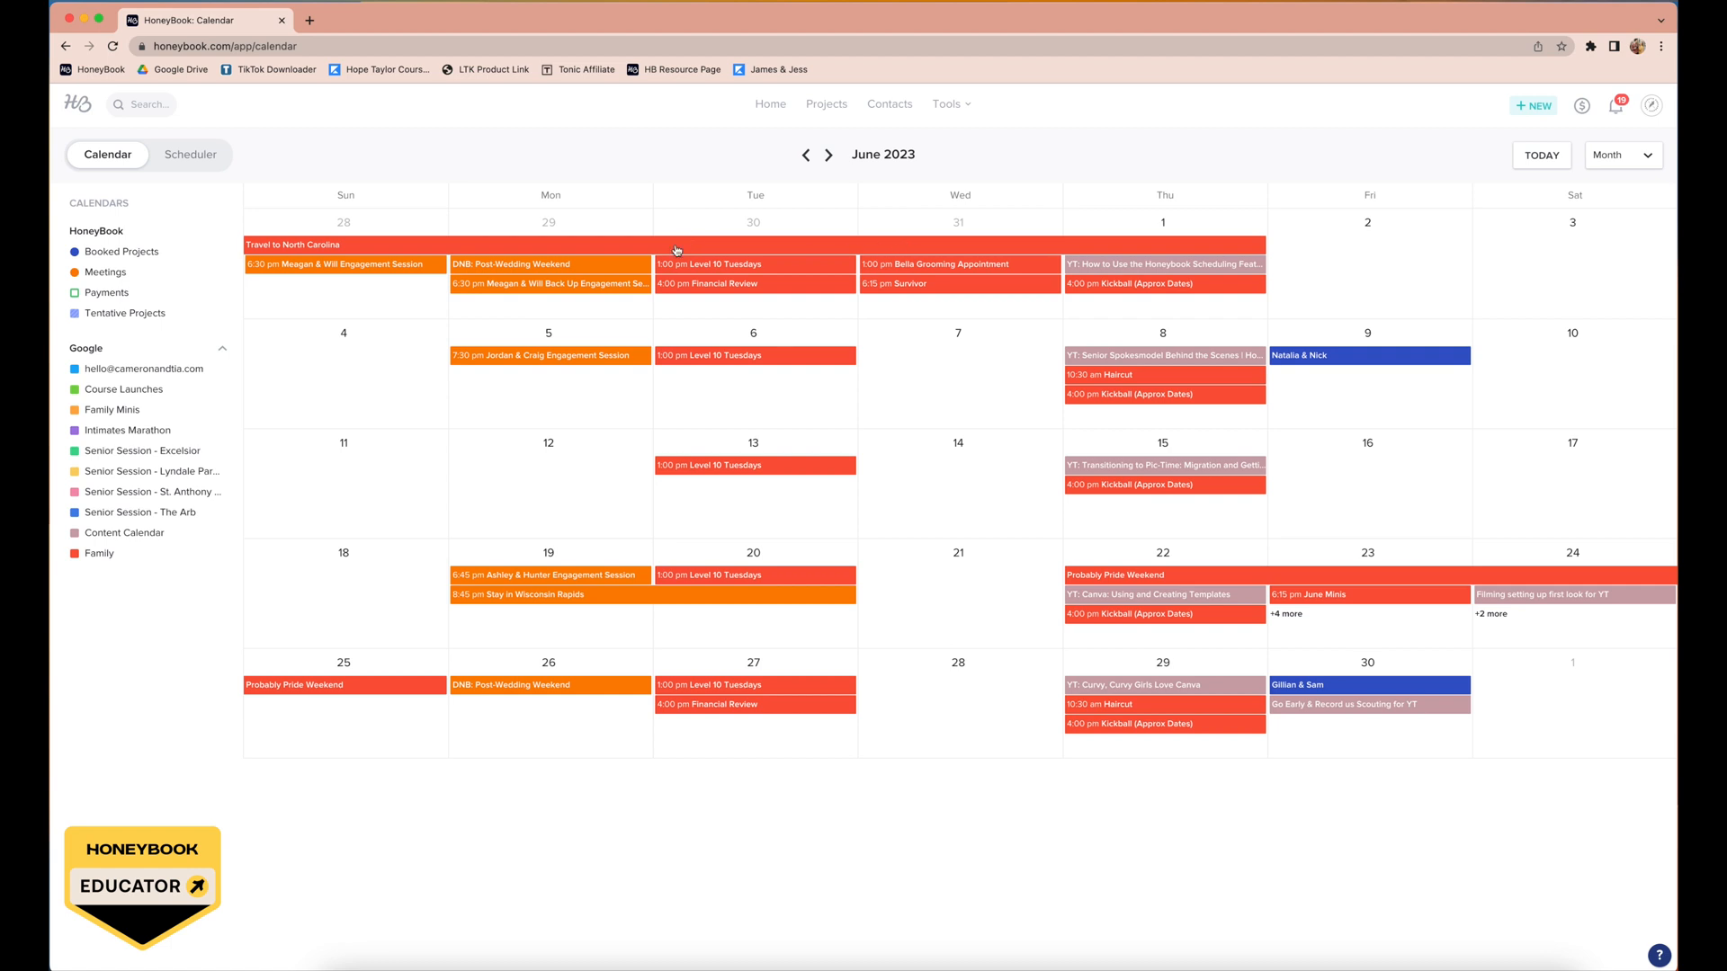
mouse_move(706, 240)
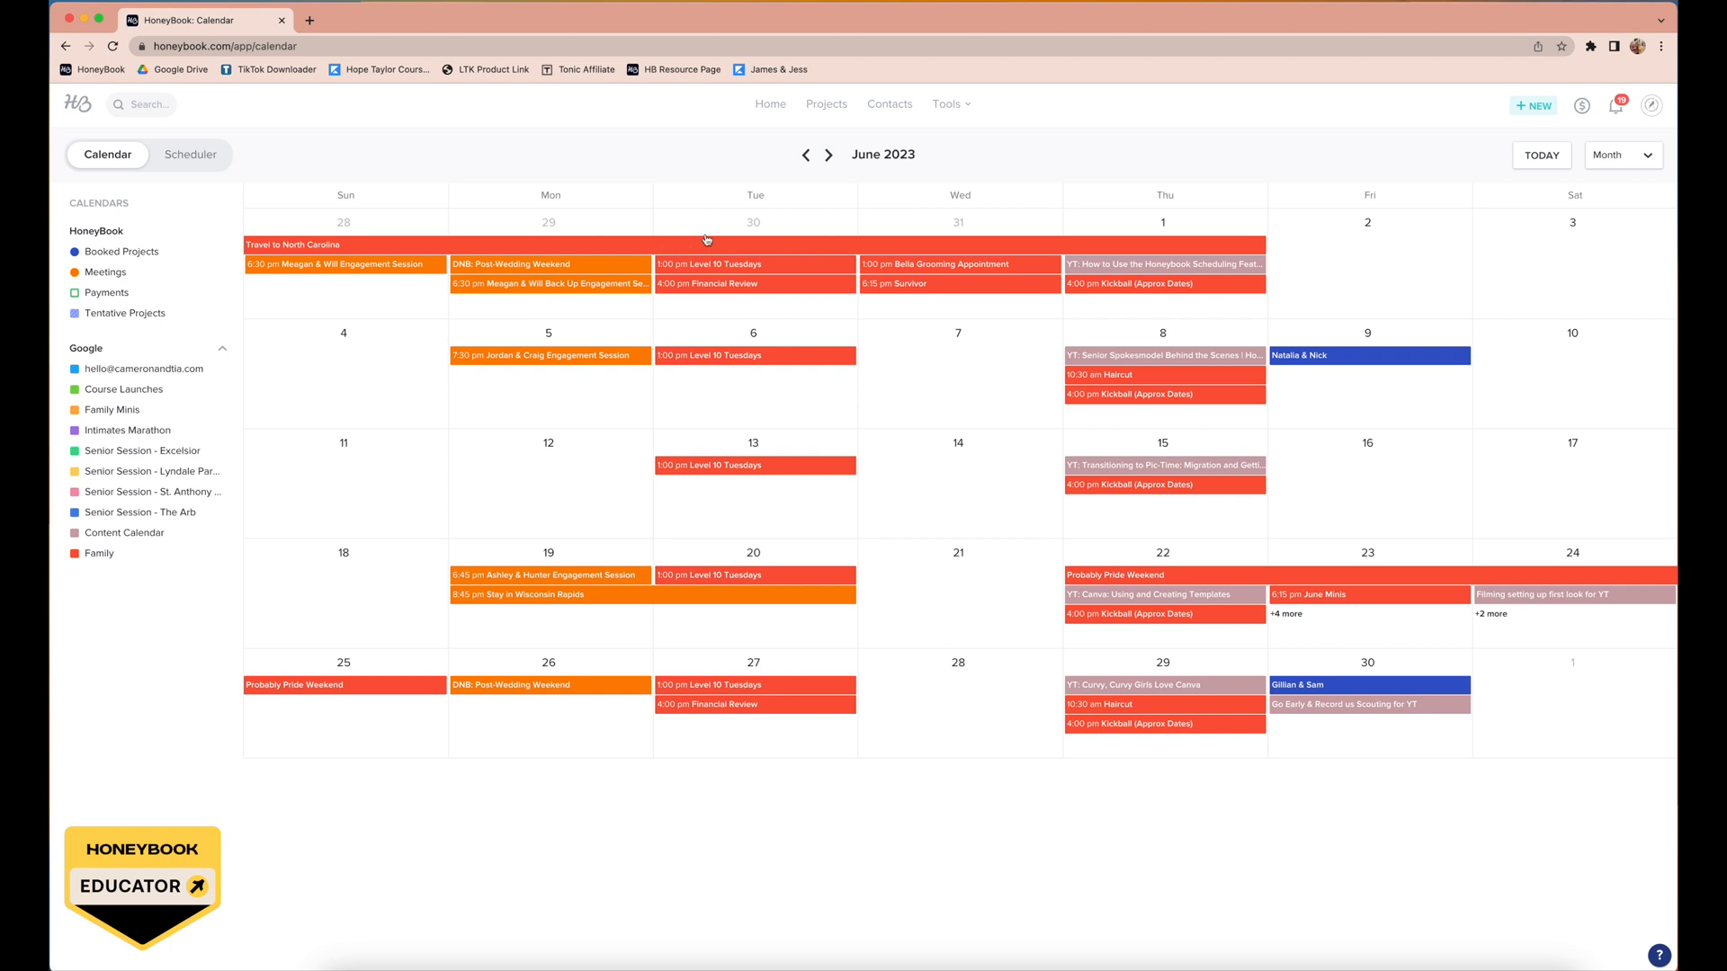
mouse_move(737, 249)
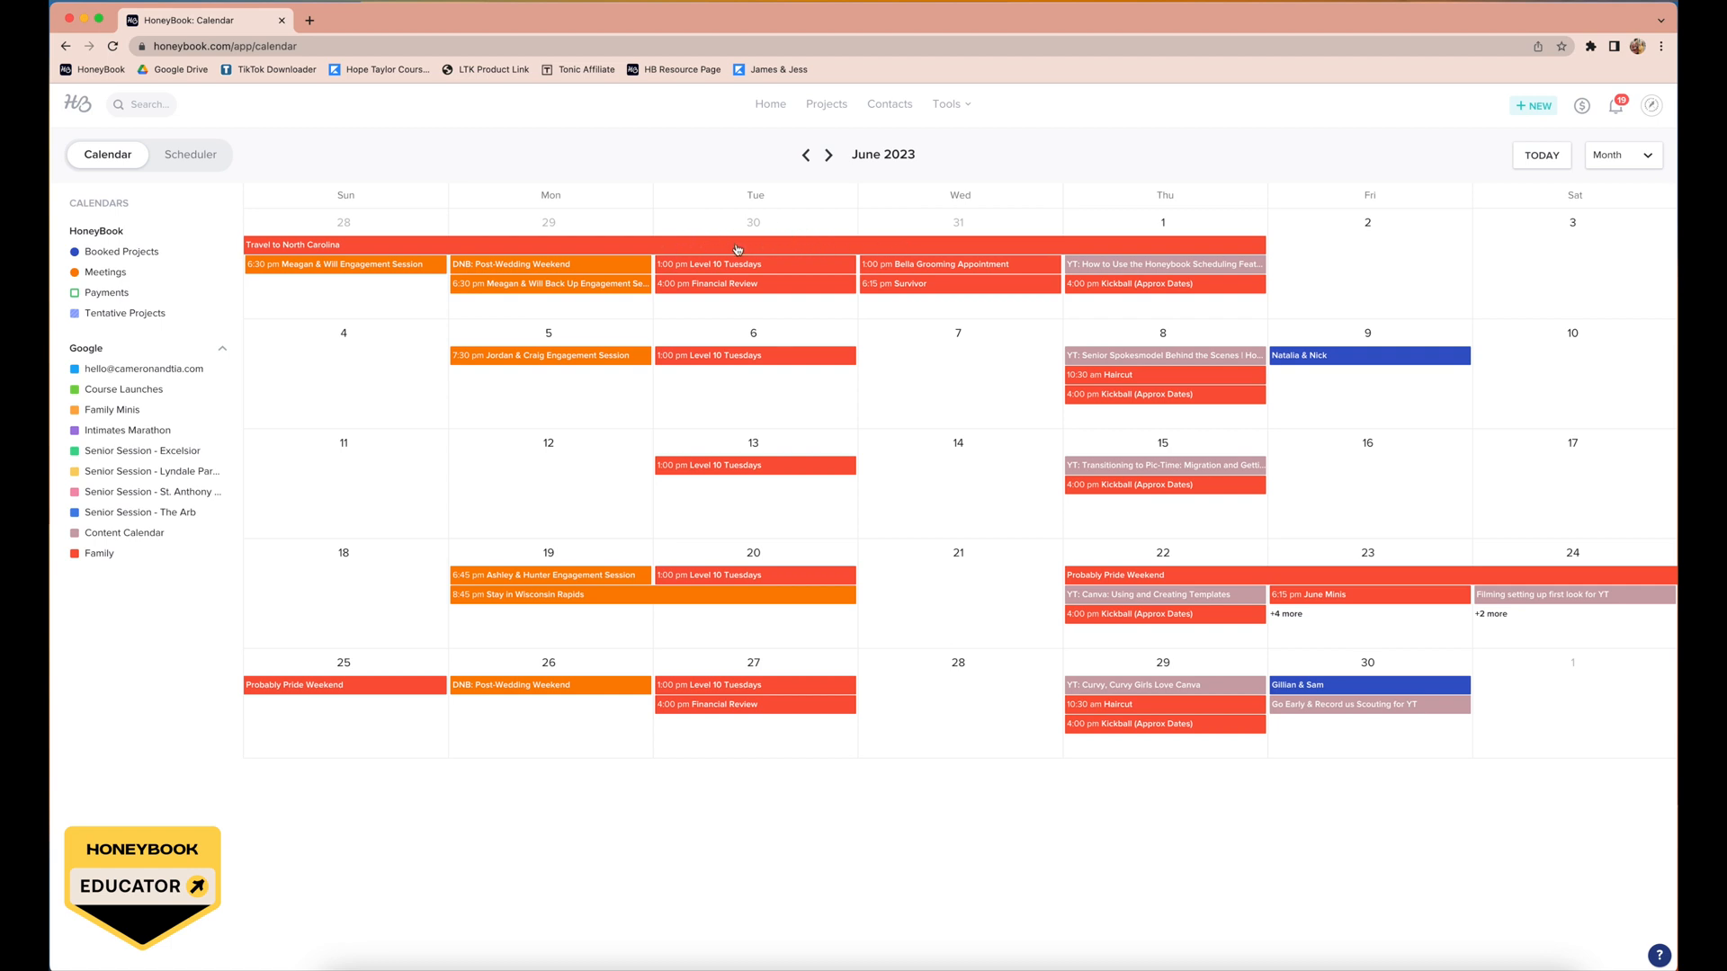
mouse_move(786, 372)
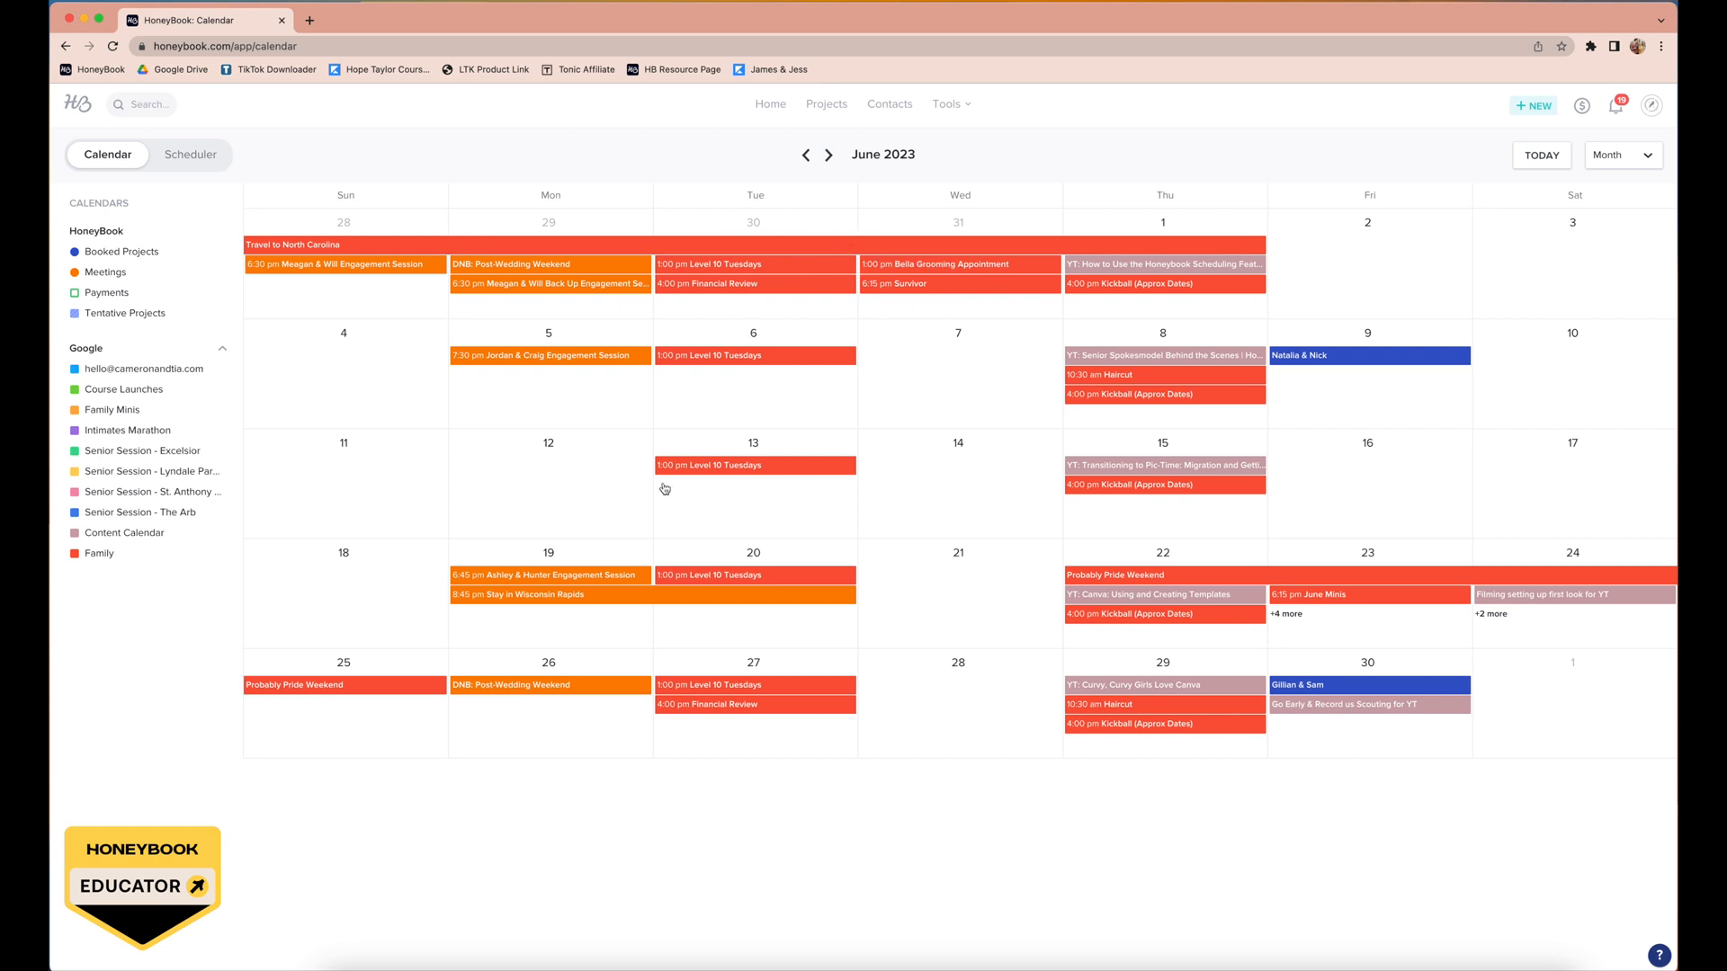
mouse_move(1157, 495)
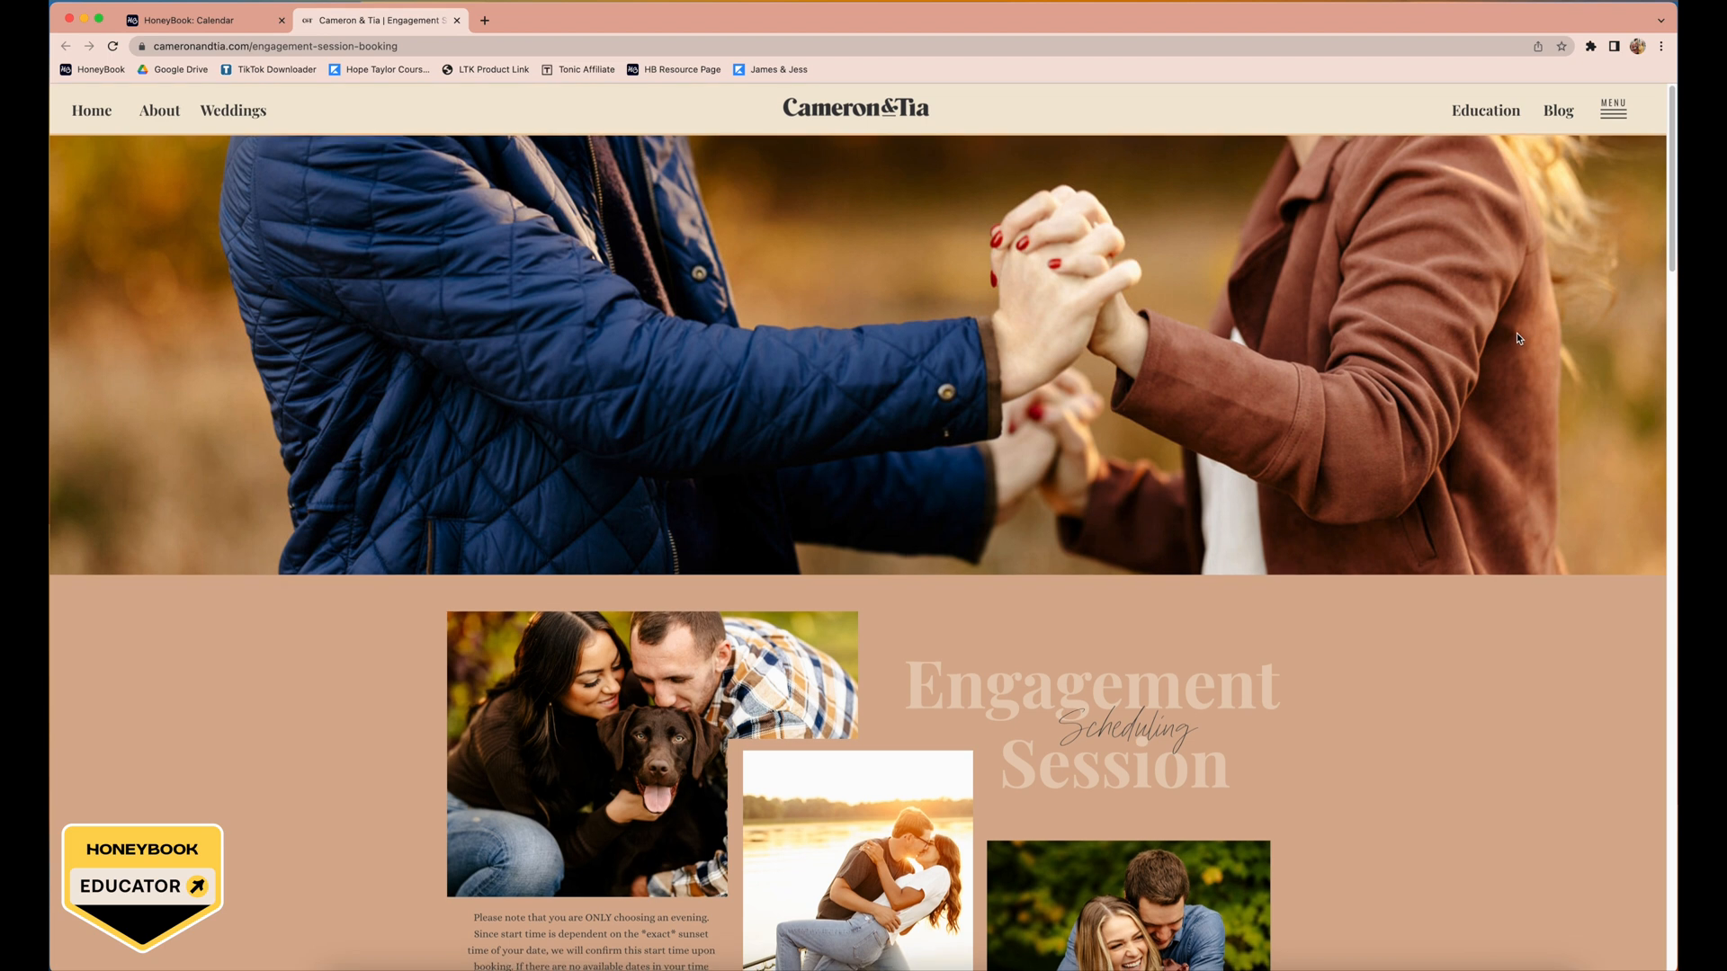
Step: Advance the Cameron & Tia site's engagement booking calendar to June 2023, then return to HoneyBook's Scheduler
scroll(down, 3)
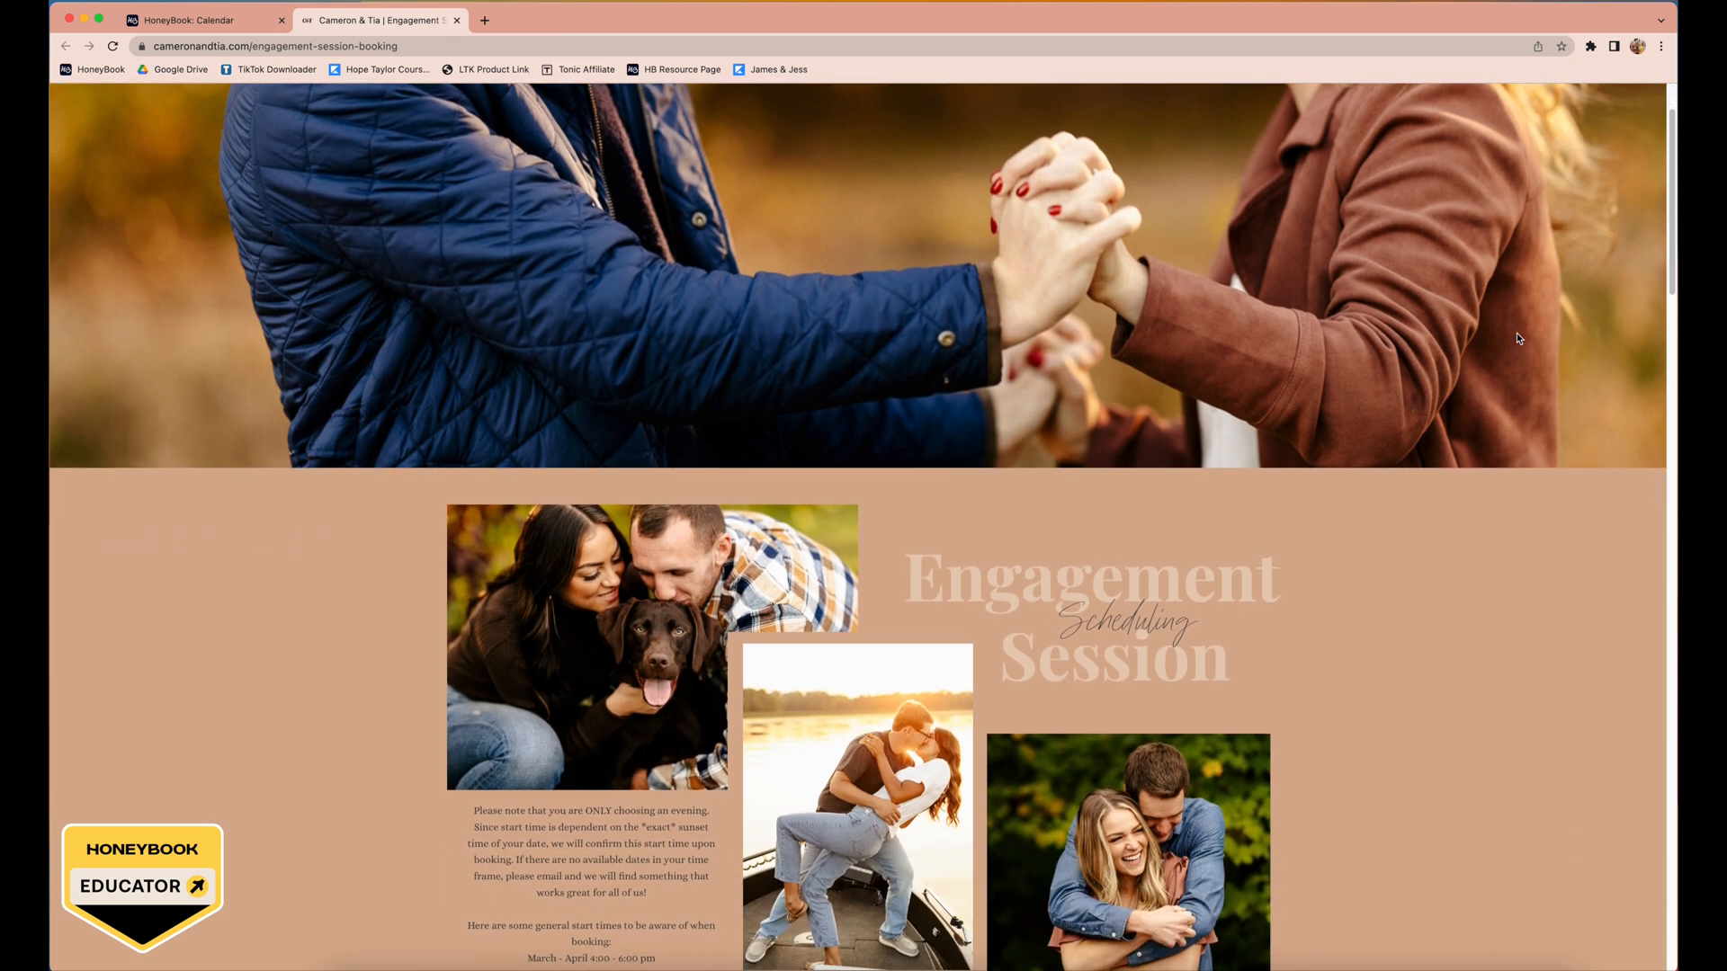
scroll(down, 3)
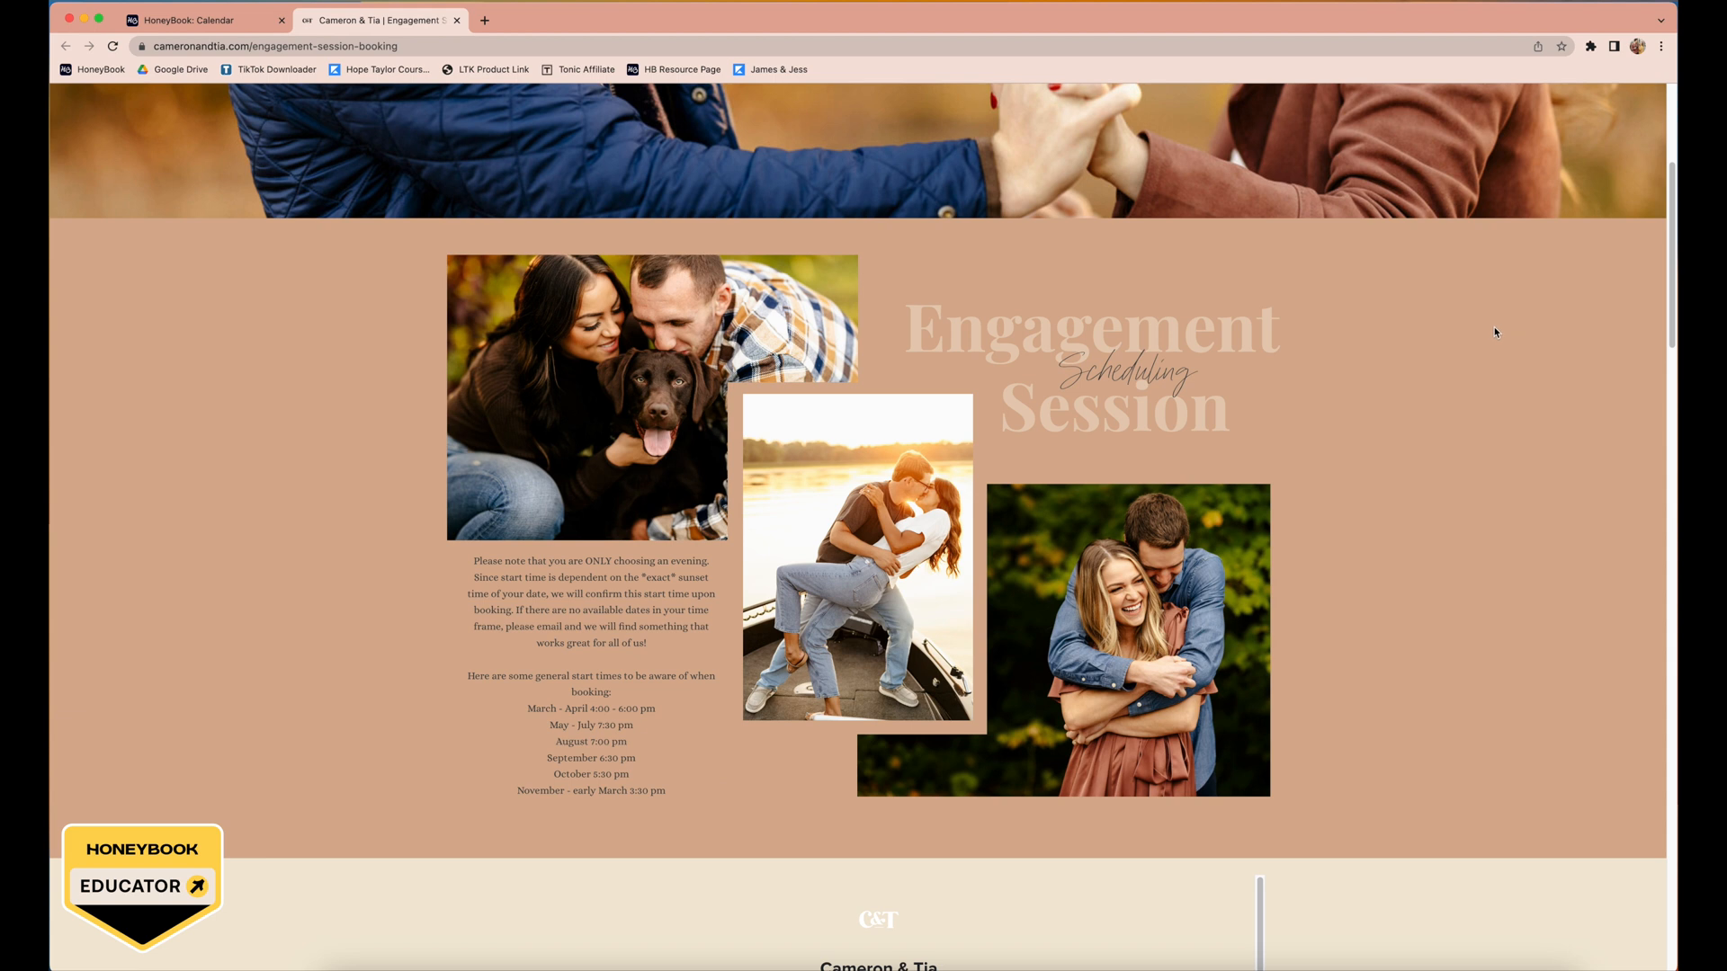
mouse_move(1496, 333)
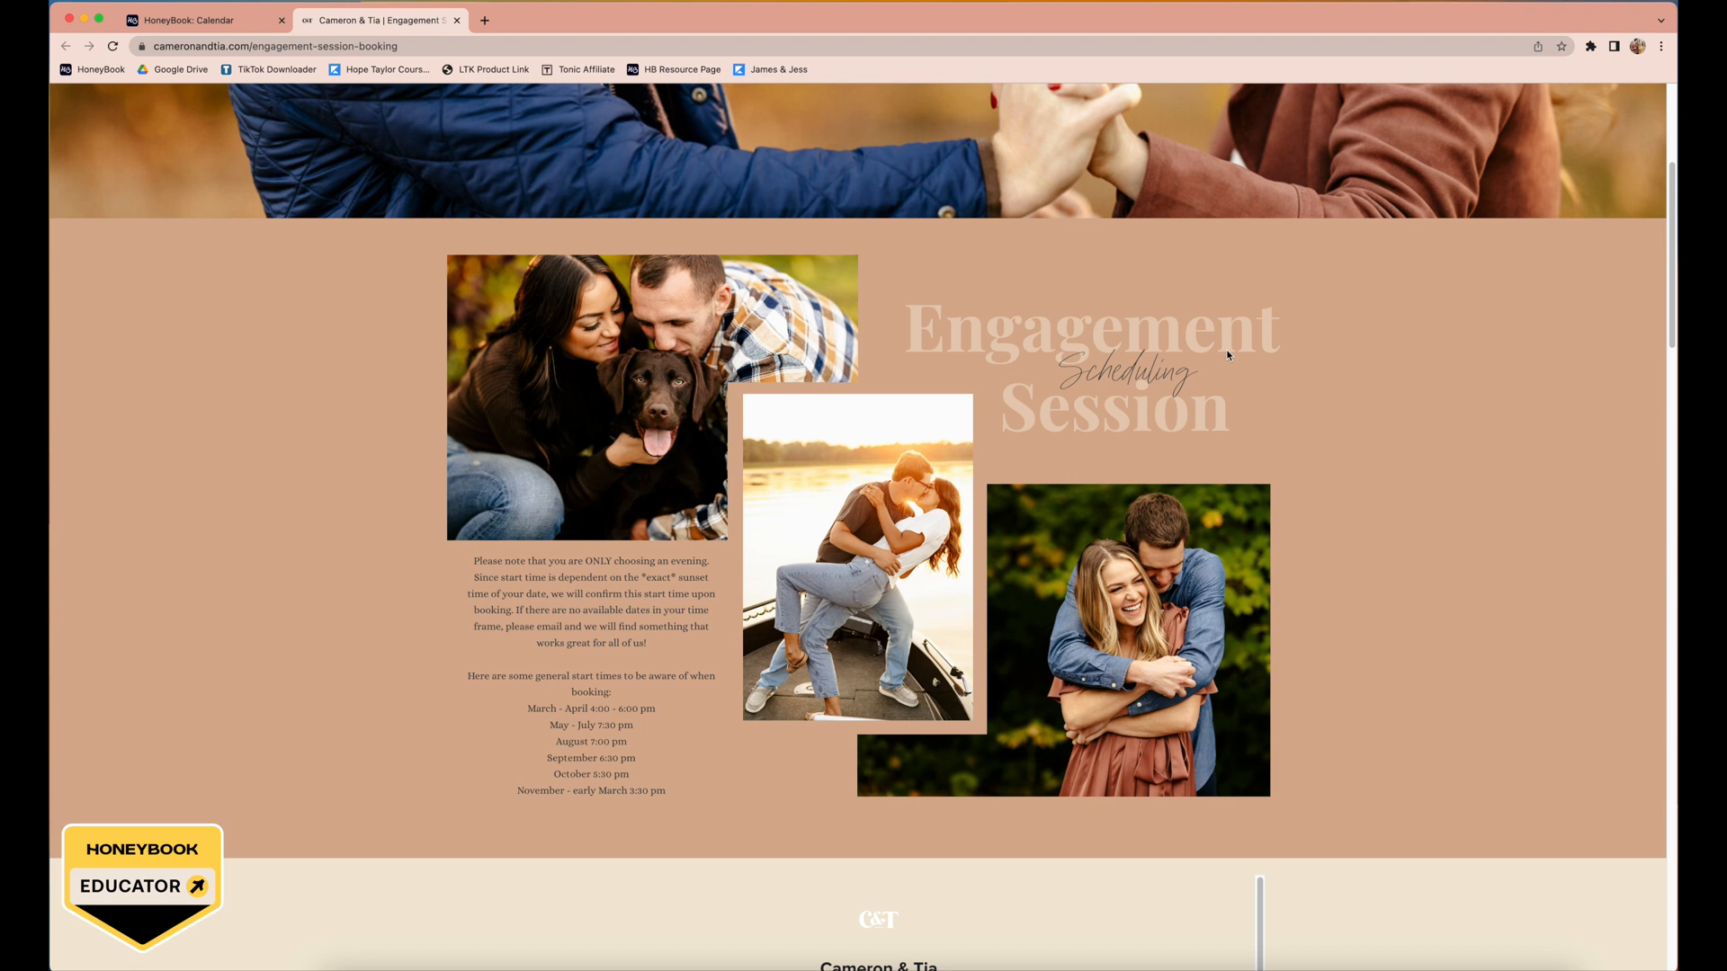
scroll(down, 3)
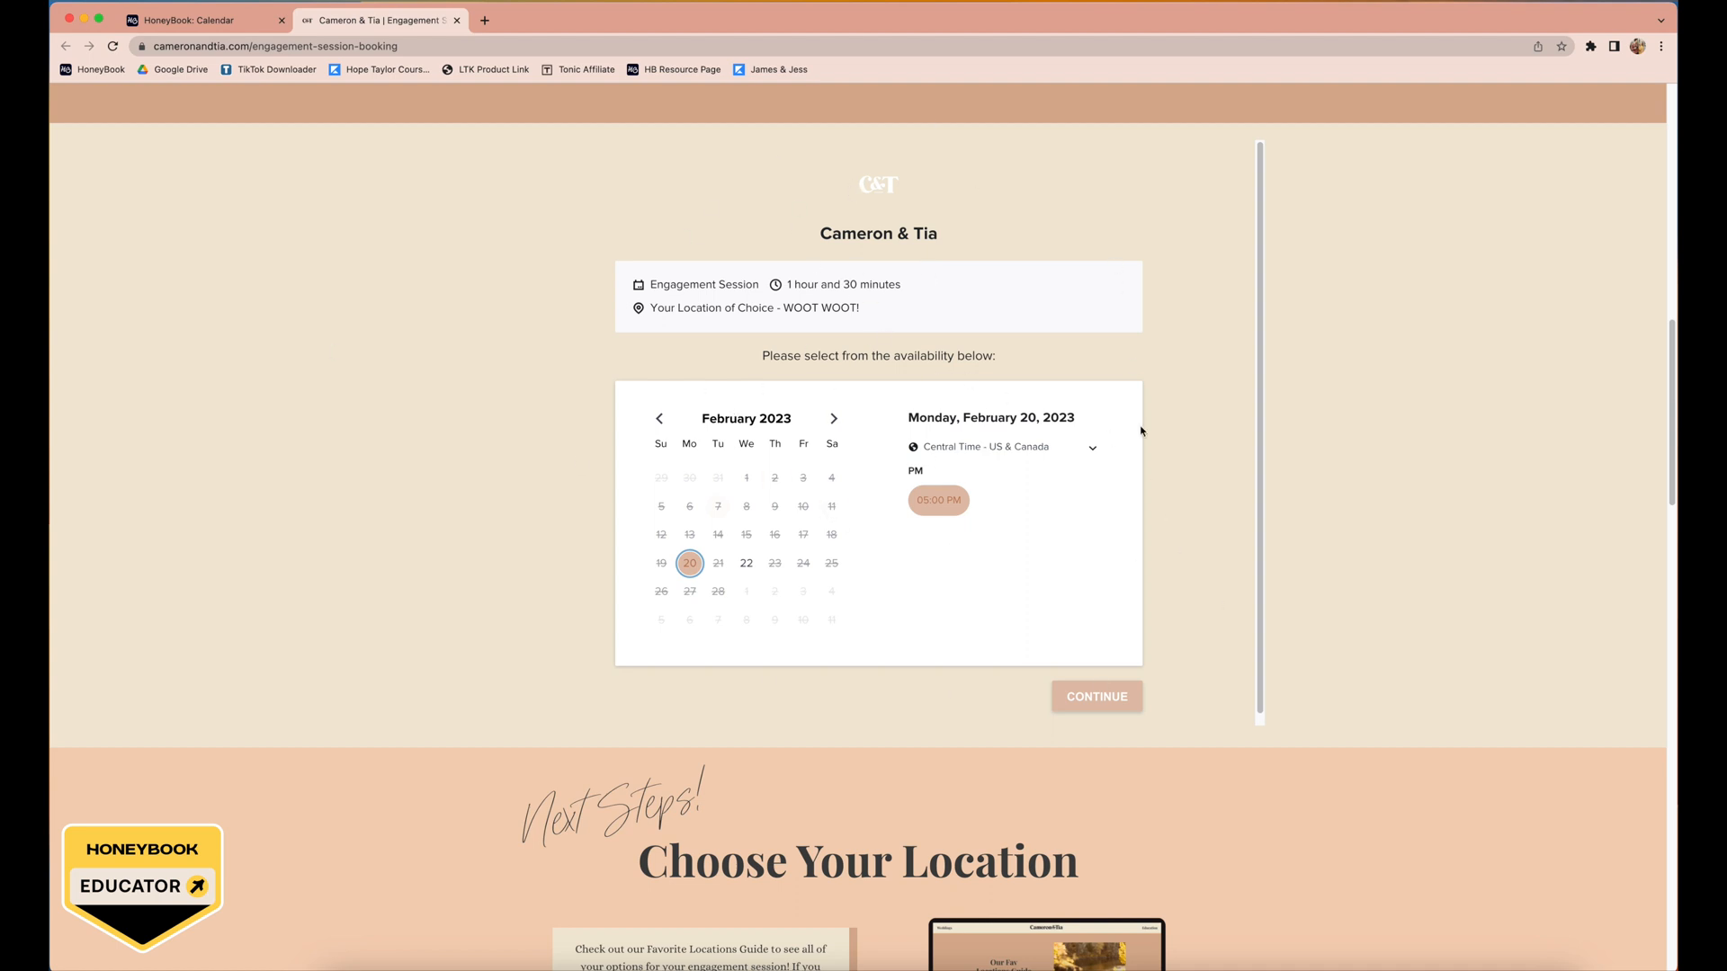
click(833, 418)
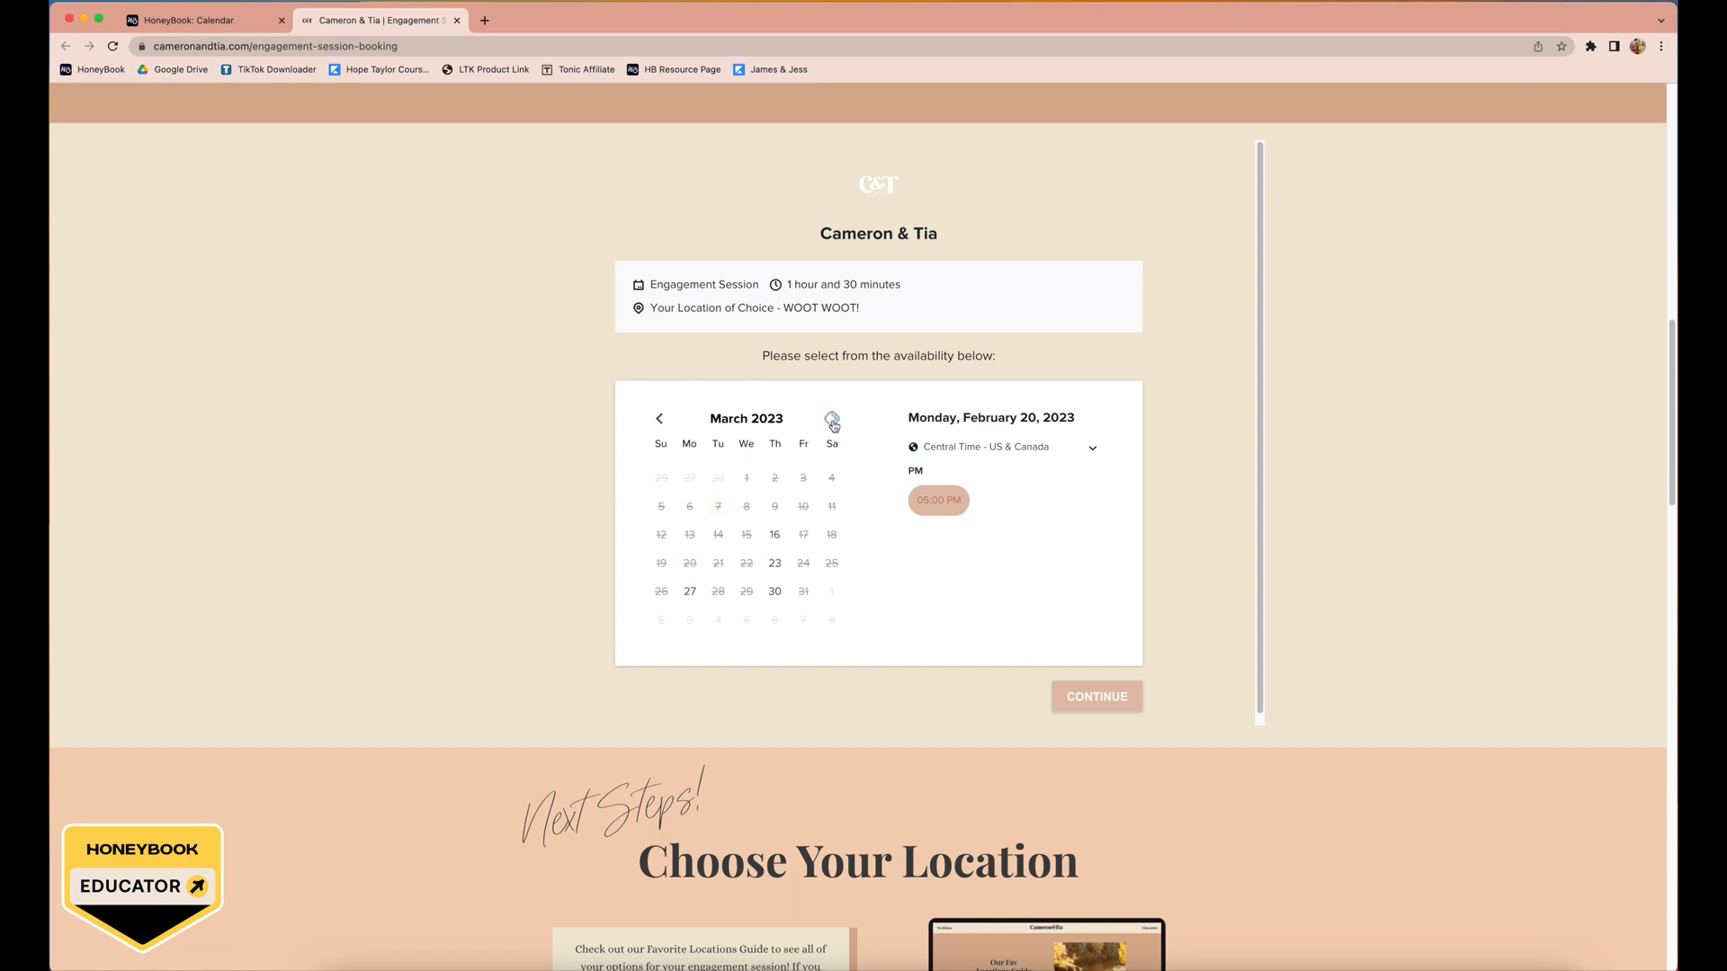
click(833, 418)
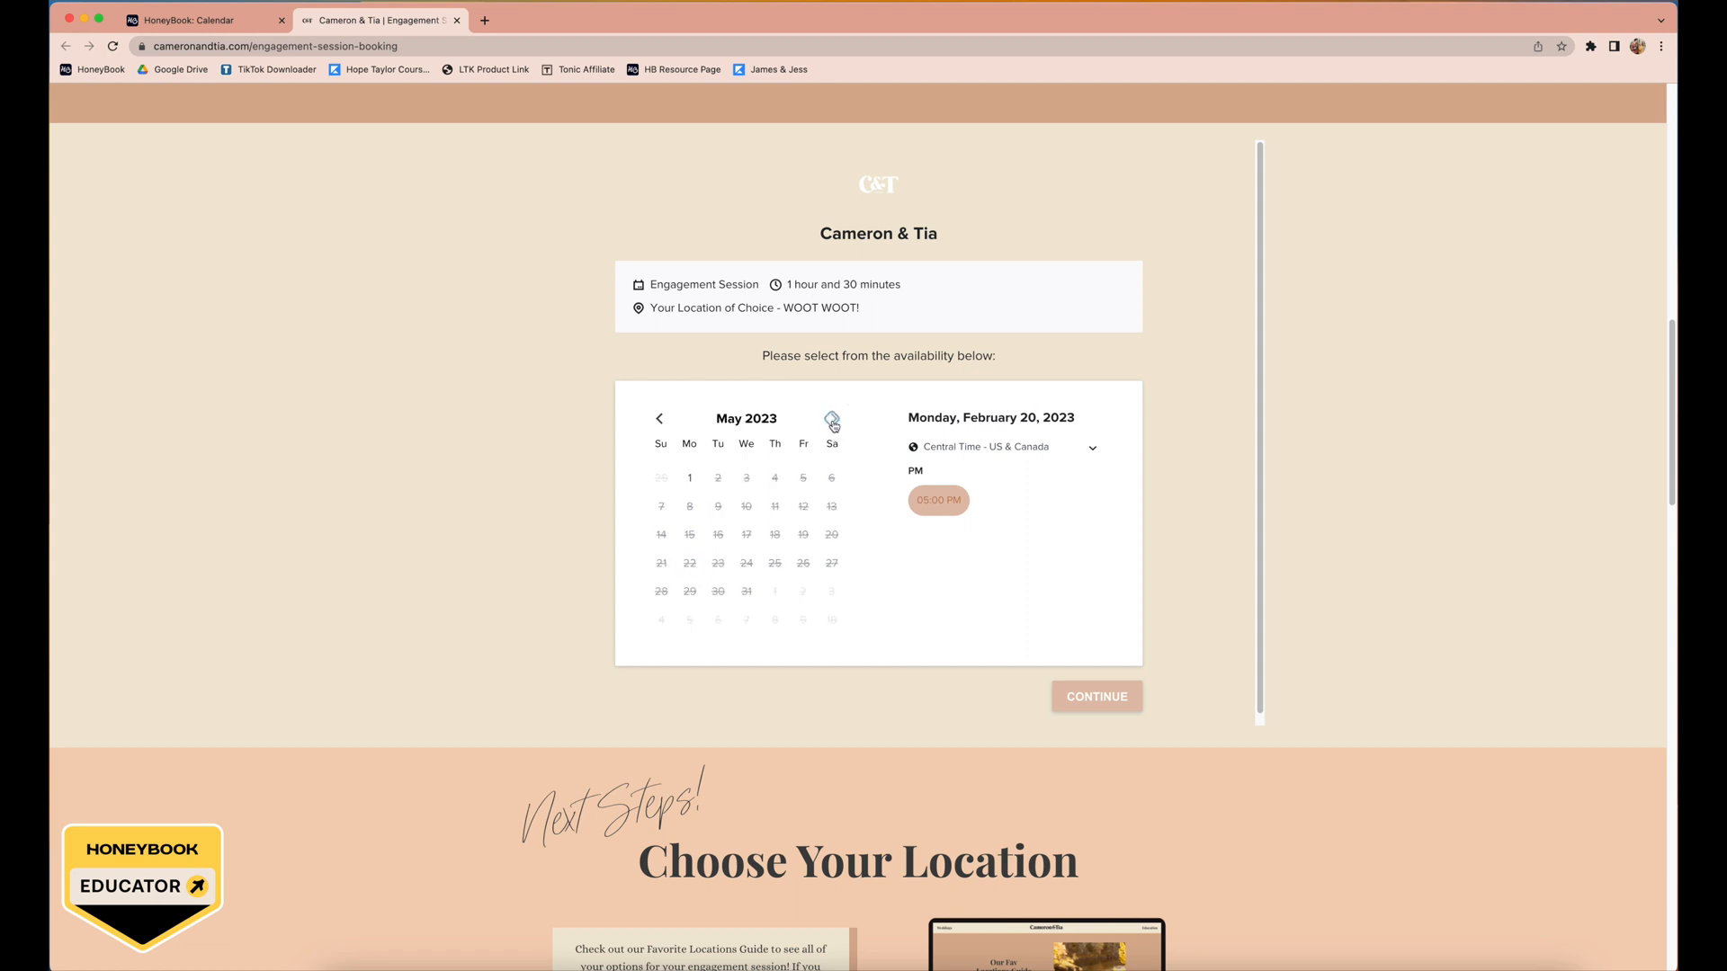
click(830, 419)
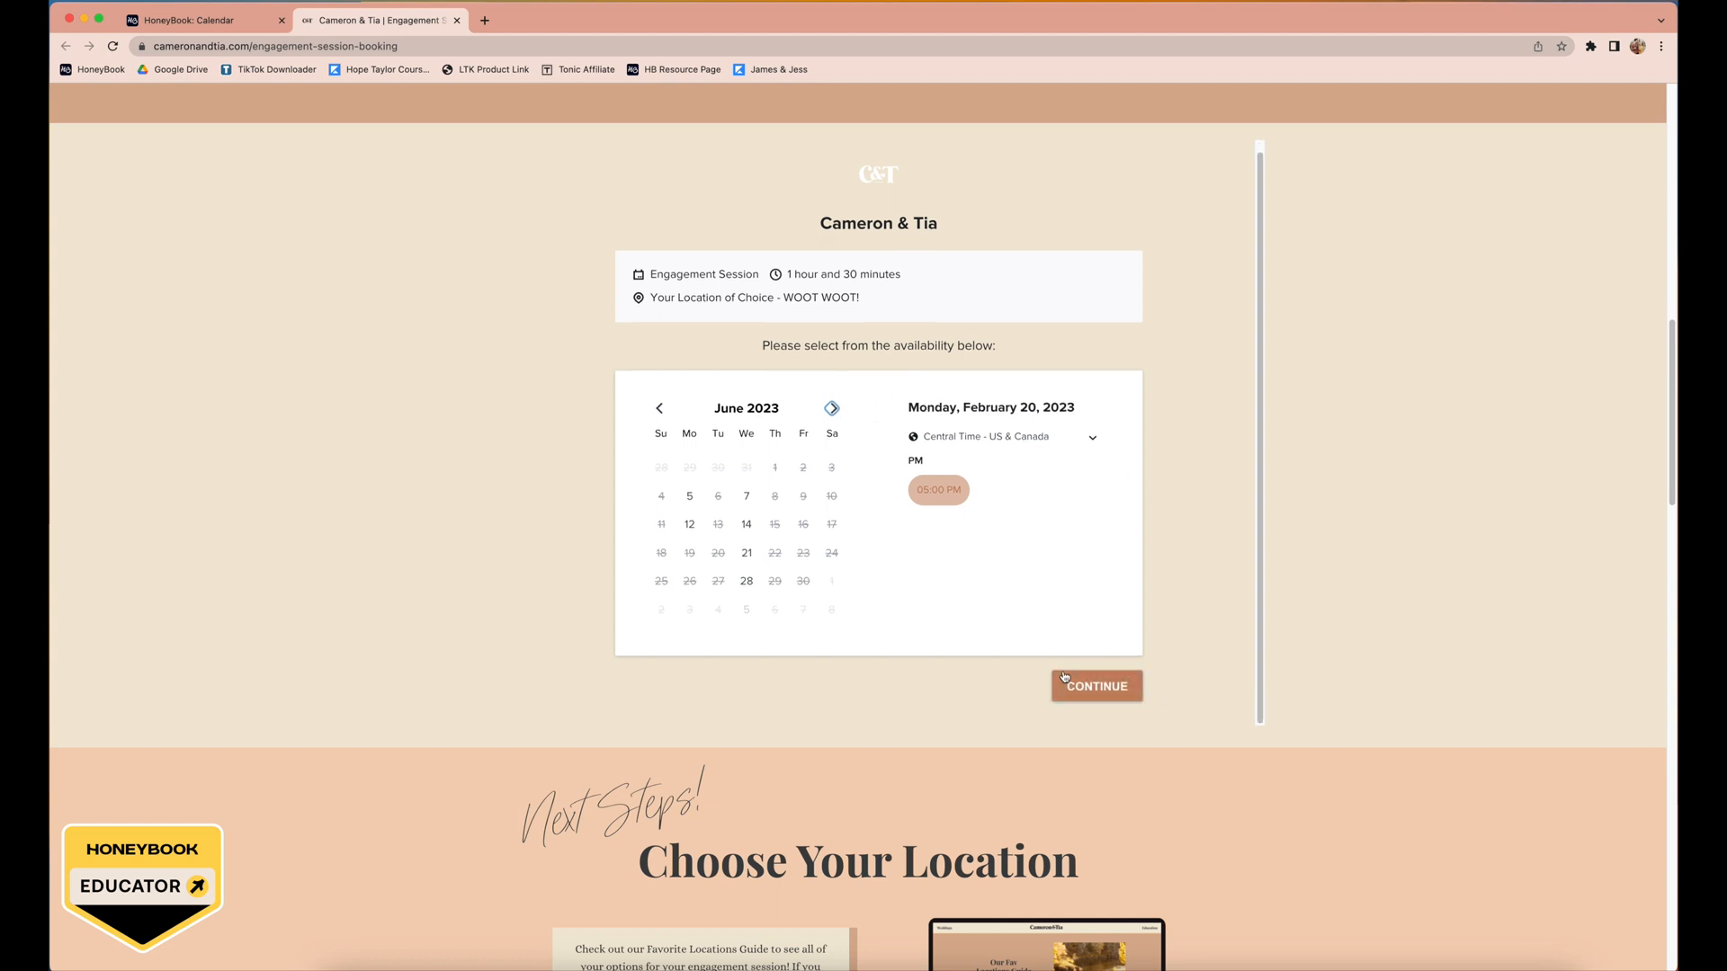
scroll(down, 3)
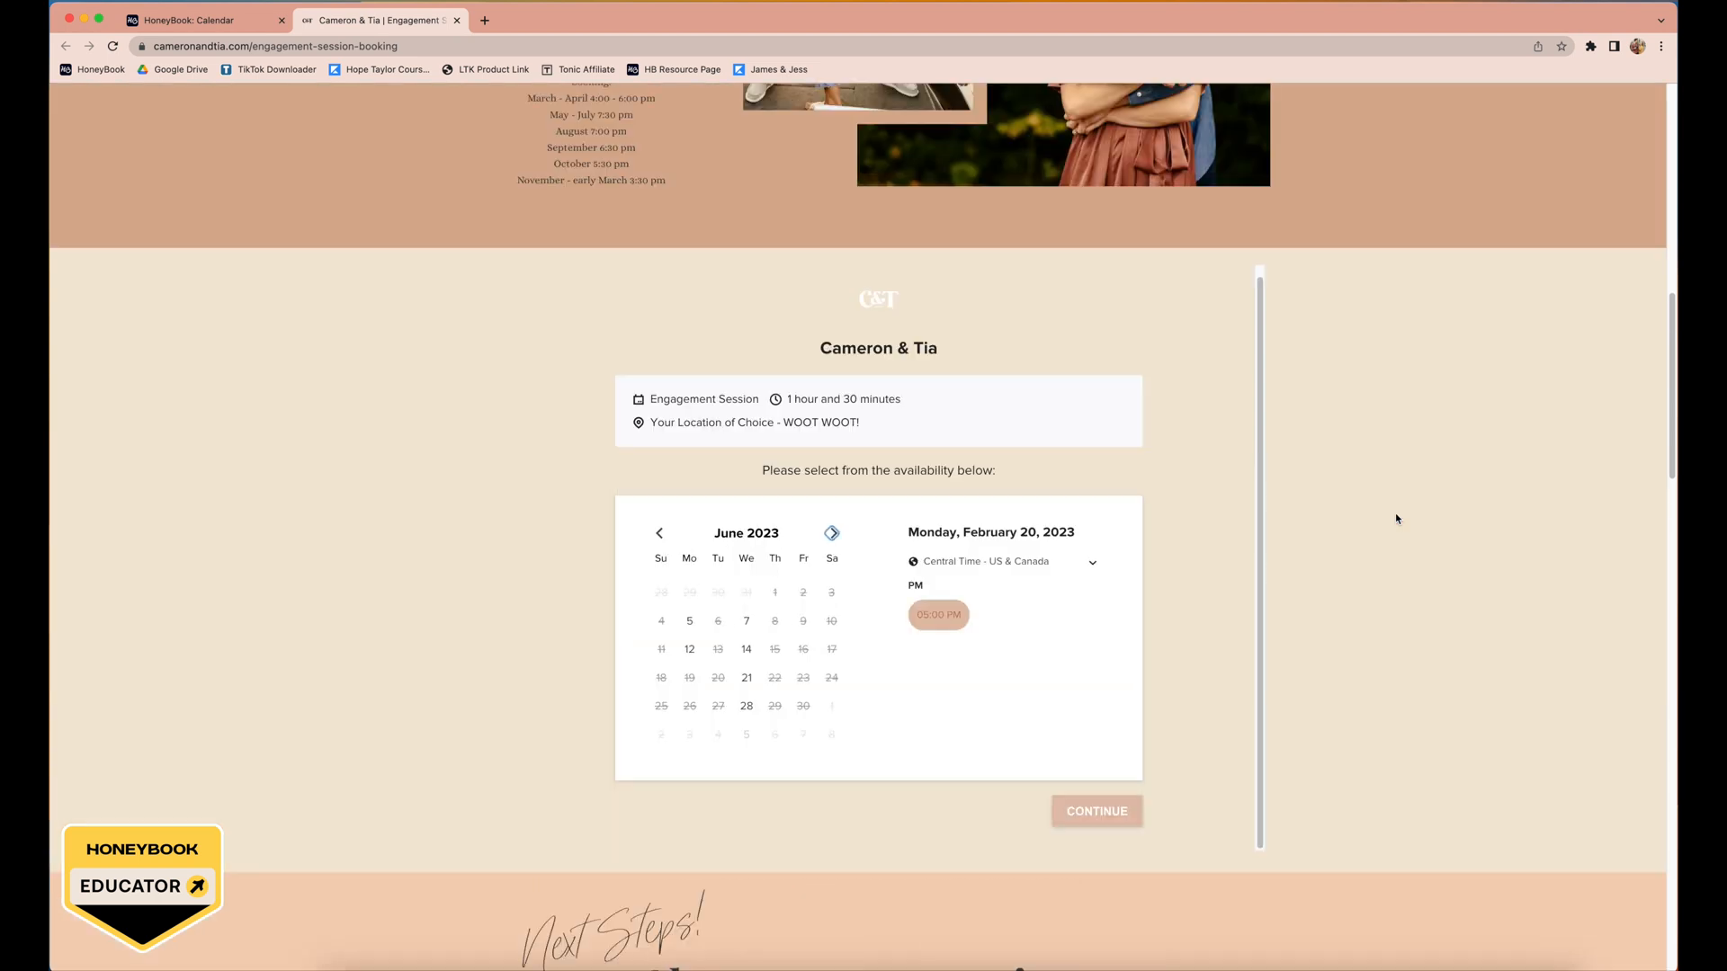
click(204, 19)
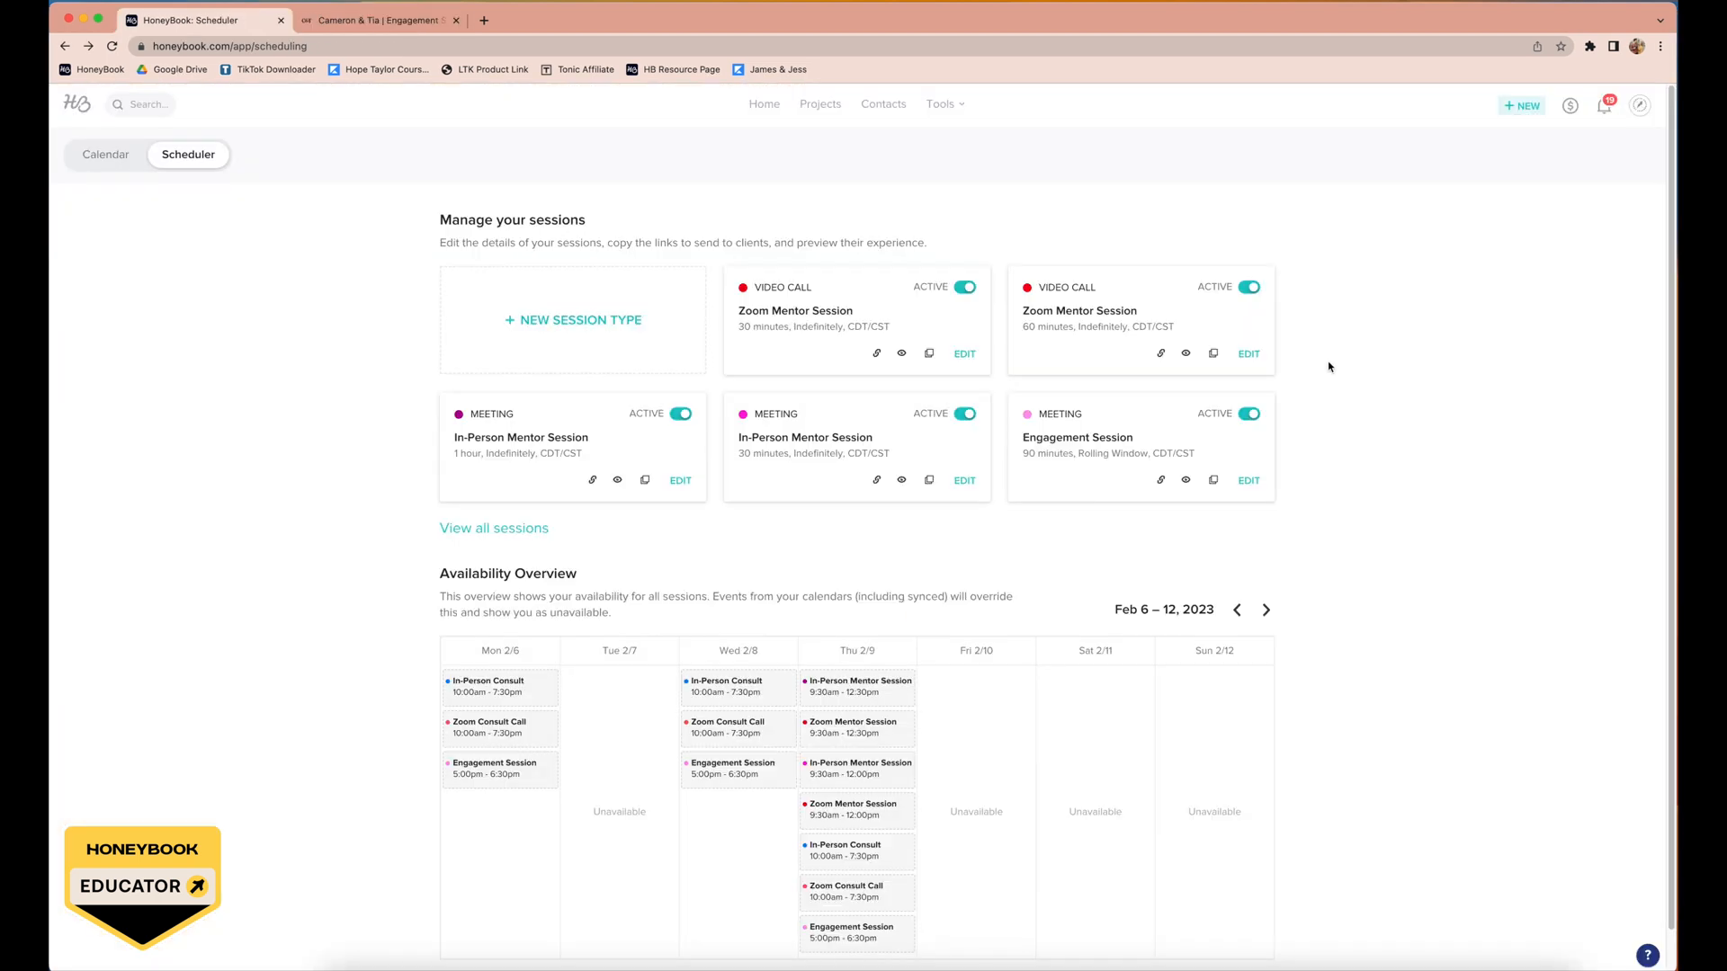